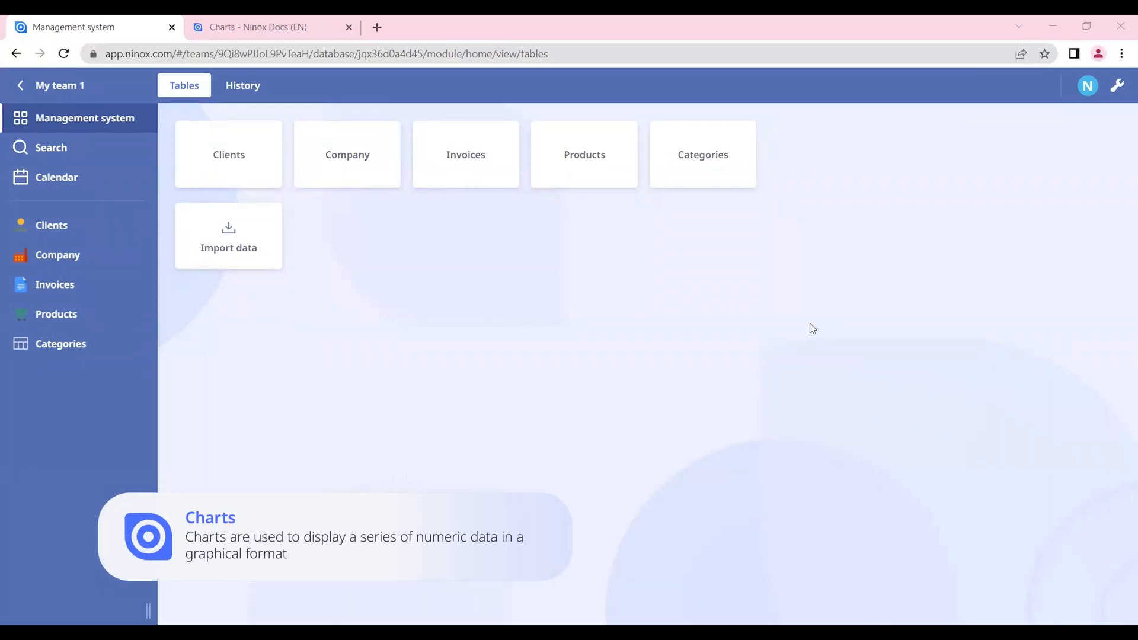
pyautogui.moveTo(166, 271)
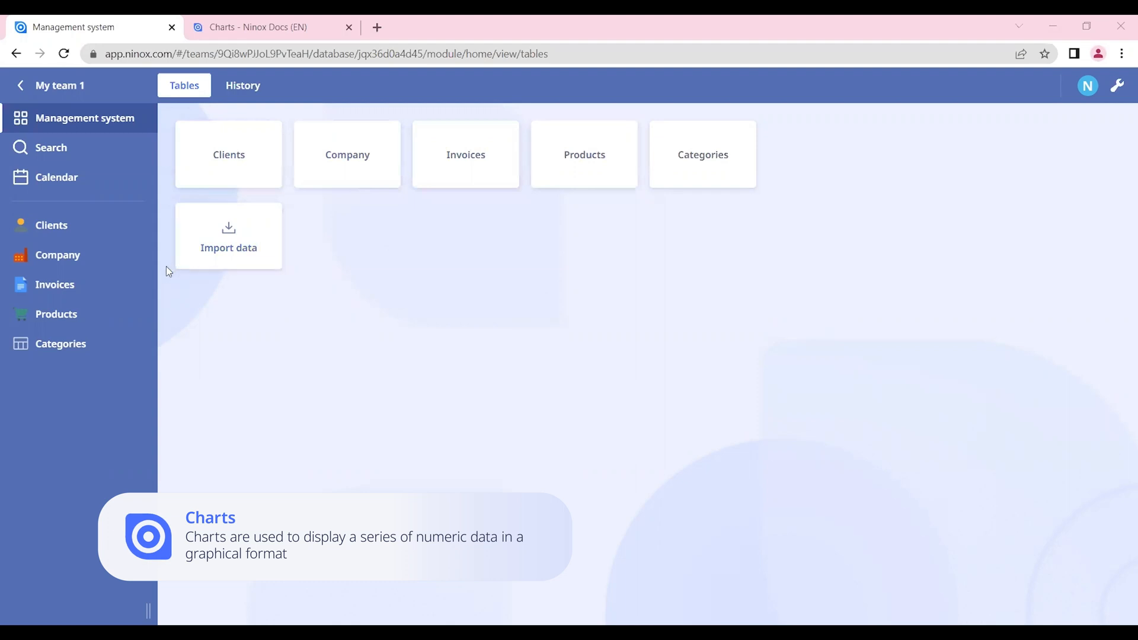
pyautogui.moveTo(90, 284)
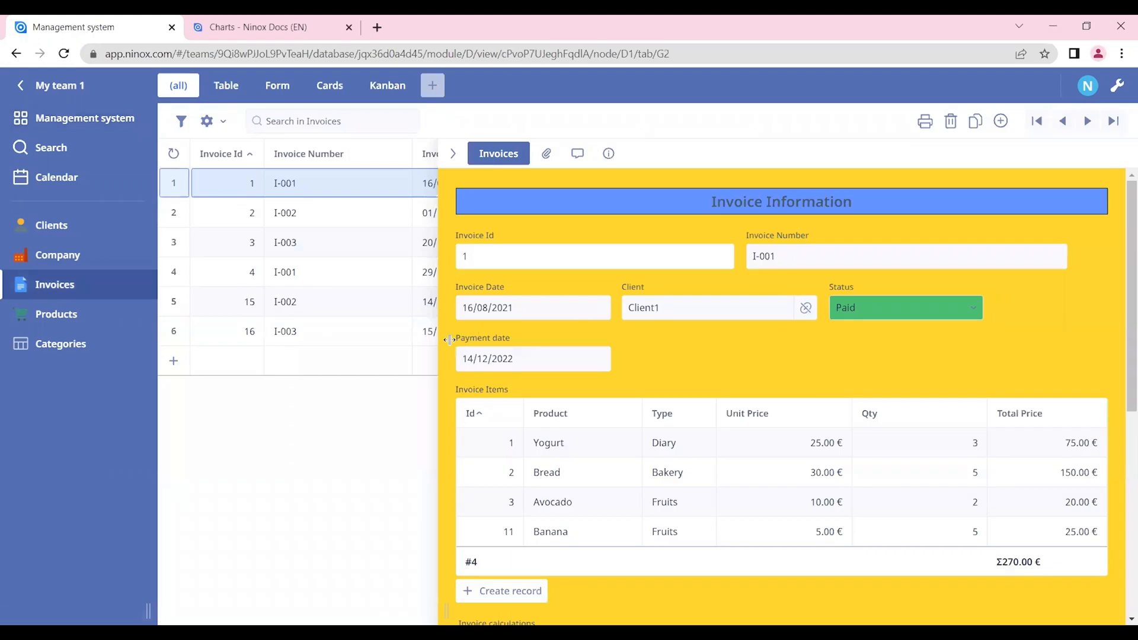
pyautogui.moveTo(757, 295)
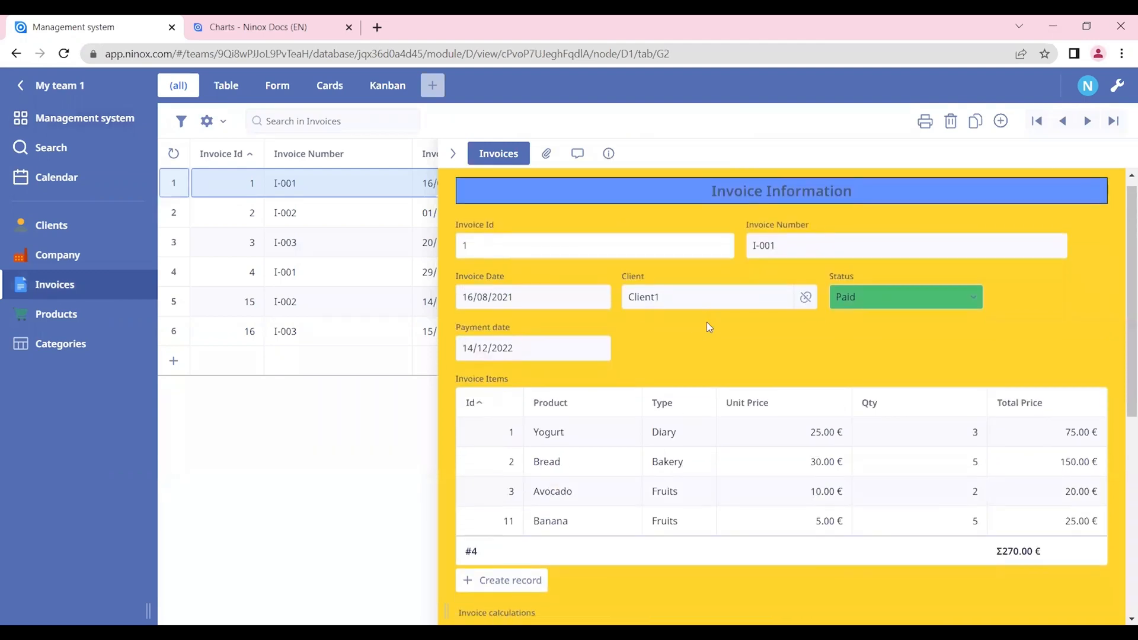
# Step: Scroll down invoice I-001's form to see its four invoice items
pyautogui.scroll(-3)
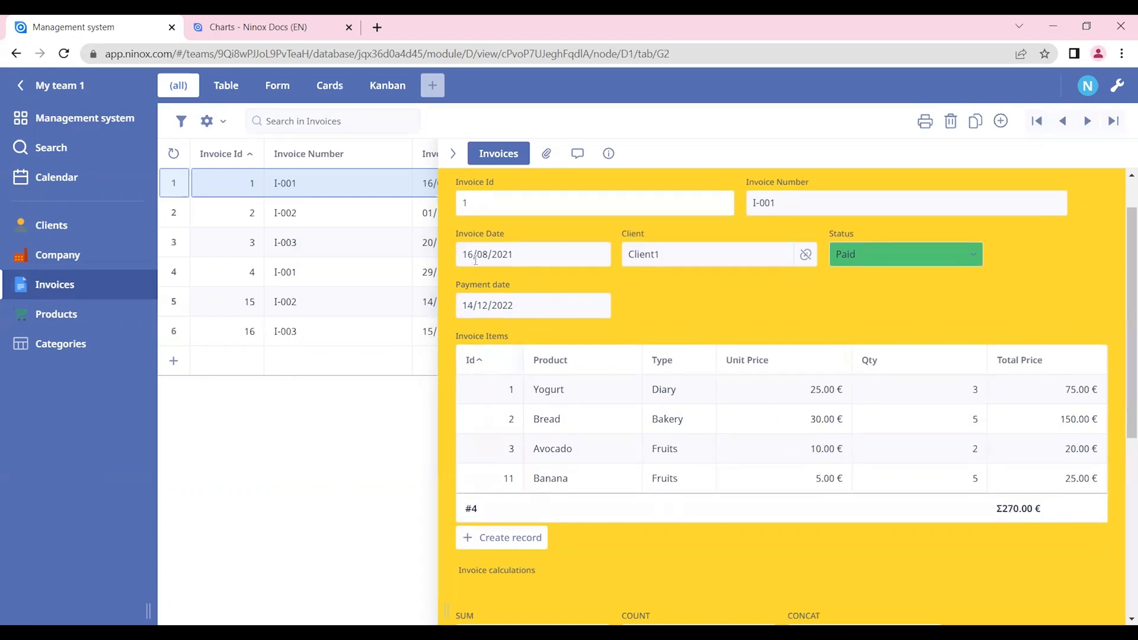
pyautogui.moveTo(573, 373)
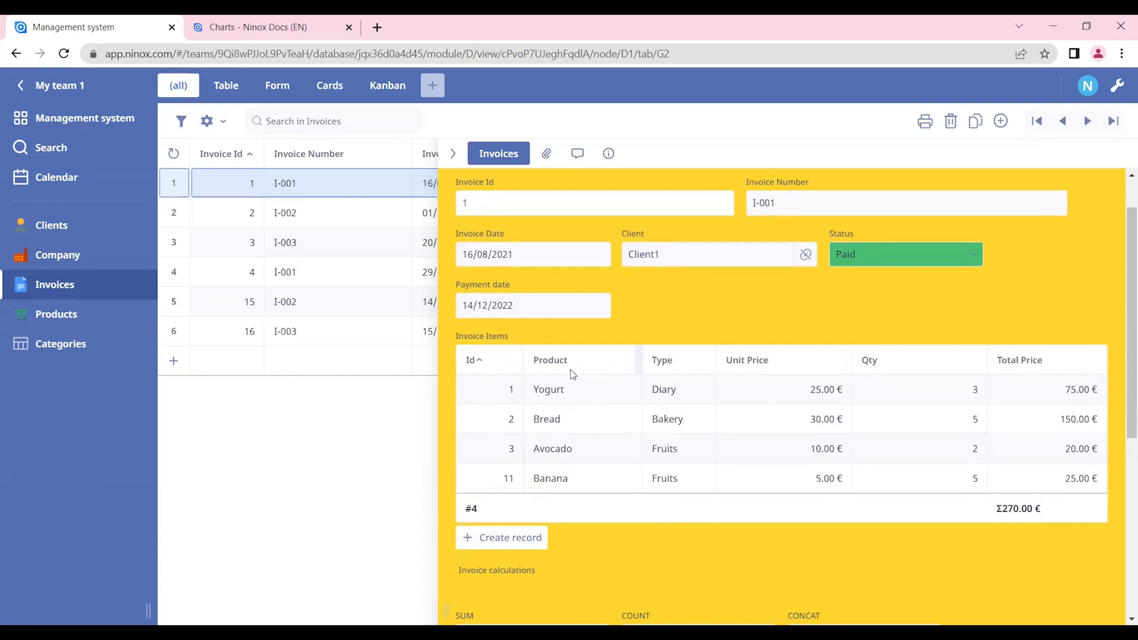
pyautogui.moveTo(600, 419)
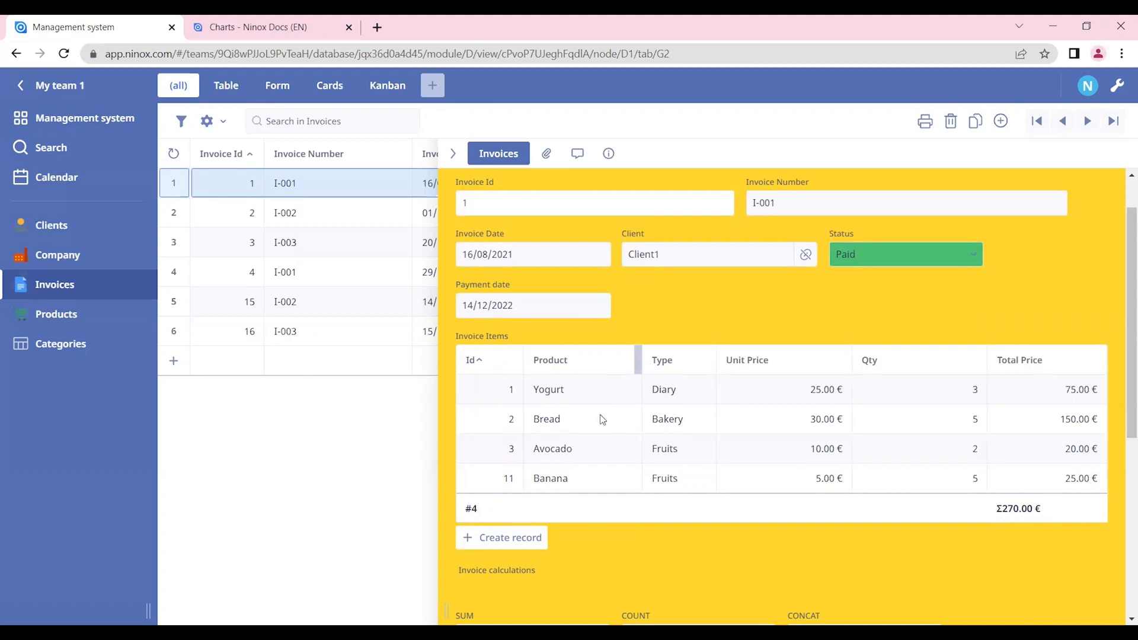
pyautogui.moveTo(680, 371)
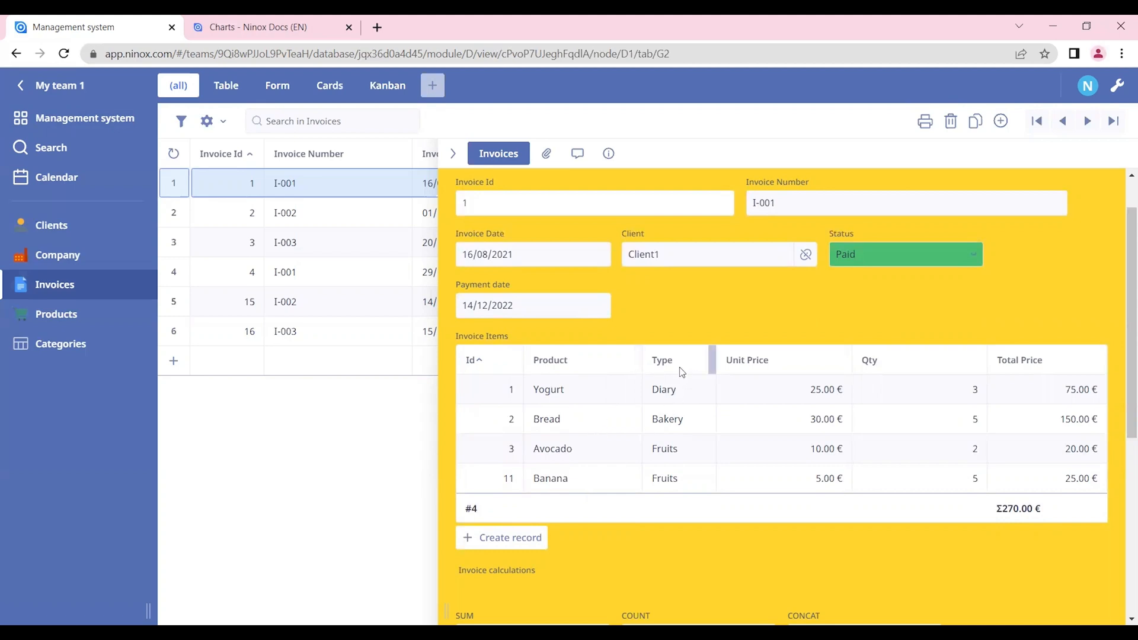
pyautogui.moveTo(673, 397)
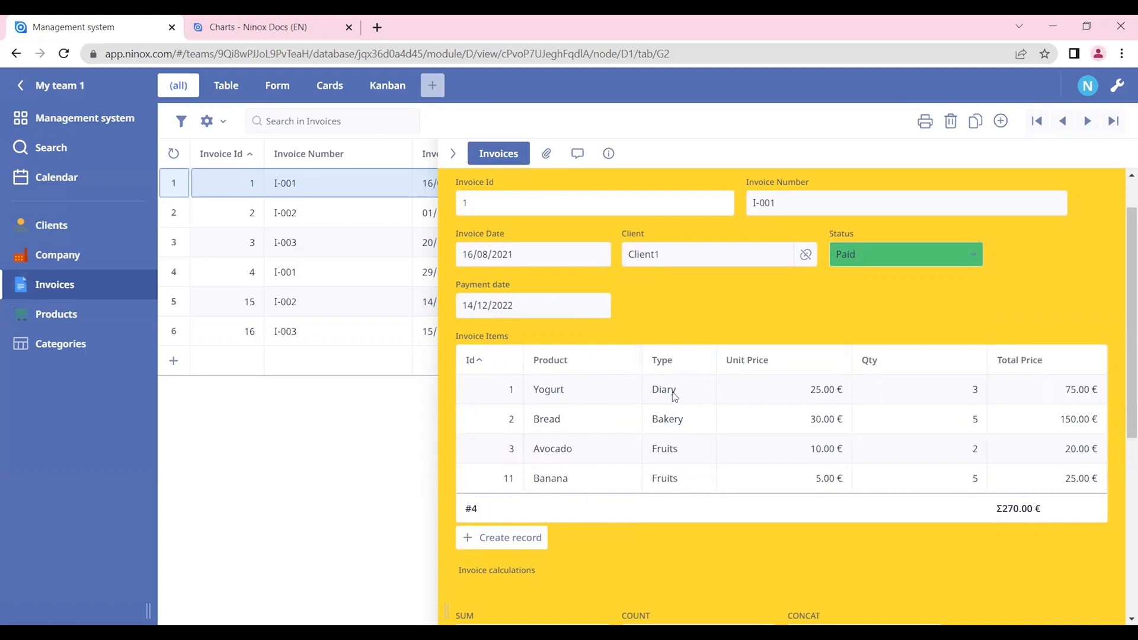
pyautogui.moveTo(1121, 110)
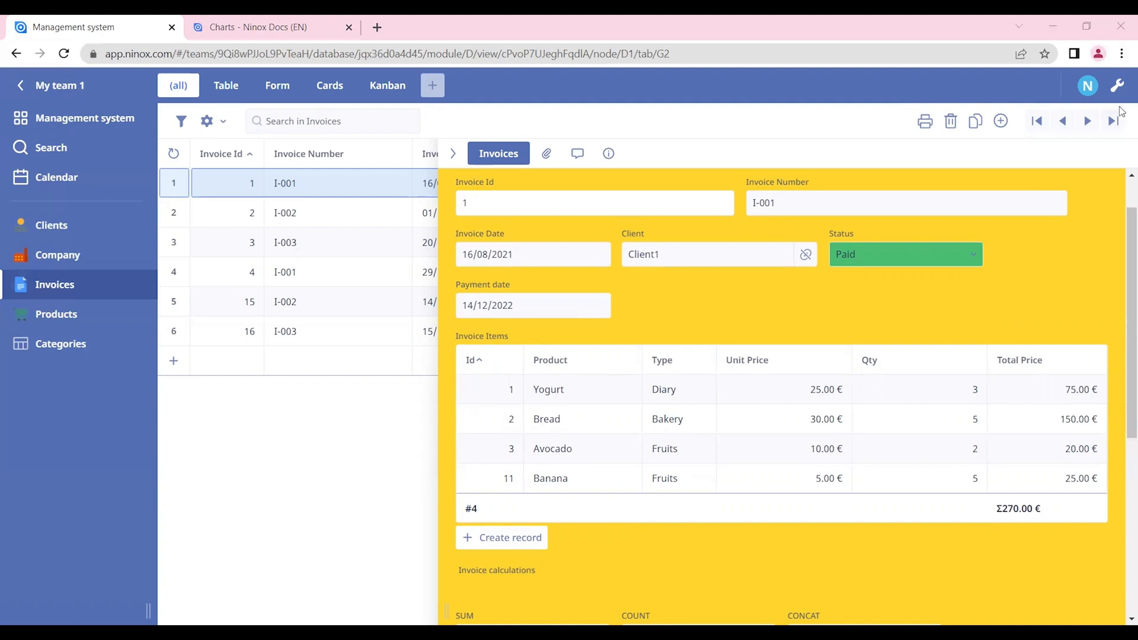
# Step: Enter edit mode, review the Layout fields in Edit fields, then bring up the Layout elements list
pyautogui.click(1116, 85)
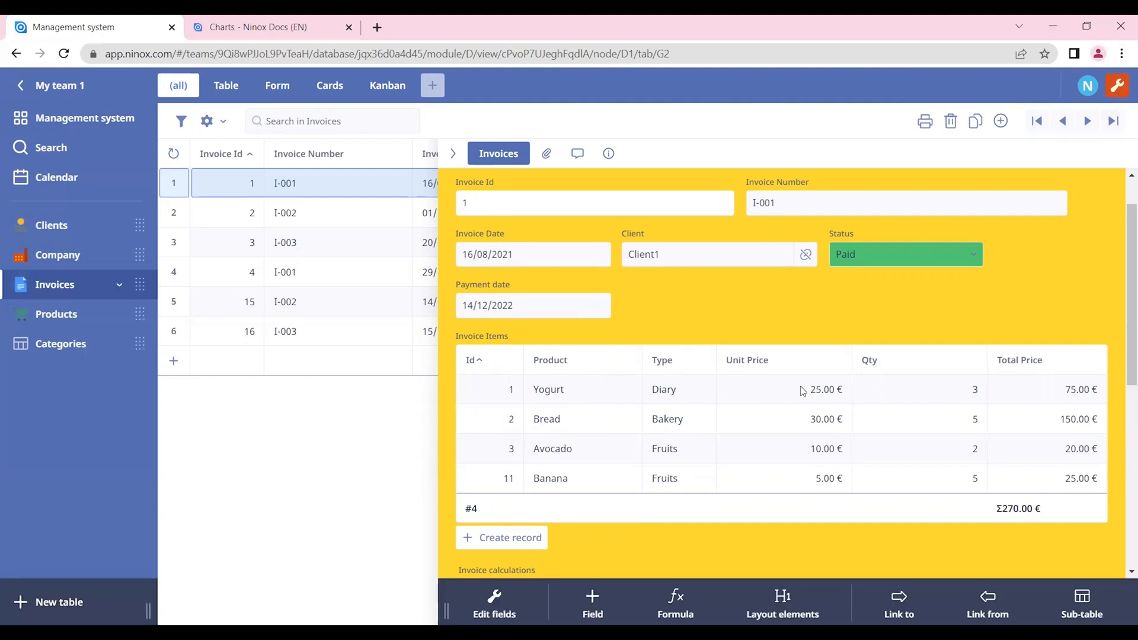
pyautogui.moveTo(494, 603)
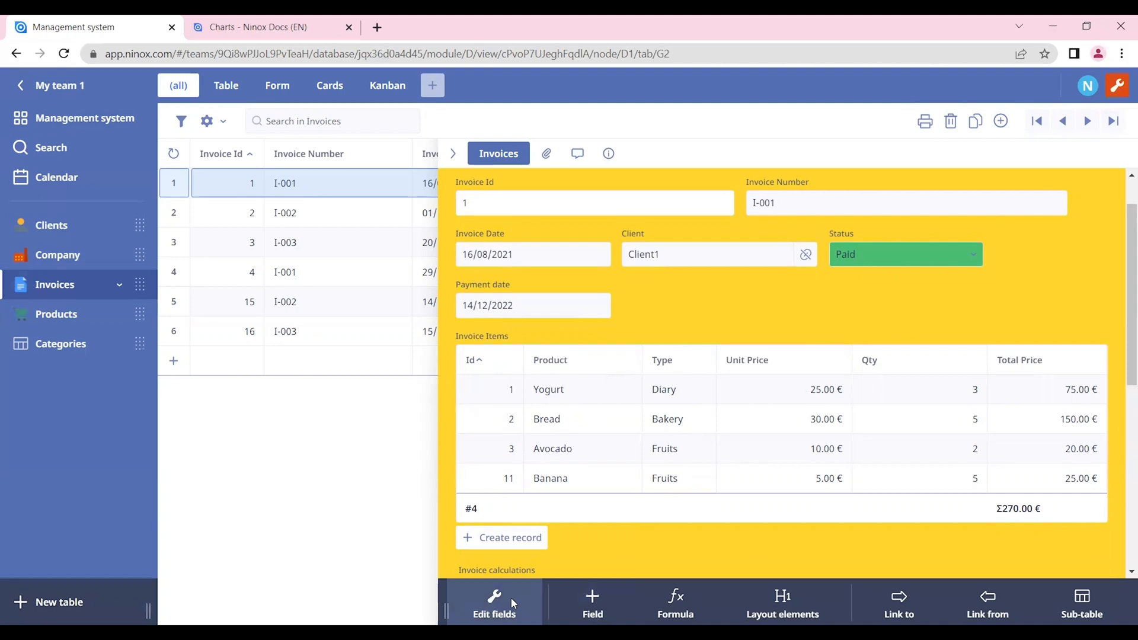
pyautogui.click(495, 601)
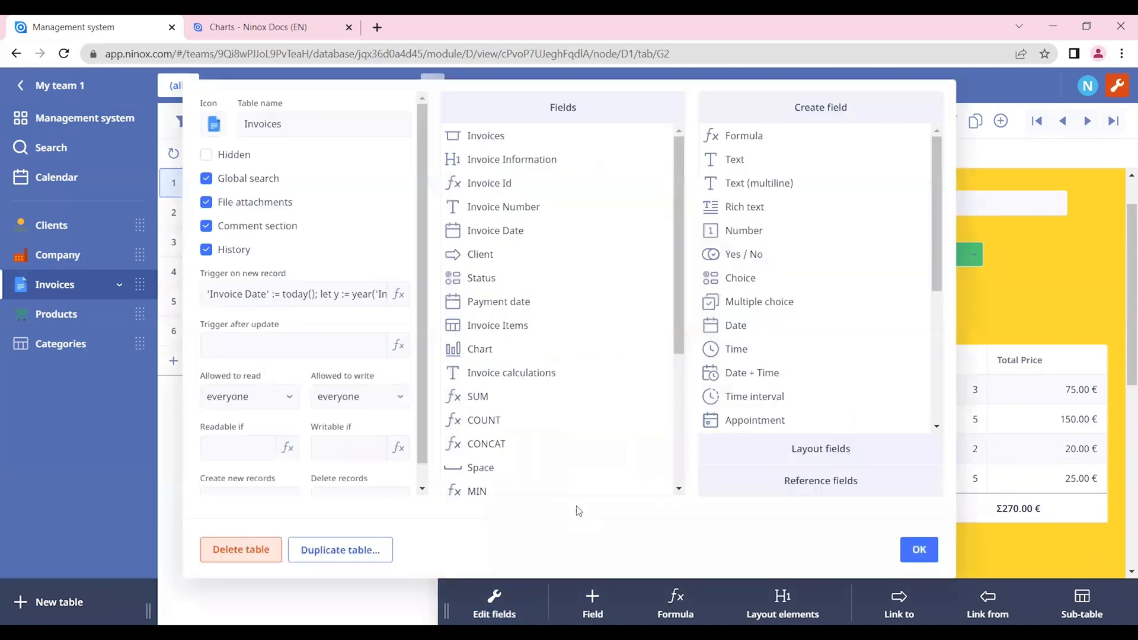
pyautogui.click(820, 448)
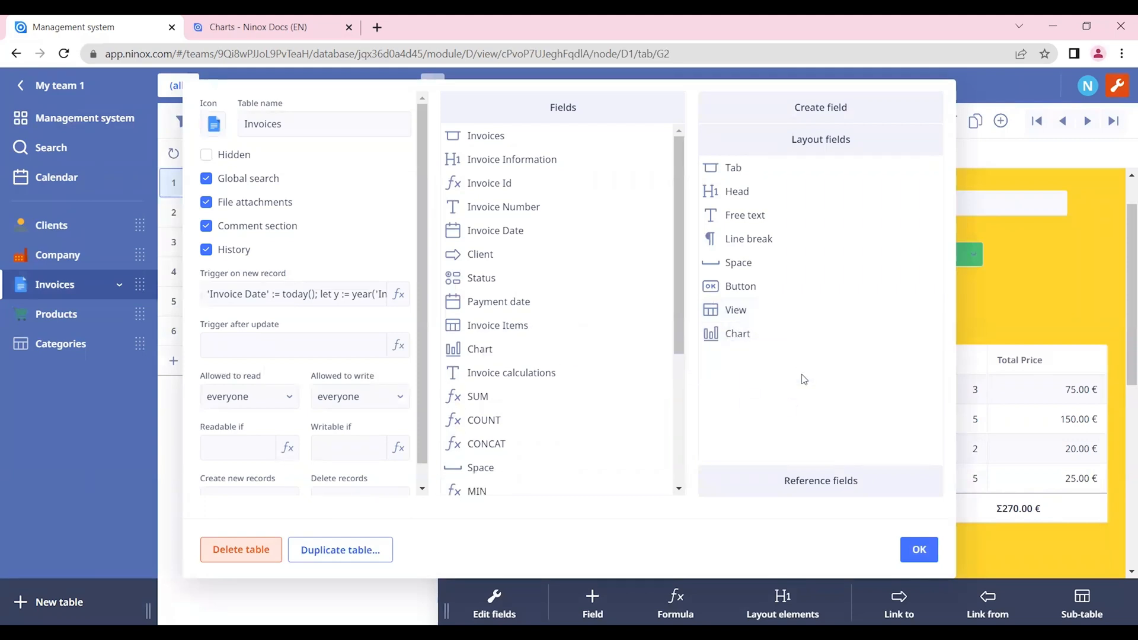
pyautogui.click(917, 548)
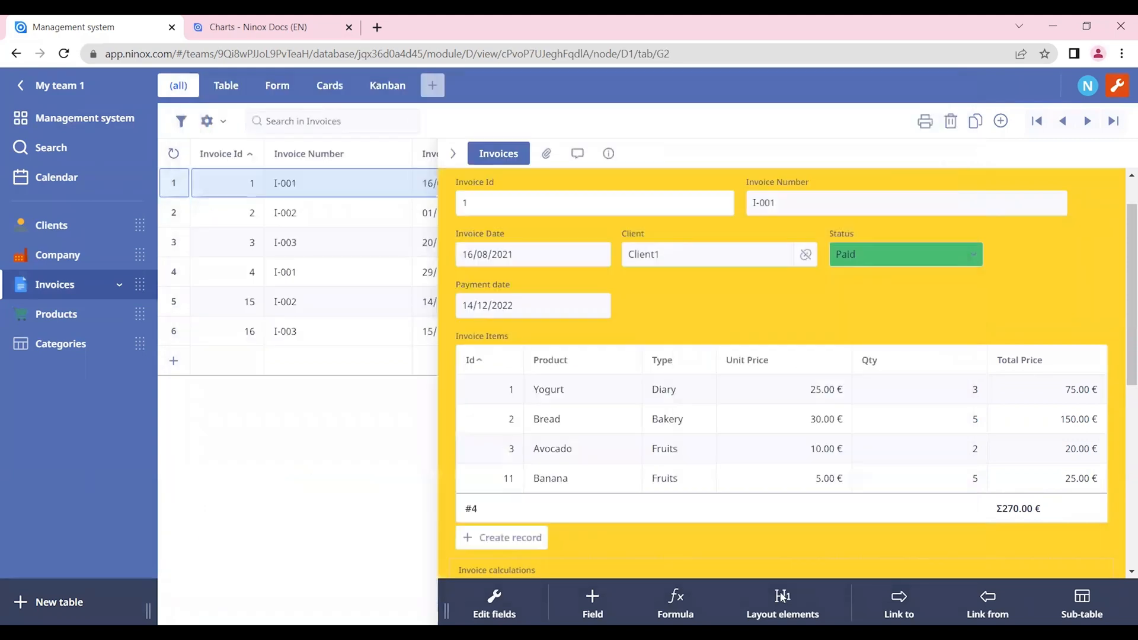
pyautogui.click(782, 603)
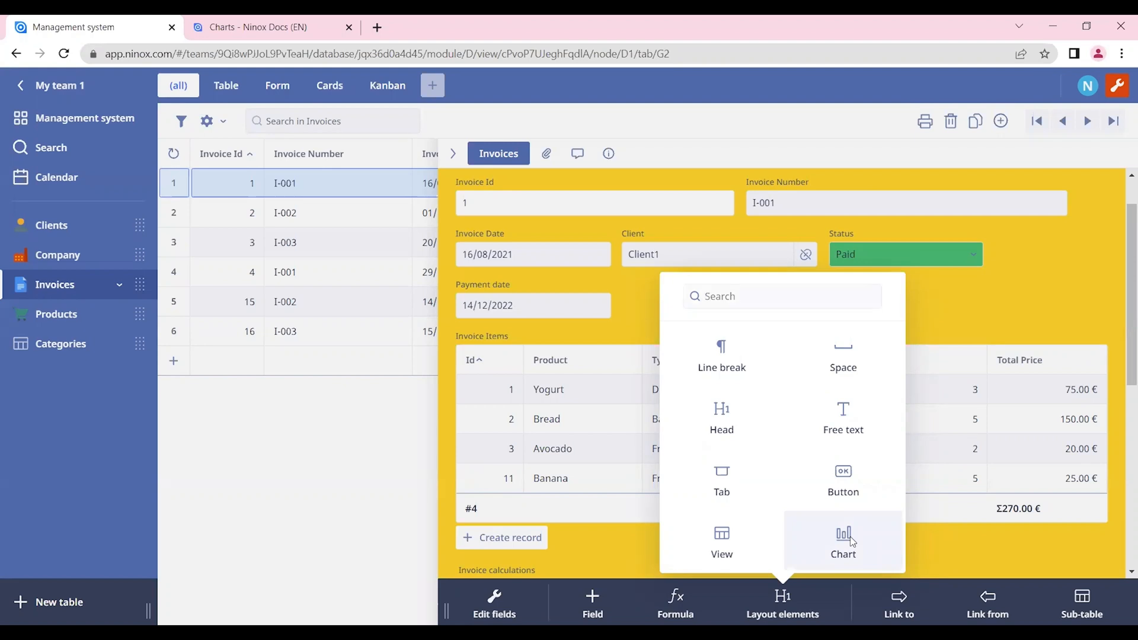
# Step: Add a Chart element and scroll to it below the Invoice Items table
pyautogui.click(843, 543)
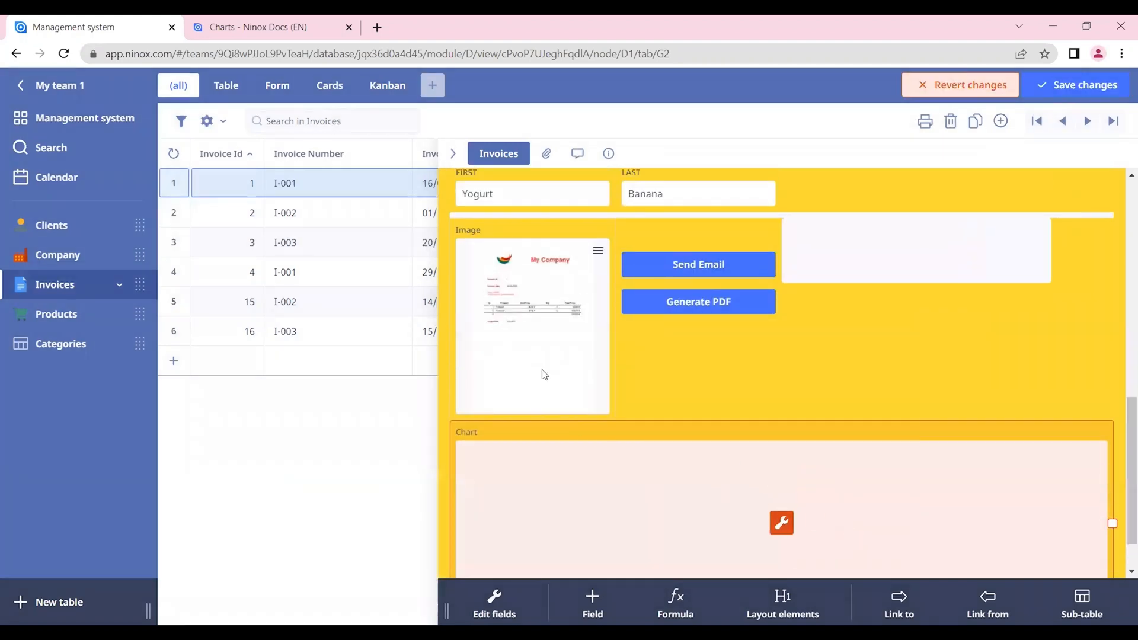
pyautogui.scroll(-3)
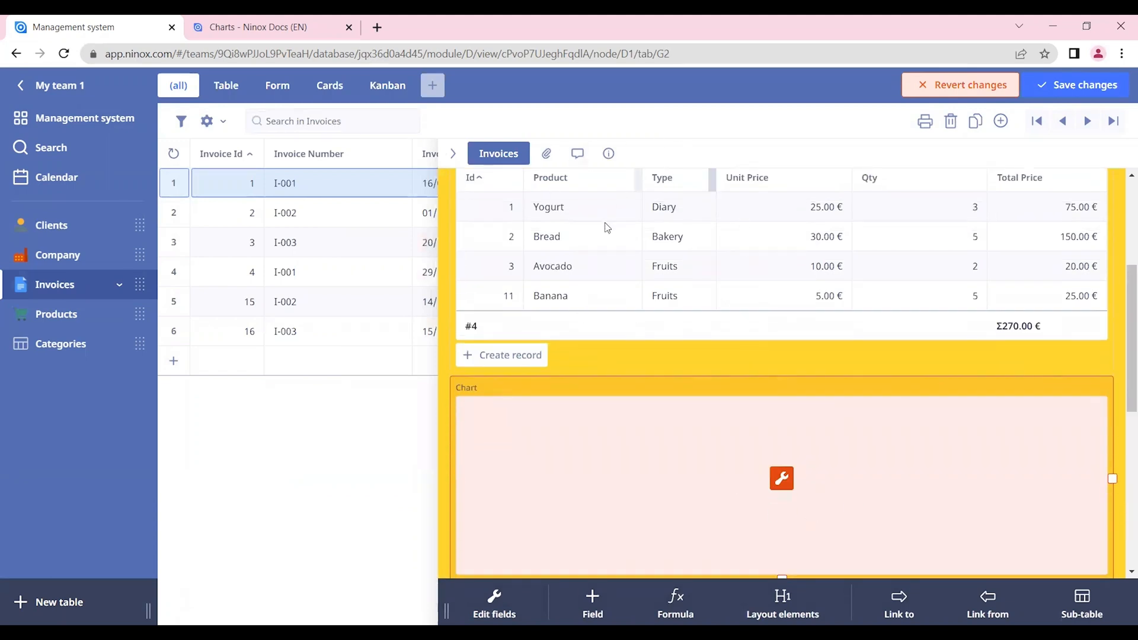
pyautogui.moveTo(729, 257)
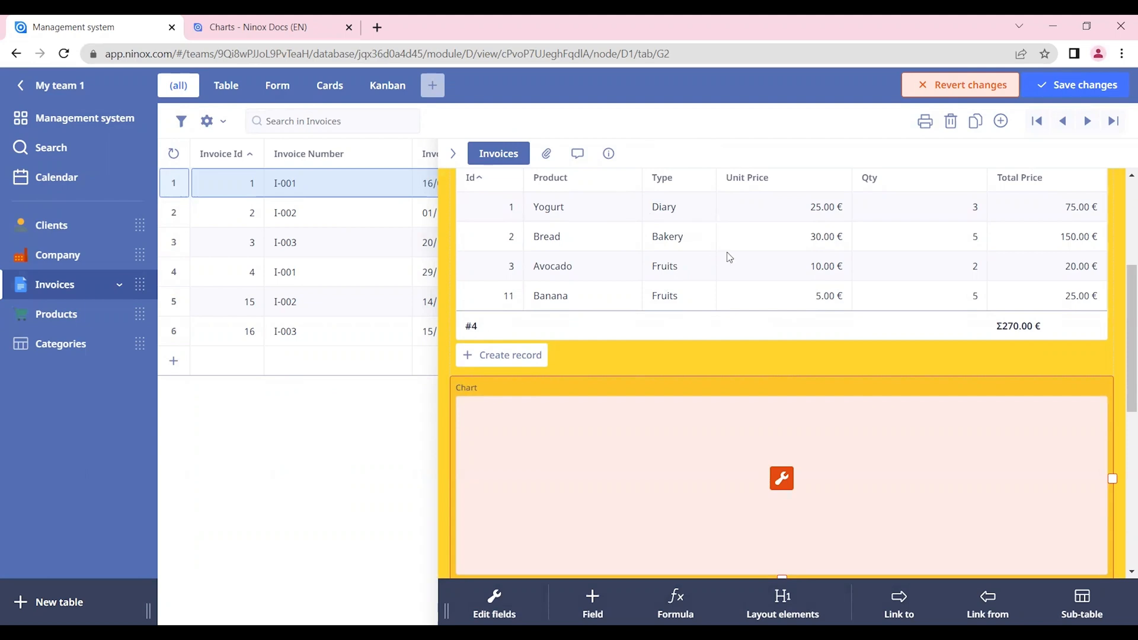
pyautogui.moveTo(722, 435)
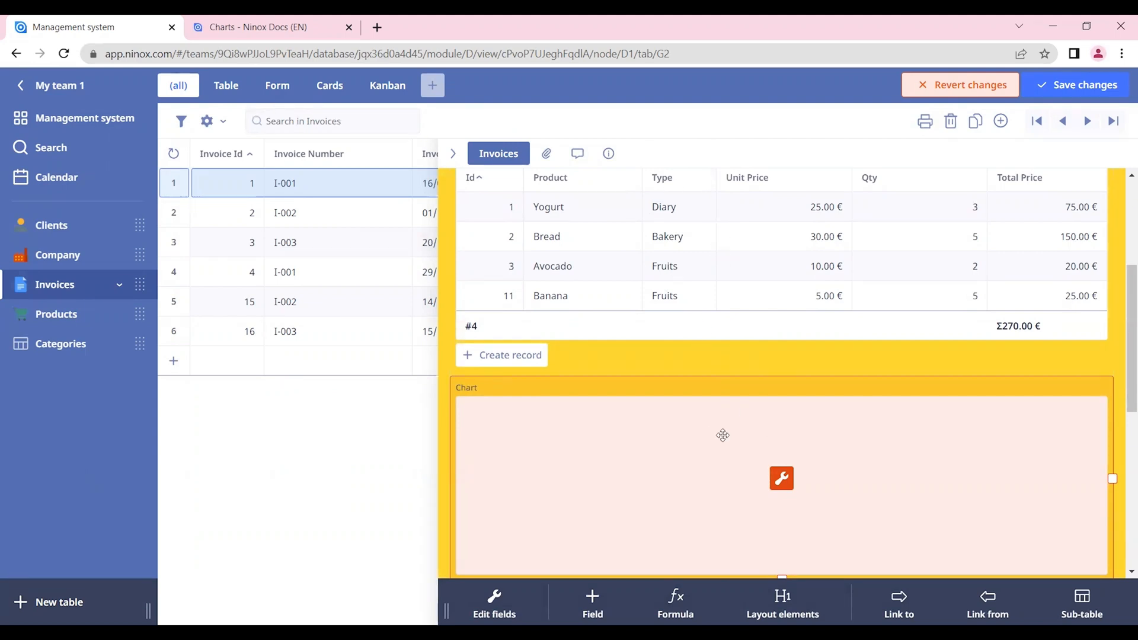
pyautogui.moveTo(781, 484)
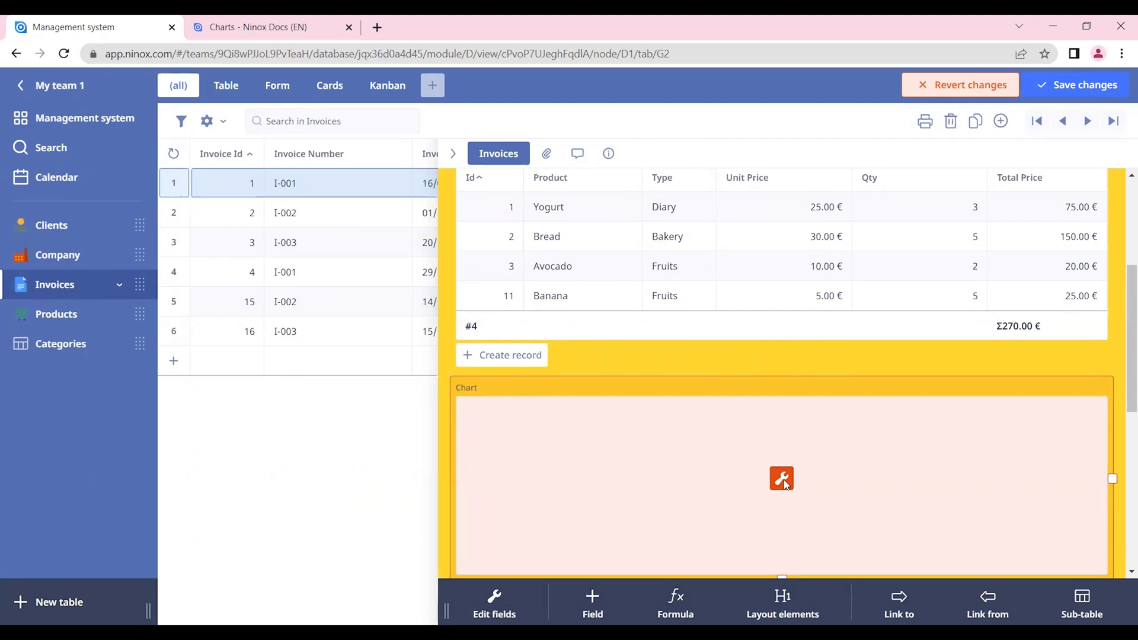
# Step: Set the chart formula to 'Invoice Items' as a Bar chart and confirm
pyautogui.click(781, 478)
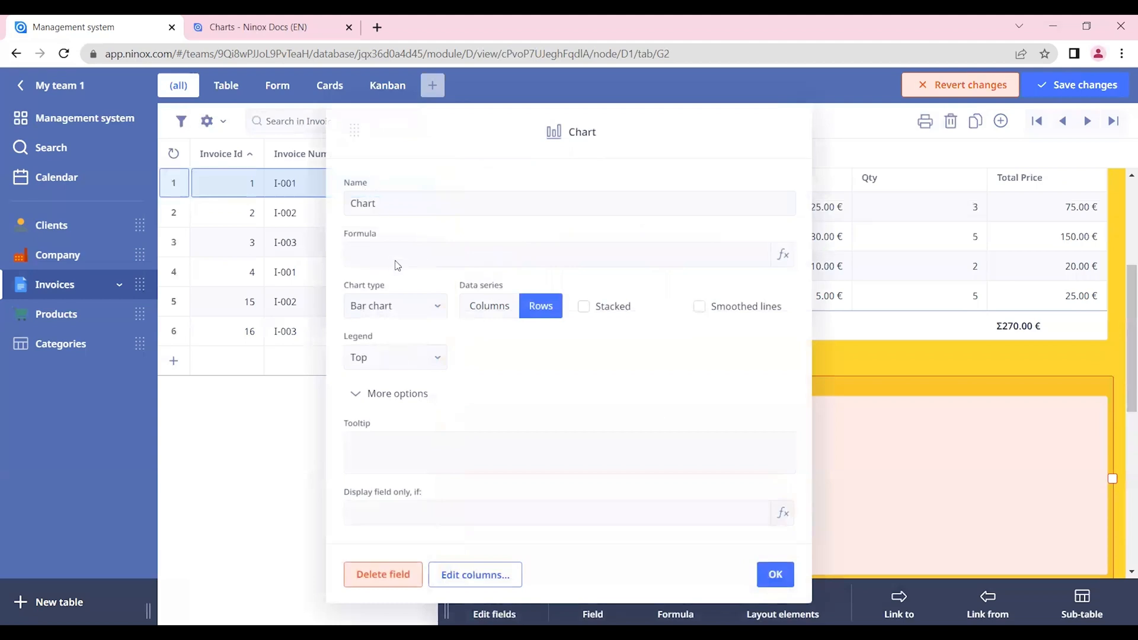
pyautogui.moveTo(406, 266)
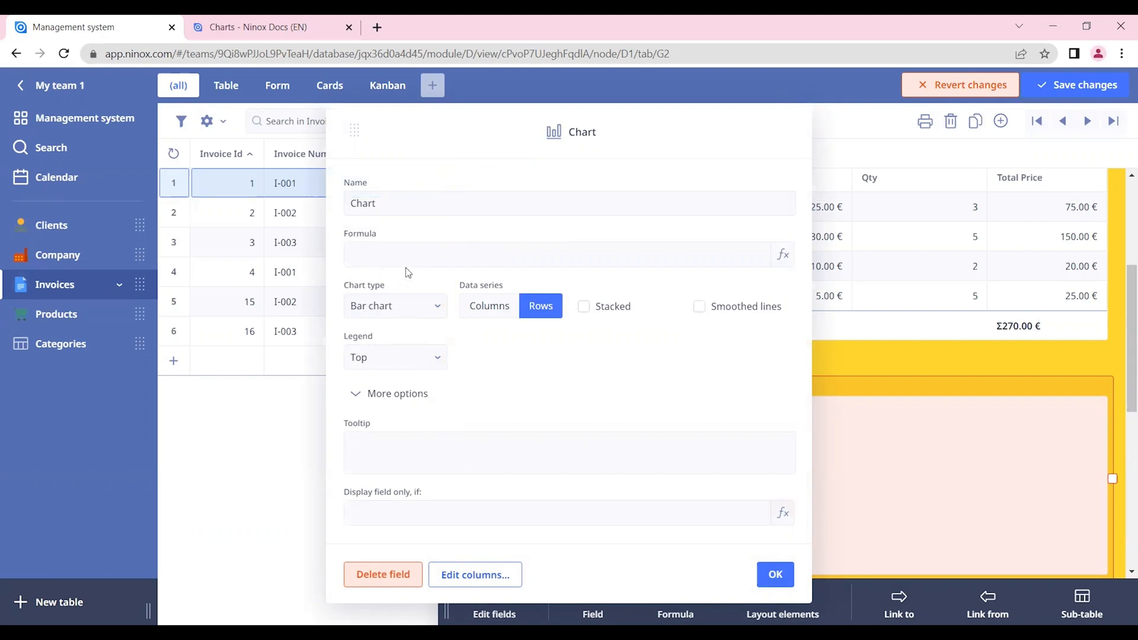
pyautogui.click(782, 254)
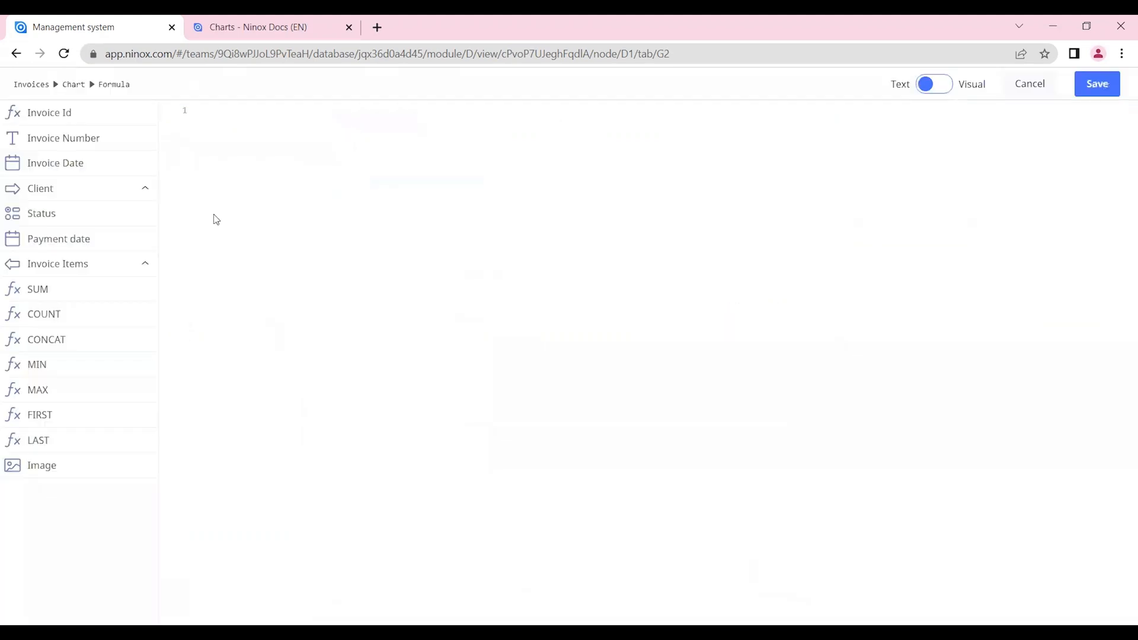
pyautogui.moveTo(99, 295)
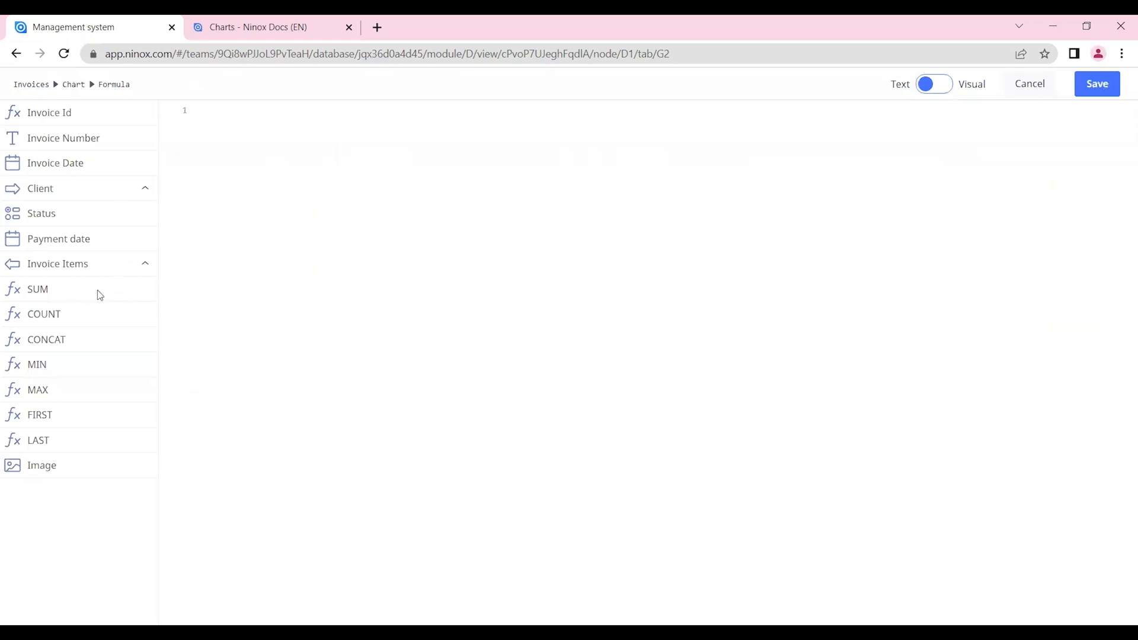
pyautogui.click(57, 263)
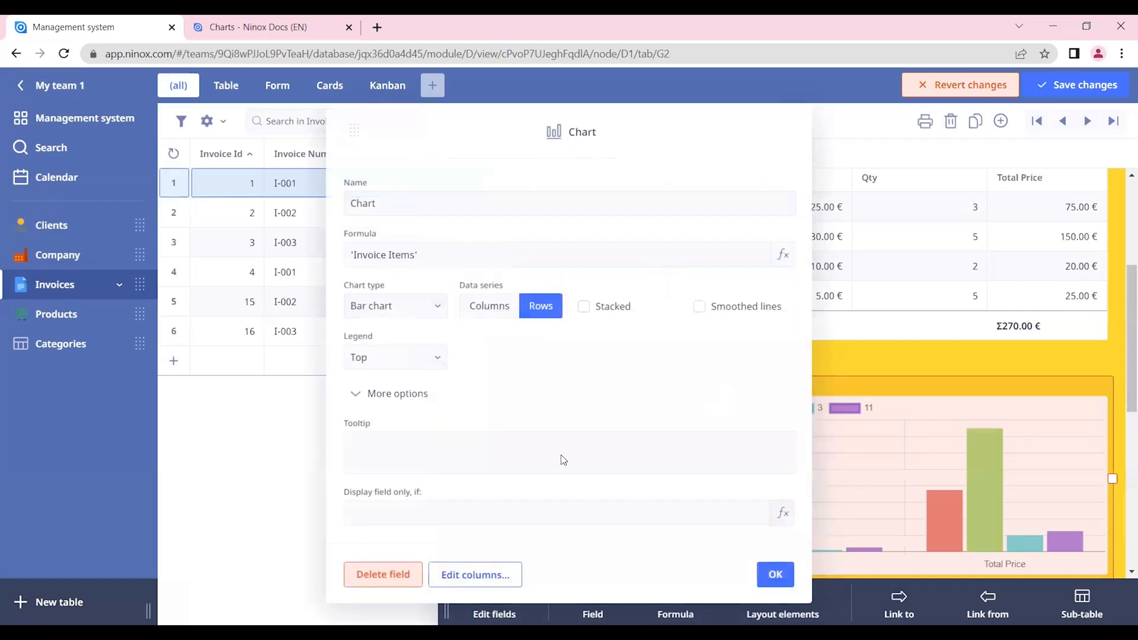
pyautogui.moveTo(824, 494)
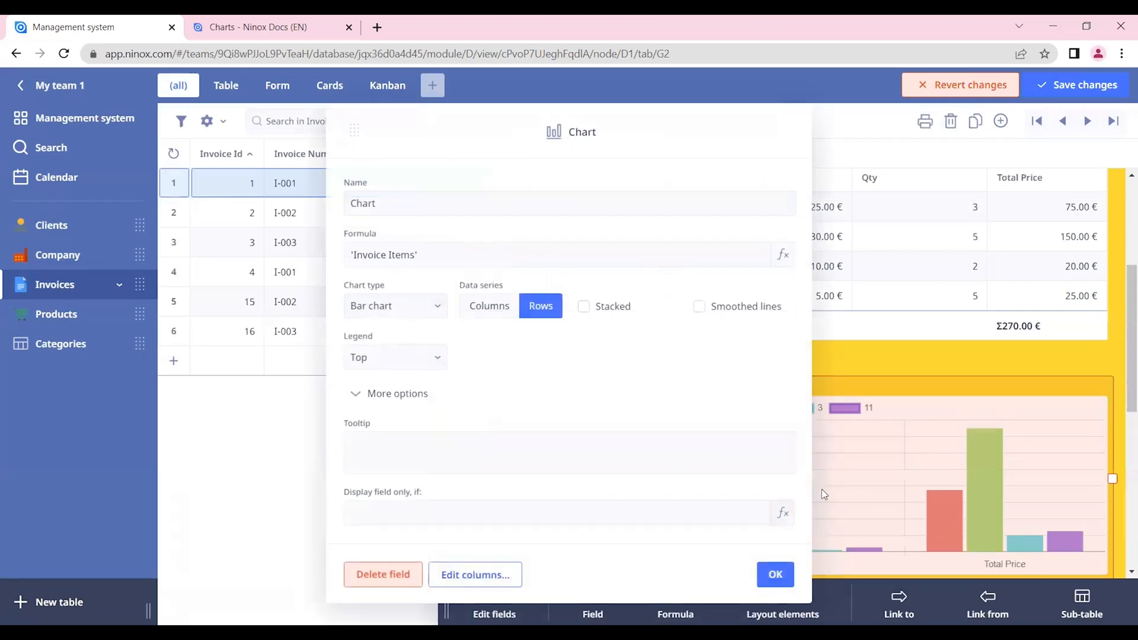
pyautogui.click(775, 574)
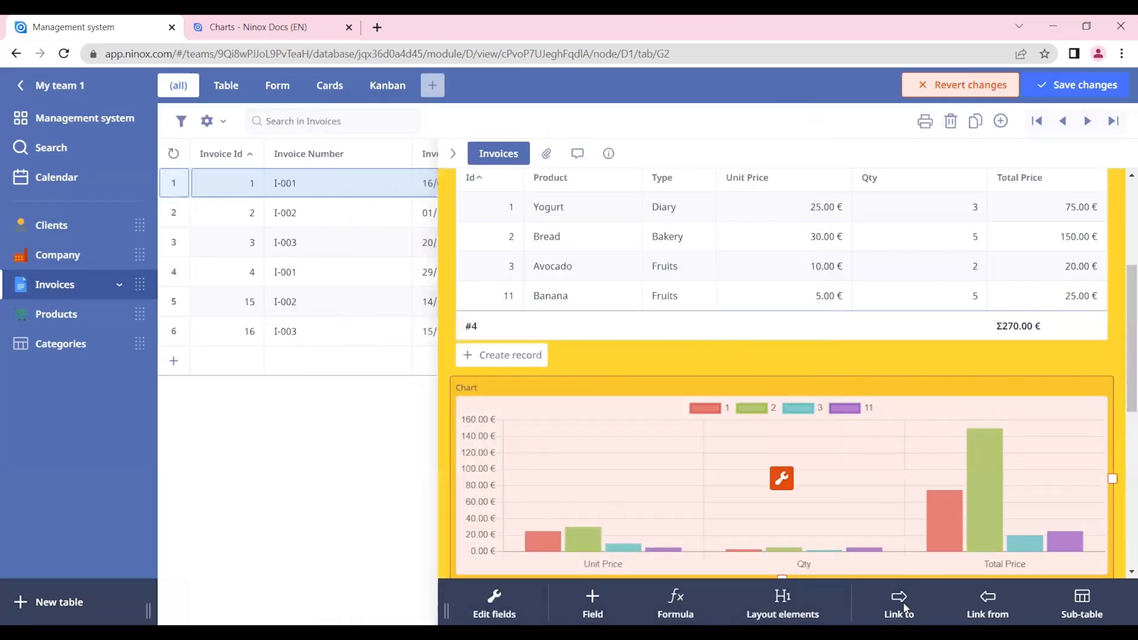
pyautogui.moveTo(718, 438)
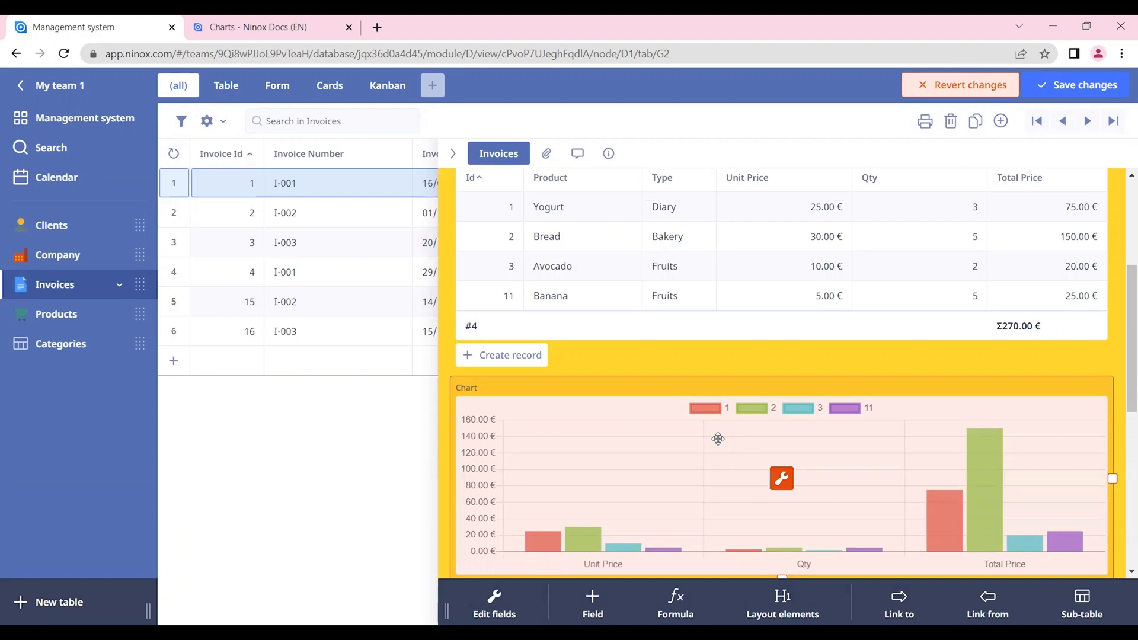
# Step: Switch the chart type from Bar chart to Pie chart
pyautogui.click(781, 478)
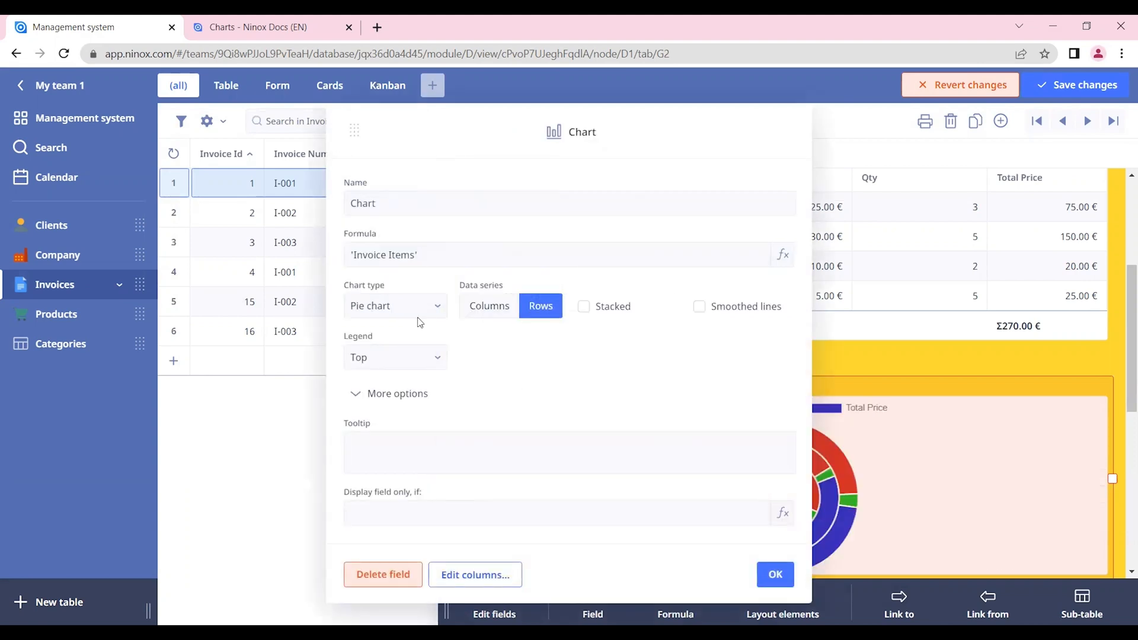
pyautogui.click(395, 304)
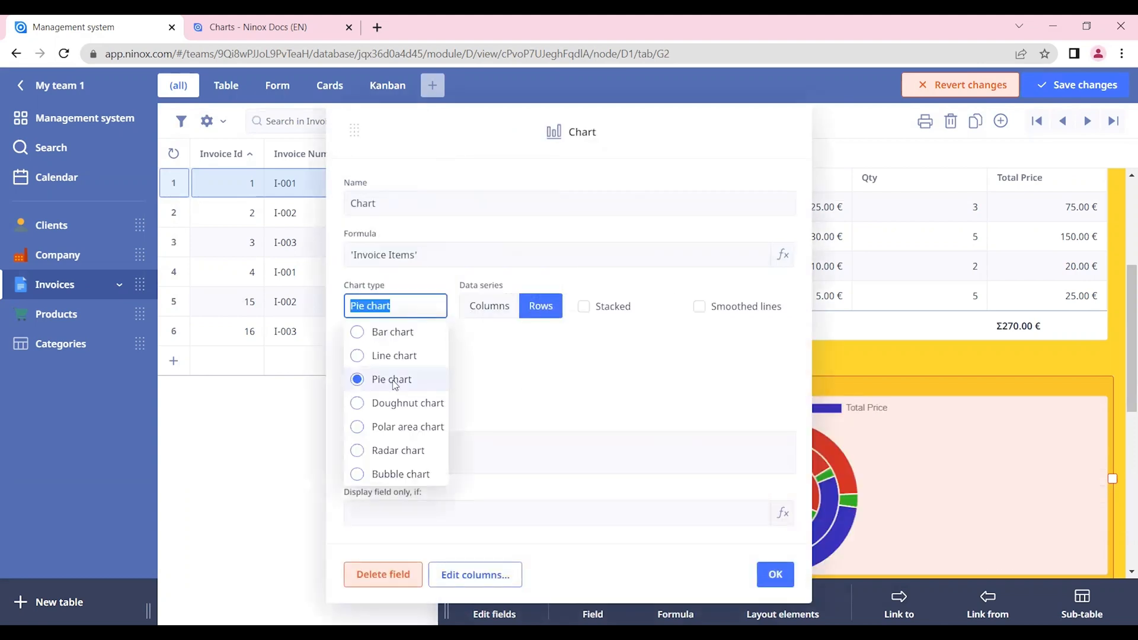
pyautogui.moveTo(519, 381)
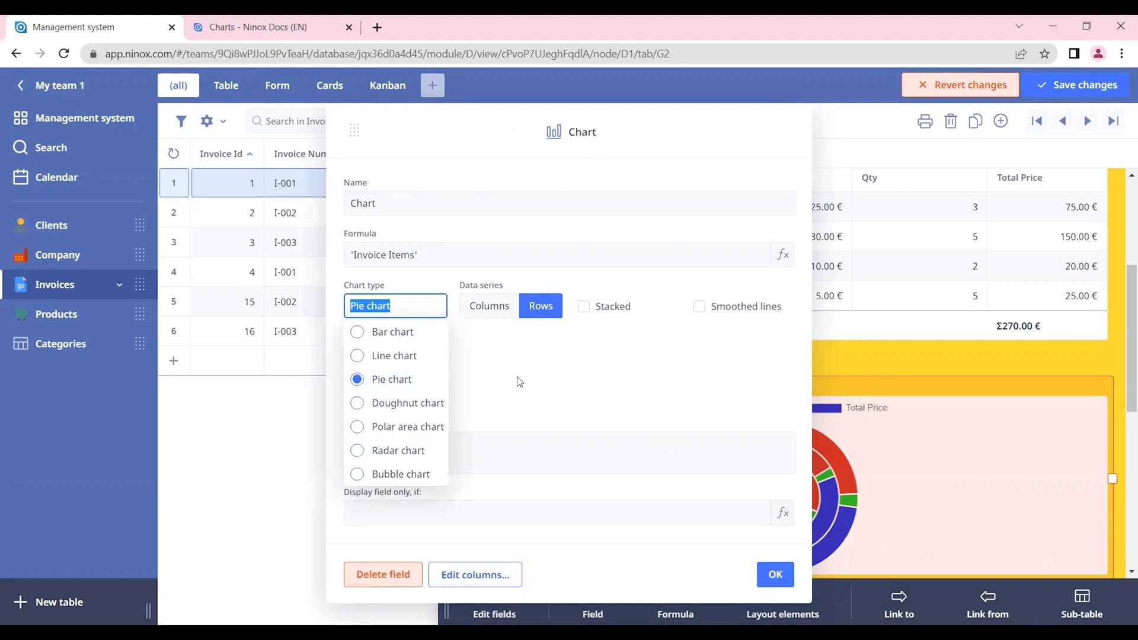
pyautogui.moveTo(548, 385)
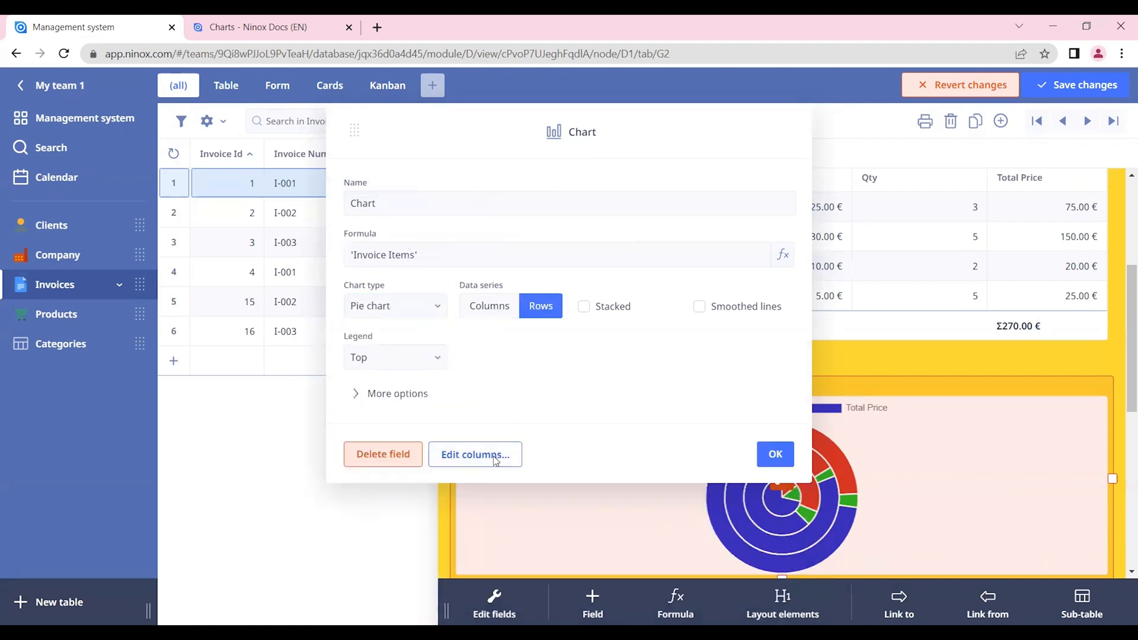
# Step: Add the linked Product > Type column set to Grouped
pyautogui.click(474, 454)
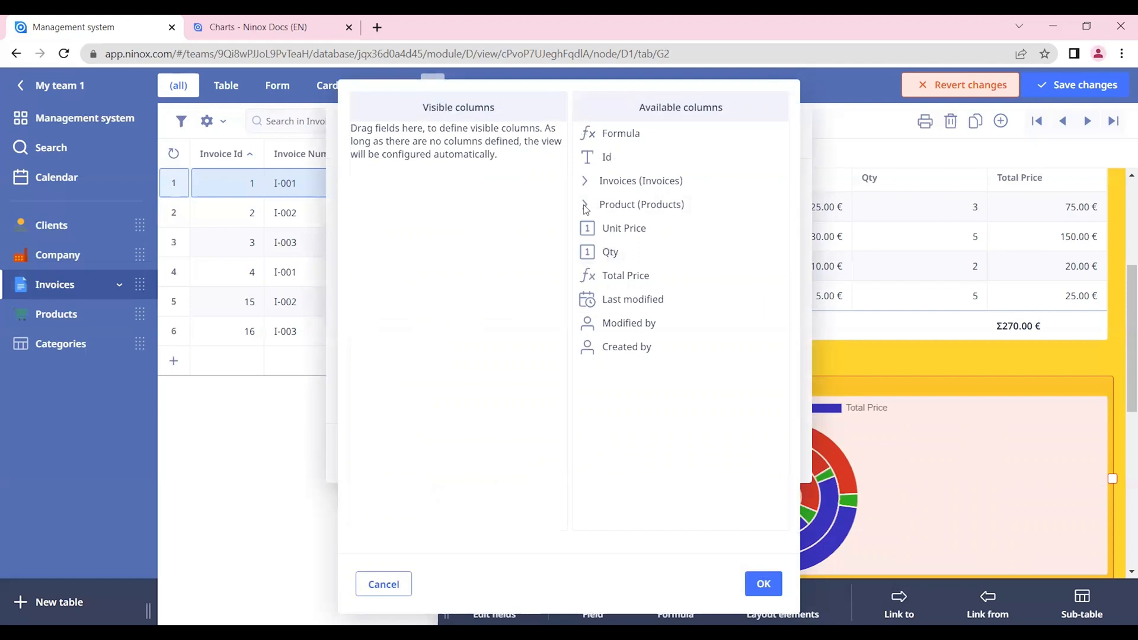
pyautogui.click(585, 204)
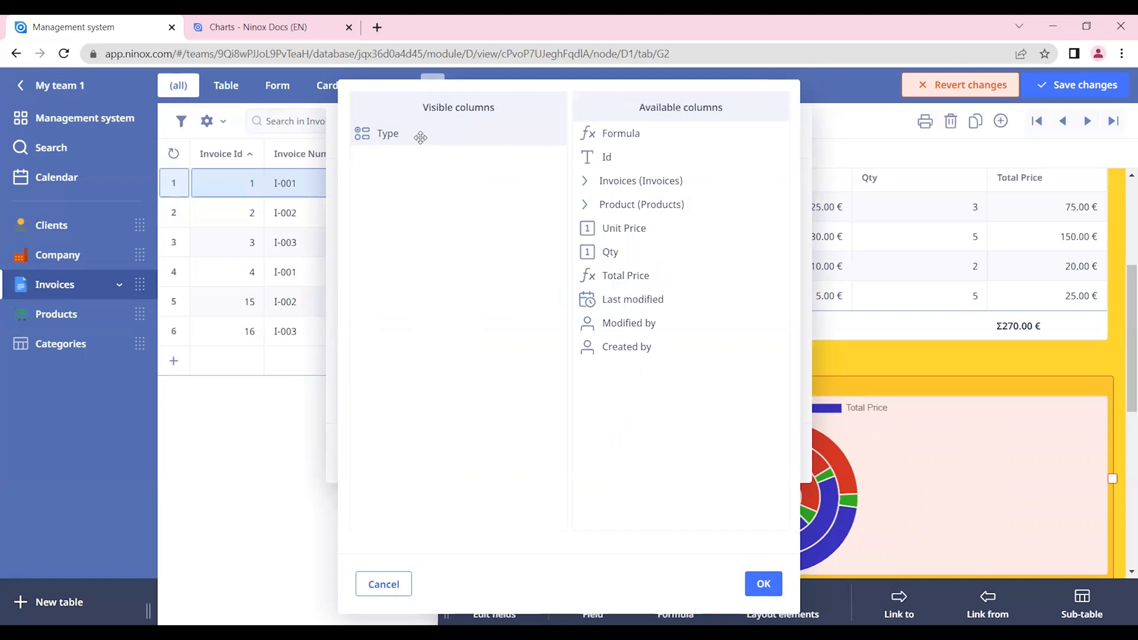
pyautogui.click(388, 134)
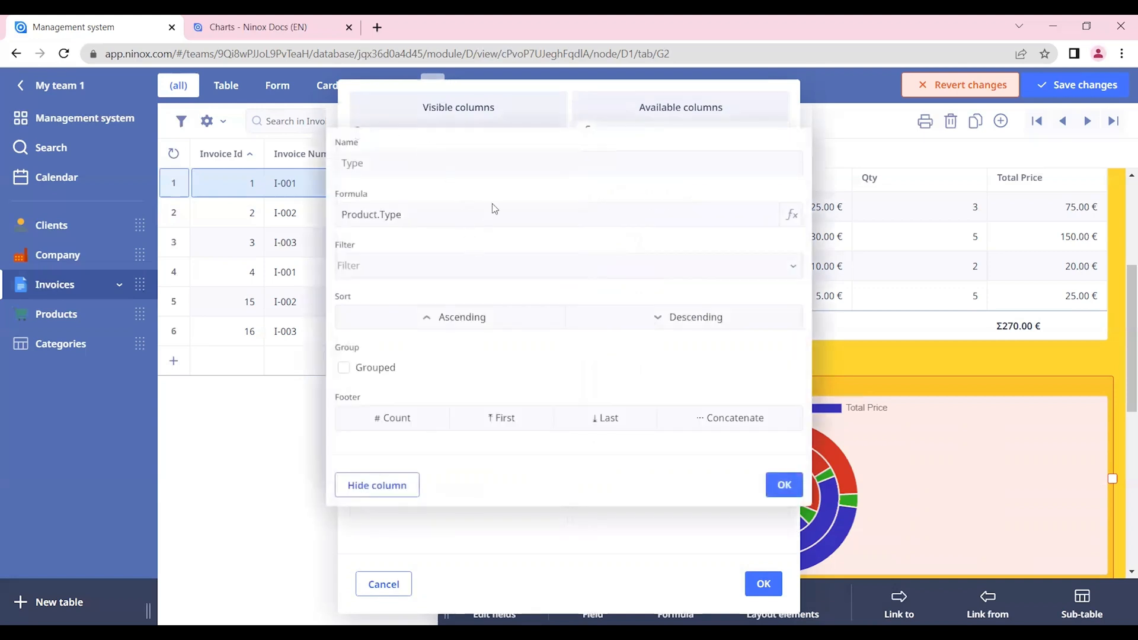
pyautogui.click(344, 367)
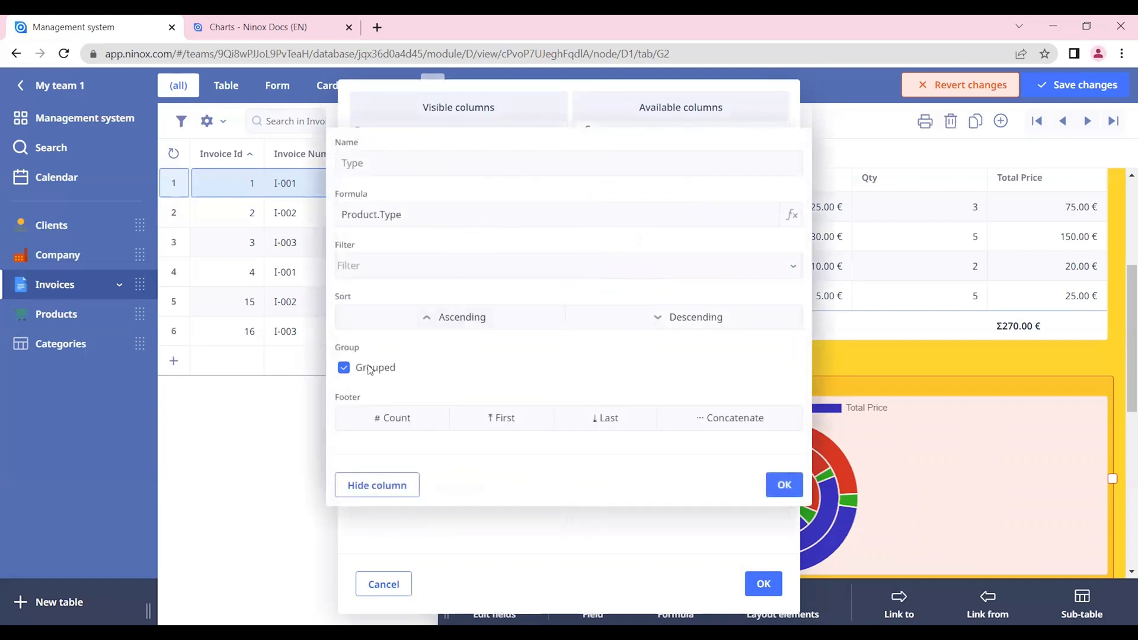
pyautogui.click(784, 485)
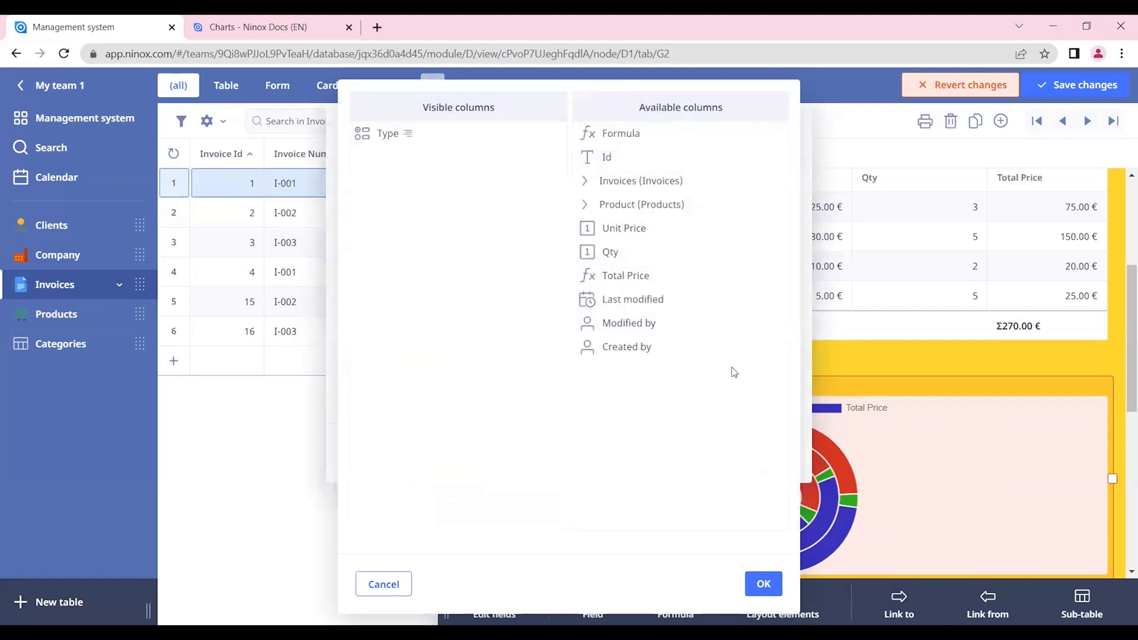
pyautogui.moveTo(623, 228)
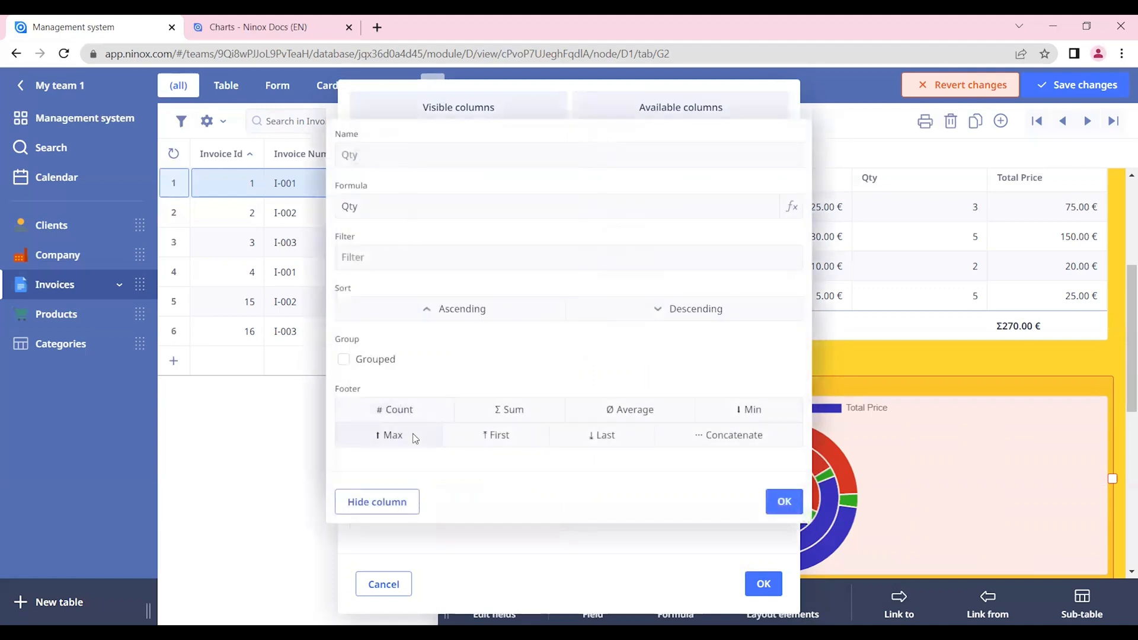
# Step: Add Qty with a Sum footer, set Data series to Columns and confirm the pie chart
pyautogui.click(508, 409)
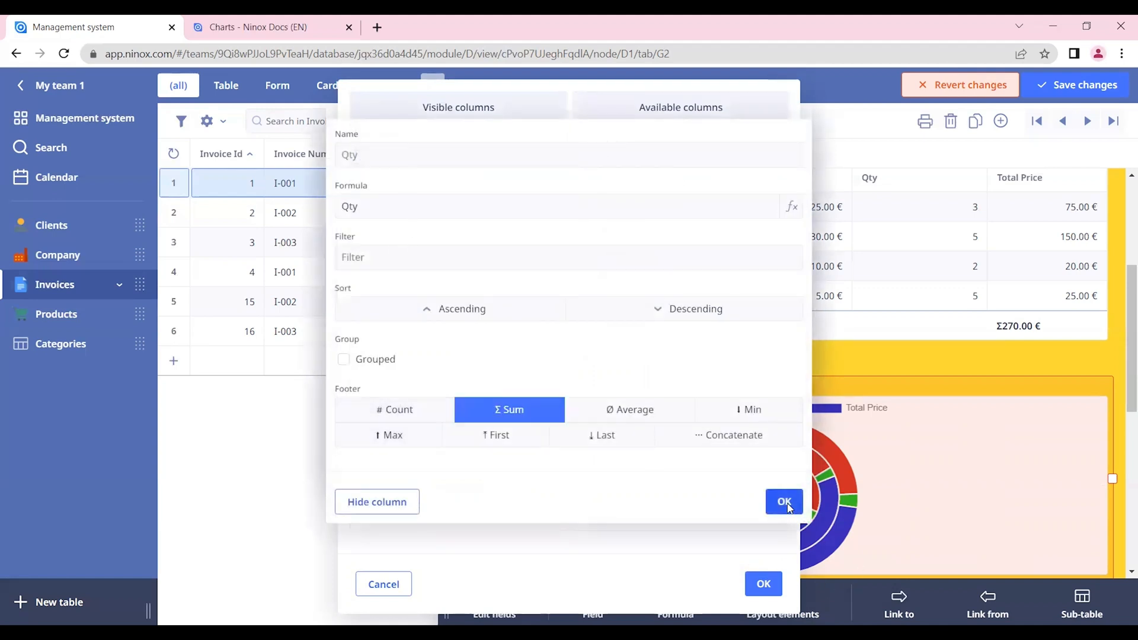
pyautogui.click(784, 501)
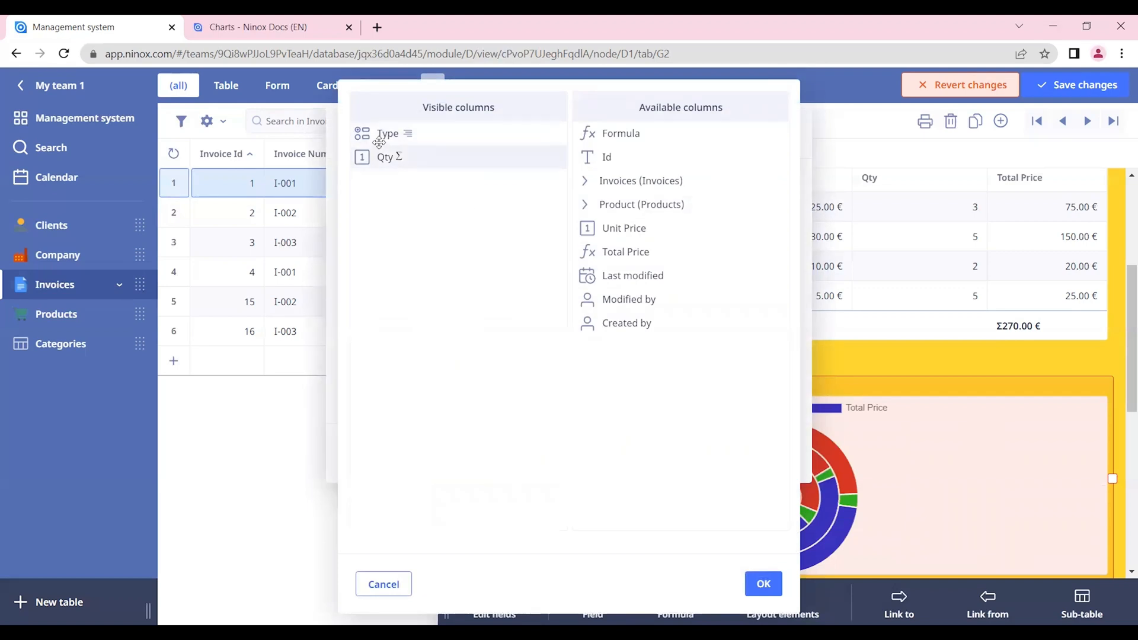
pyautogui.moveTo(447, 208)
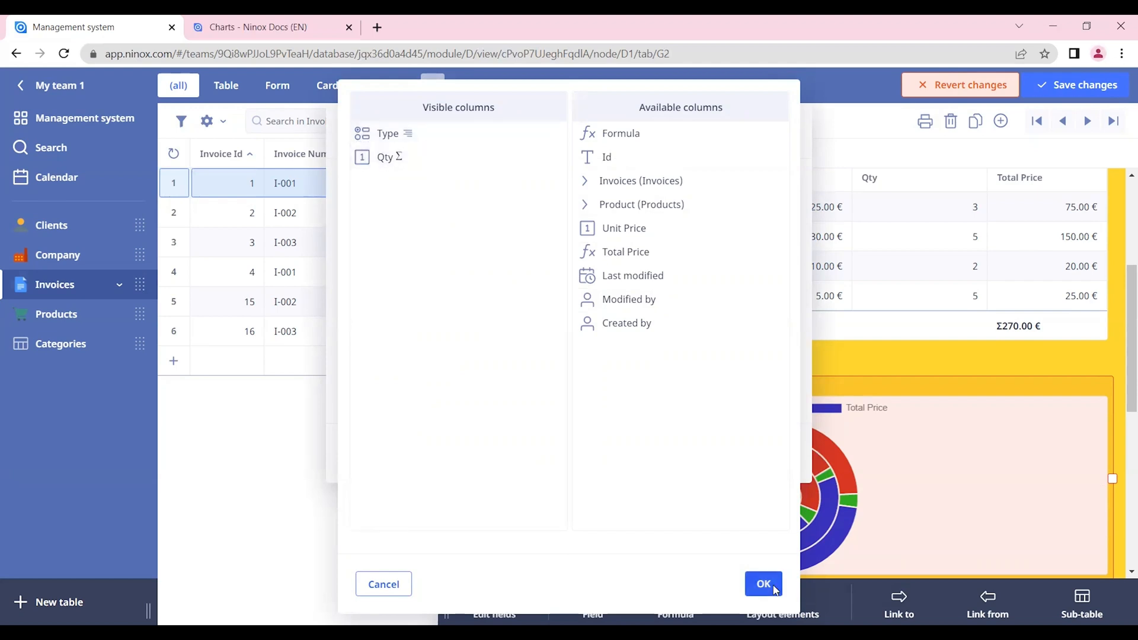
pyautogui.click(762, 583)
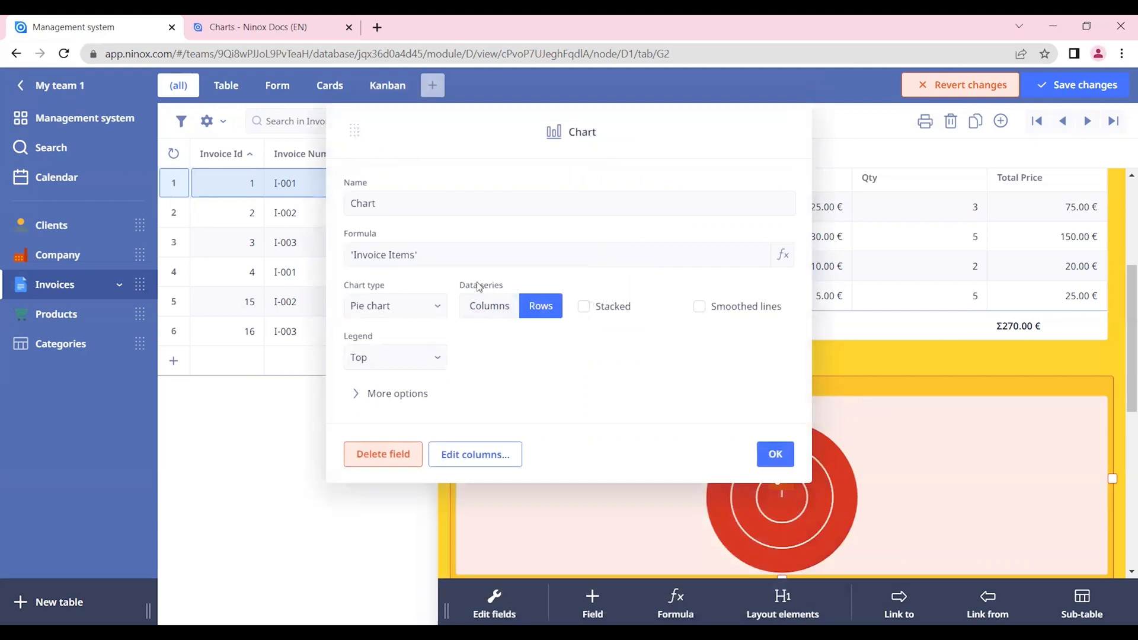
pyautogui.click(488, 305)
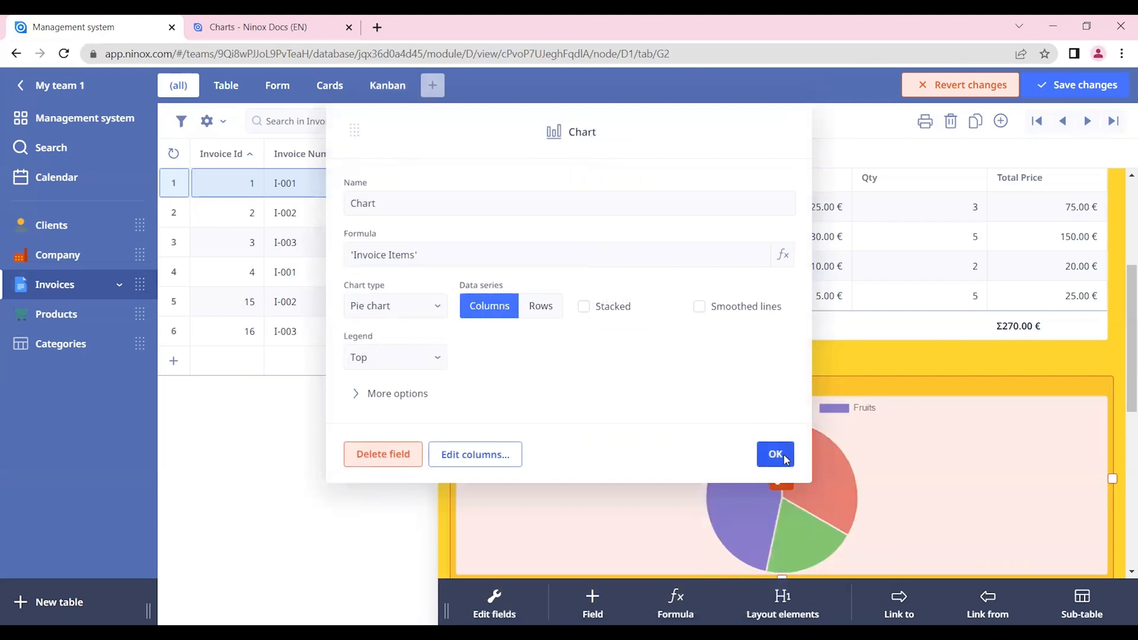
pyautogui.click(776, 454)
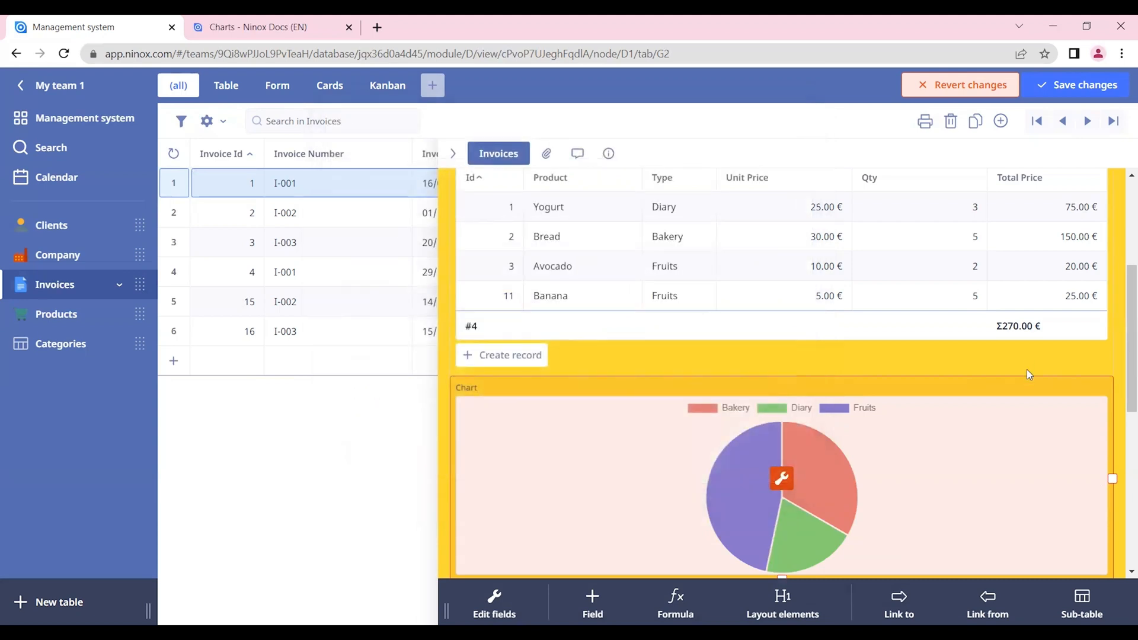
pyautogui.scroll(-3)
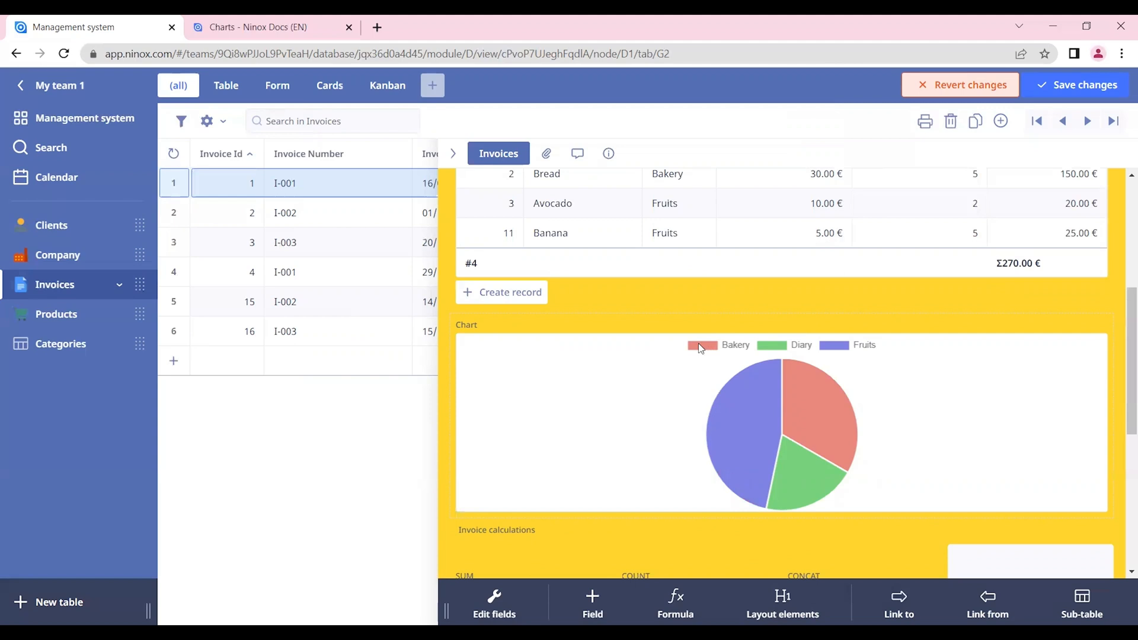
pyautogui.moveTo(628, 345)
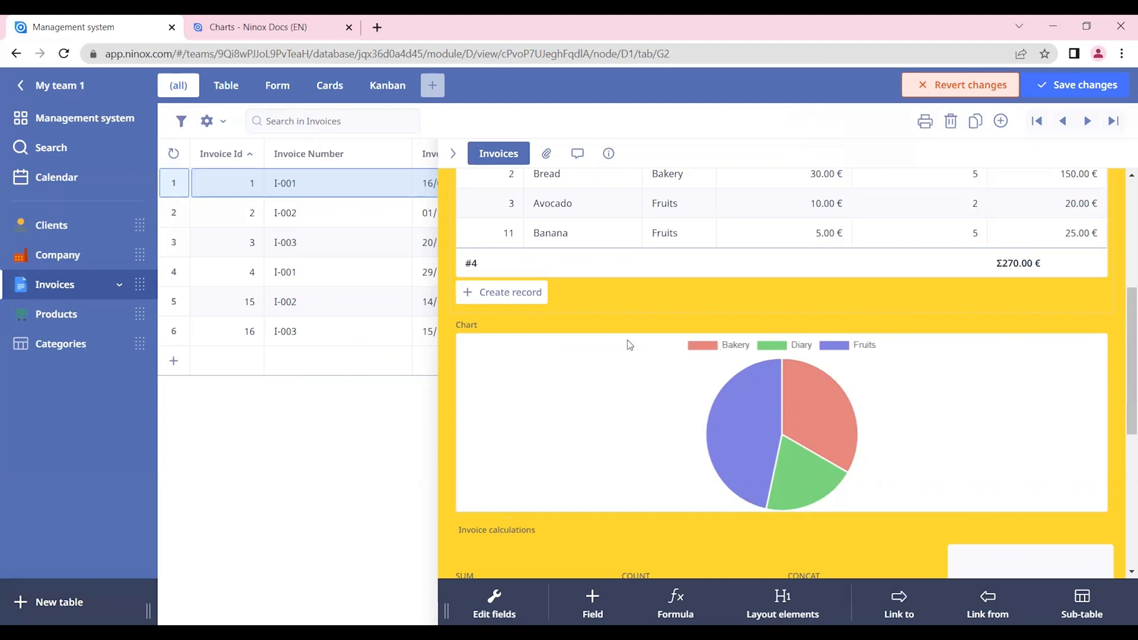
pyautogui.moveTo(729, 353)
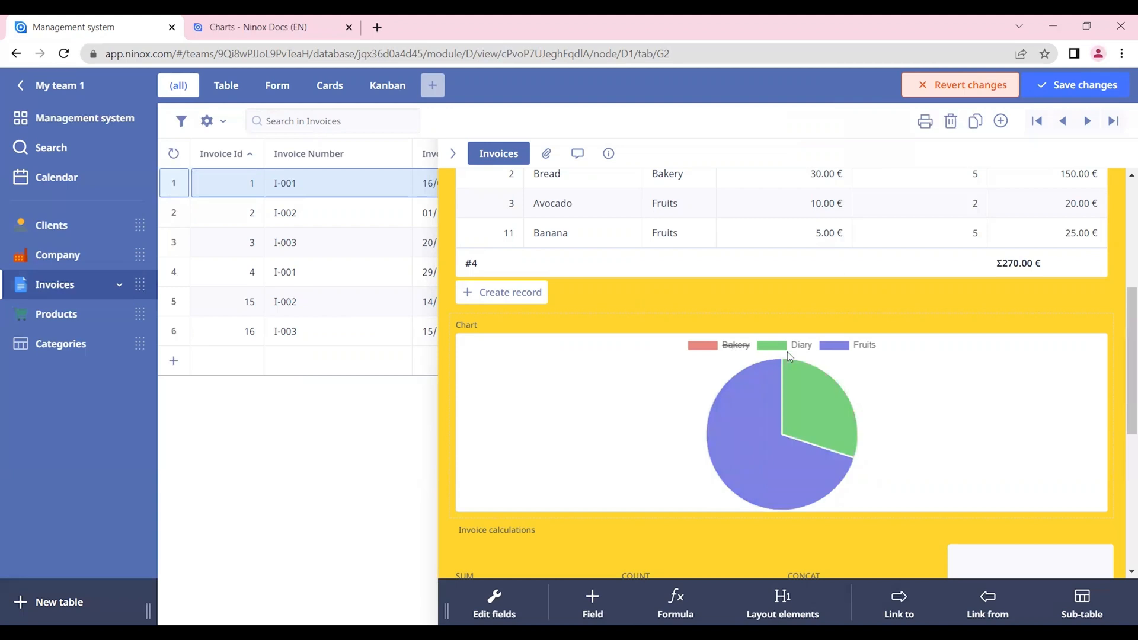
pyautogui.moveTo(821, 348)
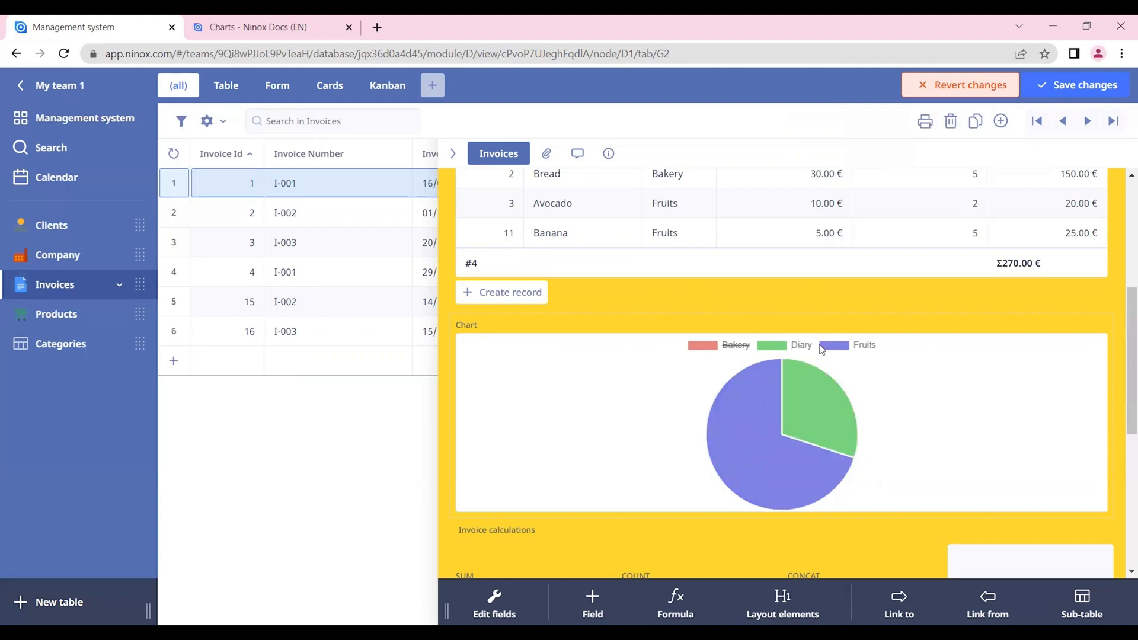
pyautogui.click(864, 345)
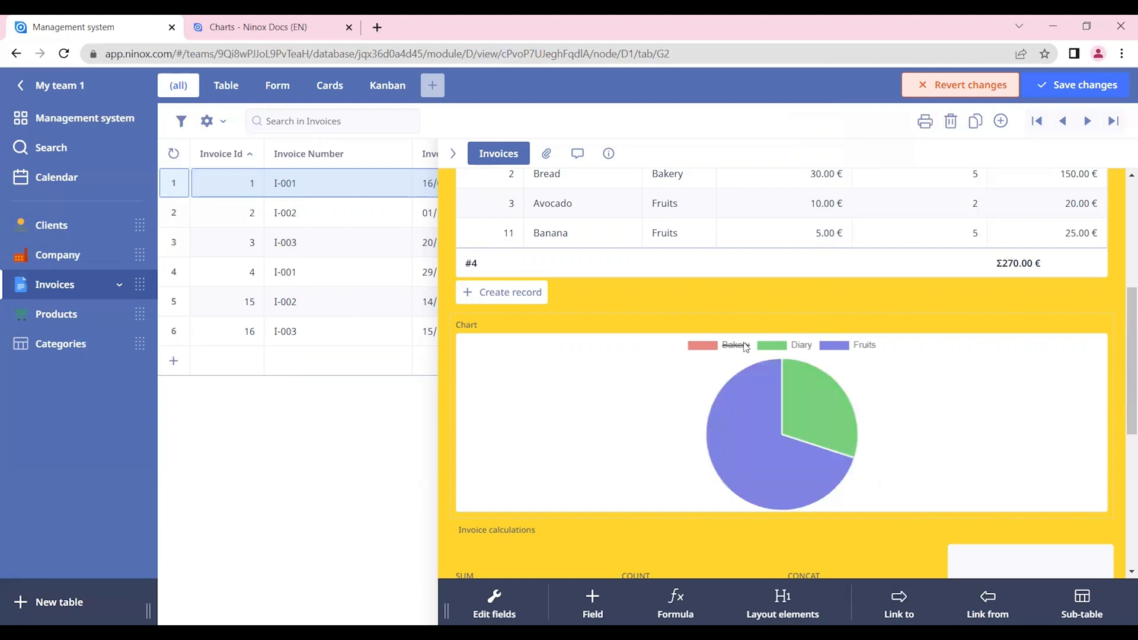
pyautogui.scroll(3)
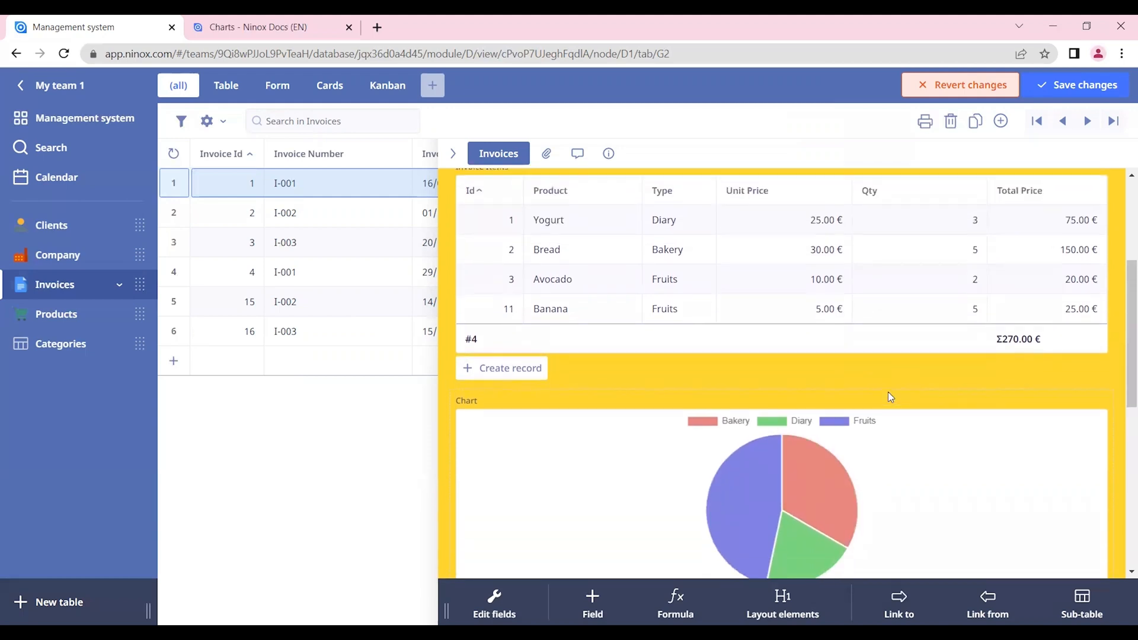
pyautogui.moveTo(786, 448)
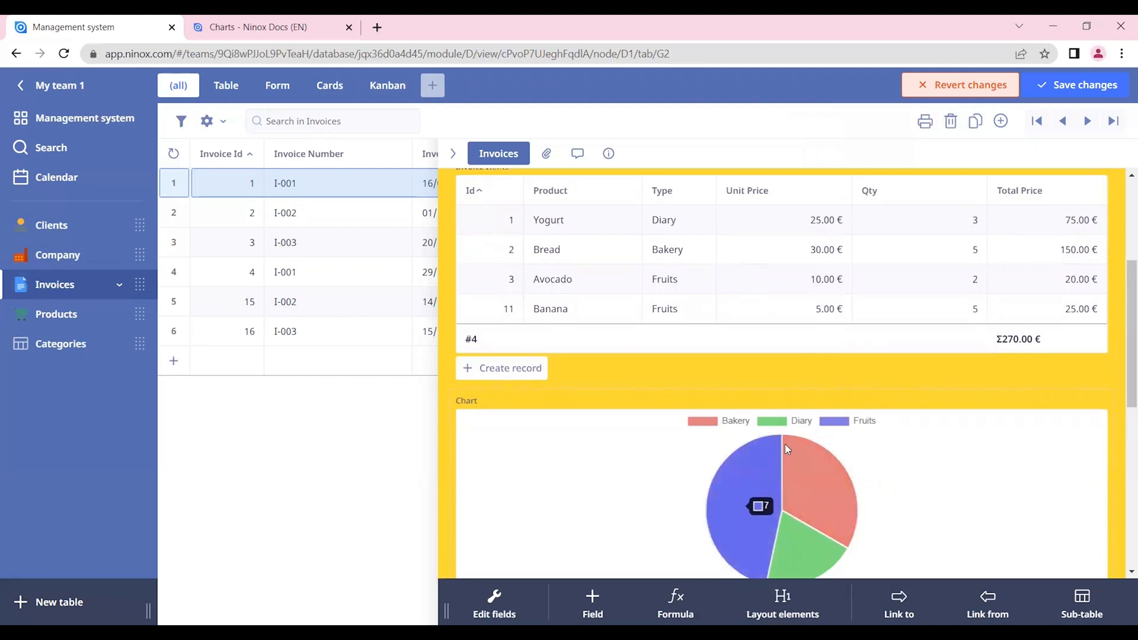
pyautogui.moveTo(762, 487)
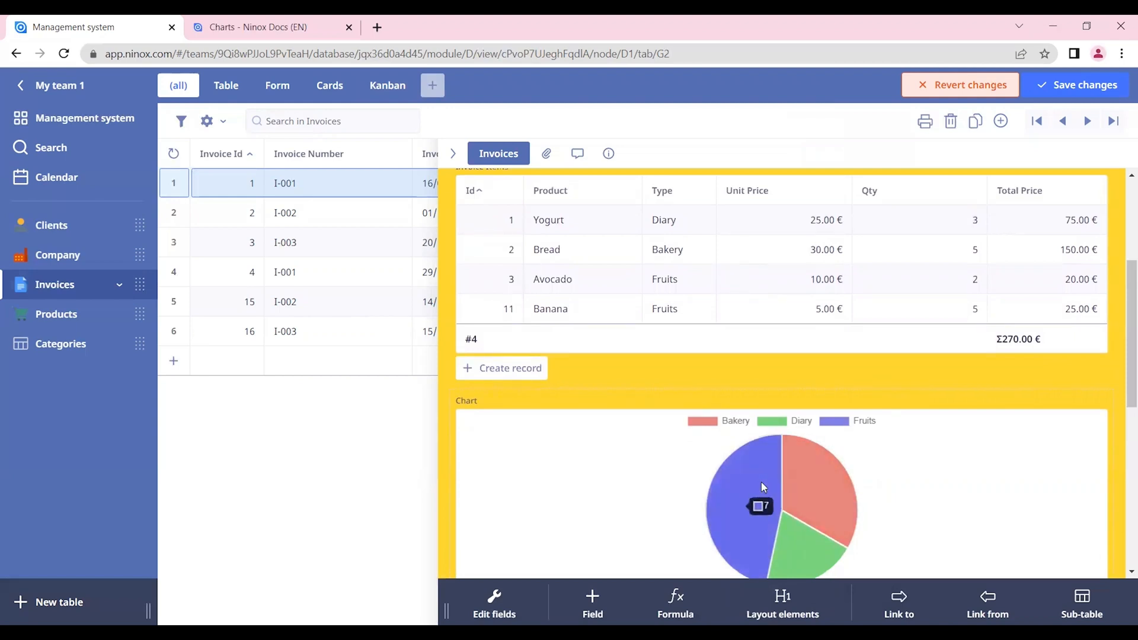
pyautogui.moveTo(855, 331)
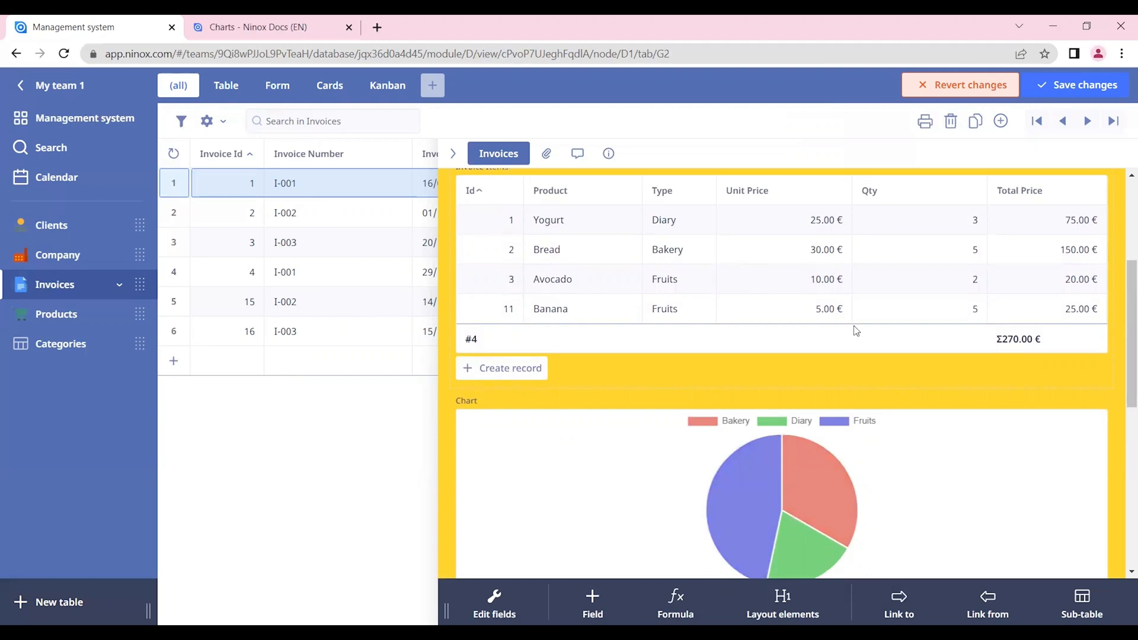
pyautogui.moveTo(807, 540)
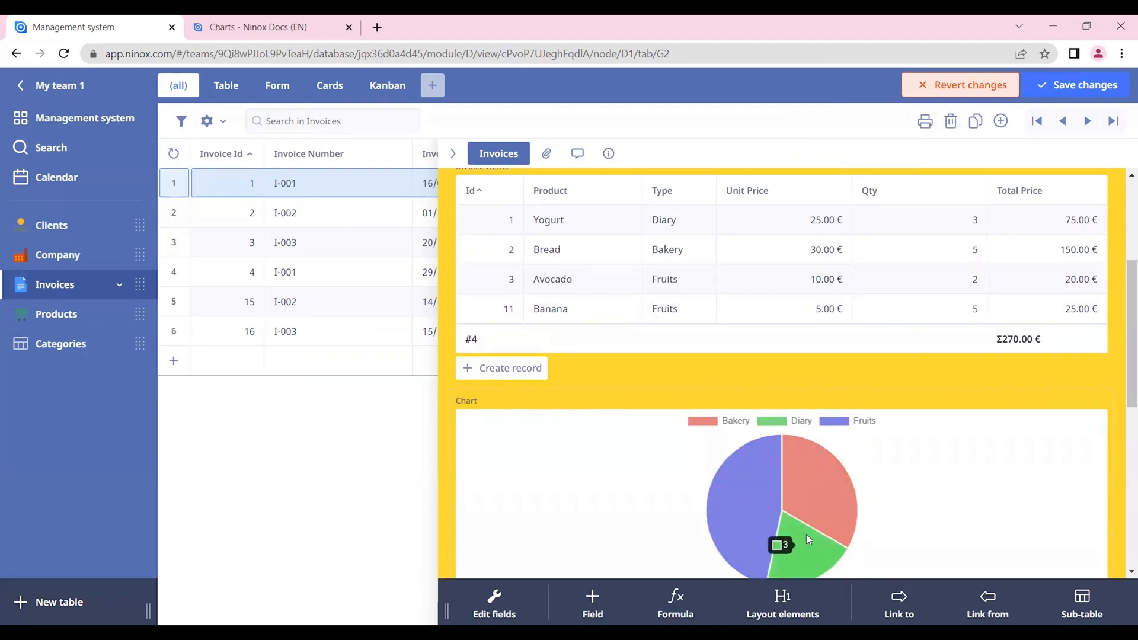
pyautogui.moveTo(974, 231)
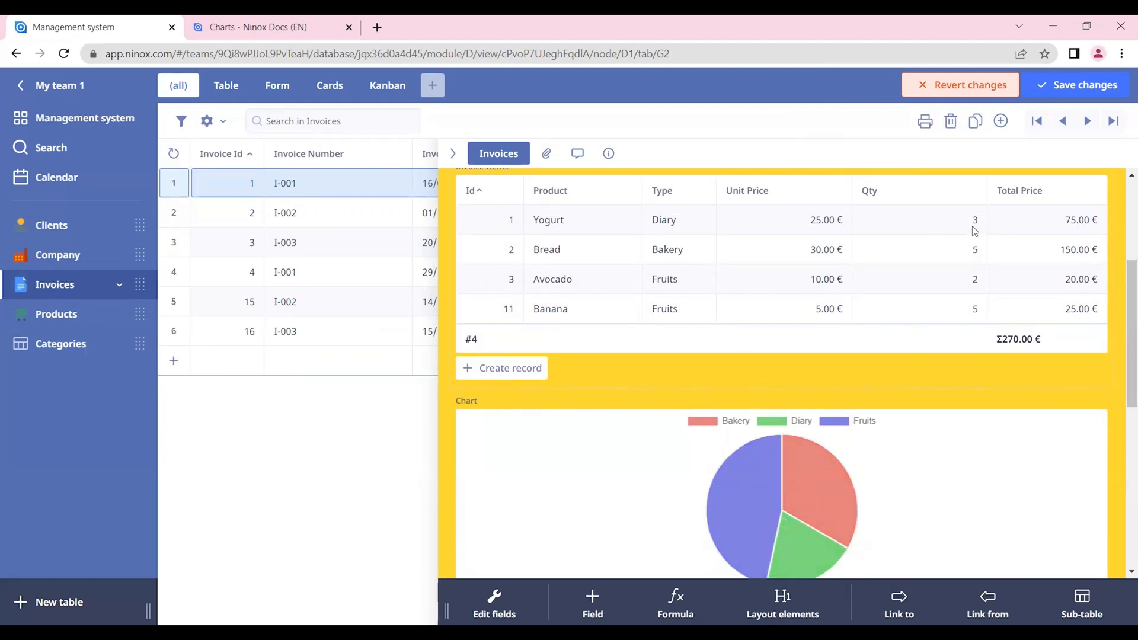
pyautogui.moveTo(838, 469)
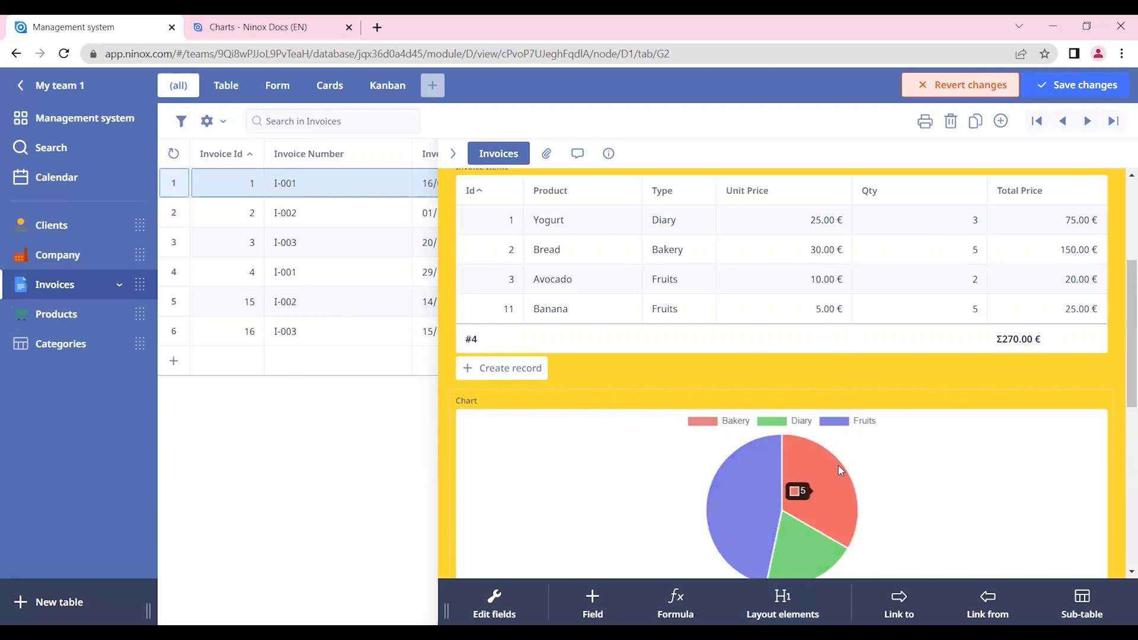
pyautogui.scroll(-3)
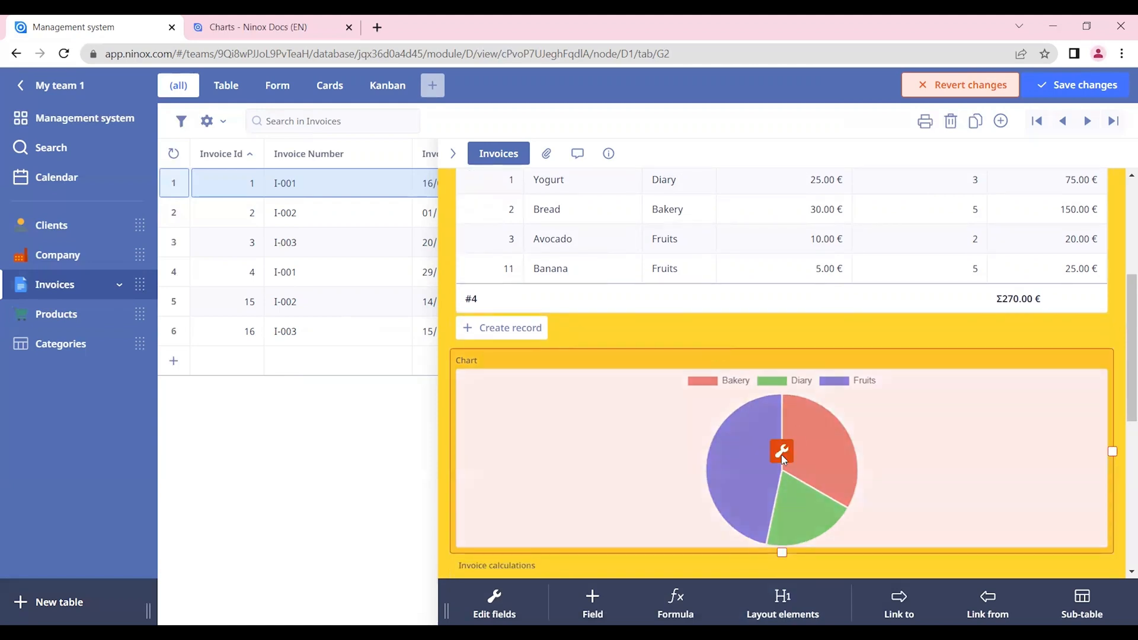
# Step: Hide the pie chart's legend, then restore it to Top and confirm
pyautogui.click(781, 452)
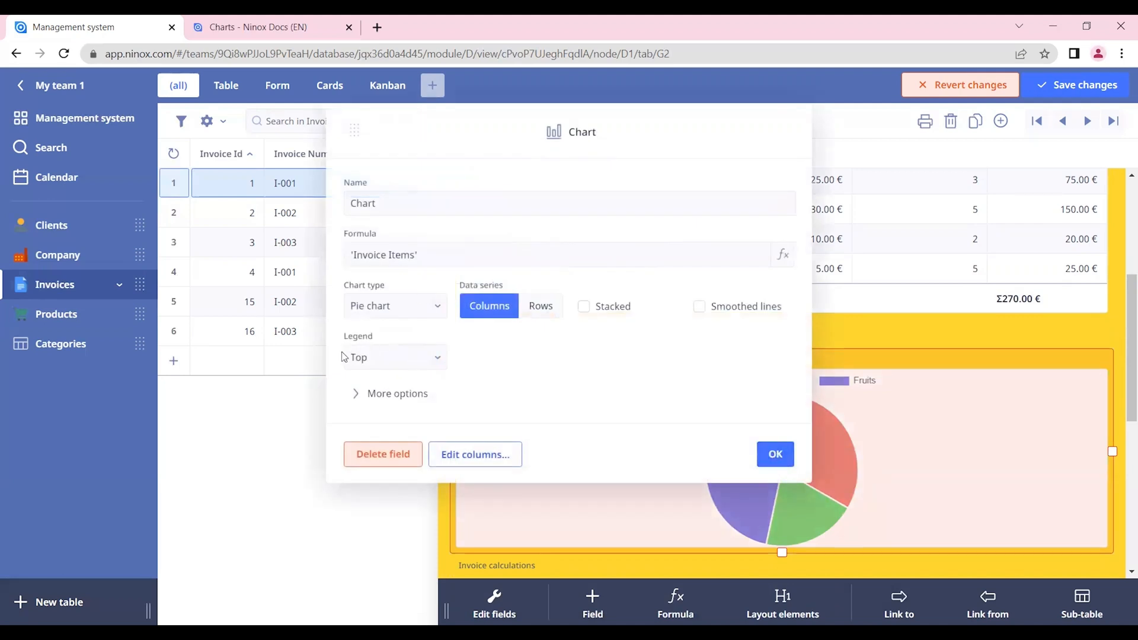
pyautogui.click(394, 357)
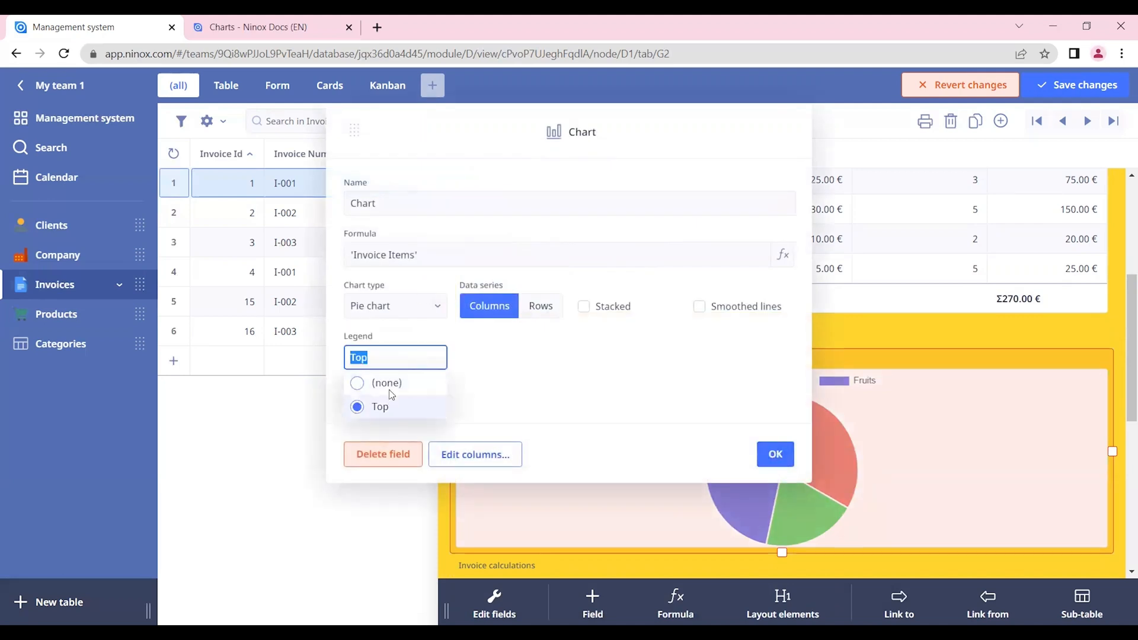
pyautogui.click(387, 382)
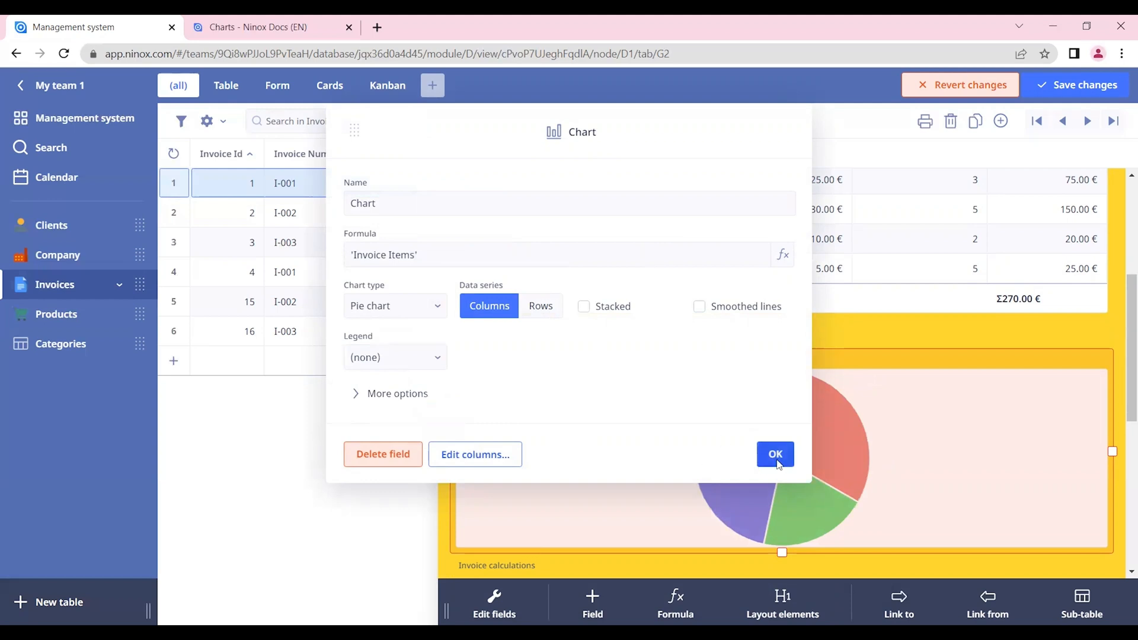
pyautogui.click(775, 454)
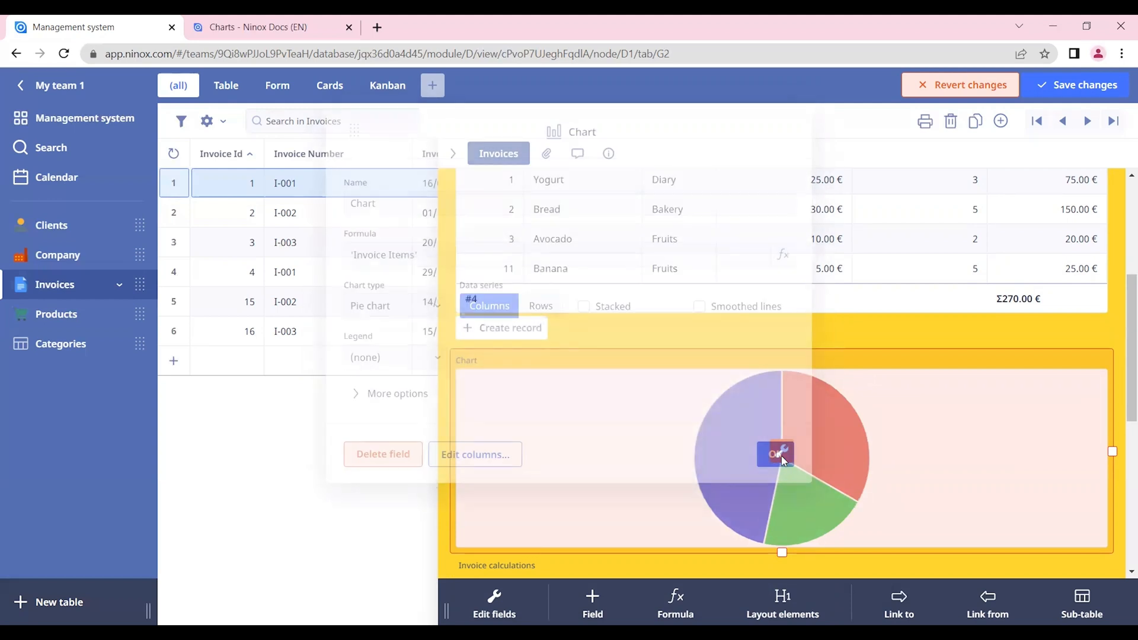
pyautogui.click(395, 357)
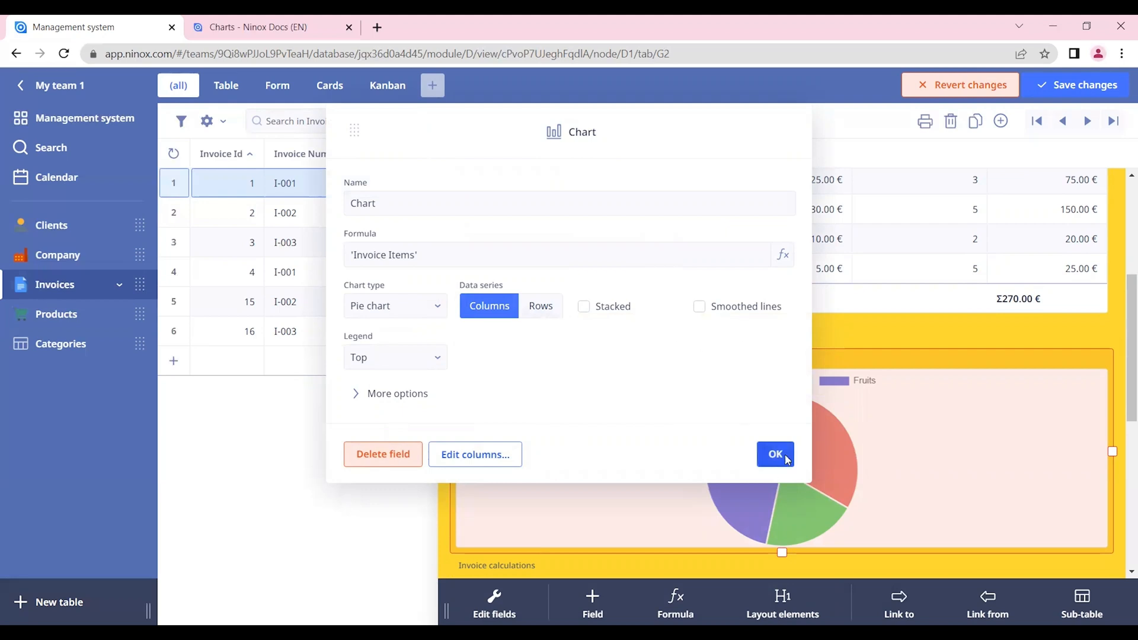
pyautogui.moveTo(784, 461)
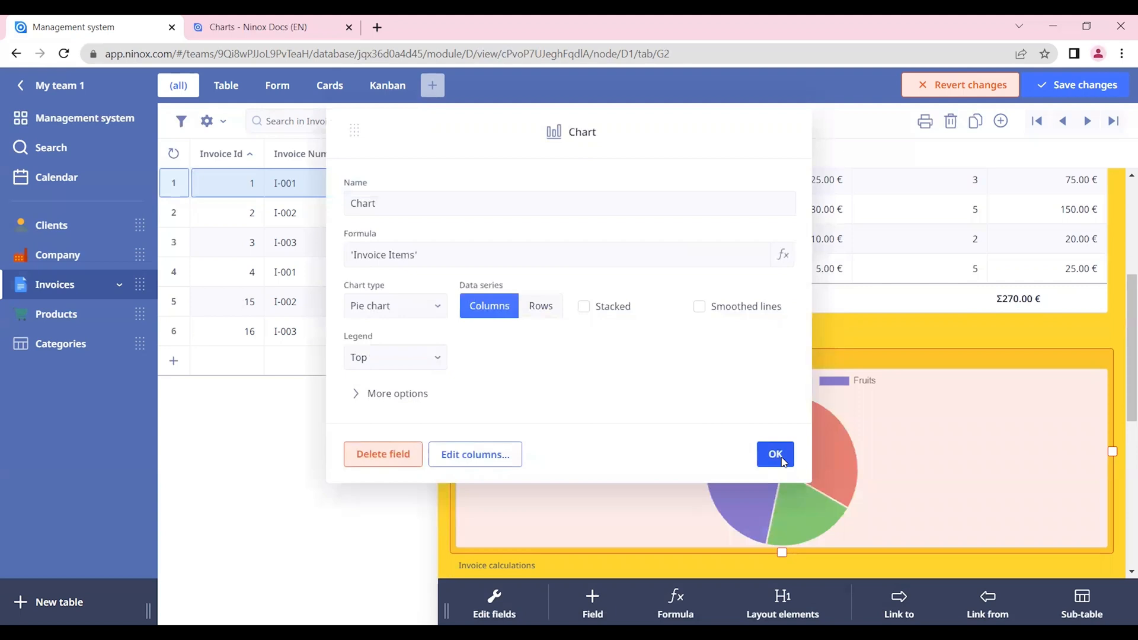
pyautogui.click(775, 454)
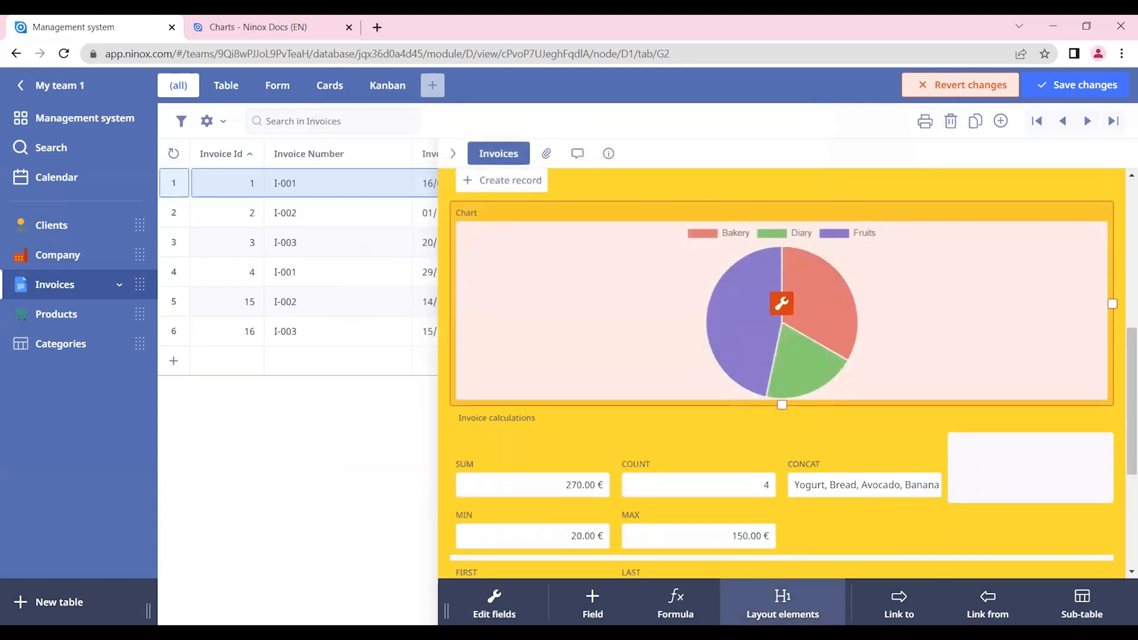
# Step: Add a second empty Chart element below the pie chart
pyautogui.click(783, 603)
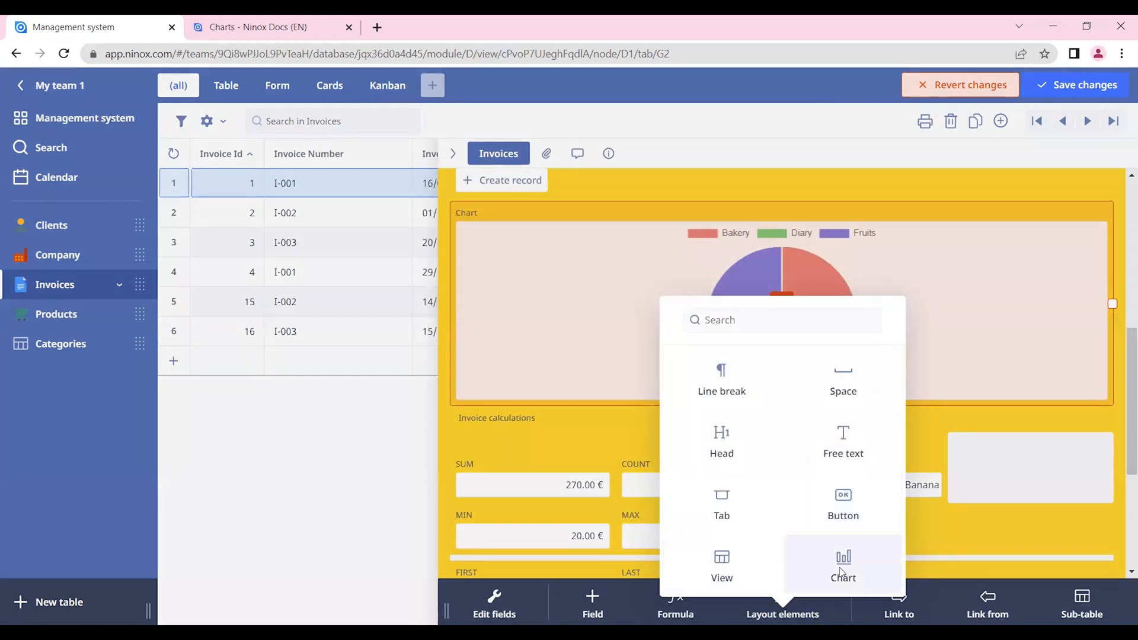
pyautogui.click(843, 567)
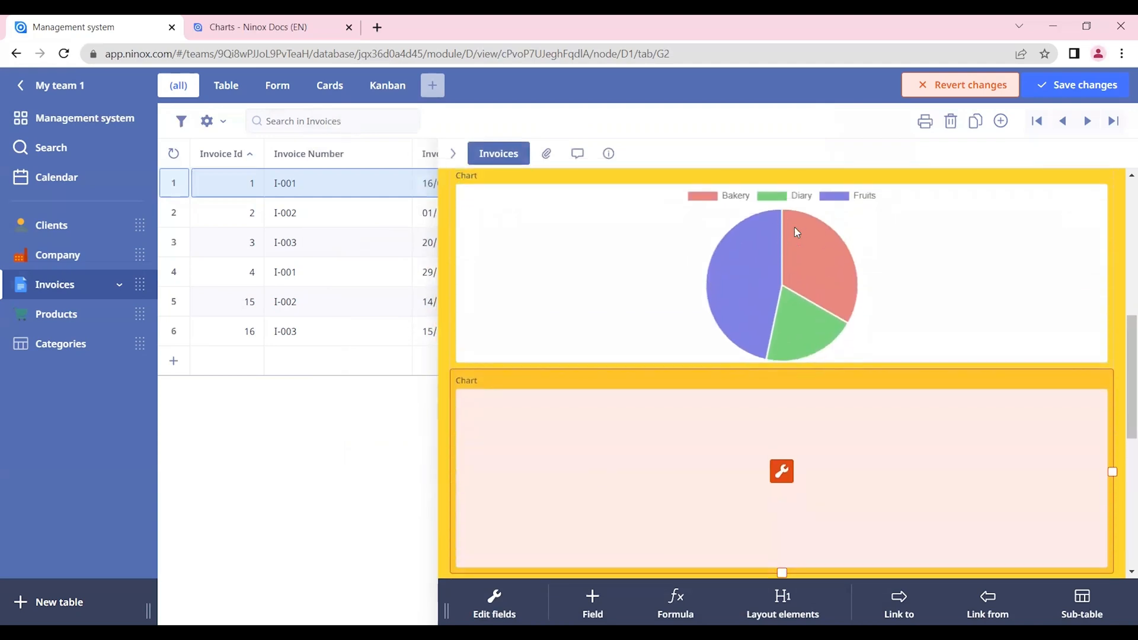
pyautogui.scroll(3)
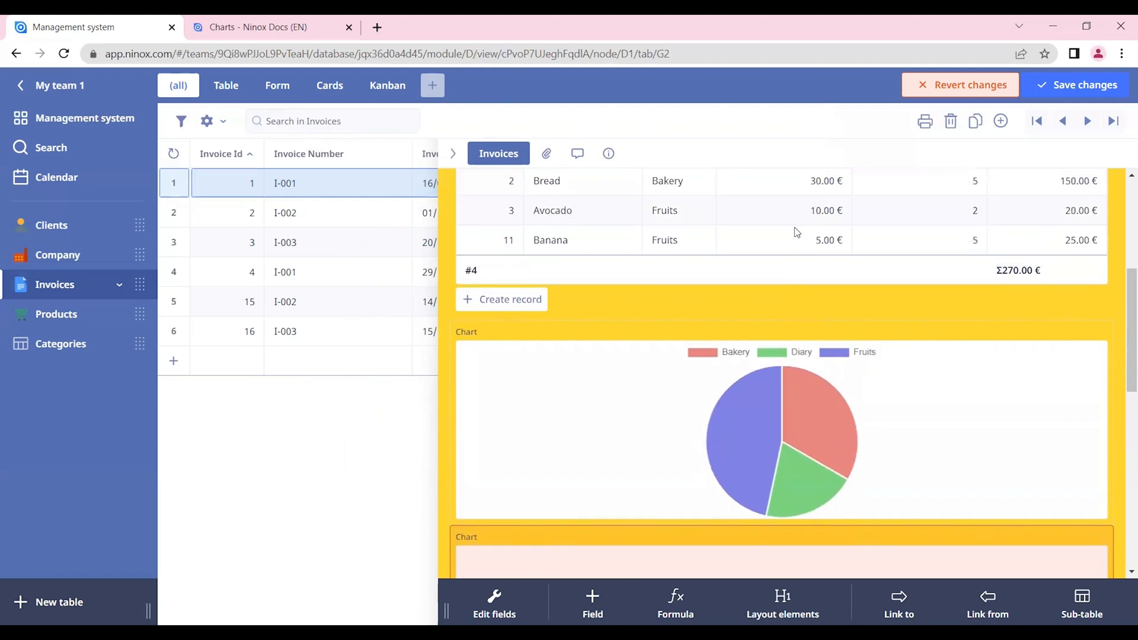
pyautogui.scroll(3)
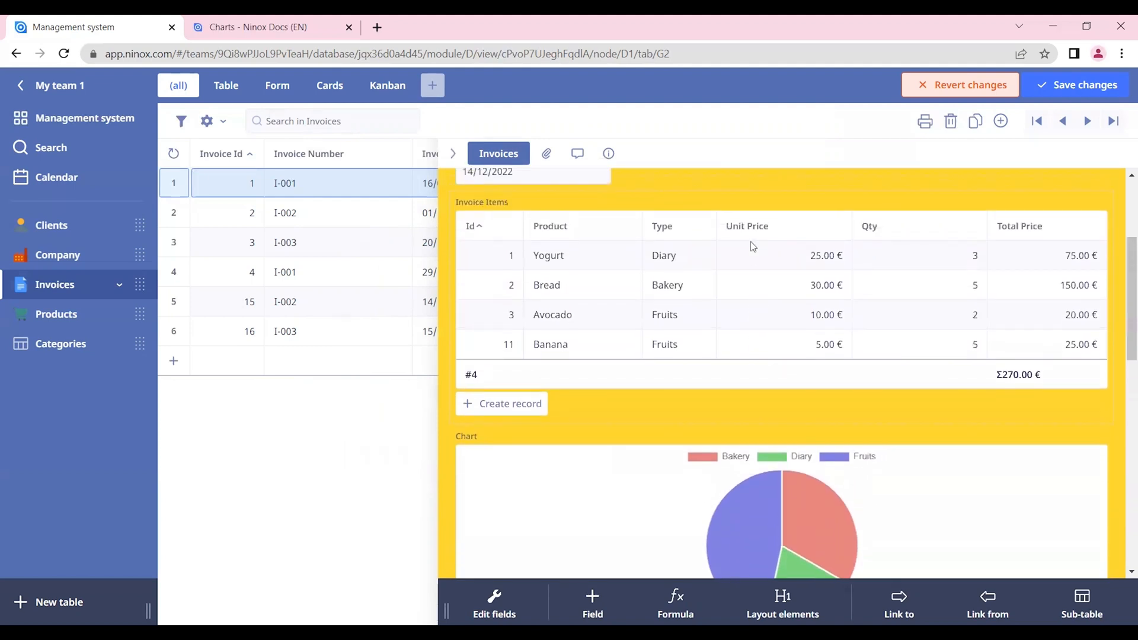
pyautogui.moveTo(674, 190)
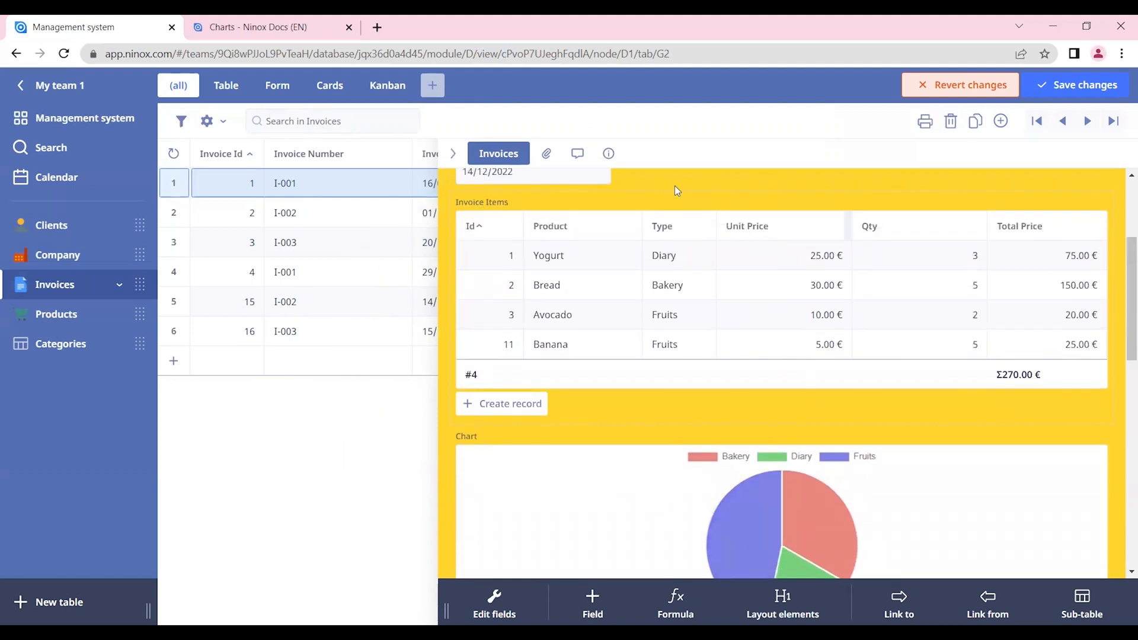
pyautogui.moveTo(650, 455)
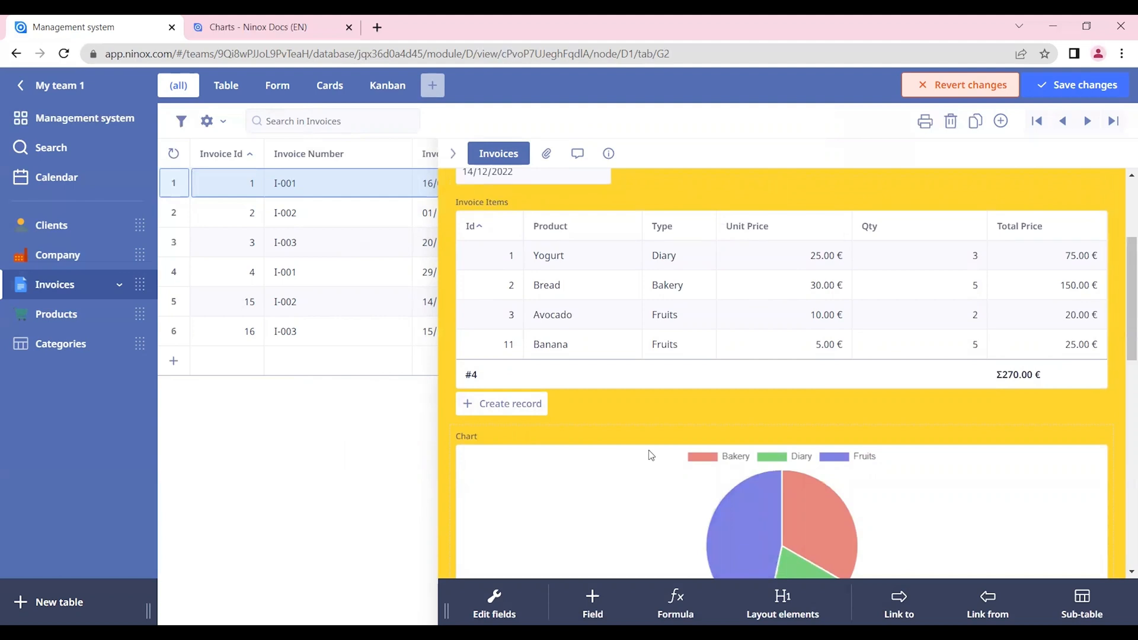
pyautogui.scroll(-3)
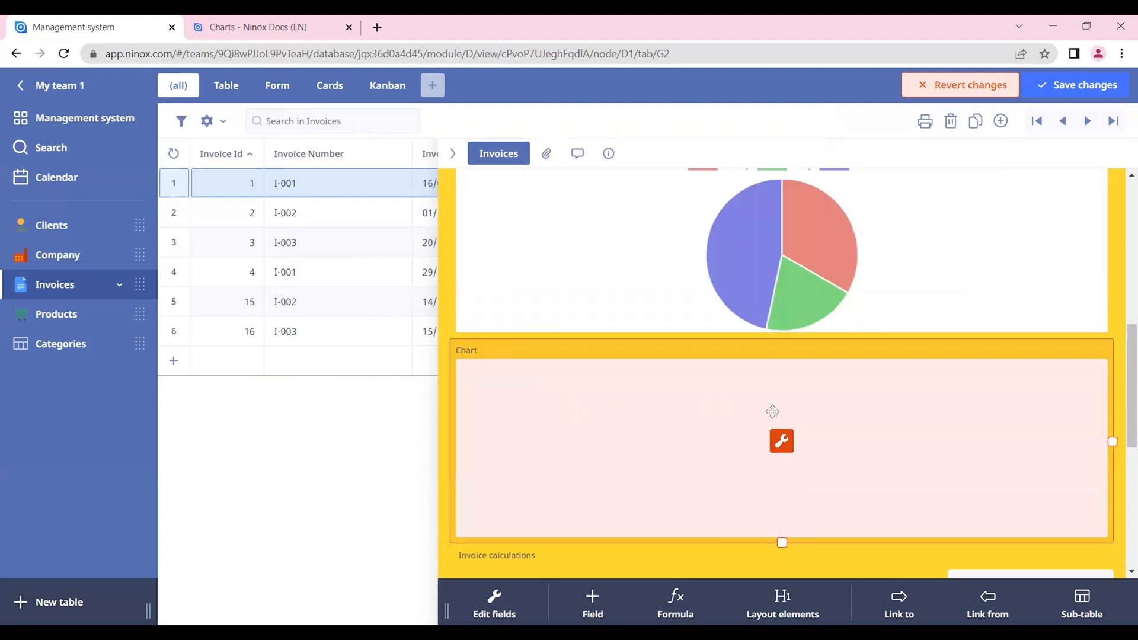
pyautogui.moveTo(306, 342)
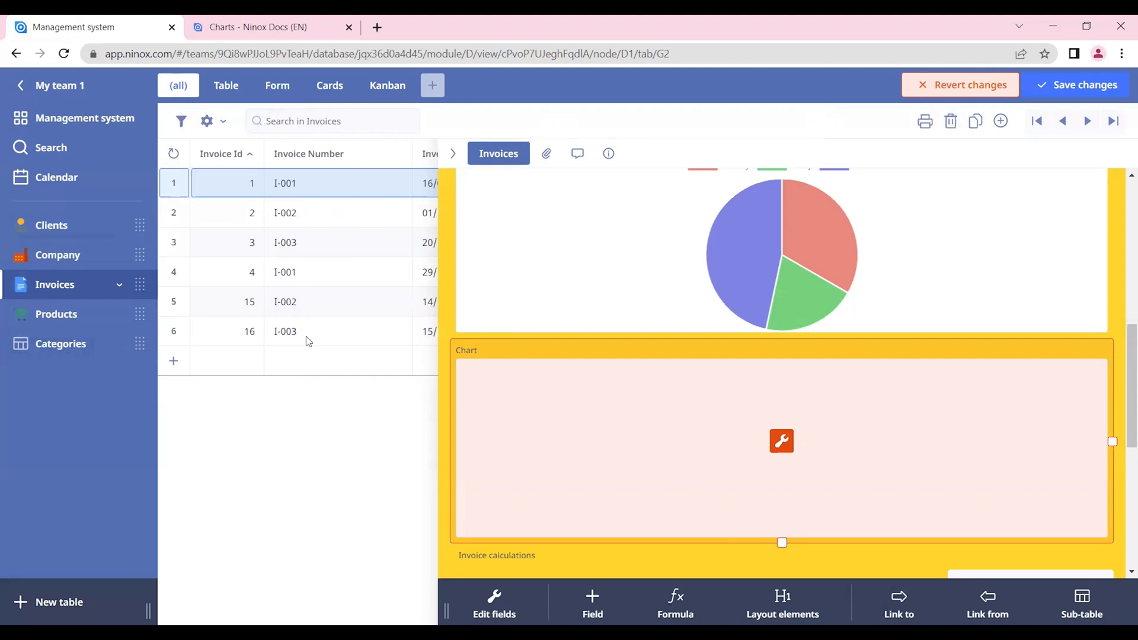
pyautogui.moveTo(308, 129)
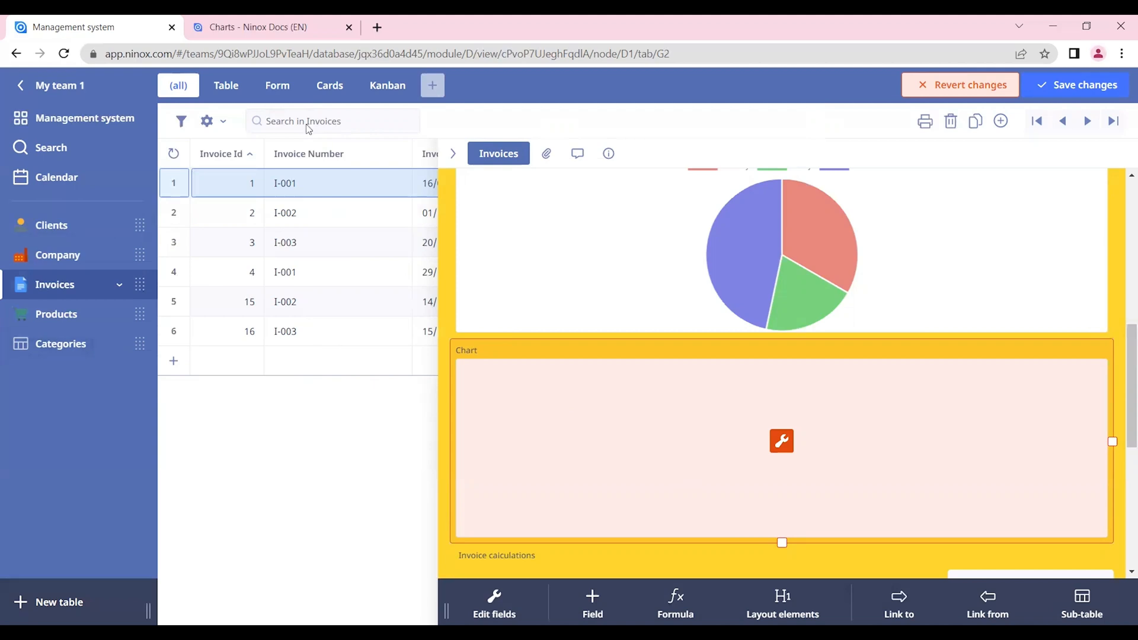
pyautogui.moveTo(397, 400)
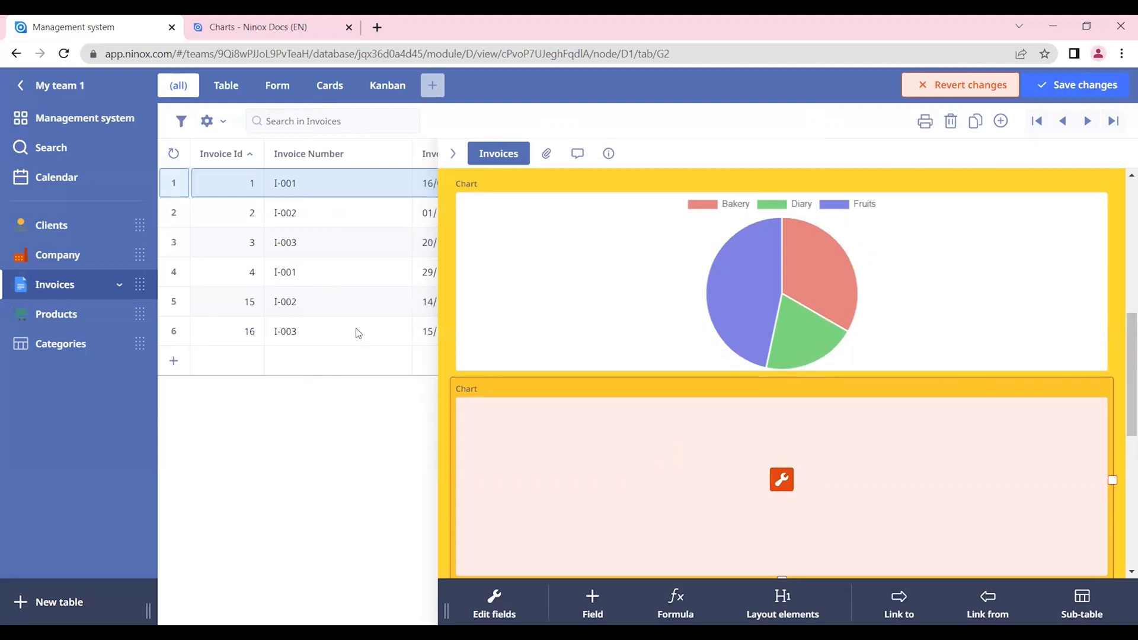
pyautogui.moveTo(438, 331)
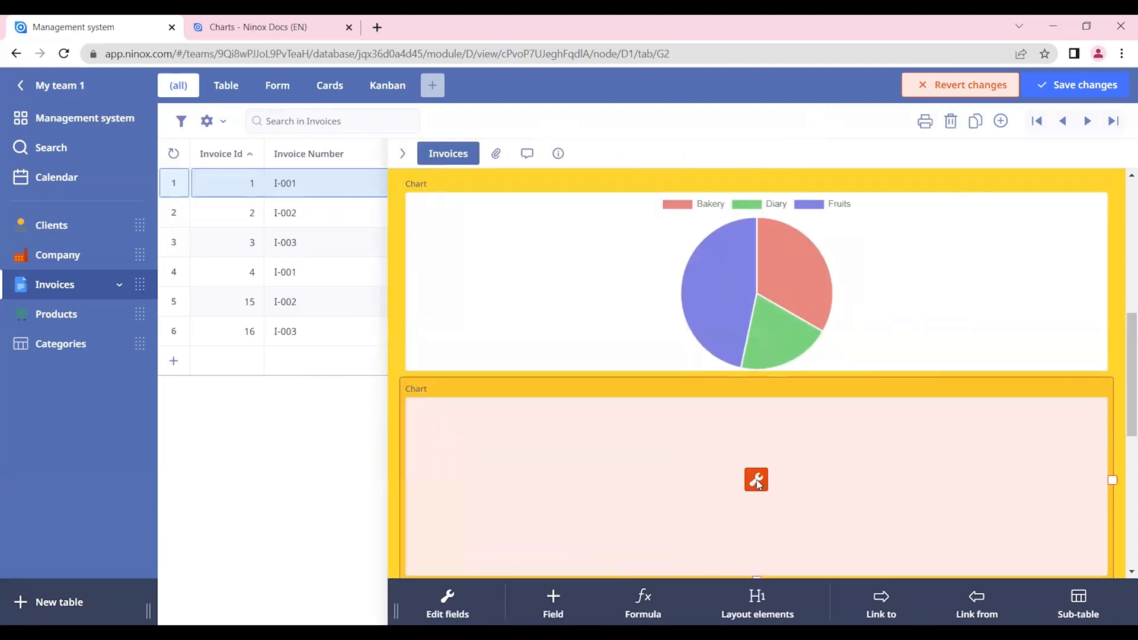
# Step: Set the second chart's formula to select Invoices, Bar chart with Rows as data series
pyautogui.click(755, 480)
pyautogui.write('select  invoice')
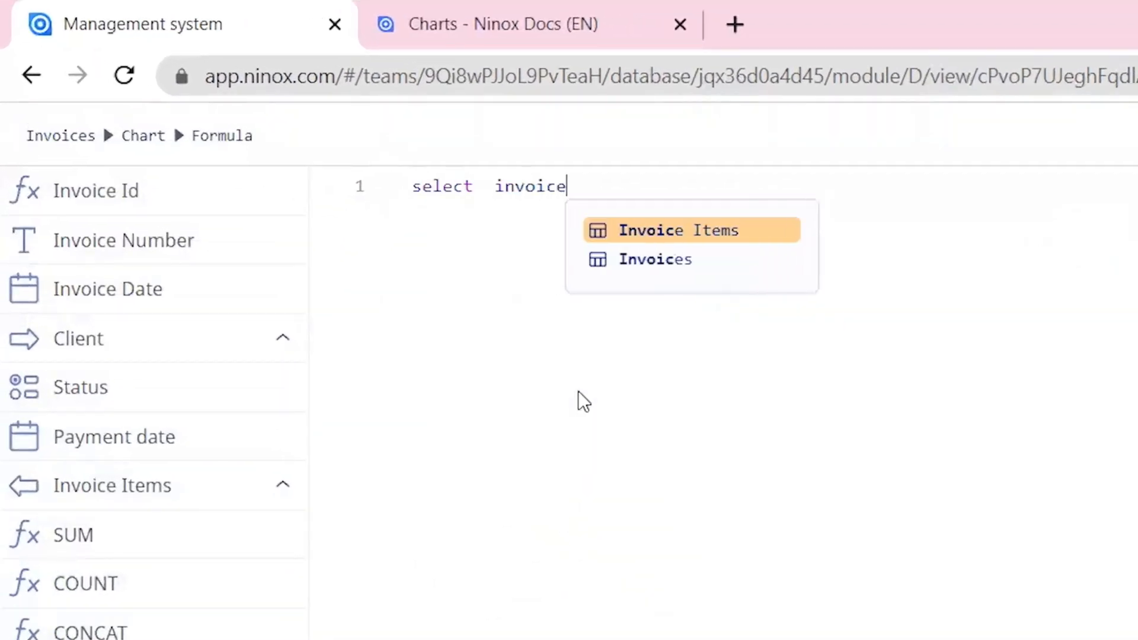
pyautogui.click(654, 259)
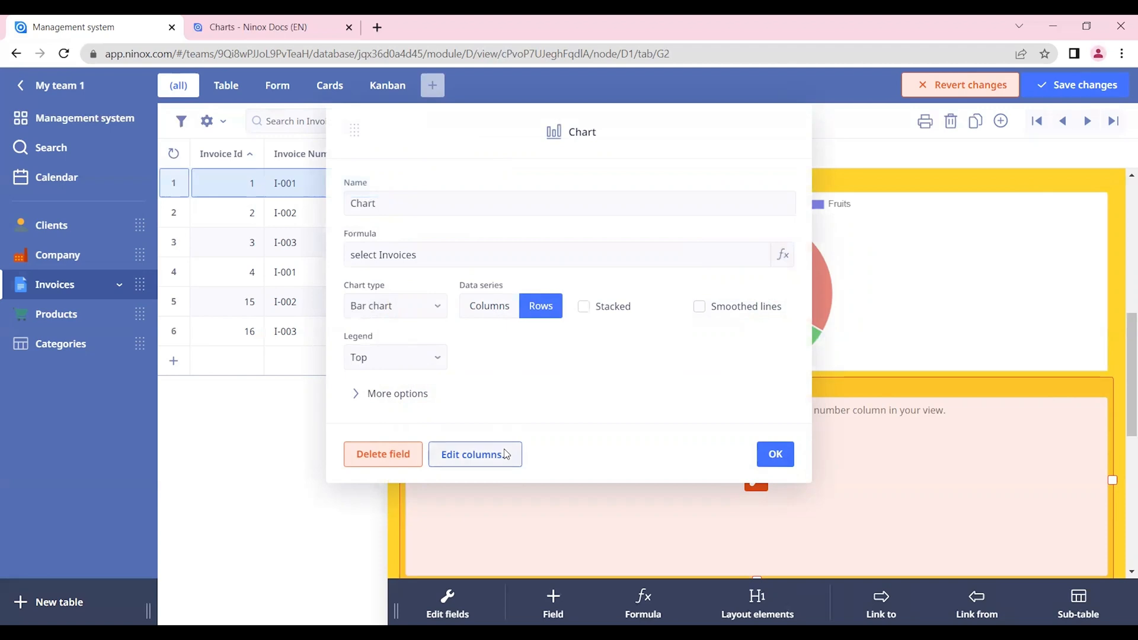
# Step: Rename the chart's Formula column to year-month and start editing its formula
pyautogui.click(475, 454)
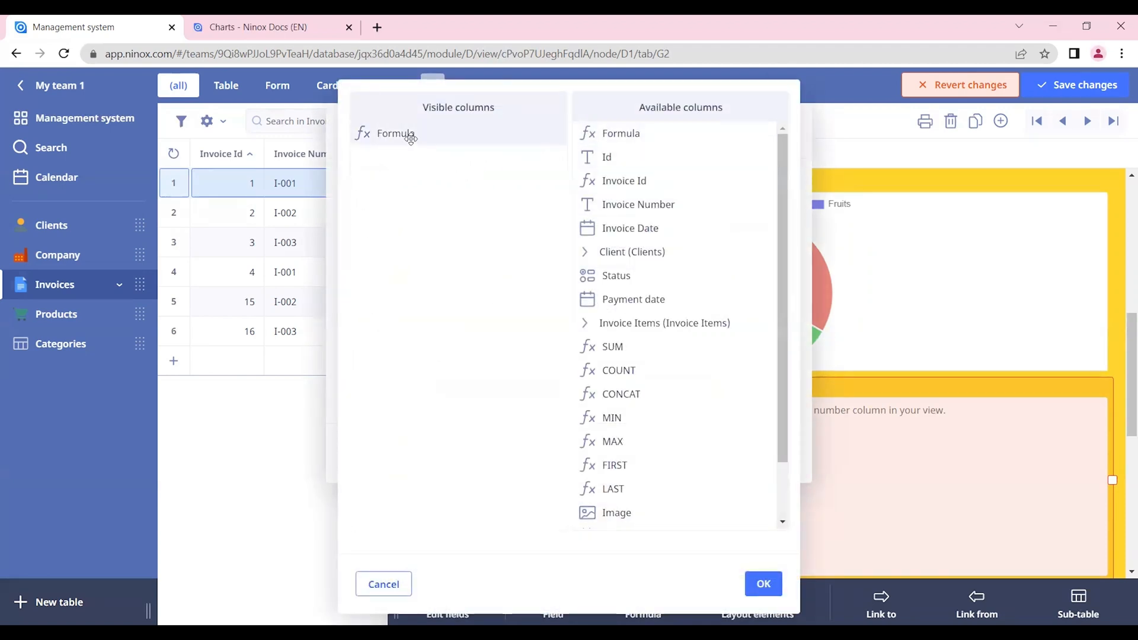
pyautogui.click(396, 134)
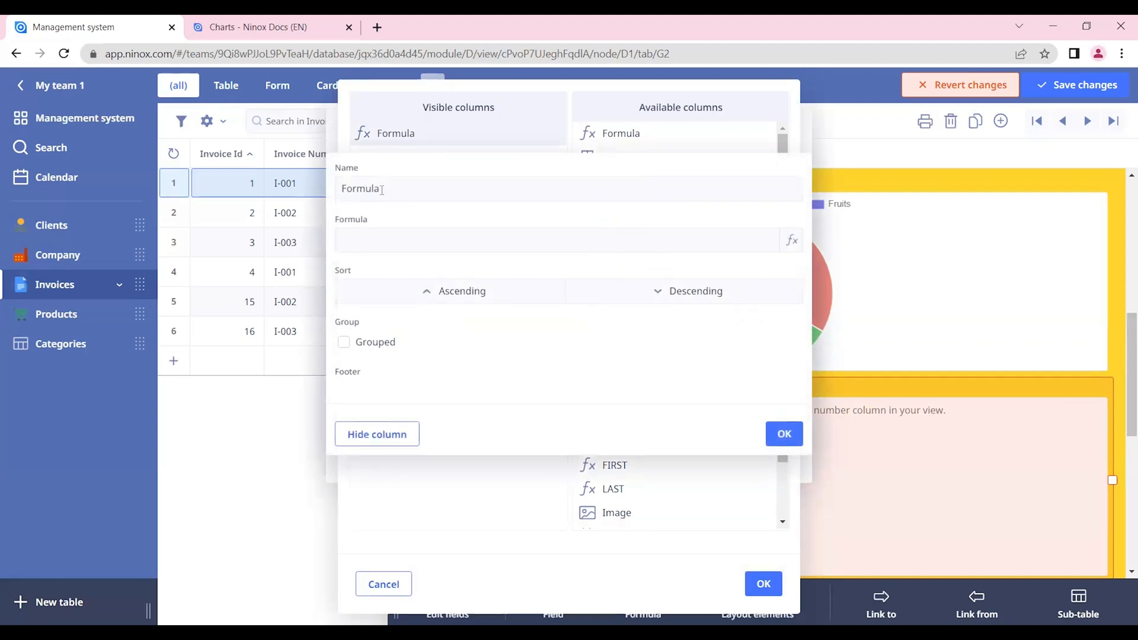
pyautogui.tripleClick(380, 188)
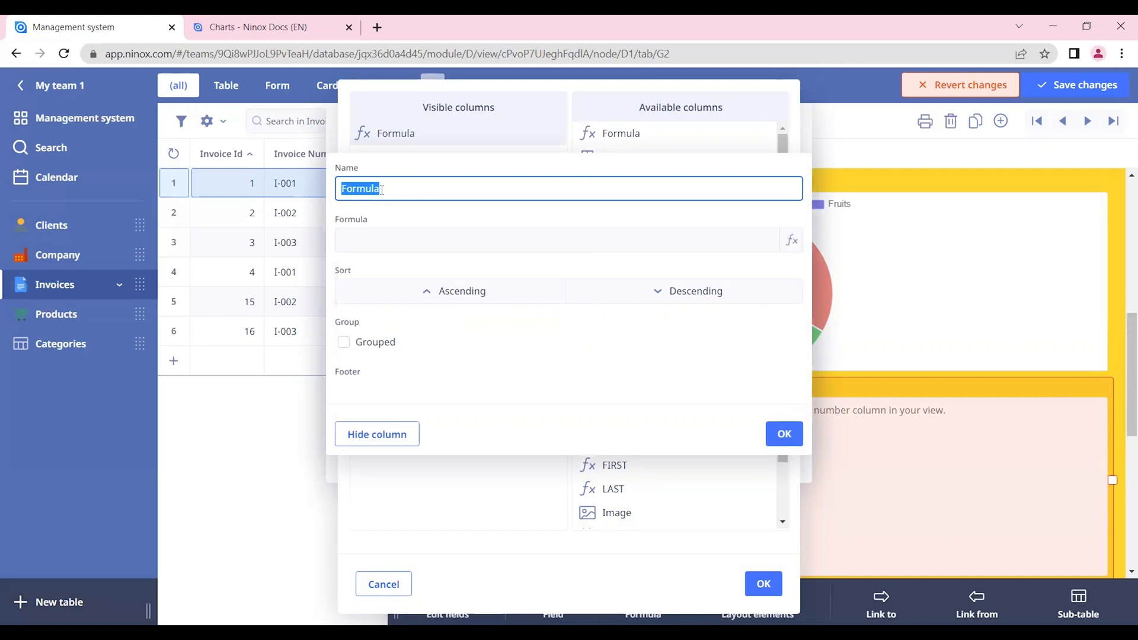
pyautogui.write('year')
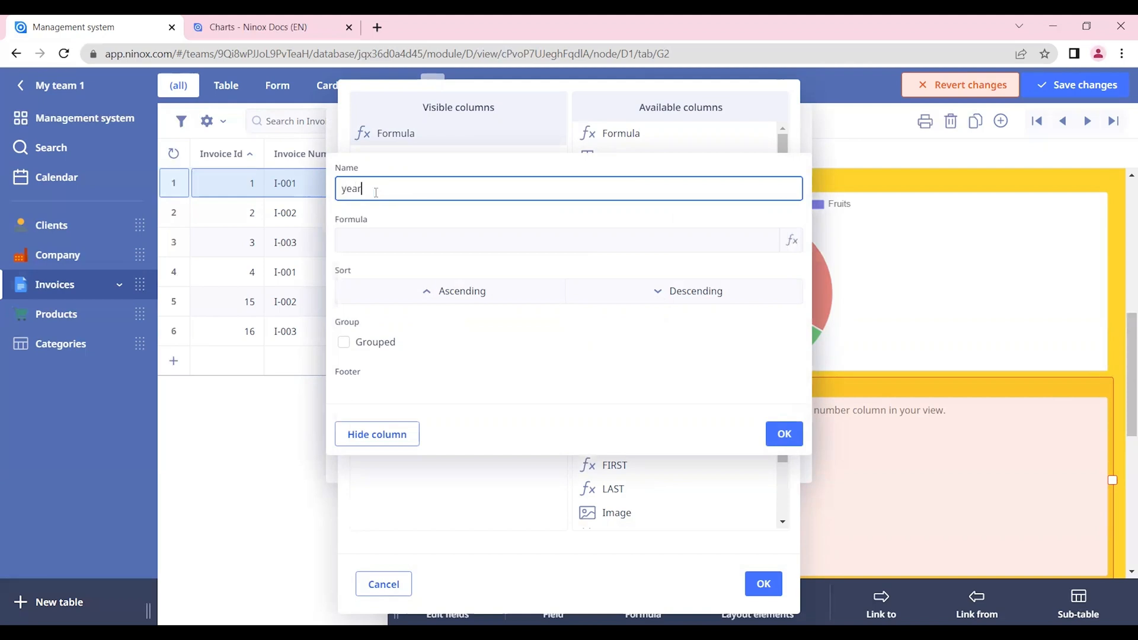
pyautogui.write('-month')
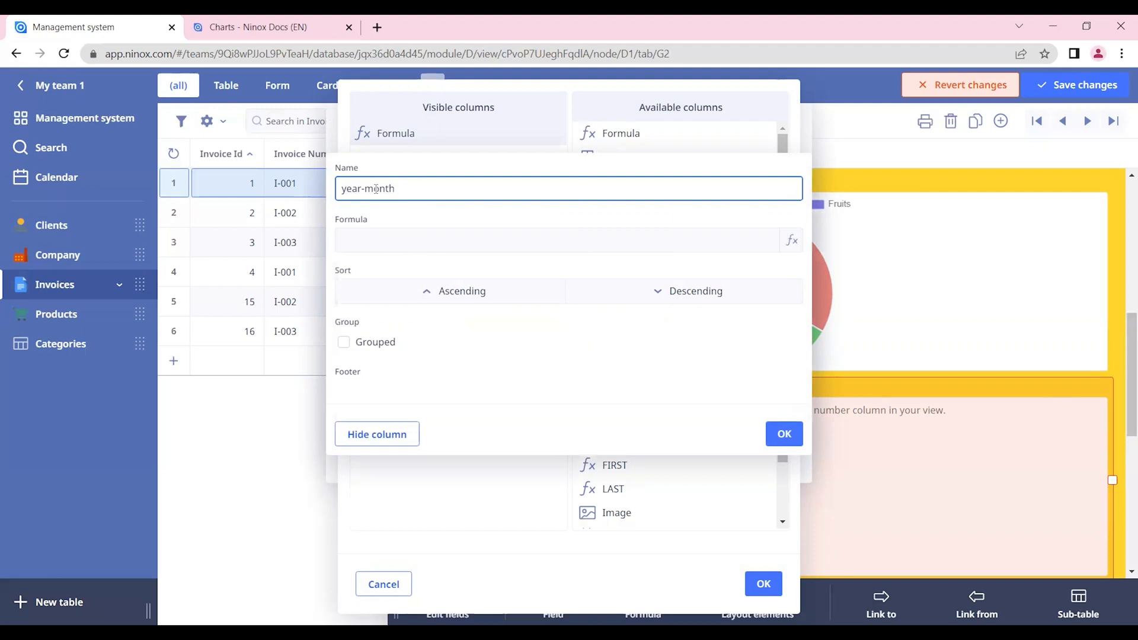
pyautogui.click(791, 239)
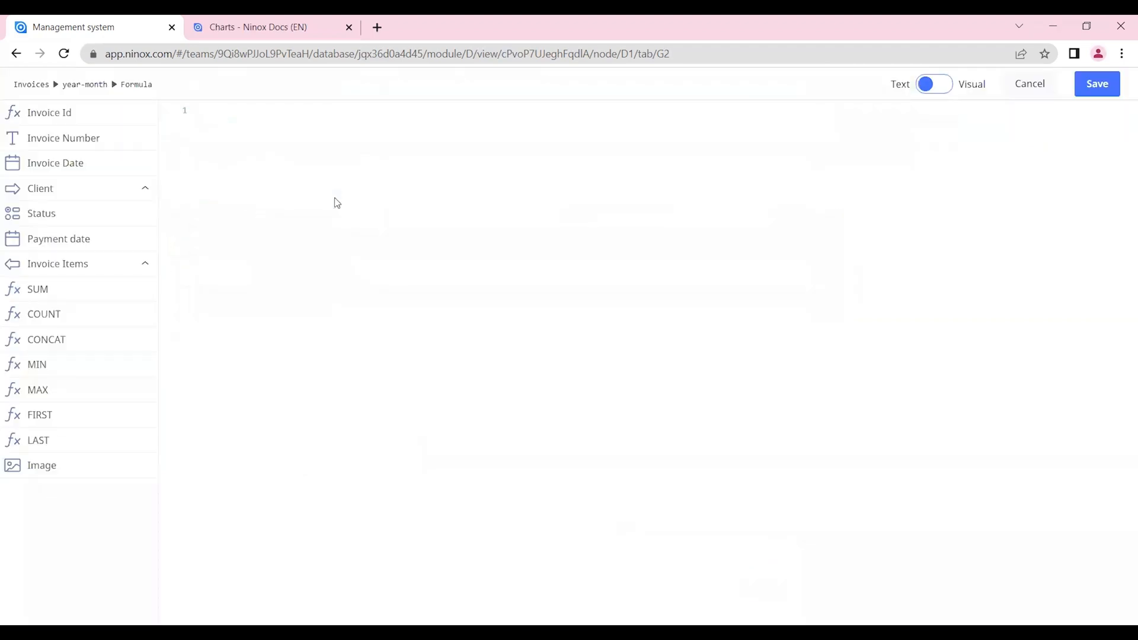
# Step: Save the column formula format(Invoice Date, "YY-MM") for the year-month column
pyautogui.write('format(')
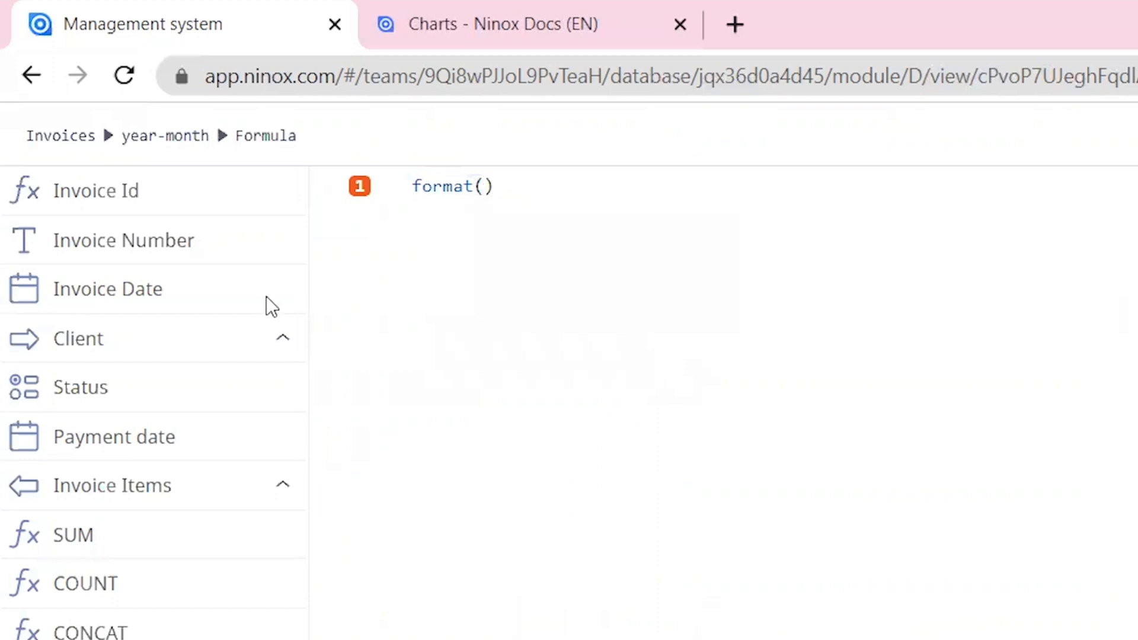
pyautogui.click(108, 289)
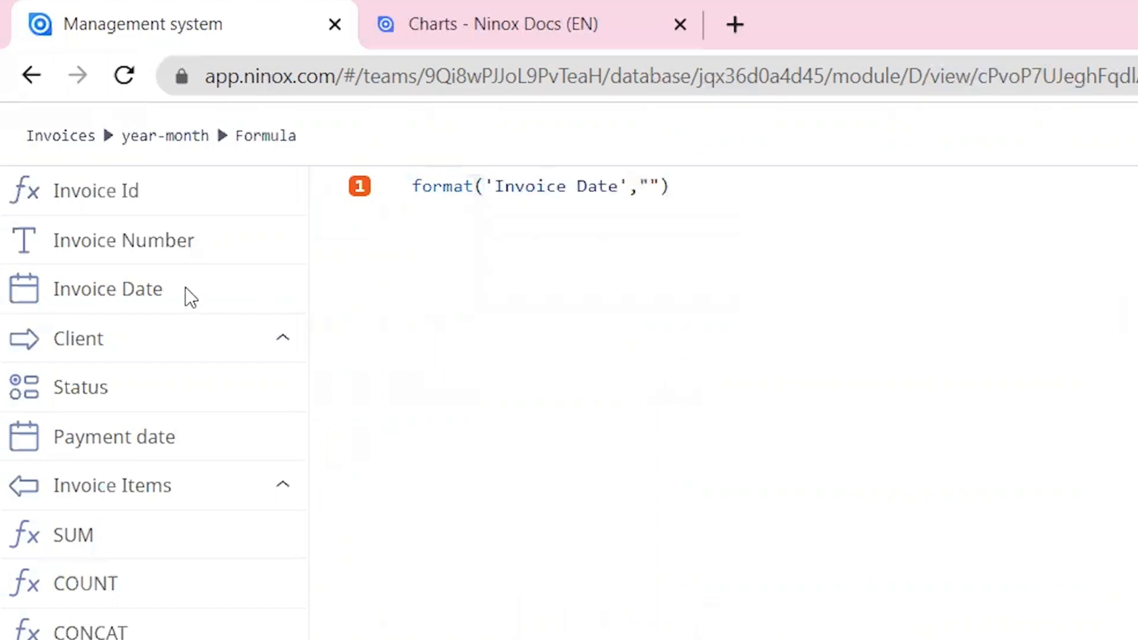
pyautogui.write('YY-MM')
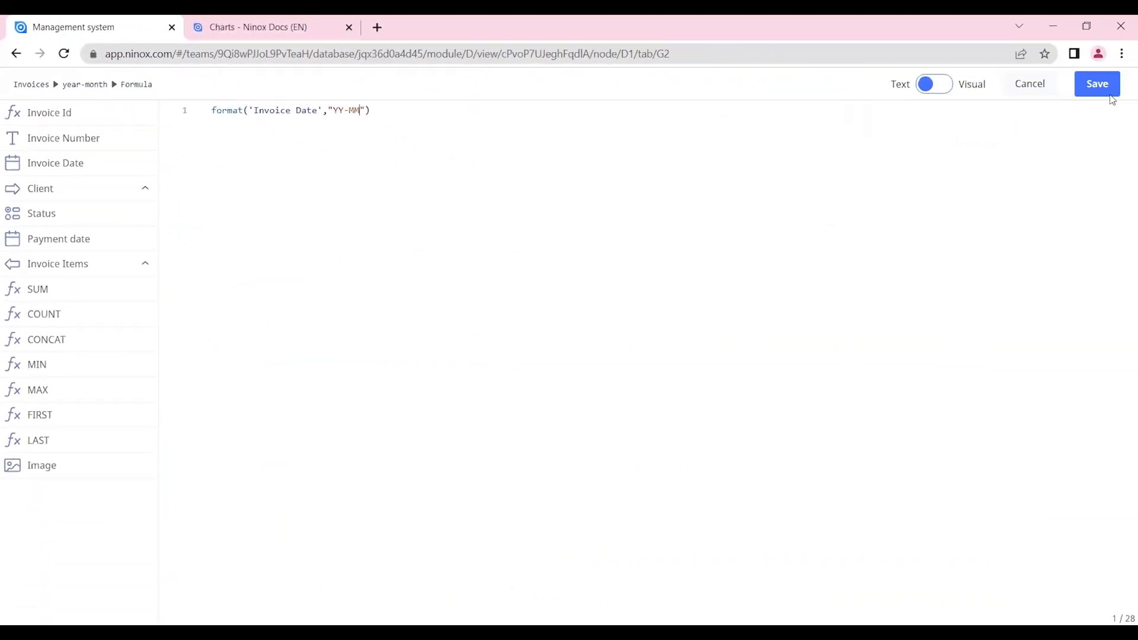
pyautogui.click(1096, 83)
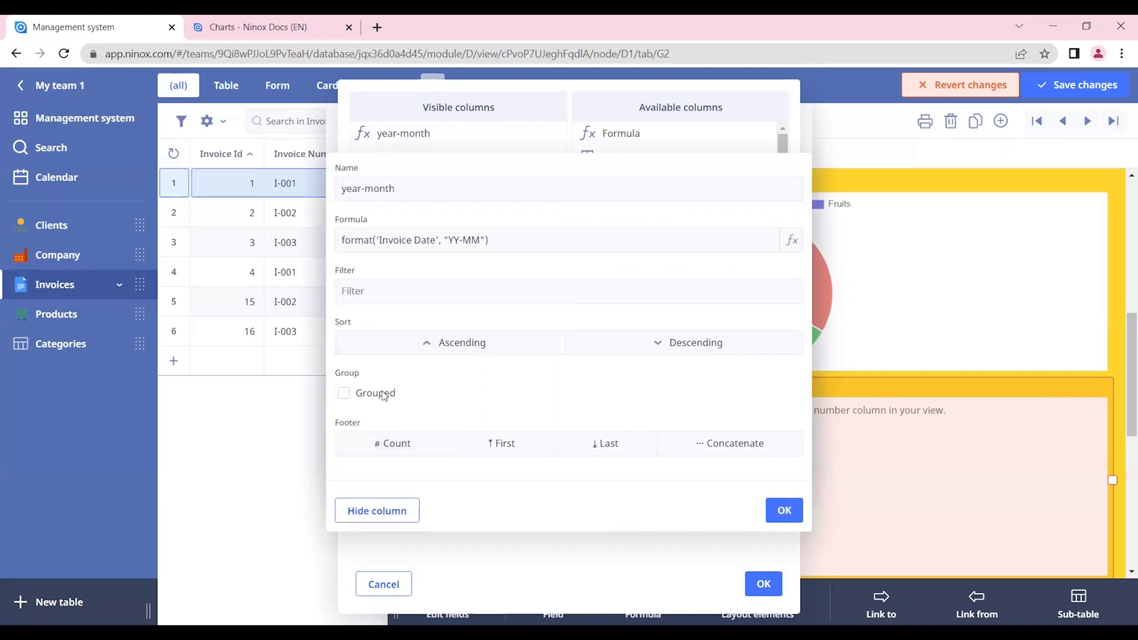
# Step: Mark year-month as Grouped and set the SUM column named total with a Σ Sum footer
pyautogui.click(344, 392)
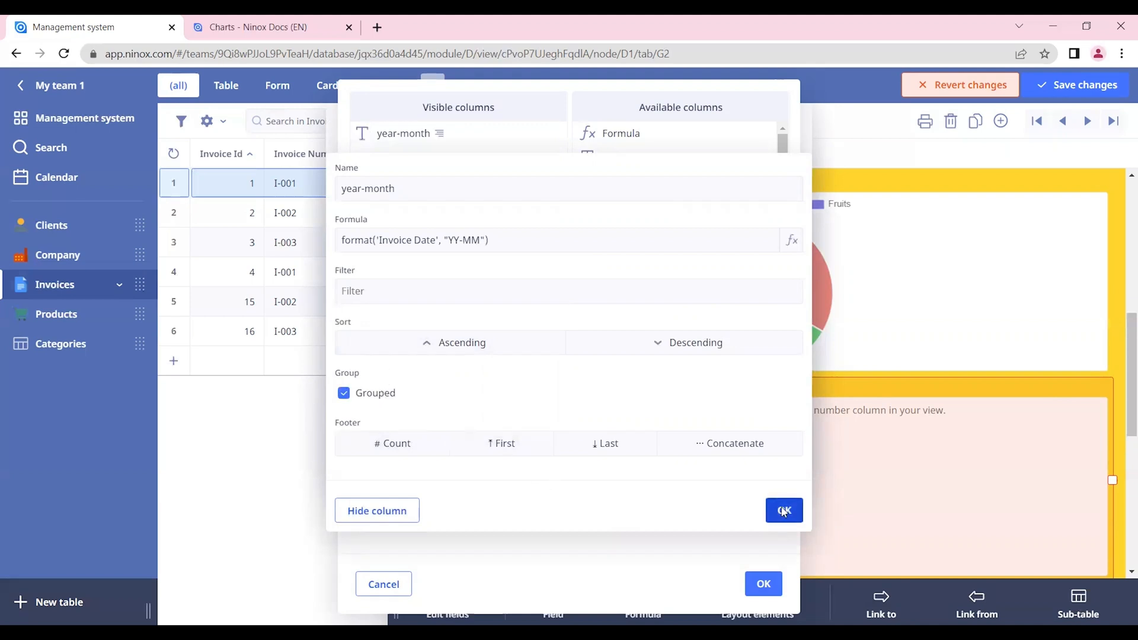
pyautogui.click(783, 509)
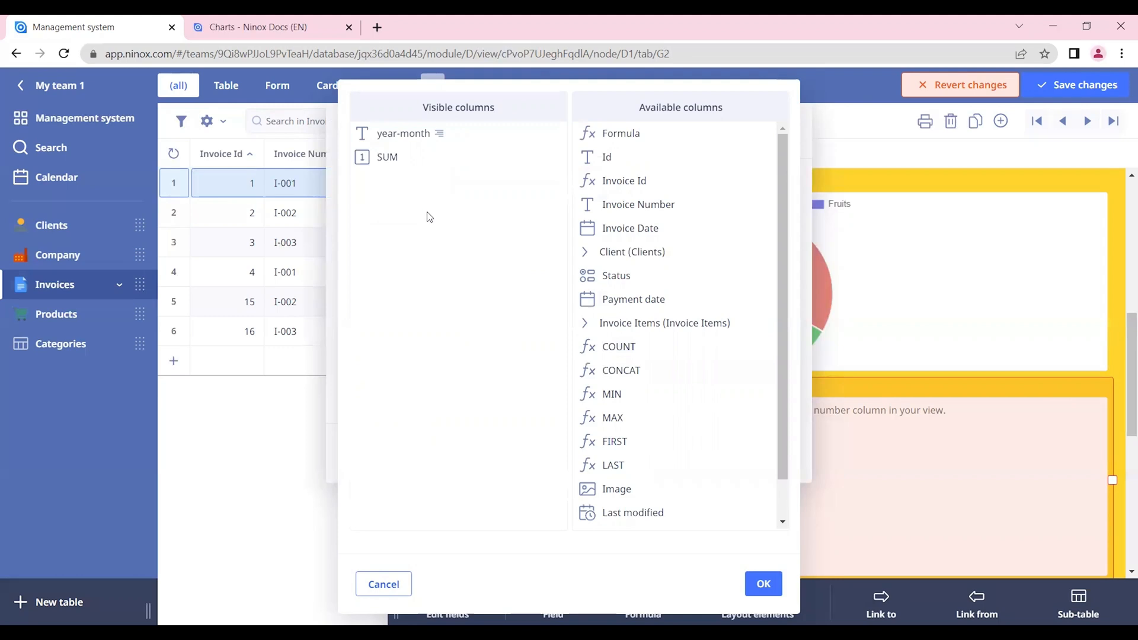
pyautogui.click(387, 157)
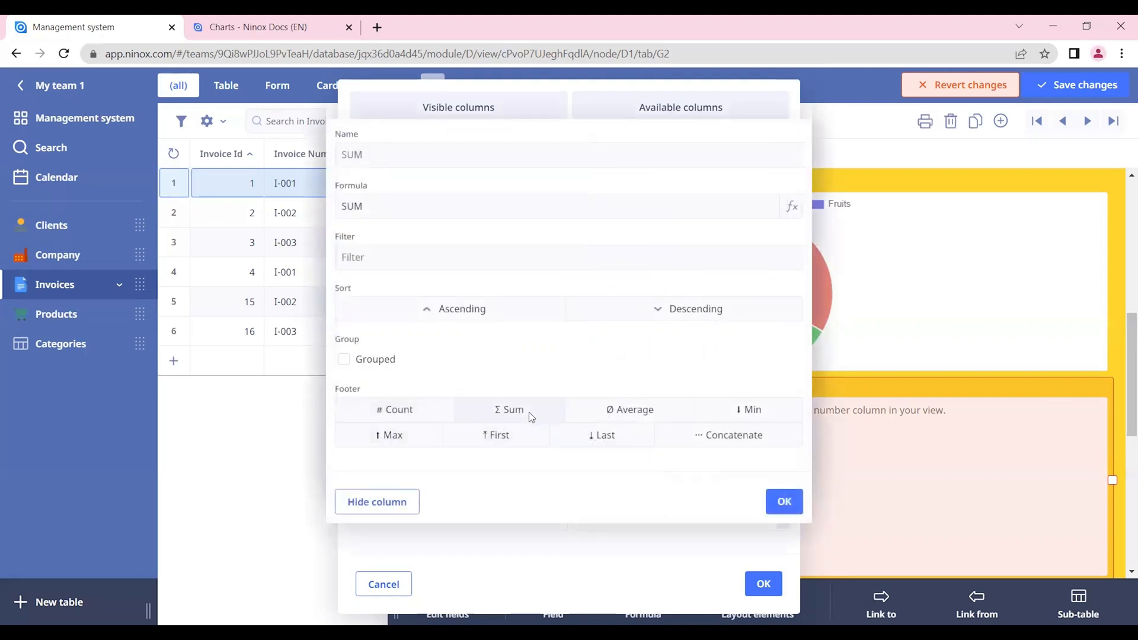
pyautogui.click(508, 409)
pyautogui.write('total')
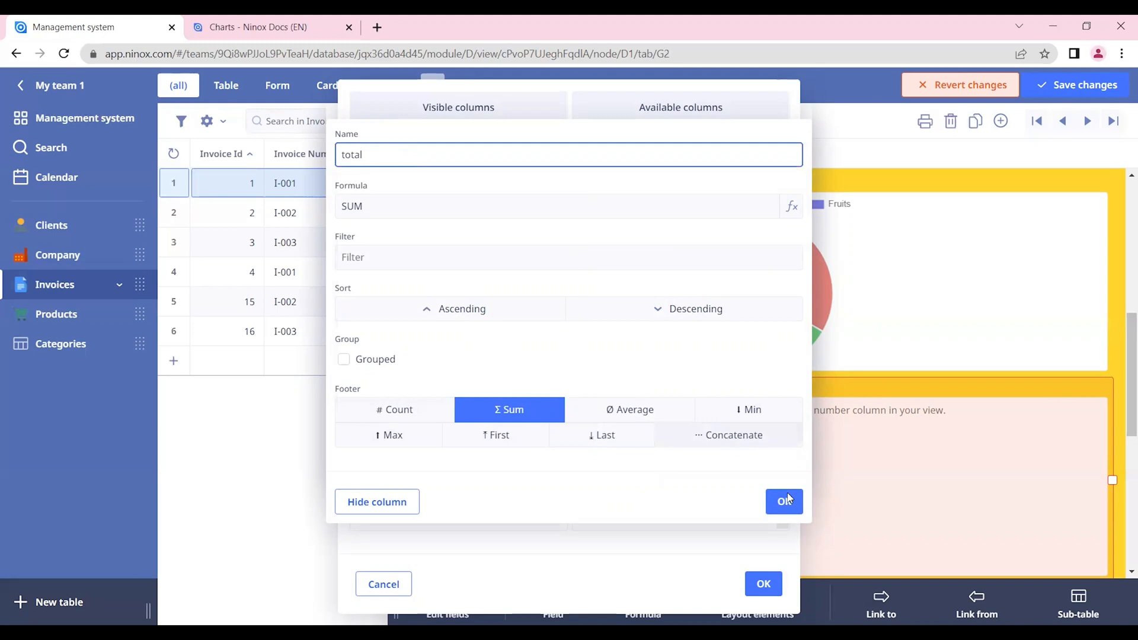
pyautogui.click(784, 502)
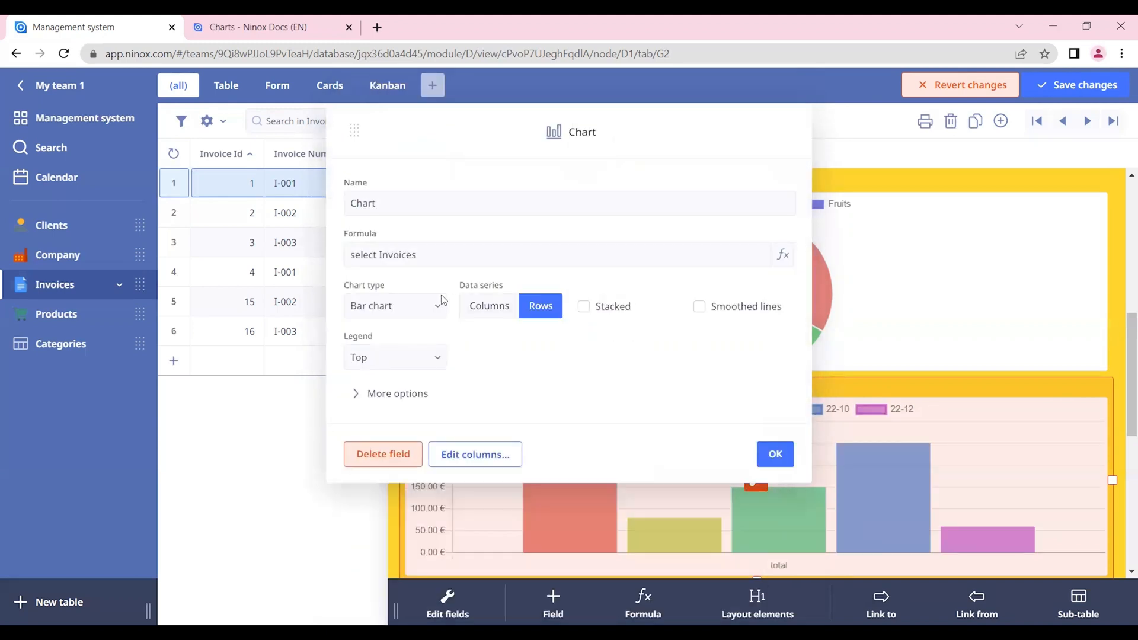
# Step: Switch the chart's Data series from Rows to Columns so a single total line is plotted
pyautogui.click(393, 305)
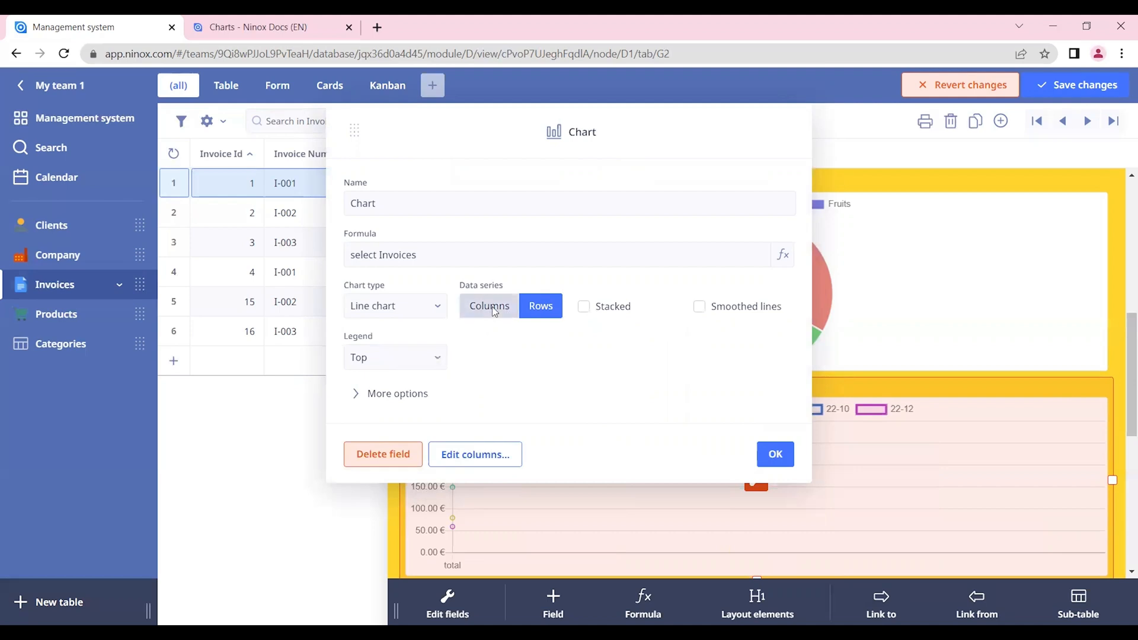
pyautogui.click(490, 306)
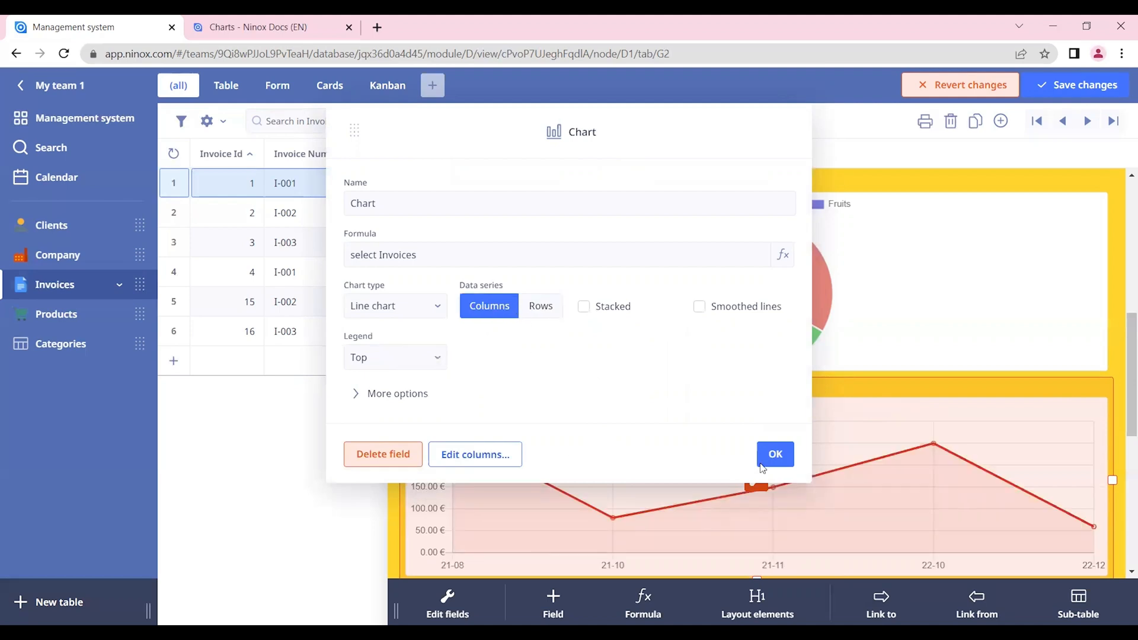
pyautogui.click(774, 454)
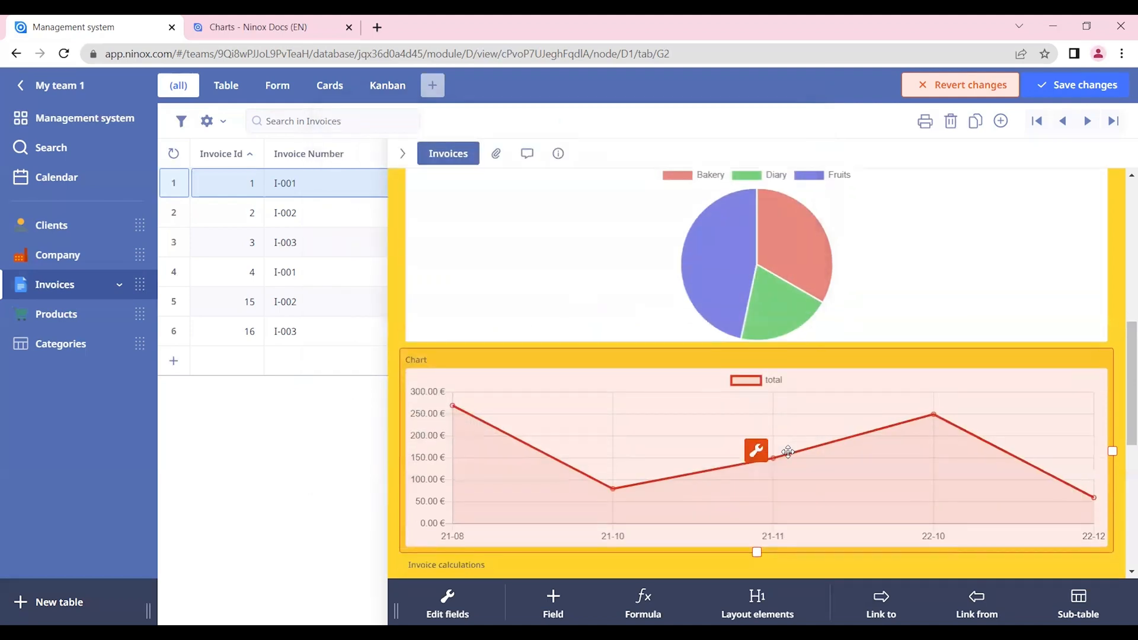
pyautogui.scroll(-3)
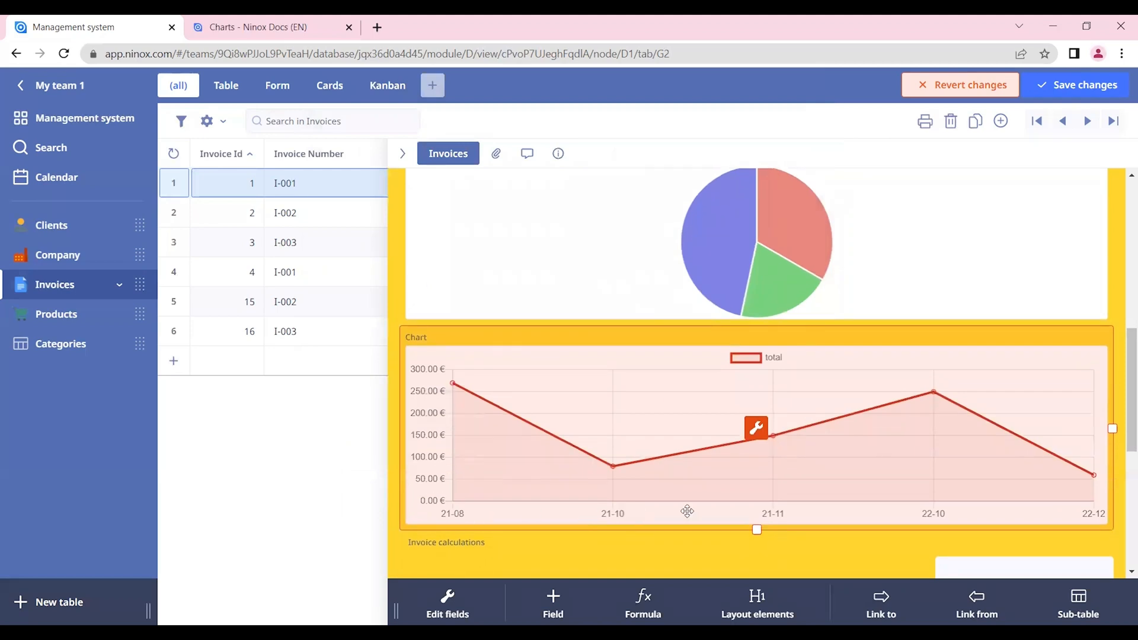
pyautogui.moveTo(548, 510)
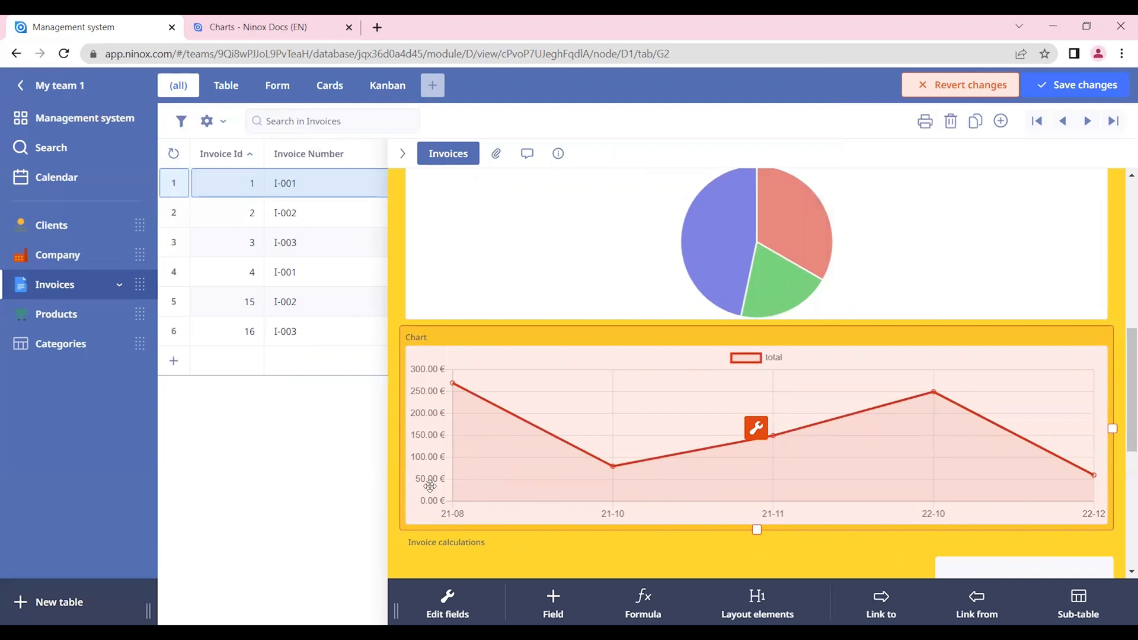
pyautogui.moveTo(416, 434)
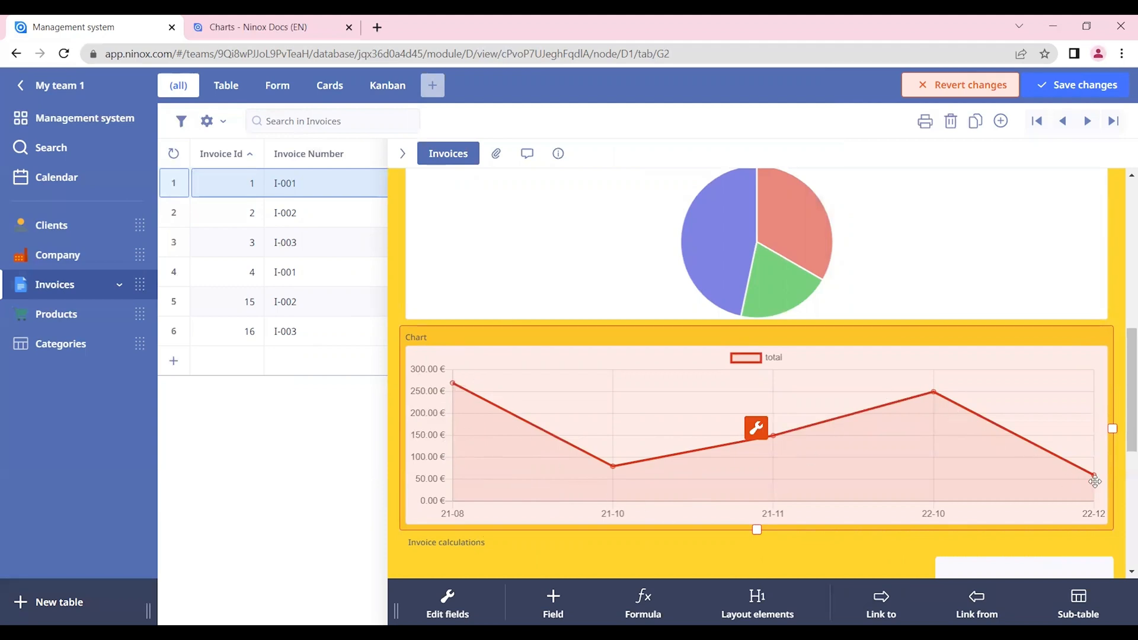
pyautogui.click(755, 428)
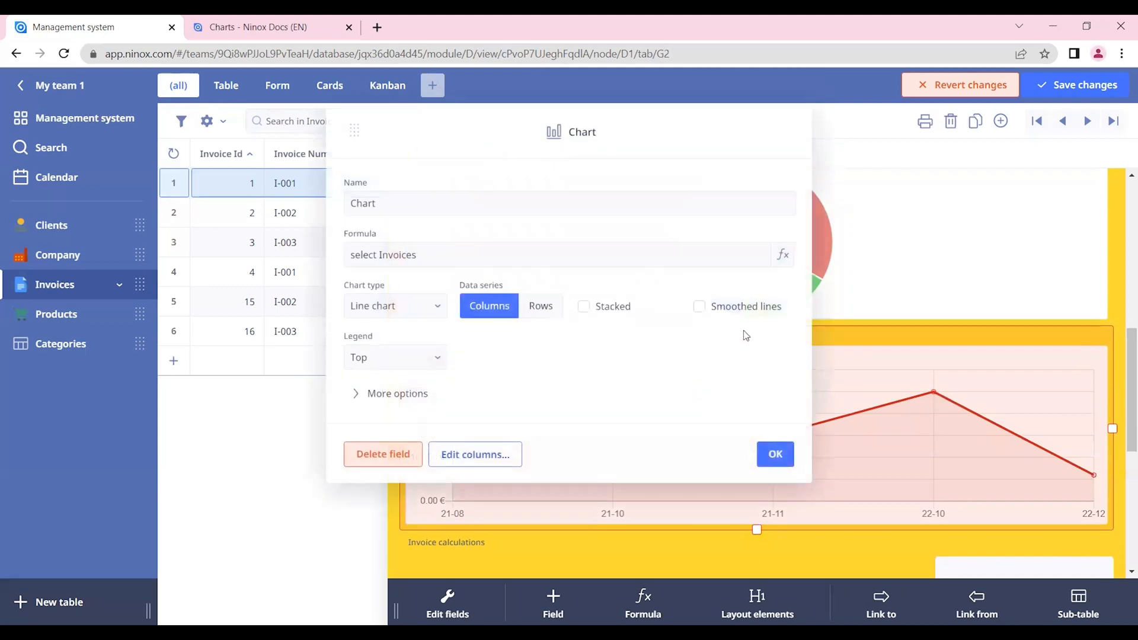
# Step: Enable Smoothed lines on the total line chart and confirm the settings
pyautogui.click(699, 306)
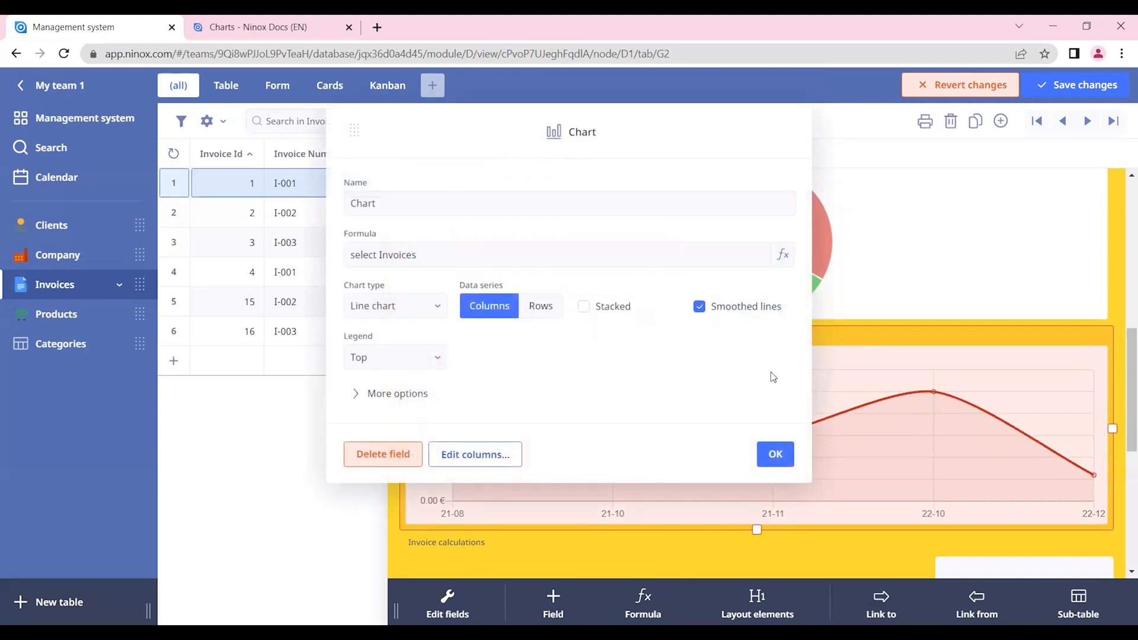
pyautogui.click(775, 454)
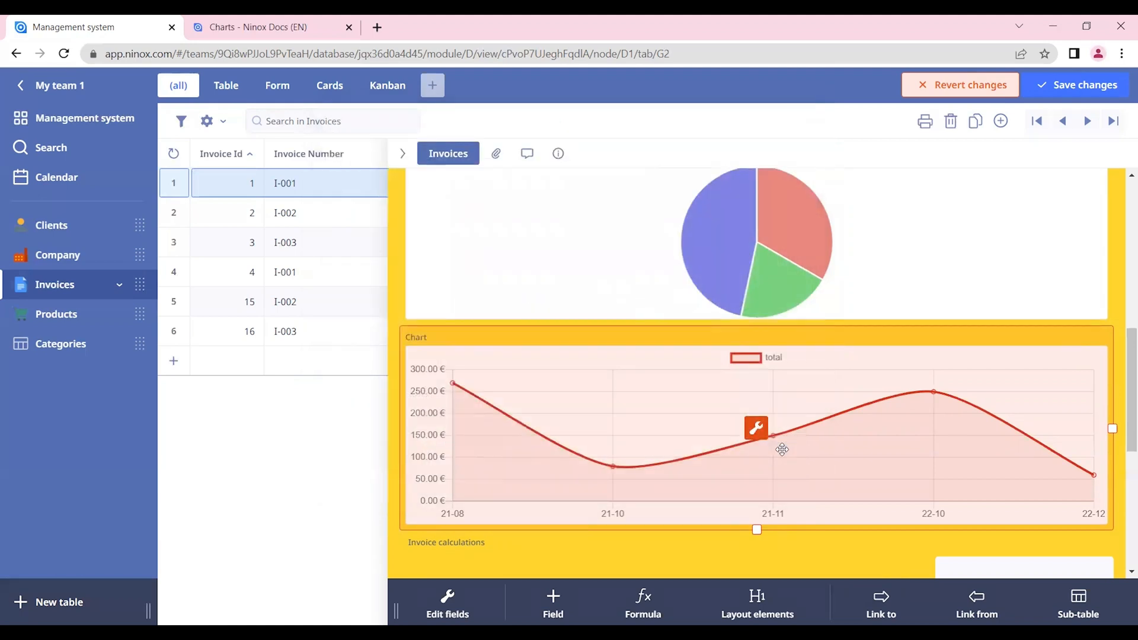
pyautogui.moveTo(520, 456)
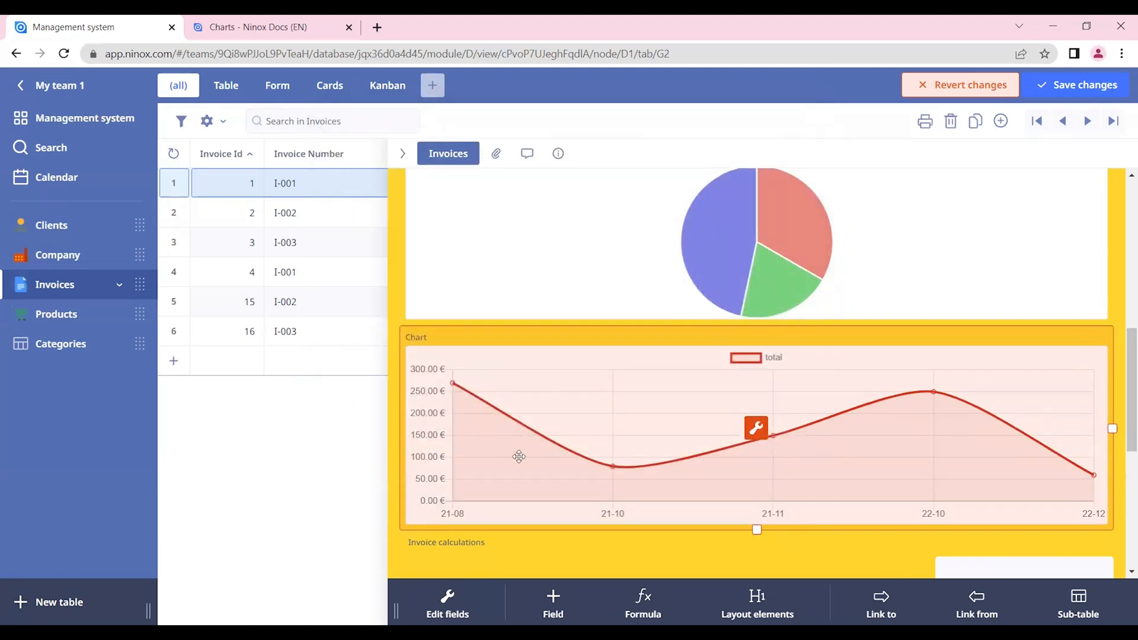
pyautogui.moveTo(988, 426)
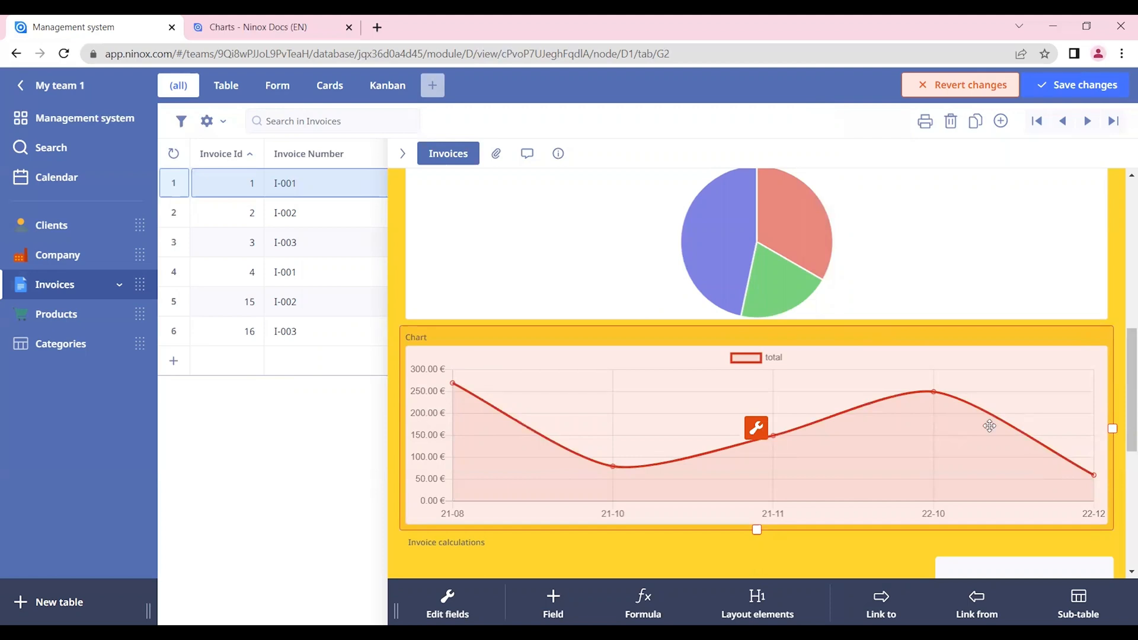
pyautogui.moveTo(458, 410)
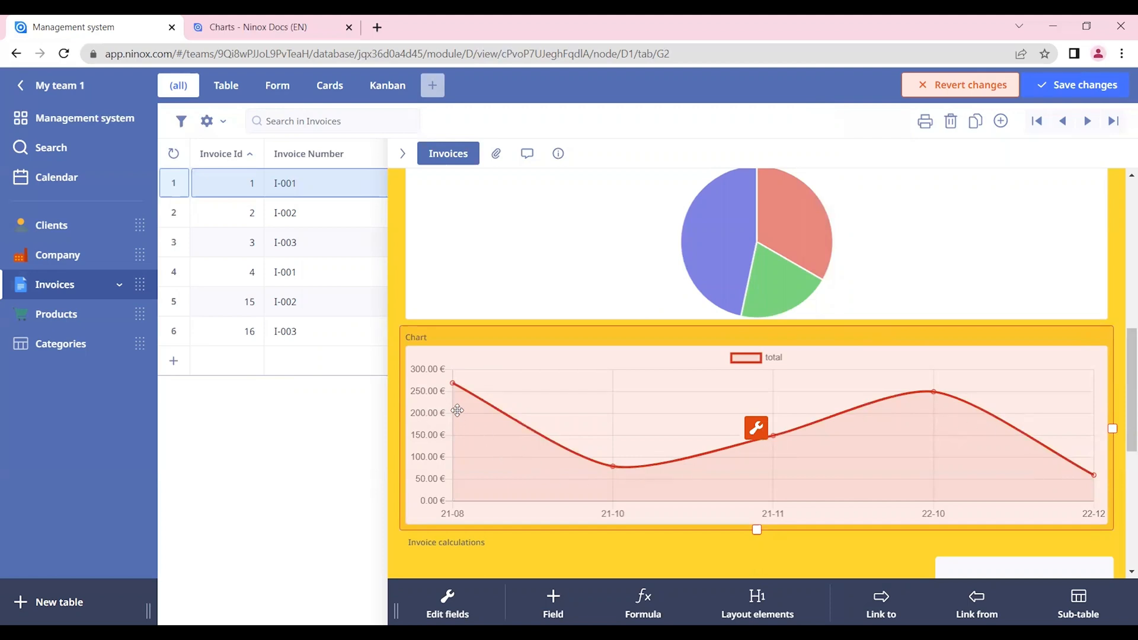
pyautogui.moveTo(433, 353)
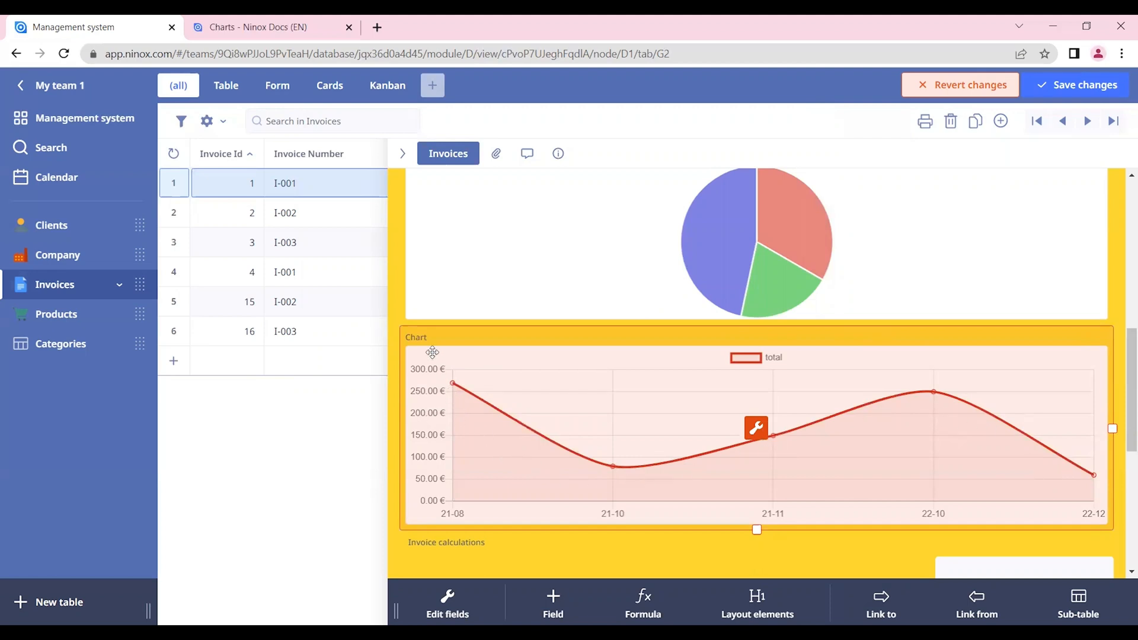
pyautogui.click(755, 428)
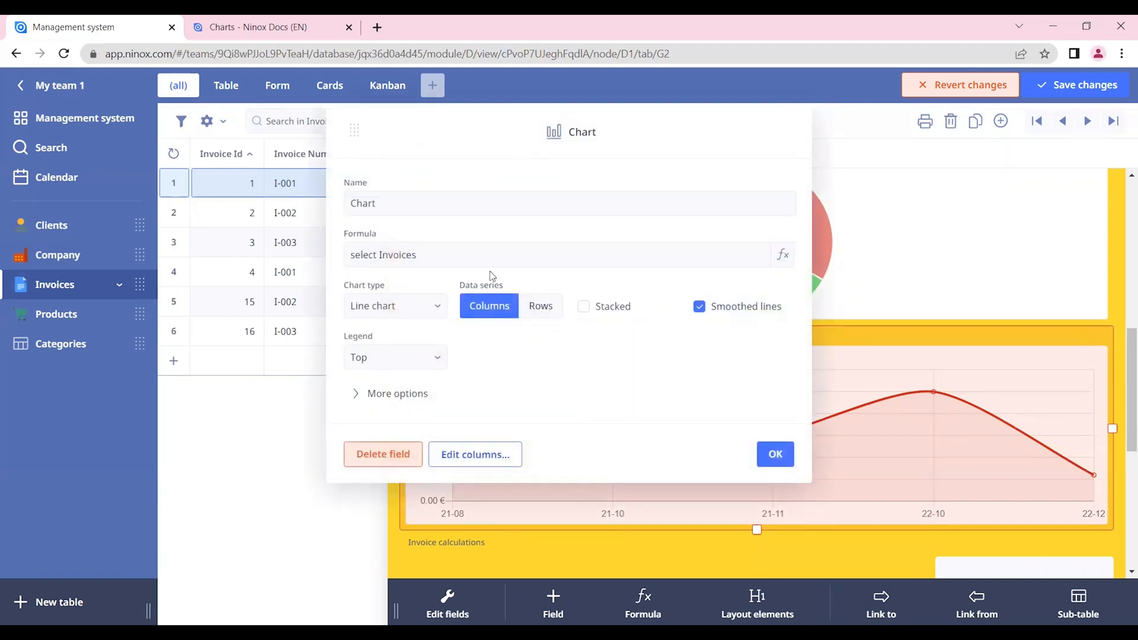
pyautogui.moveTo(775, 454)
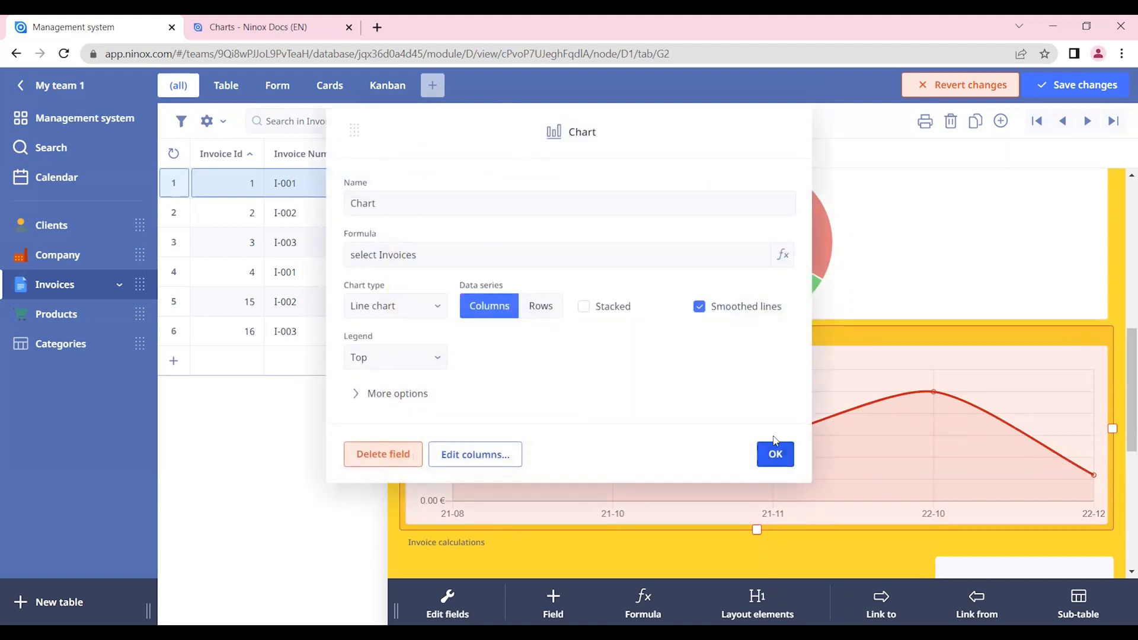
pyautogui.click(774, 454)
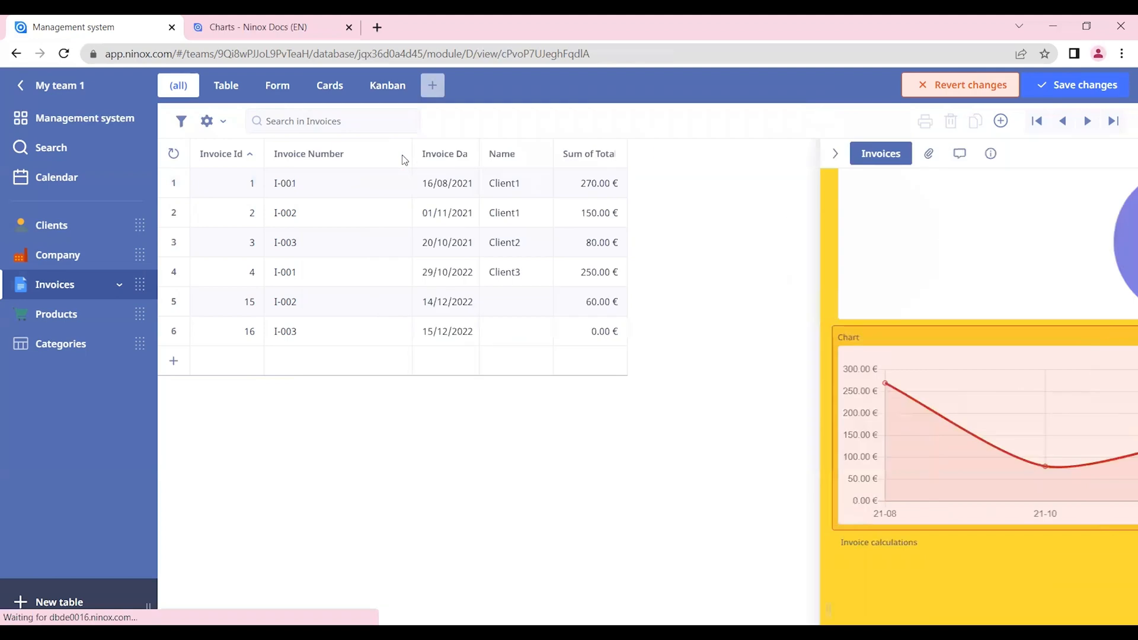
# Step: Create a new view of type Chart for the Invoices table
pyautogui.click(835, 153)
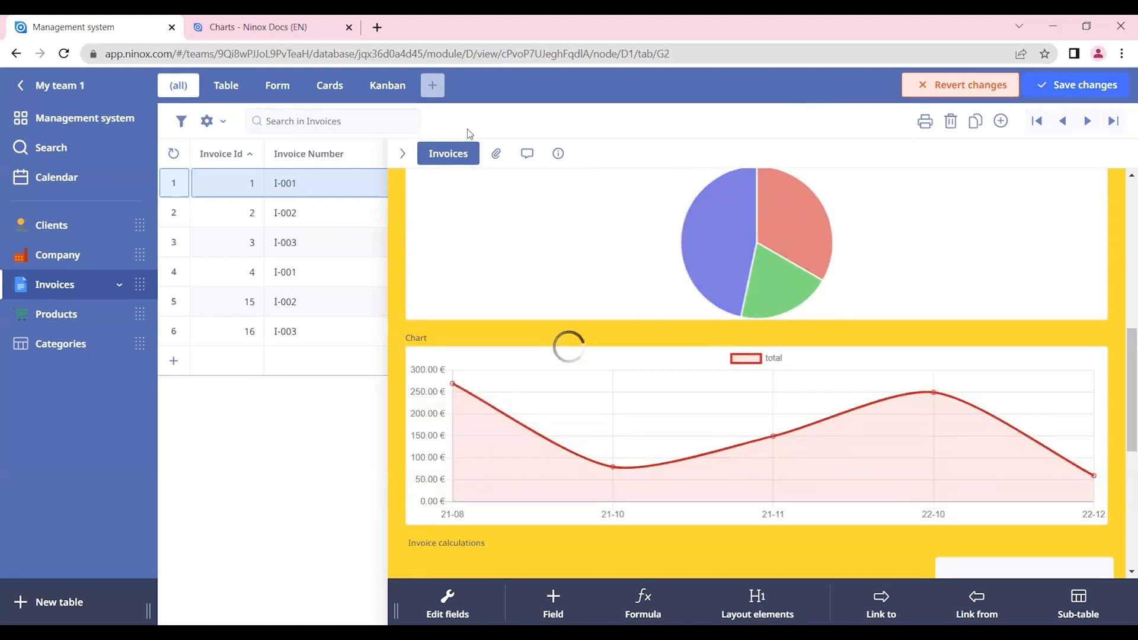
pyautogui.click(431, 85)
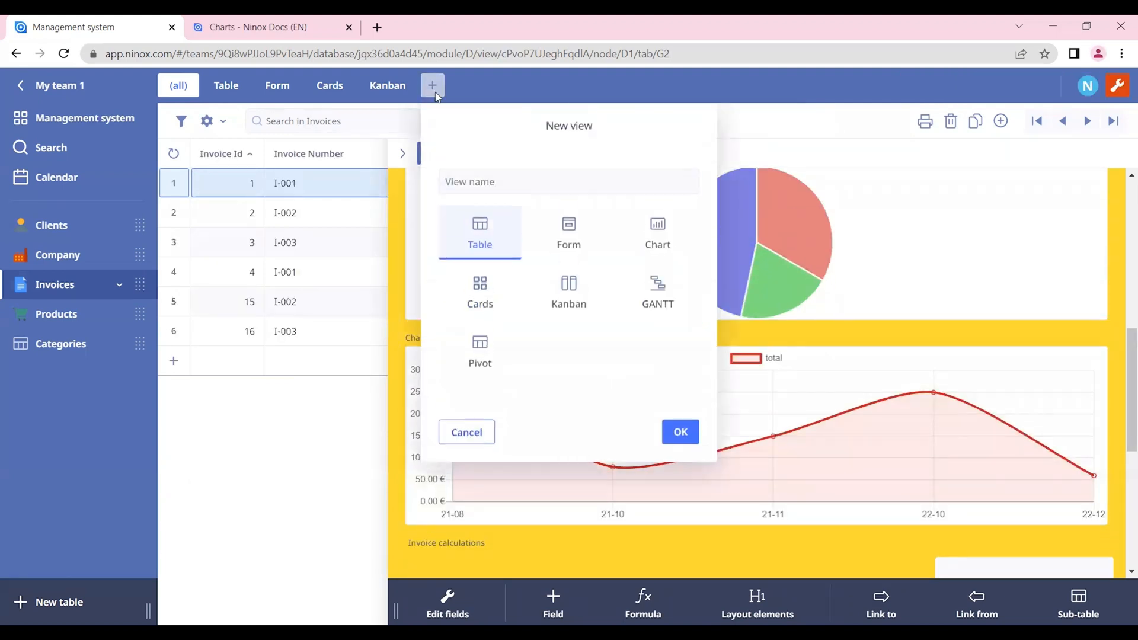
pyautogui.click(658, 234)
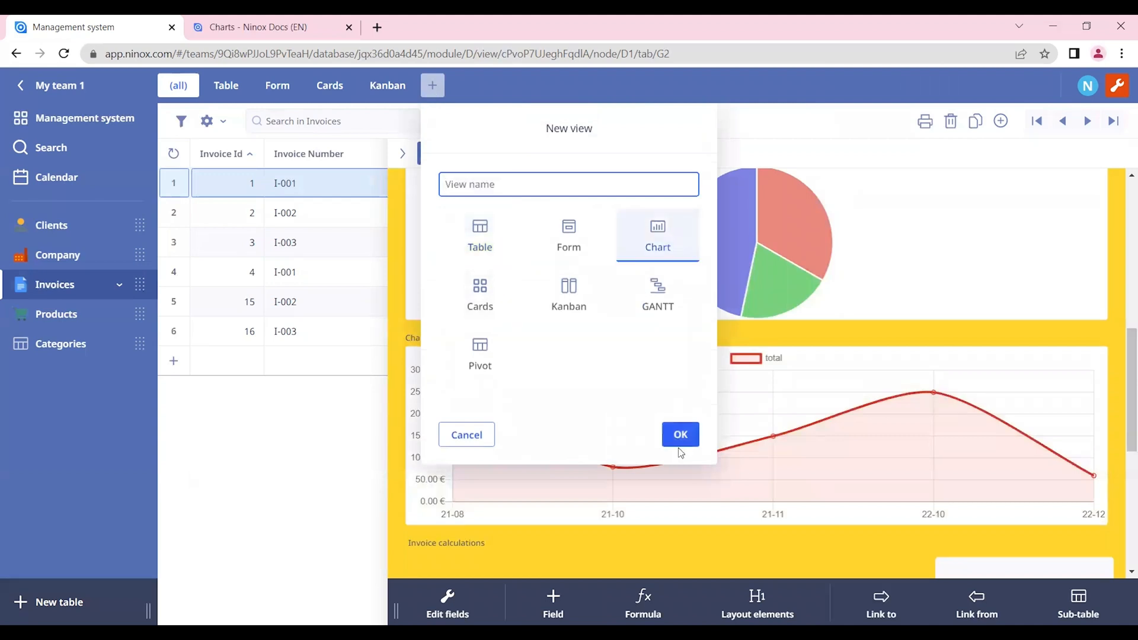
pyautogui.click(679, 434)
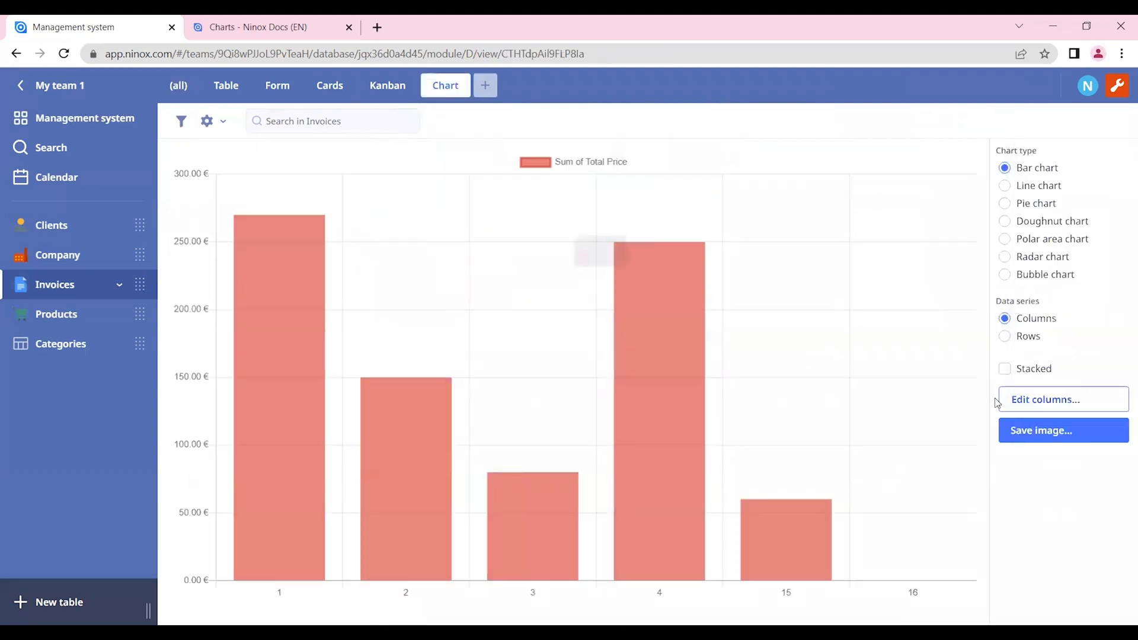
pyautogui.moveTo(488, 317)
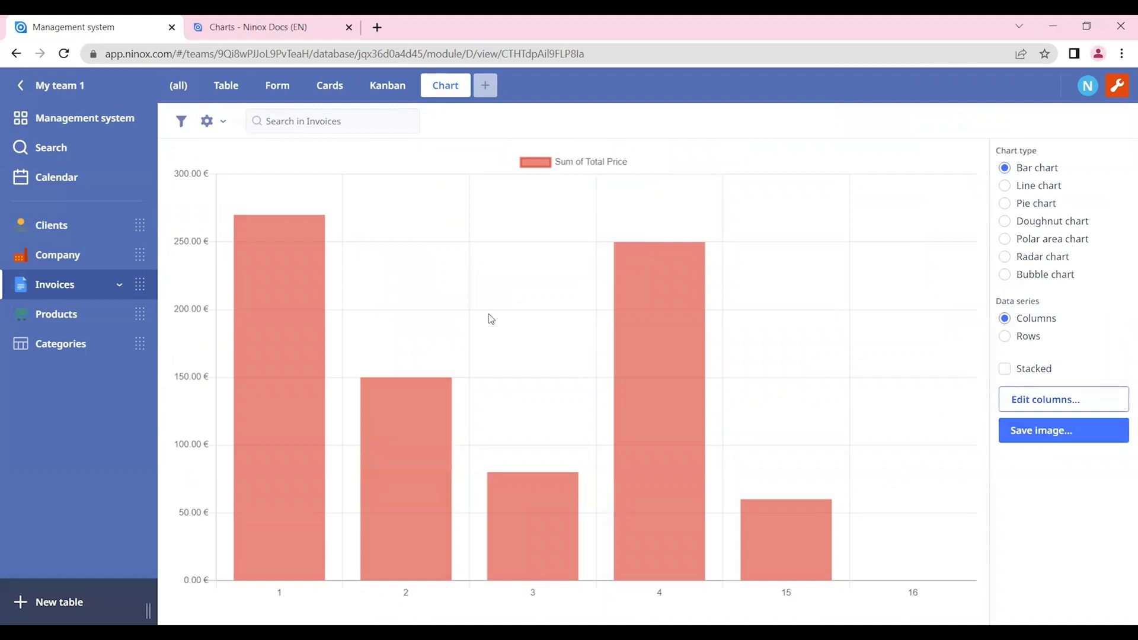
pyautogui.moveTo(1042, 408)
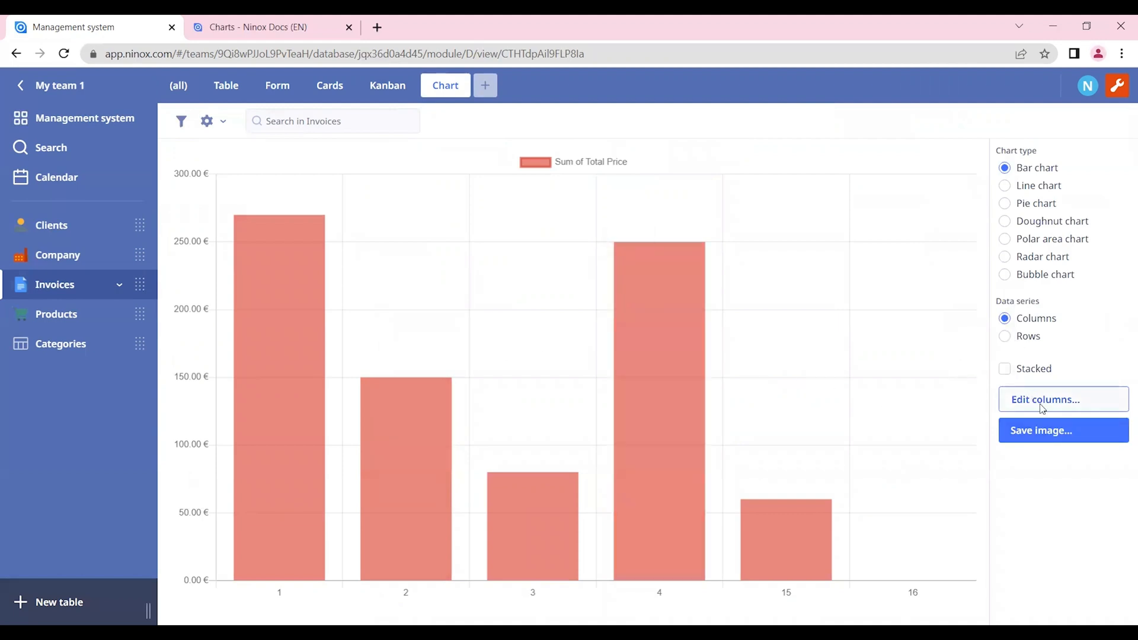
# Step: In Edit columns, hide Invoice Number and add a Formula column with its editor ready
pyautogui.click(1062, 399)
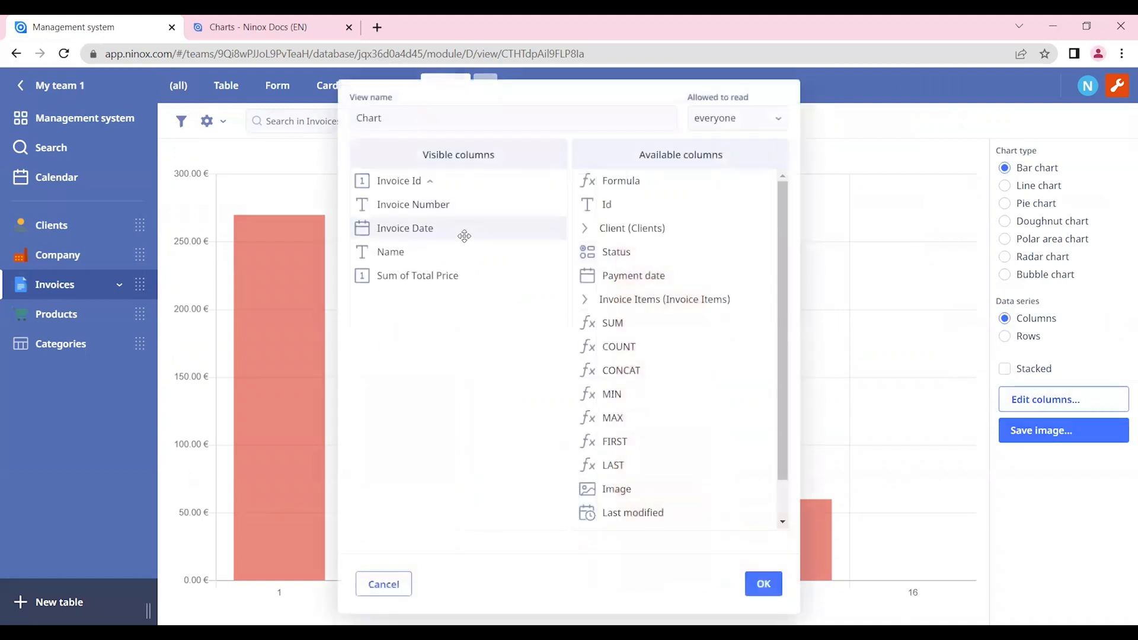
pyautogui.click(412, 203)
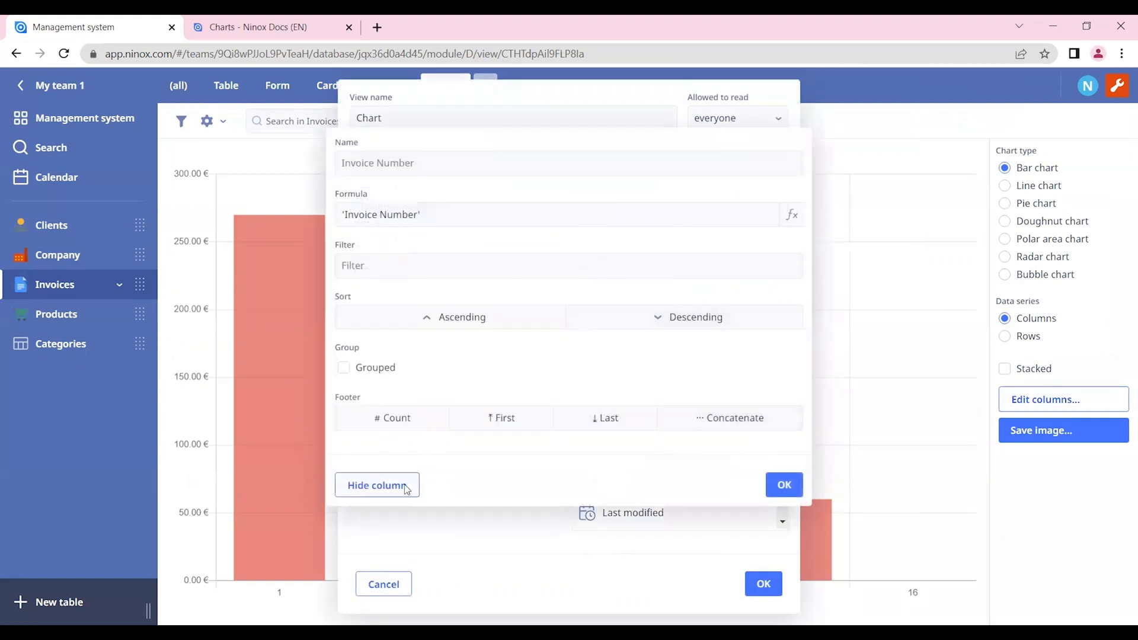
pyautogui.click(449, 317)
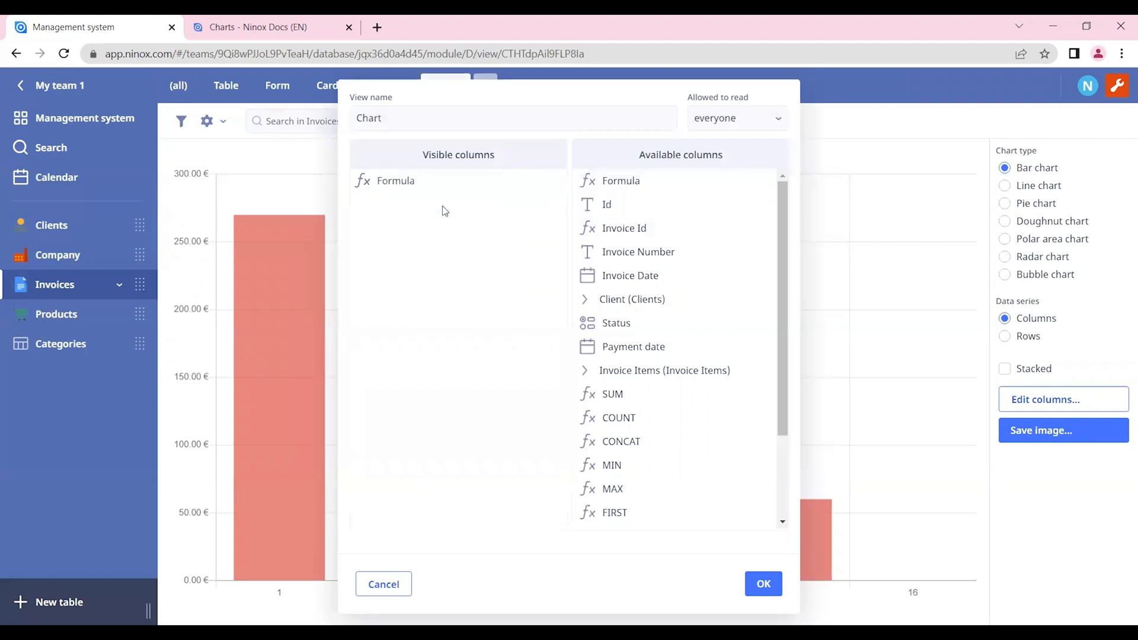
pyautogui.click(395, 181)
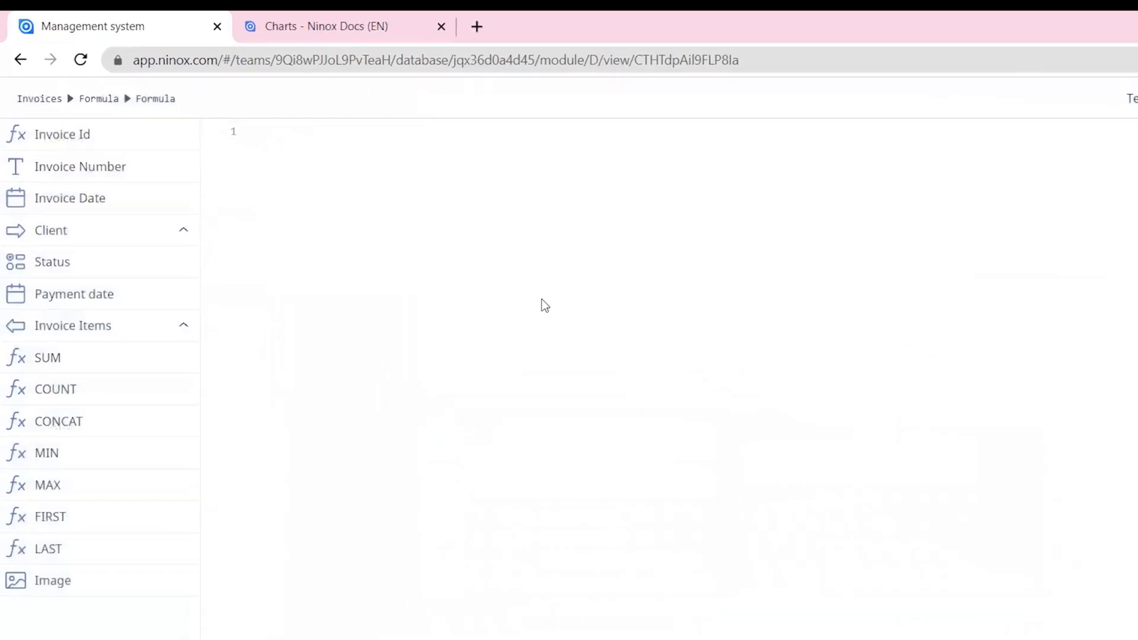
# Step: Define the grouped year-month column as format(Invoice Date, "YY-MM")
pyautogui.write('format()')
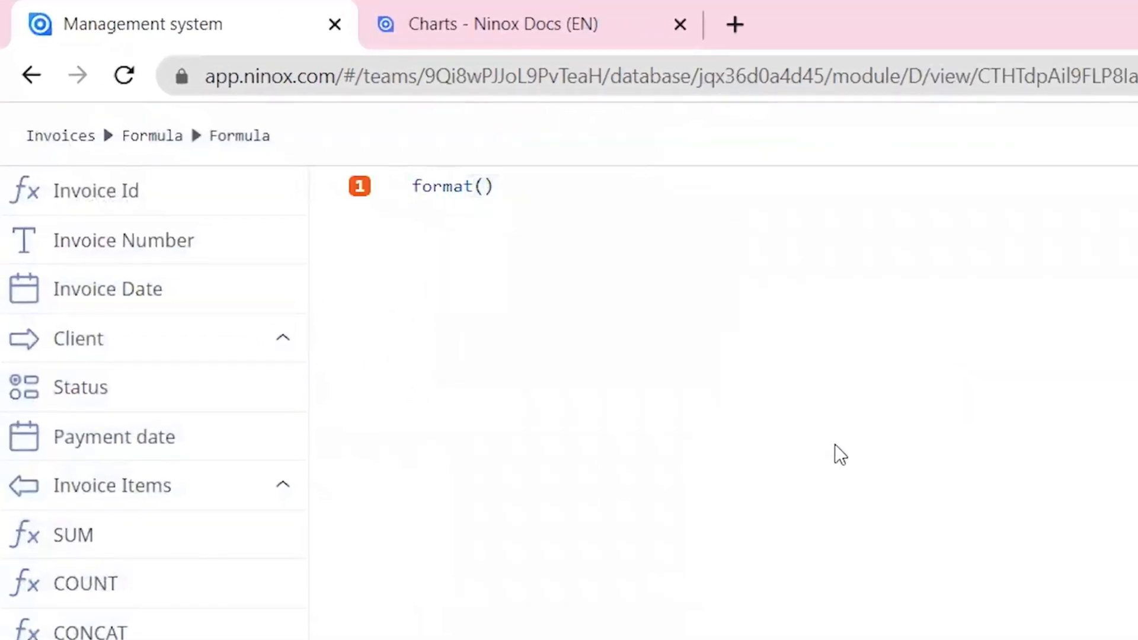
pyautogui.write('inv')
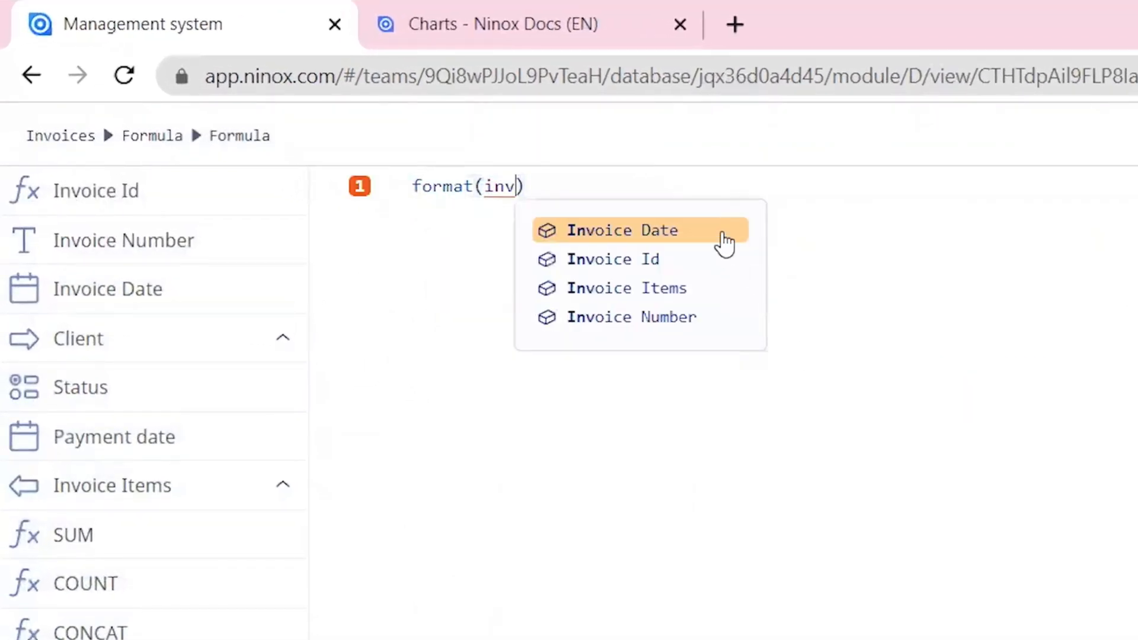
pyautogui.click(622, 230)
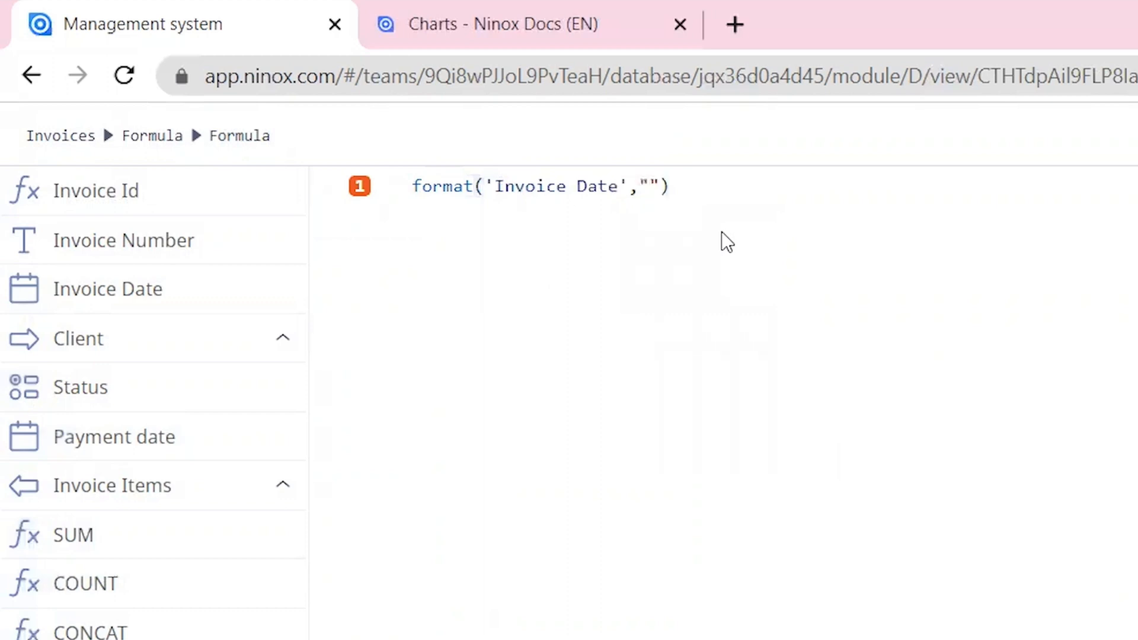
pyautogui.write('YY-MM')
pyautogui.write('year-month')
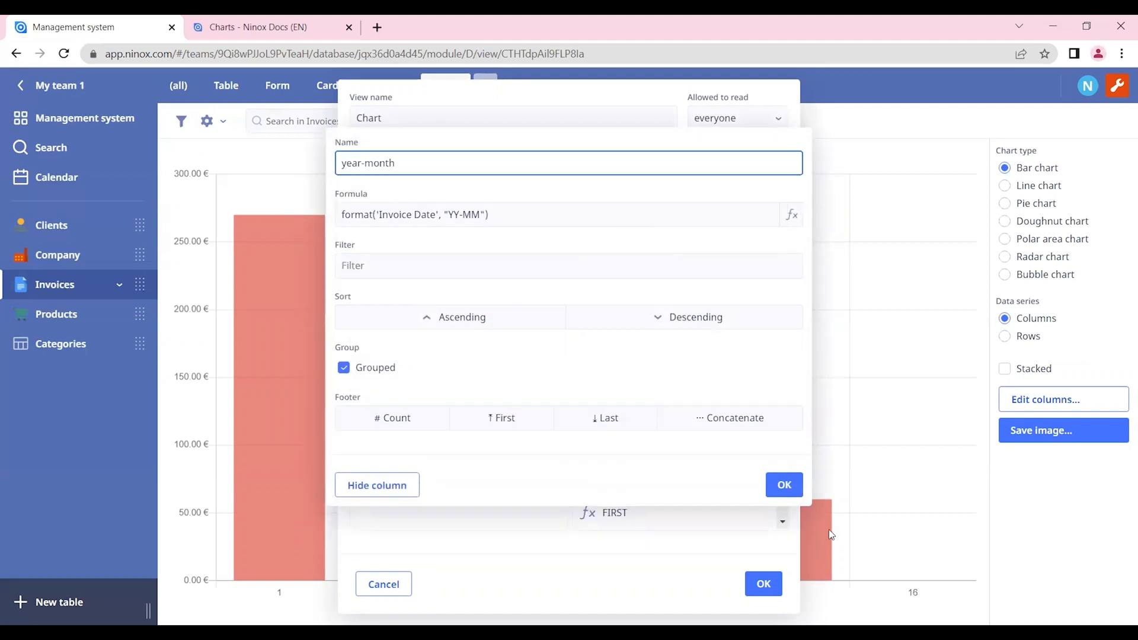
pyautogui.click(784, 485)
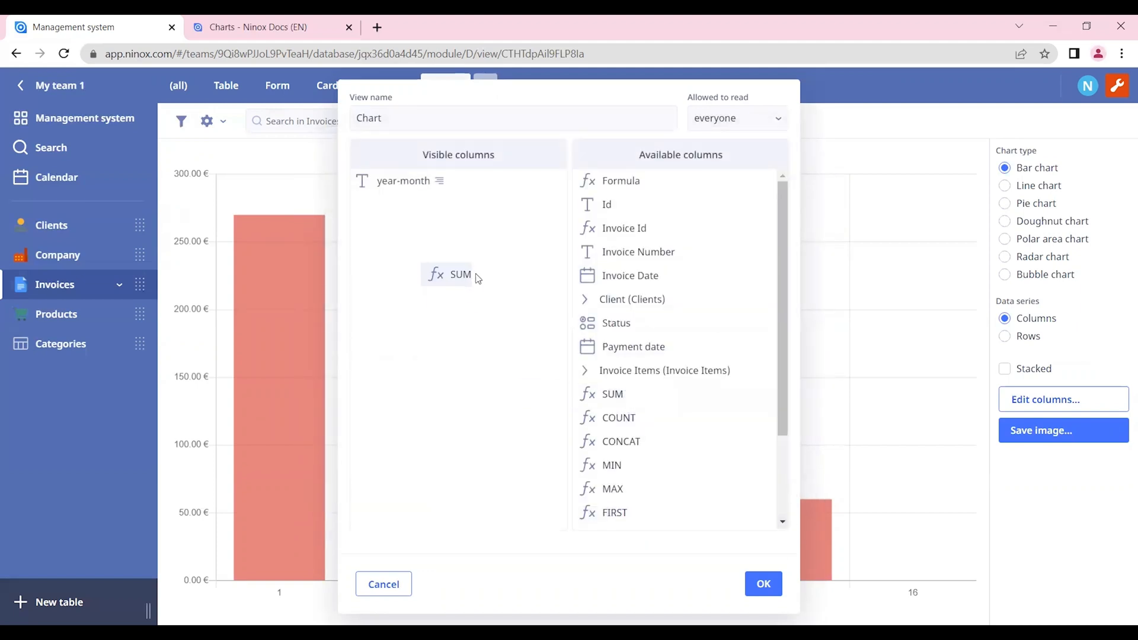
# Step: Add SUM as a visible column with a Sum footer and apply the chart columns
pyautogui.click(460, 274)
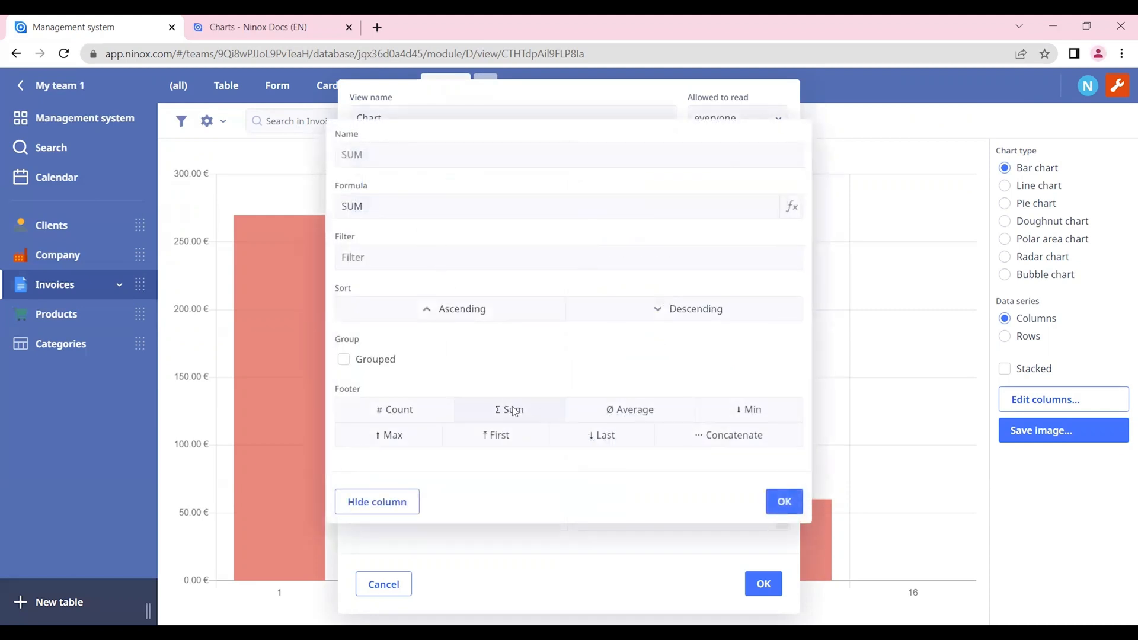
pyautogui.click(783, 501)
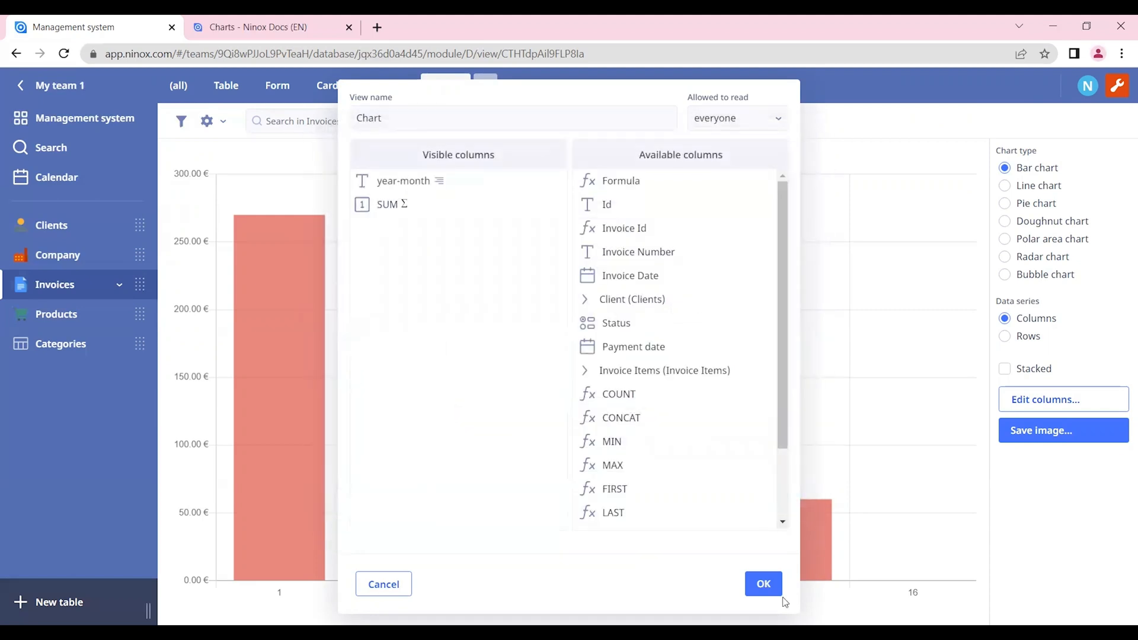
pyautogui.click(762, 583)
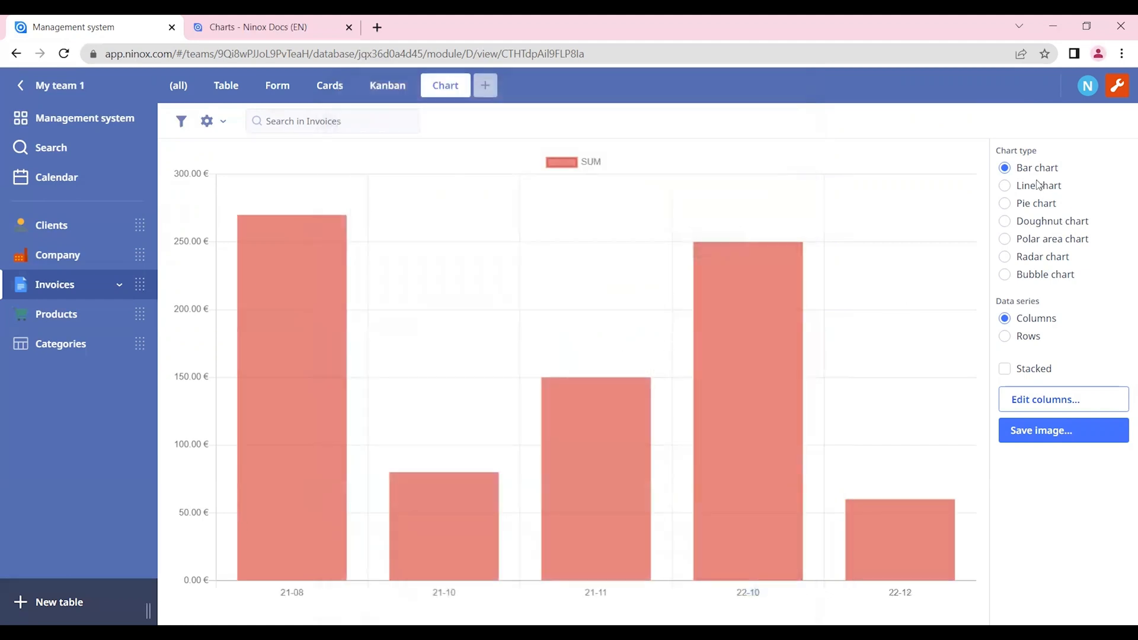
# Step: Set the view to Line chart with Smoothed lines and save the chart as a PNG image
pyautogui.click(1004, 184)
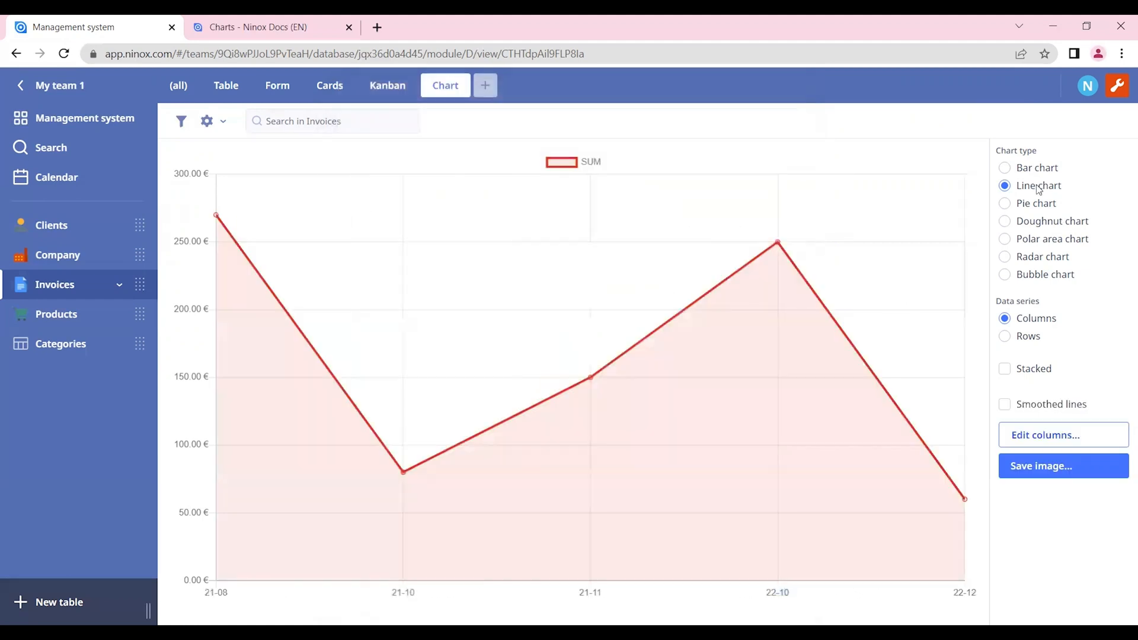
pyautogui.moveTo(701, 204)
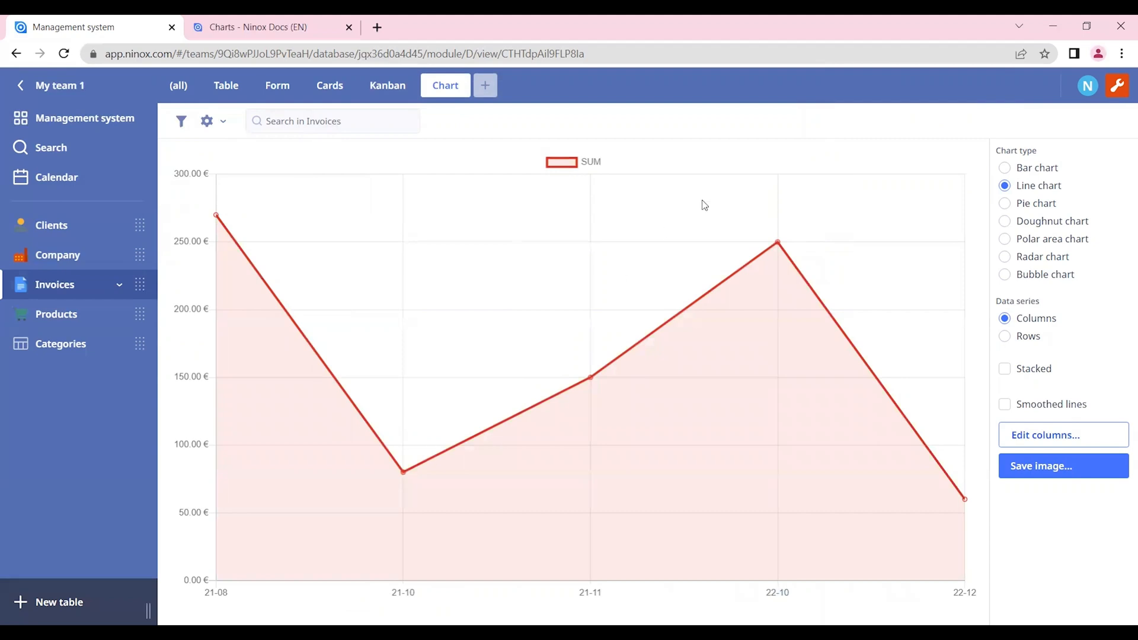
pyautogui.moveTo(1009, 417)
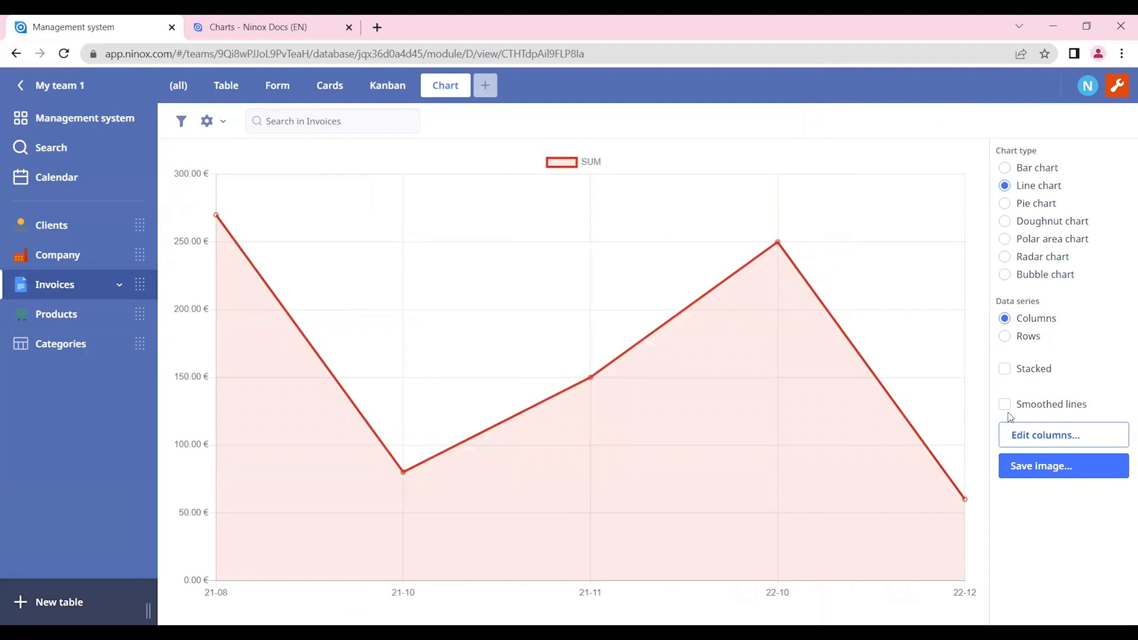
pyautogui.click(1004, 405)
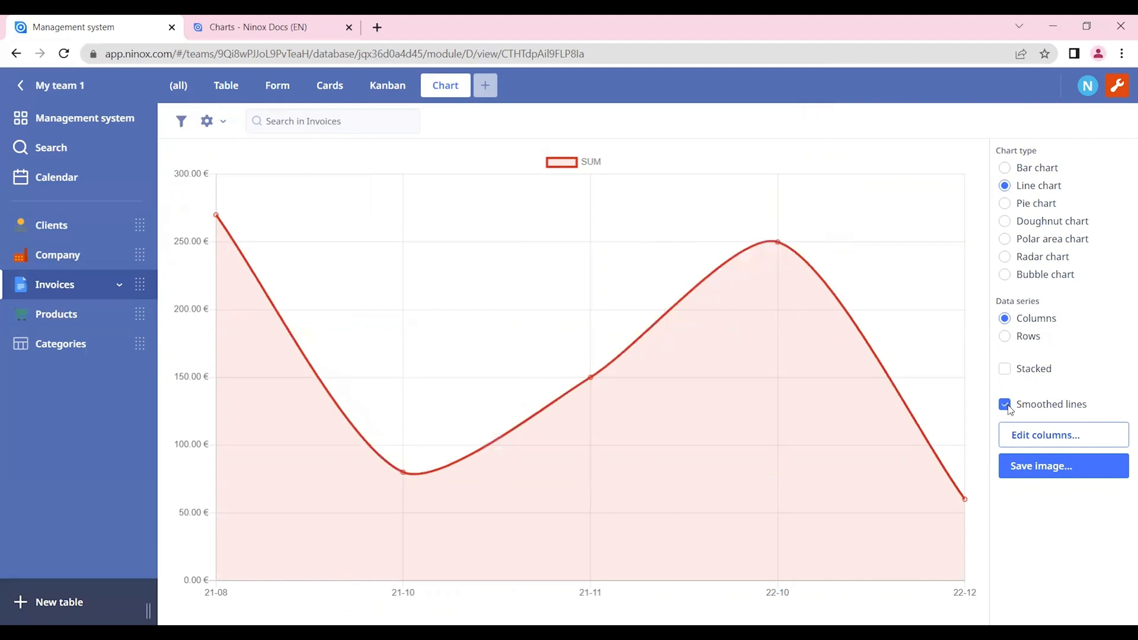
pyautogui.moveTo(980, 238)
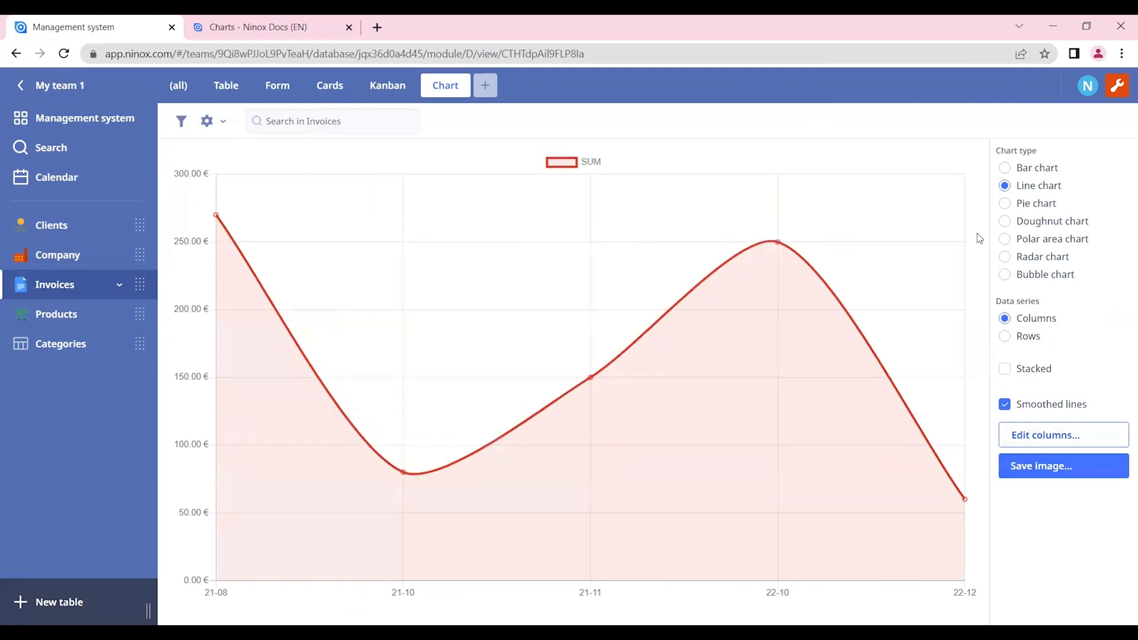
pyautogui.moveTo(1063, 465)
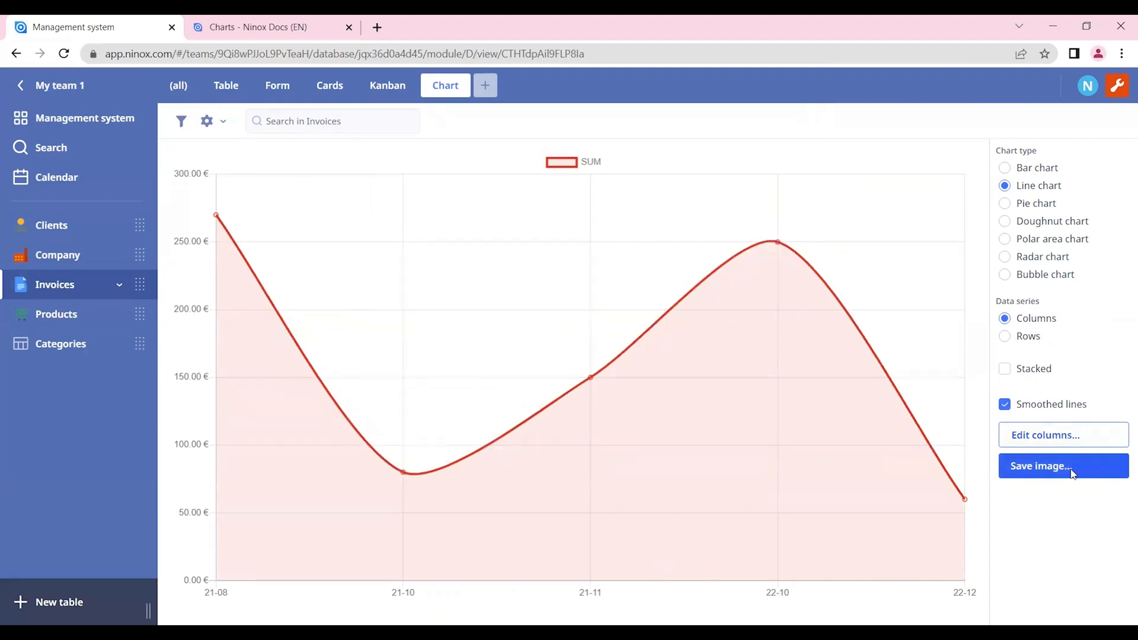
pyautogui.click(1062, 465)
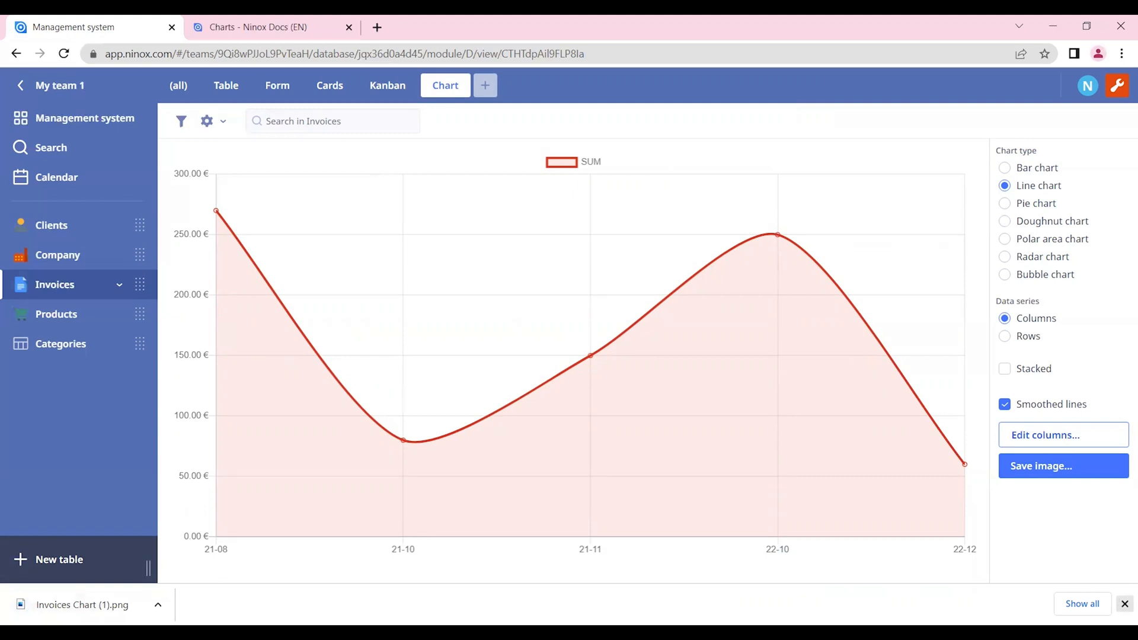
pyautogui.click(1124, 603)
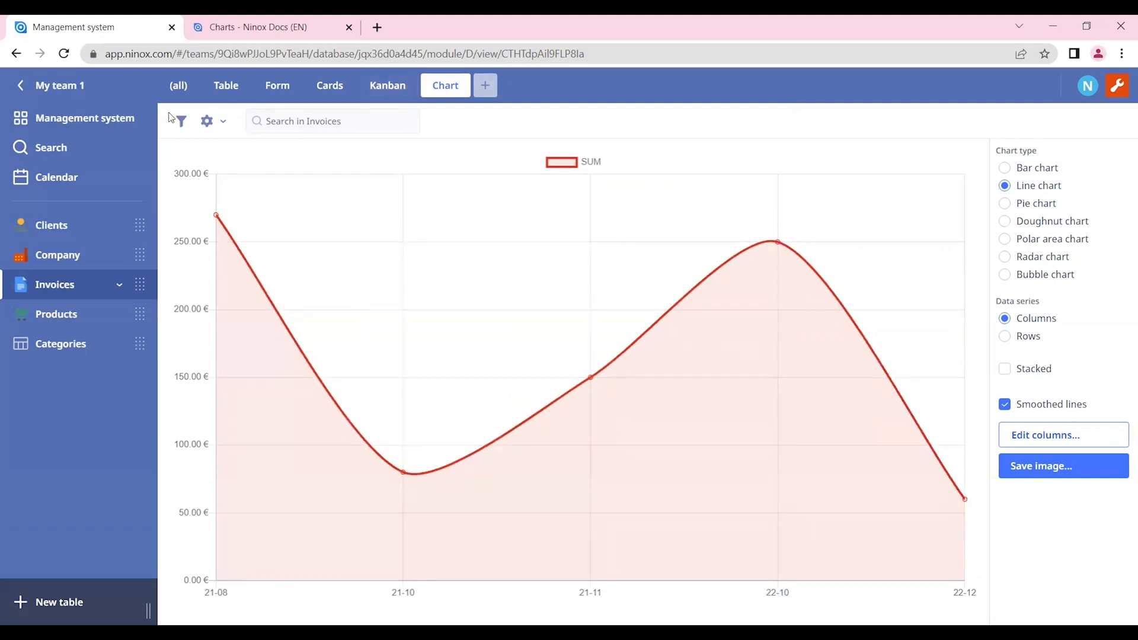
# Step: Return to the (all) records form and add a Chart layout element below the existing charts
pyautogui.click(178, 86)
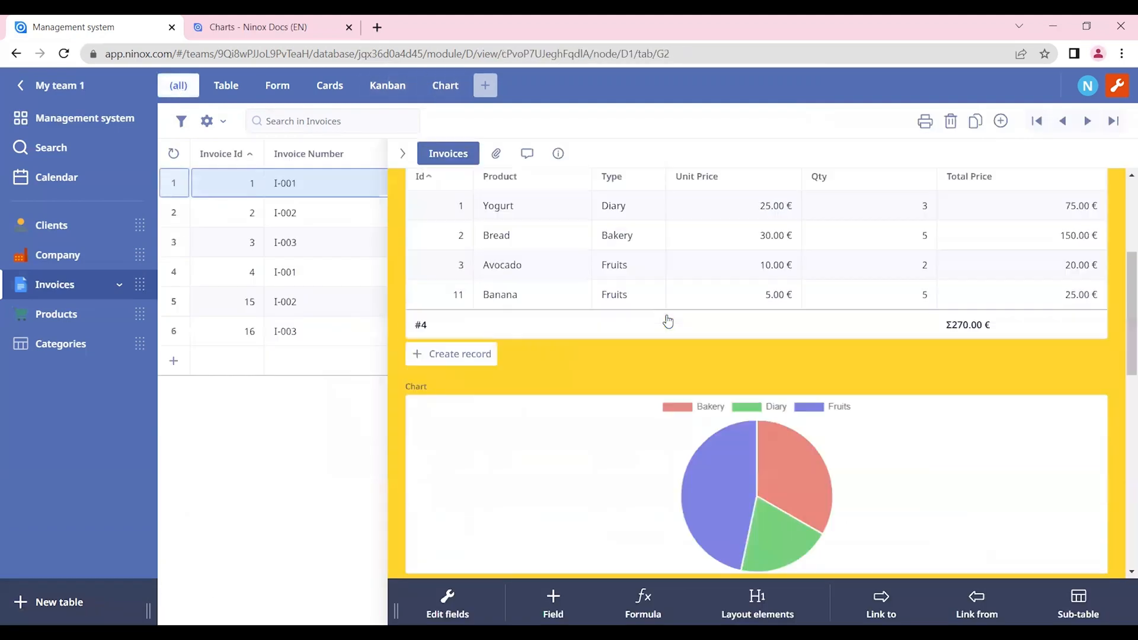
pyautogui.scroll(-3)
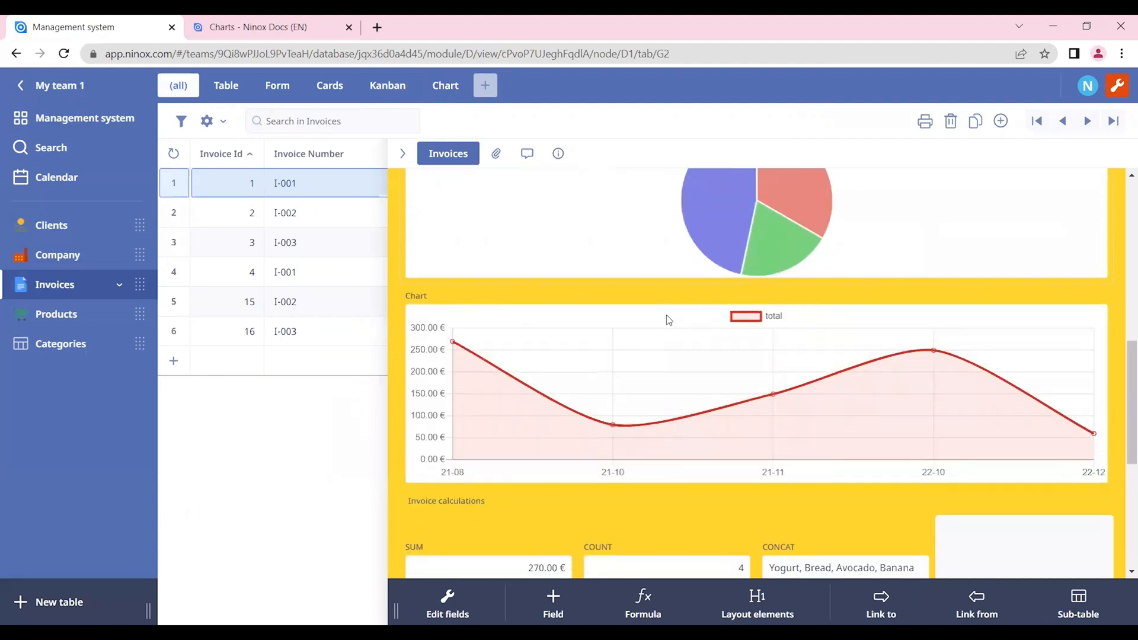
pyautogui.scroll(3)
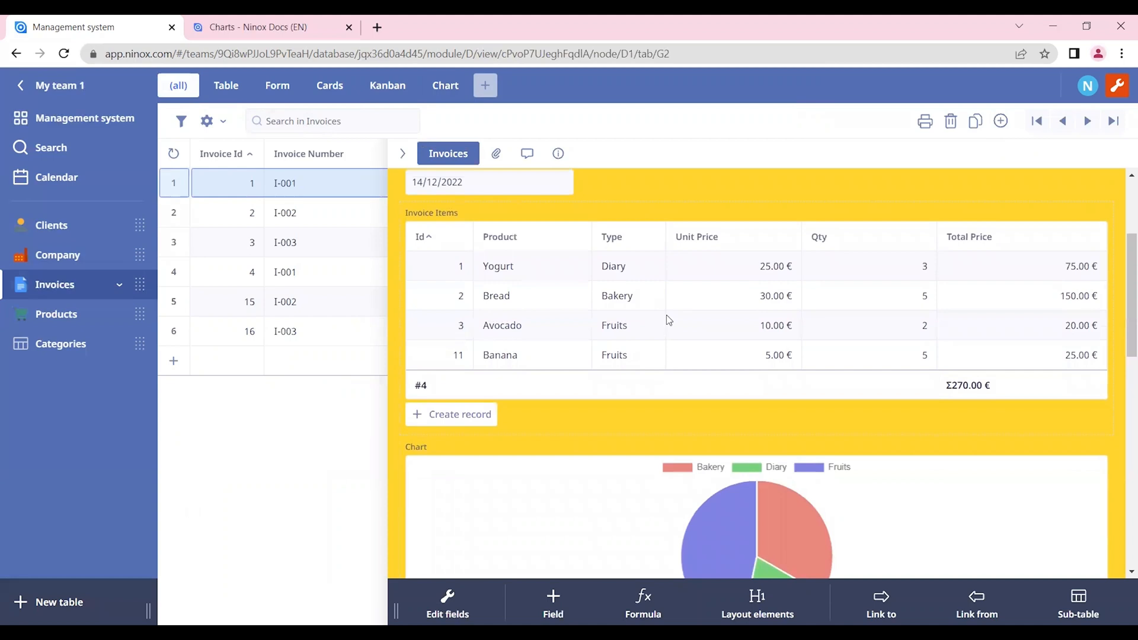
pyautogui.moveTo(620, 269)
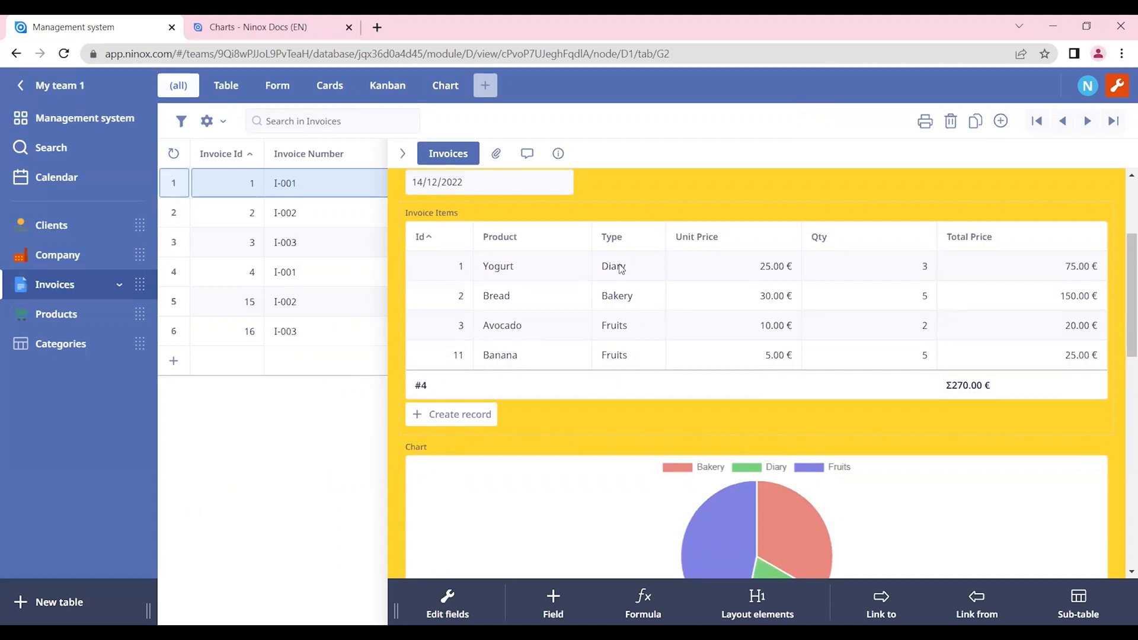
pyautogui.moveTo(615, 302)
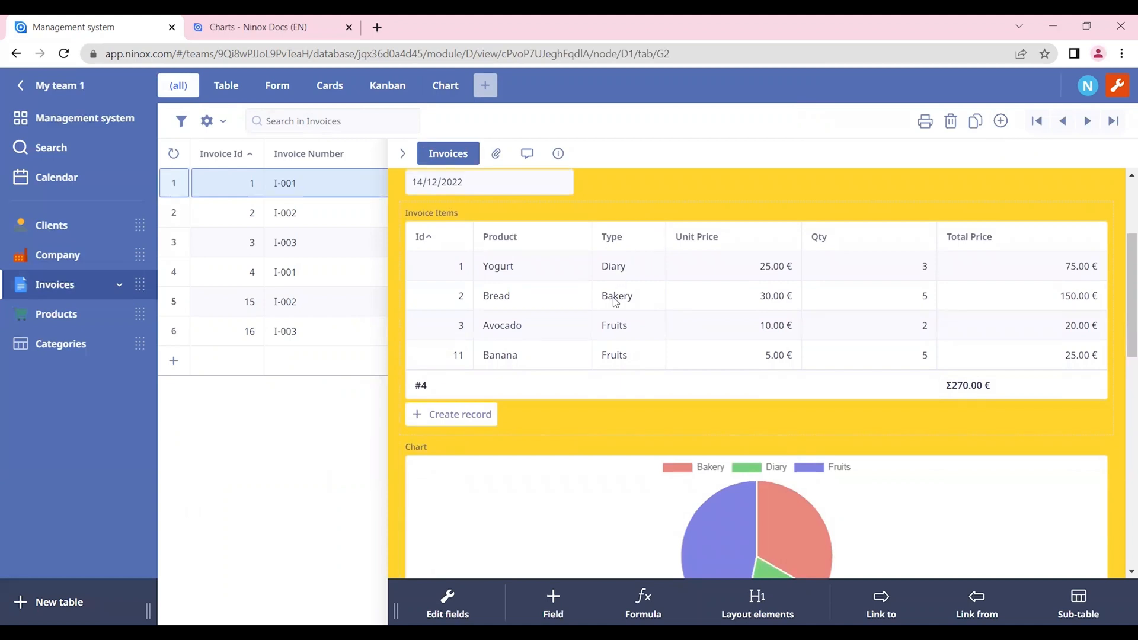
pyautogui.scroll(-3)
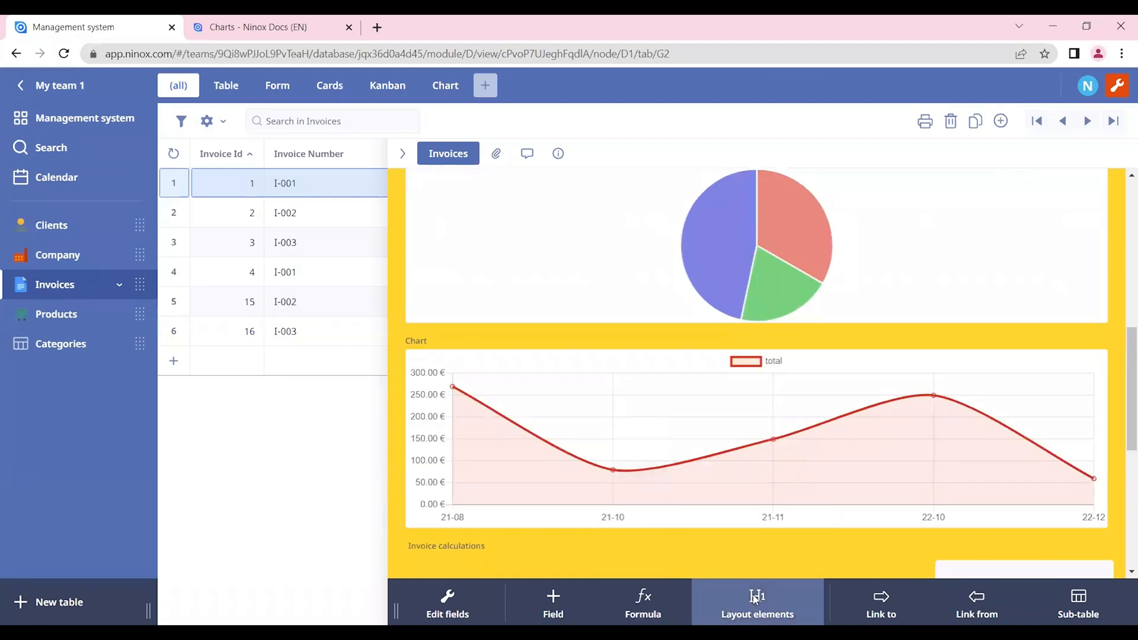
pyautogui.click(757, 602)
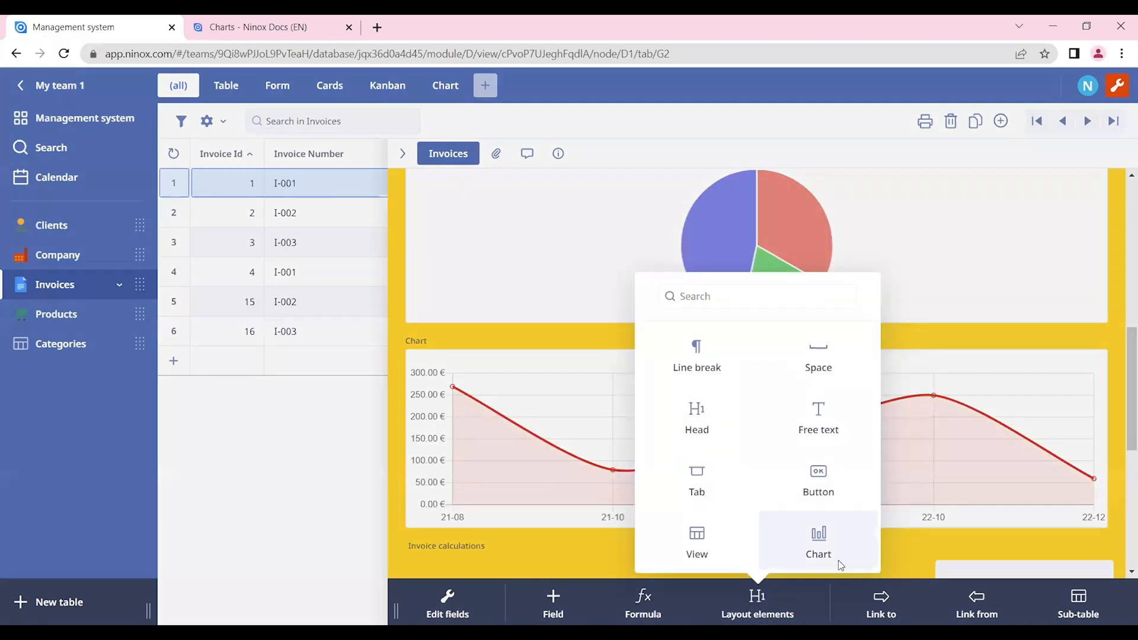
pyautogui.click(818, 543)
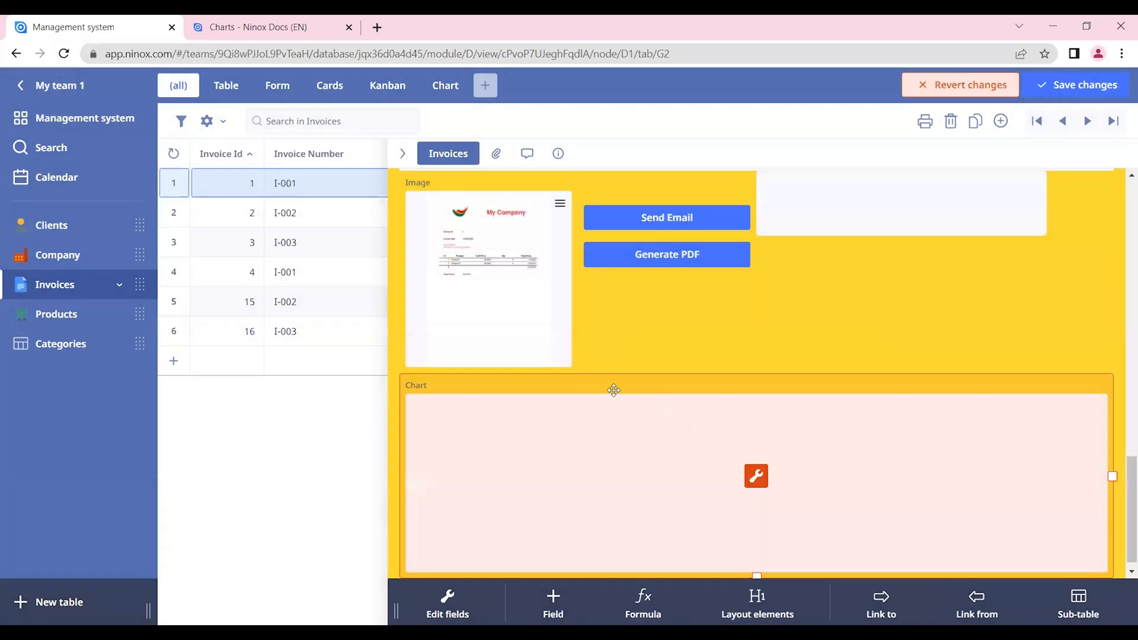
pyautogui.scroll(-3)
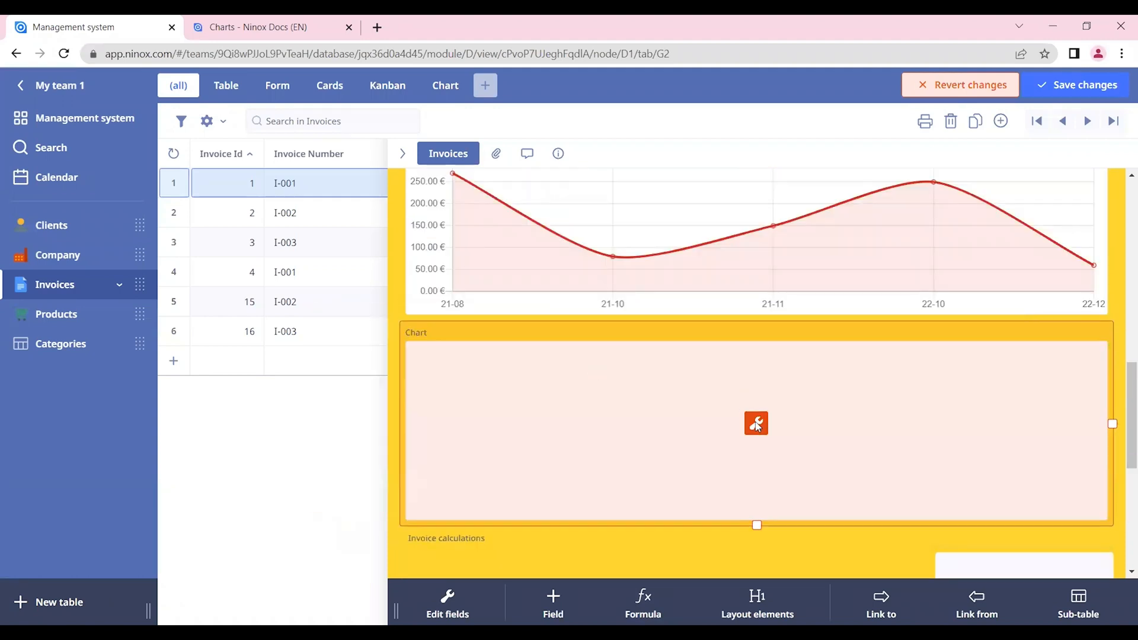
# Step: Inspect the new chart's settings and formula editor, leaving them unchanged
pyautogui.click(755, 423)
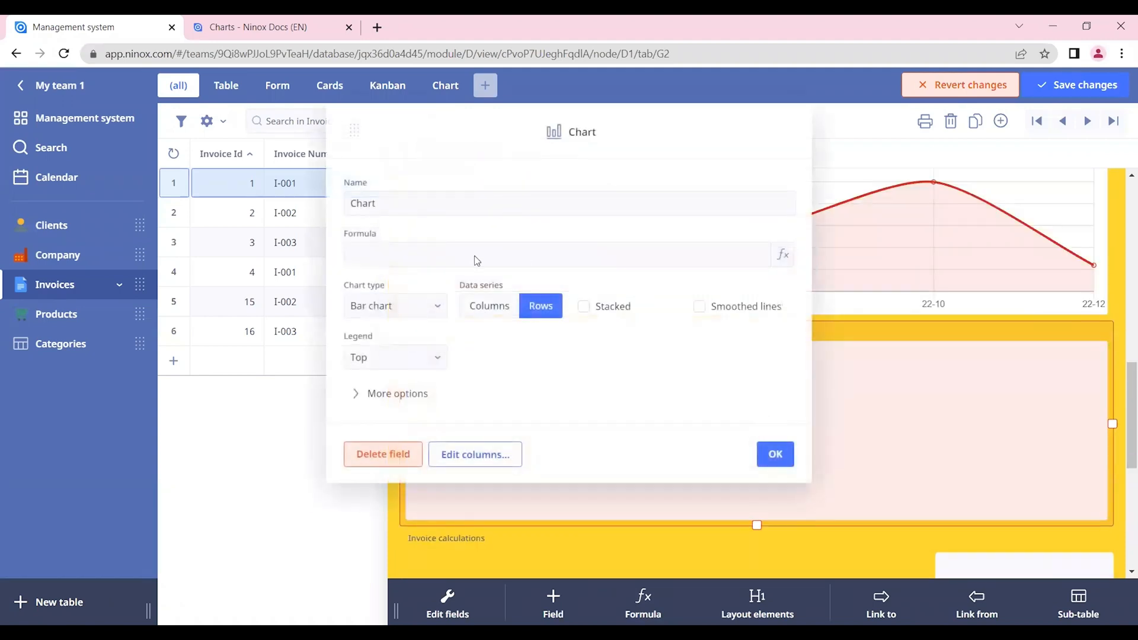
pyautogui.click(782, 255)
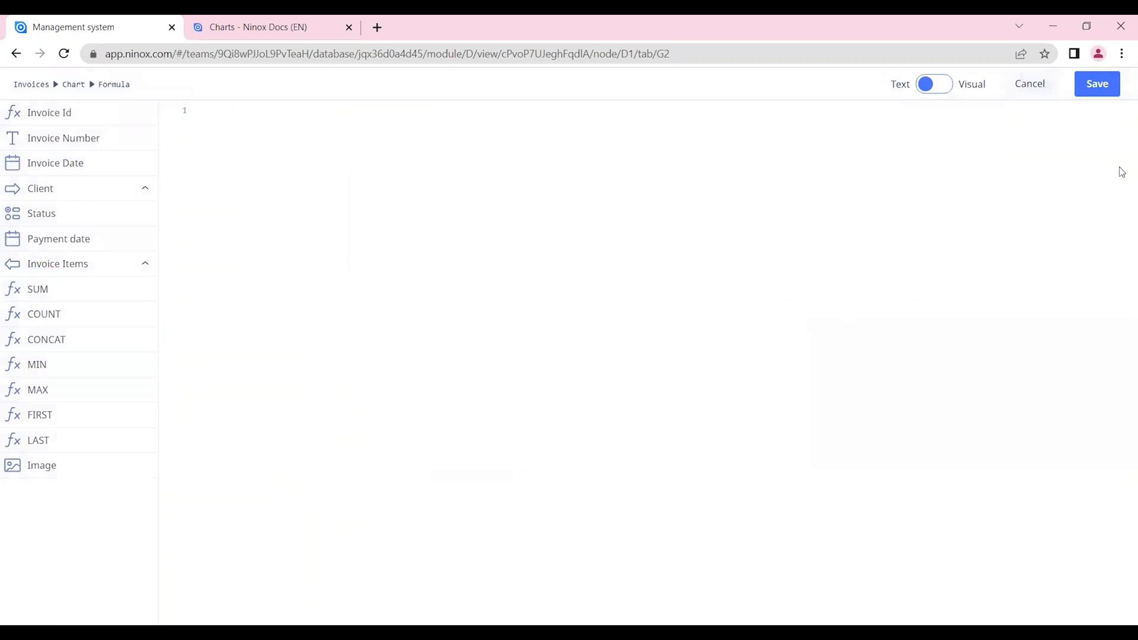
pyautogui.click(1029, 83)
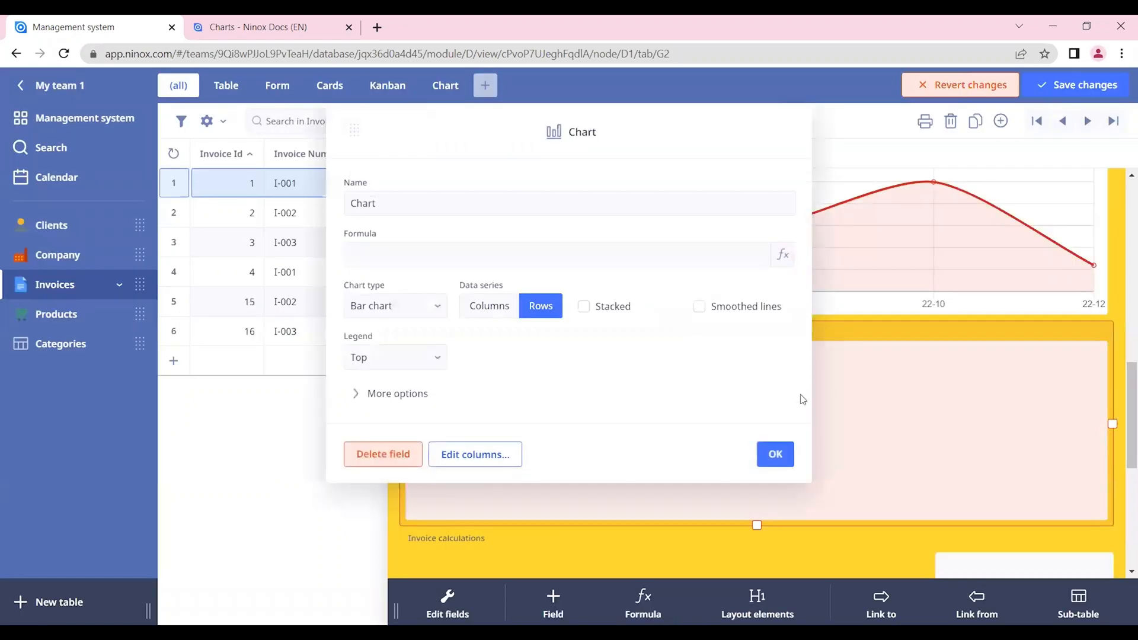
pyautogui.click(774, 454)
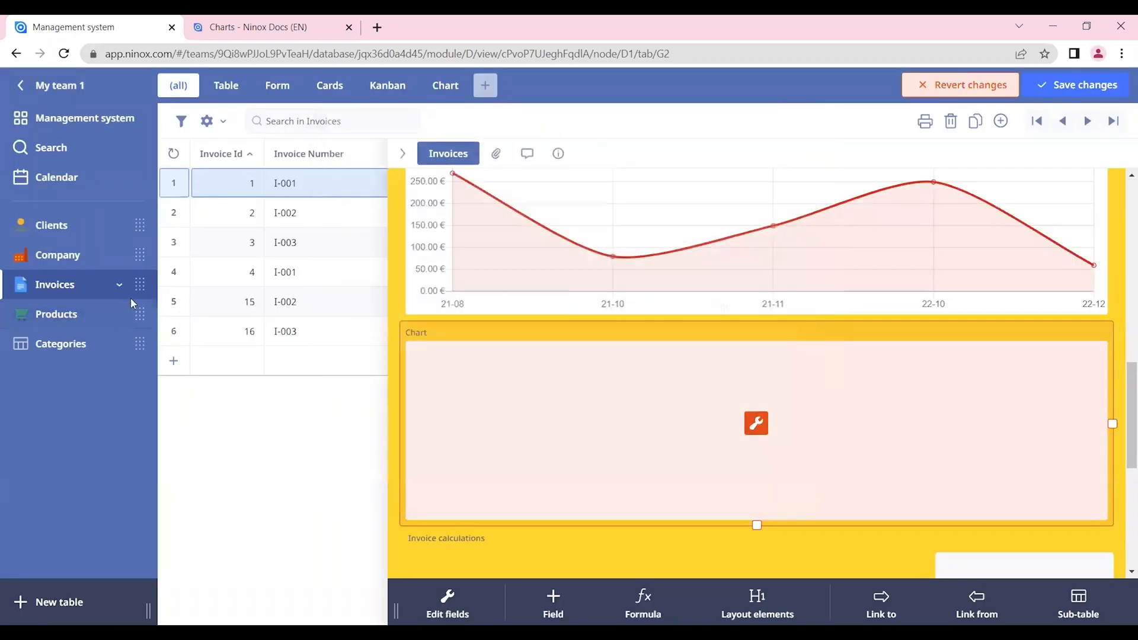
# Step: Expand Invoices in the sidebar, view the Invoice Items table, then return to the Invoices form
pyautogui.click(54, 283)
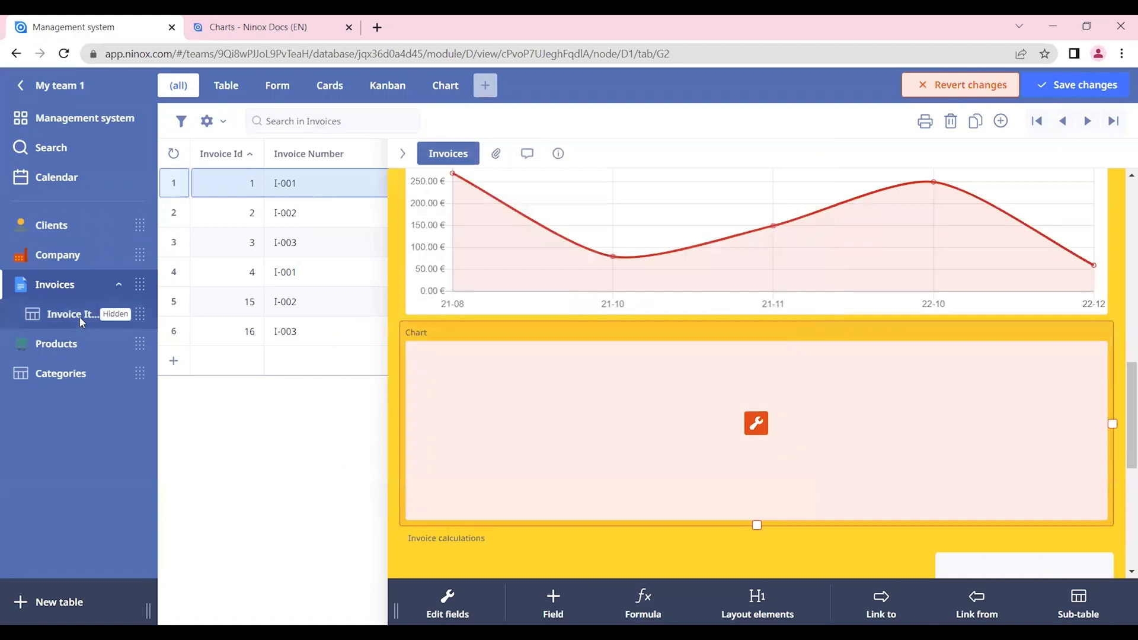
pyautogui.click(72, 313)
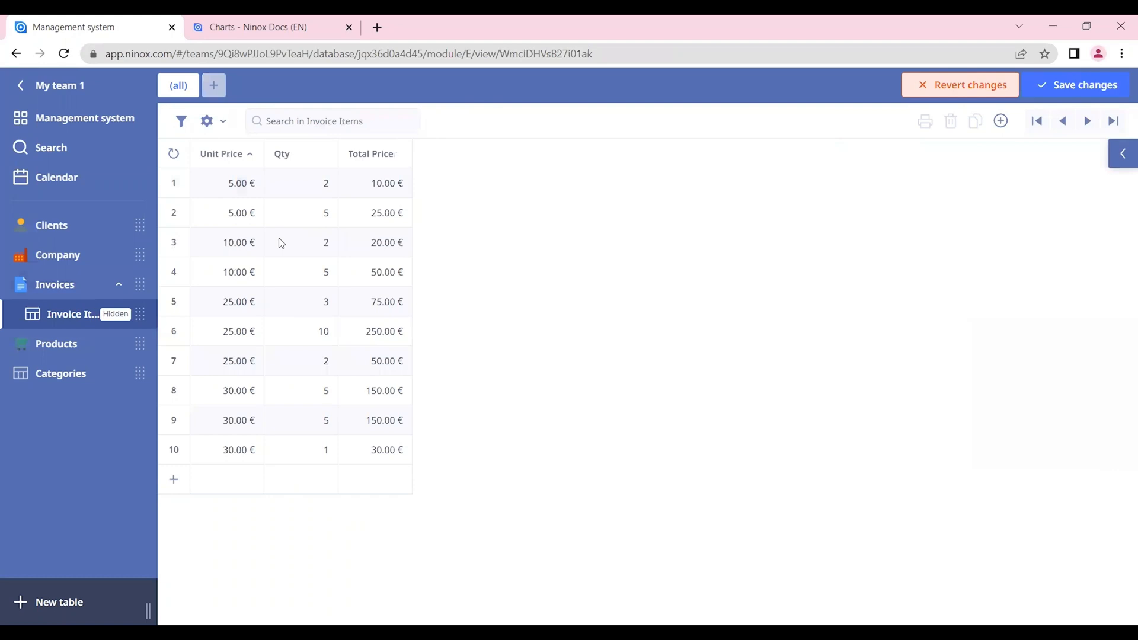
pyautogui.moveTo(63, 257)
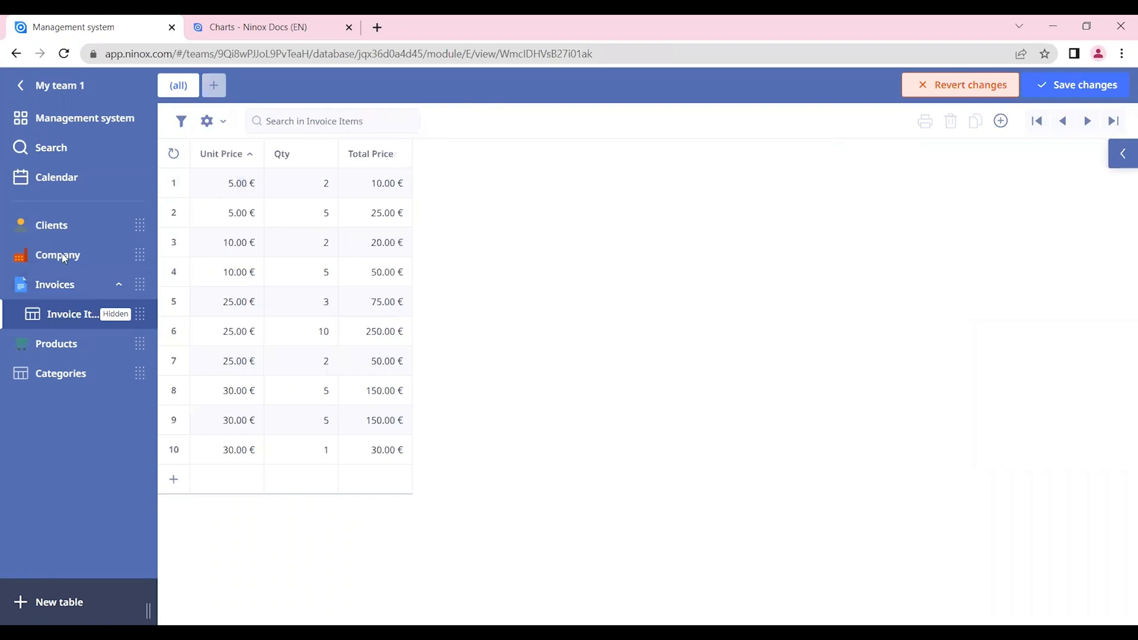
pyautogui.moveTo(286, 239)
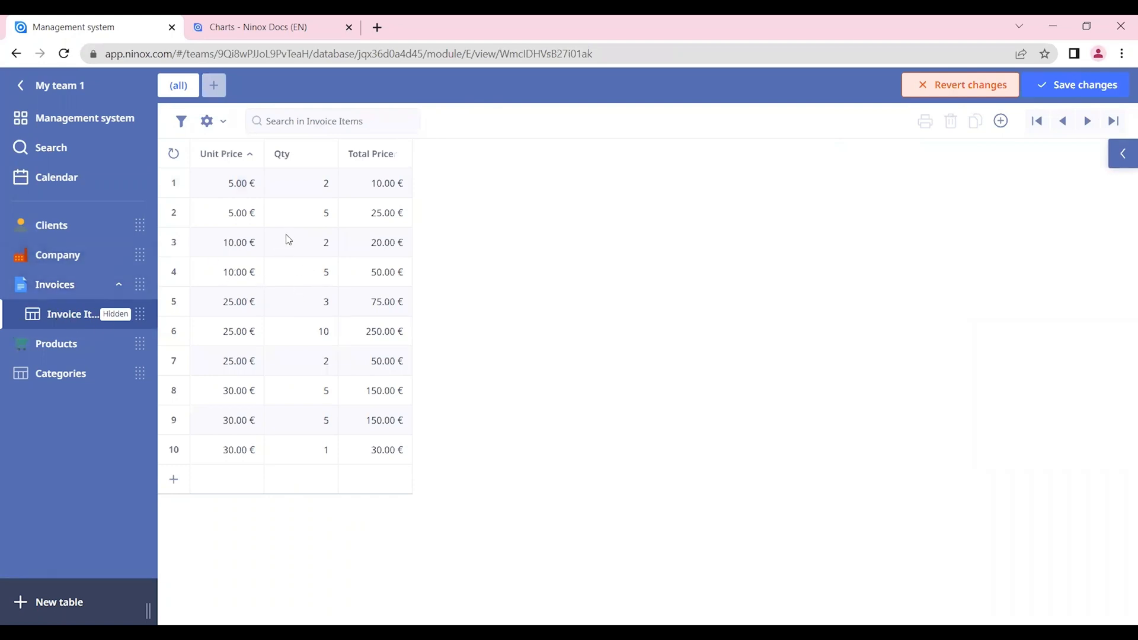
pyautogui.moveTo(56, 285)
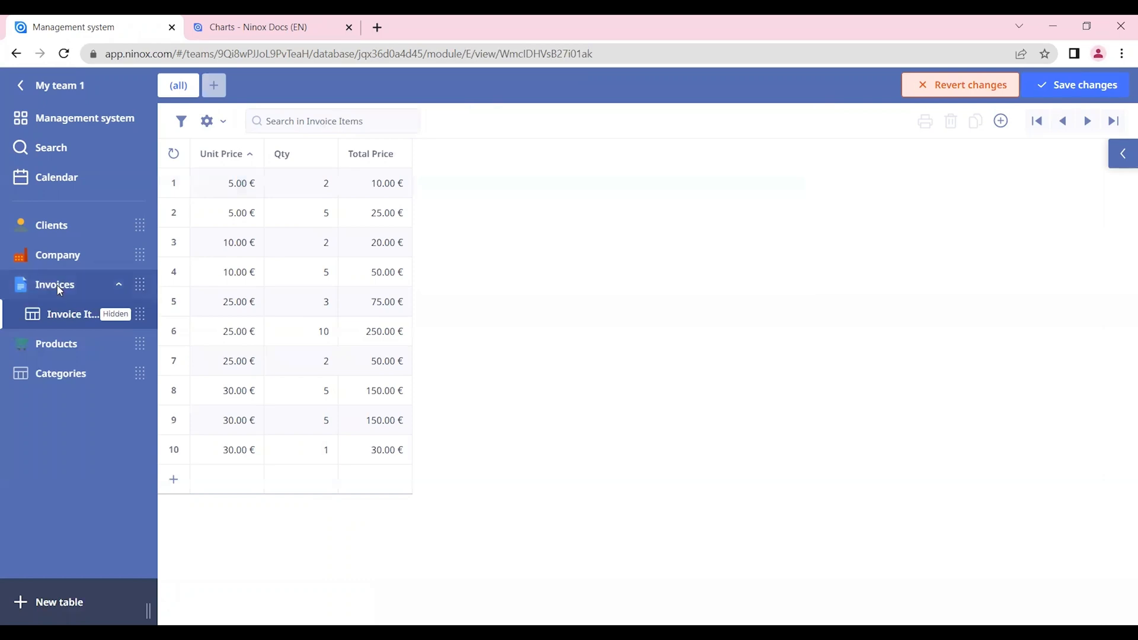
pyautogui.click(54, 284)
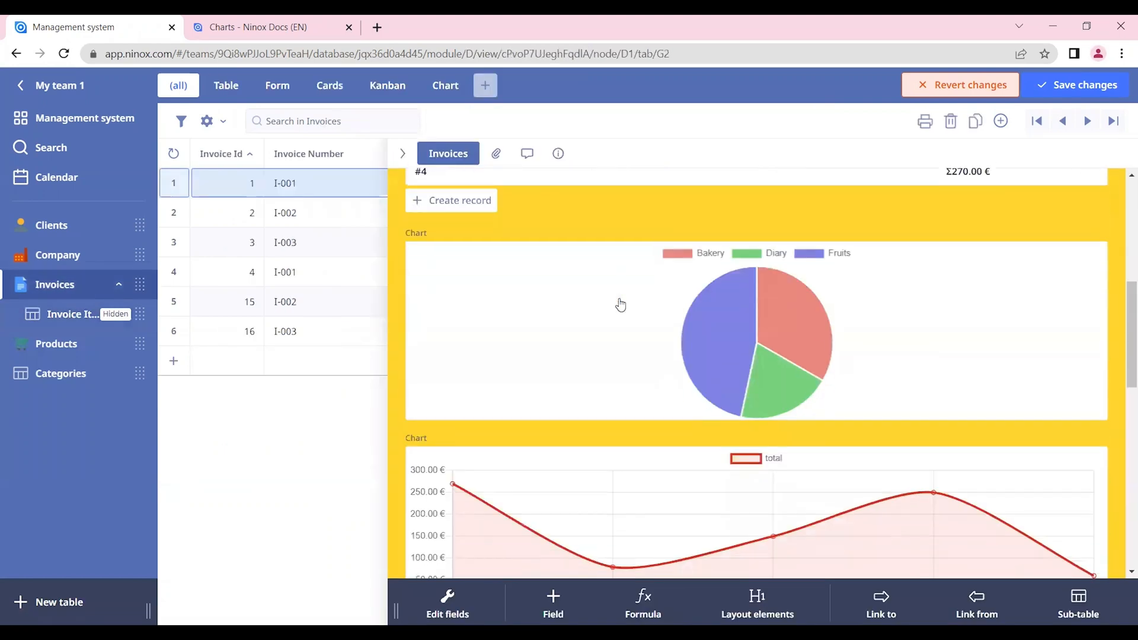
pyautogui.scroll(-3)
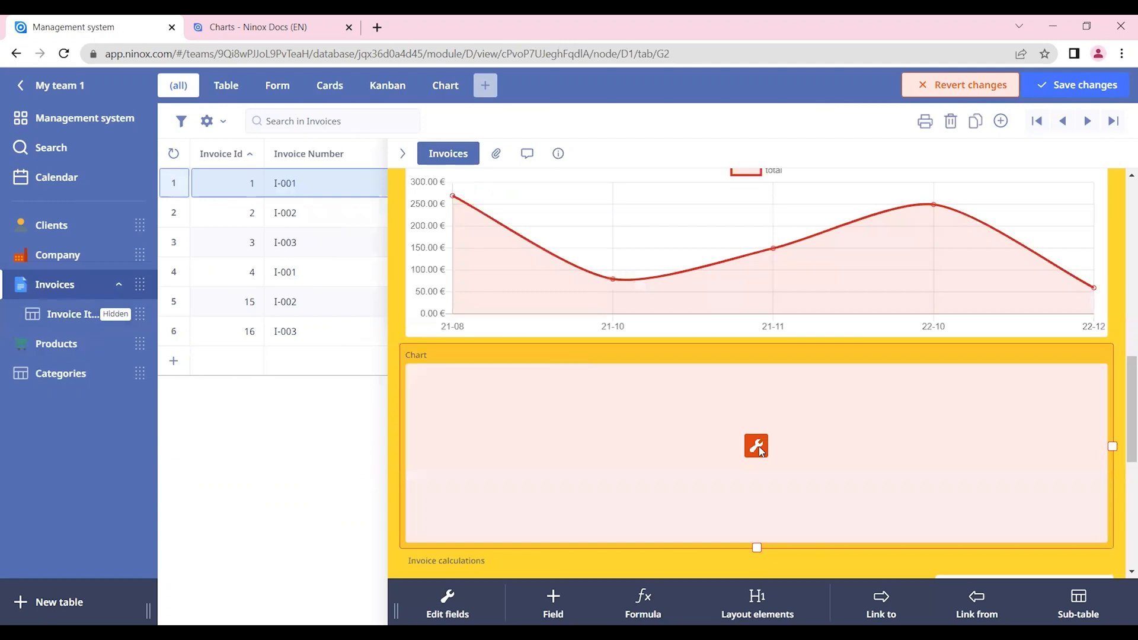
# Step: Enter select 'Invoice Items' as the chart's formula so it reads all invoice item records
pyautogui.click(755, 445)
pyautogui.write('select in')
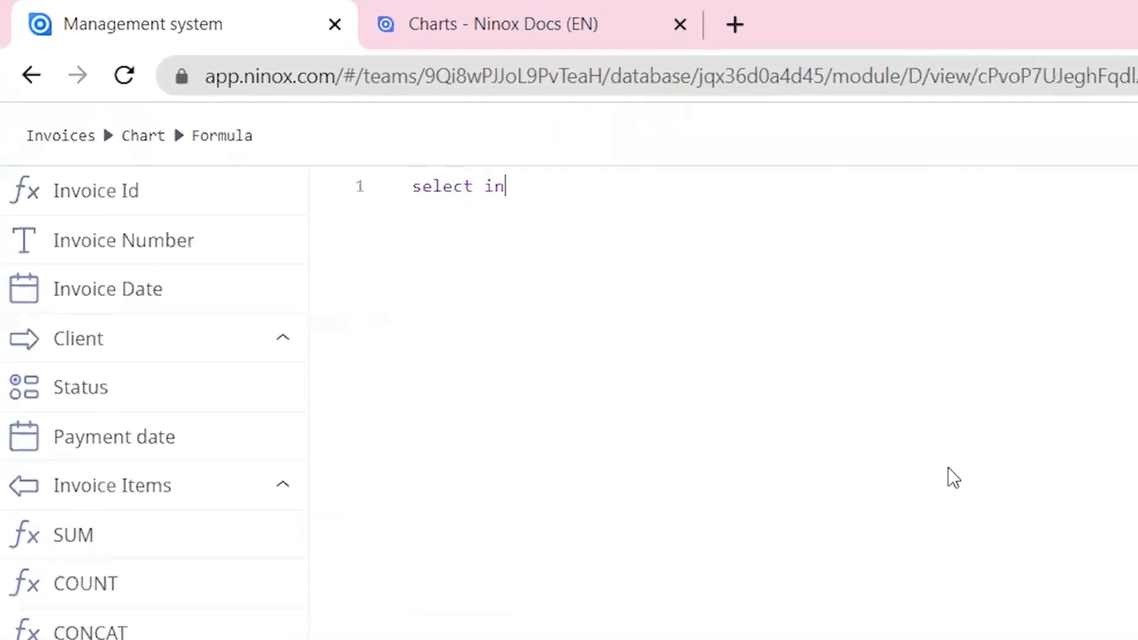
pyautogui.write("'Invoice Items'")
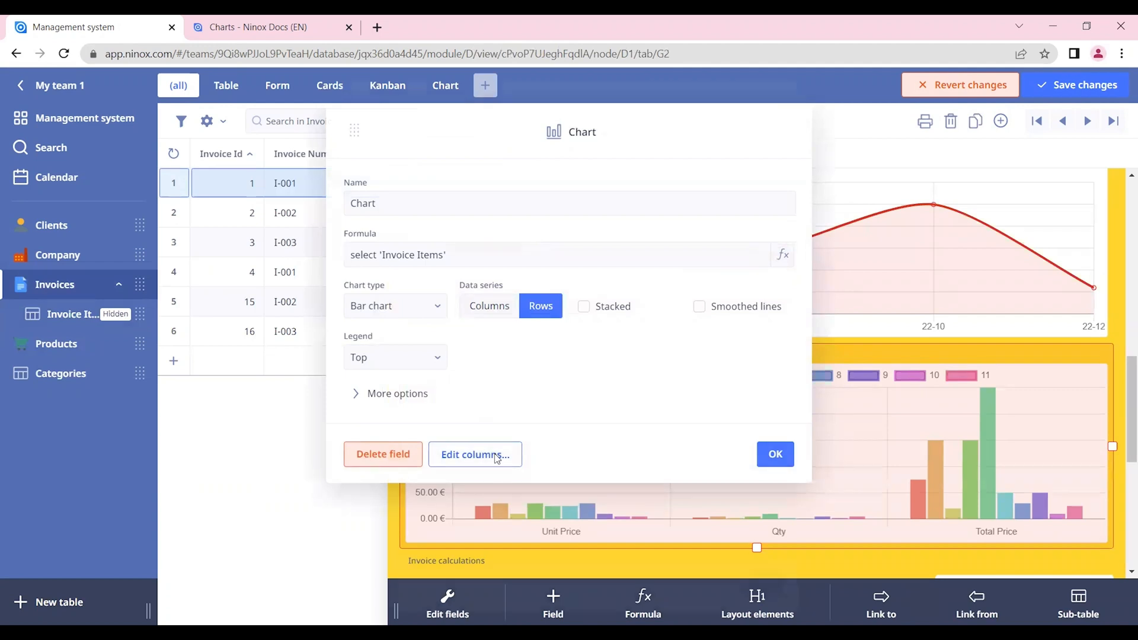
# Step: Wrap the Invoice Date column in format(…,"YY-MM") and save the formula
pyautogui.click(474, 454)
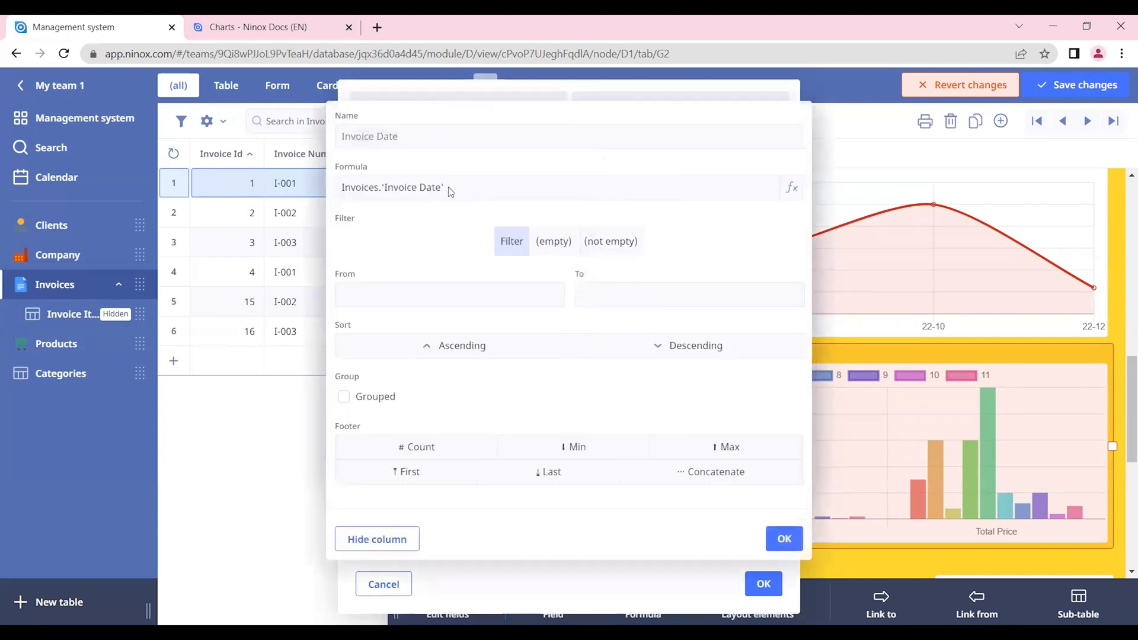
pyautogui.click(791, 187)
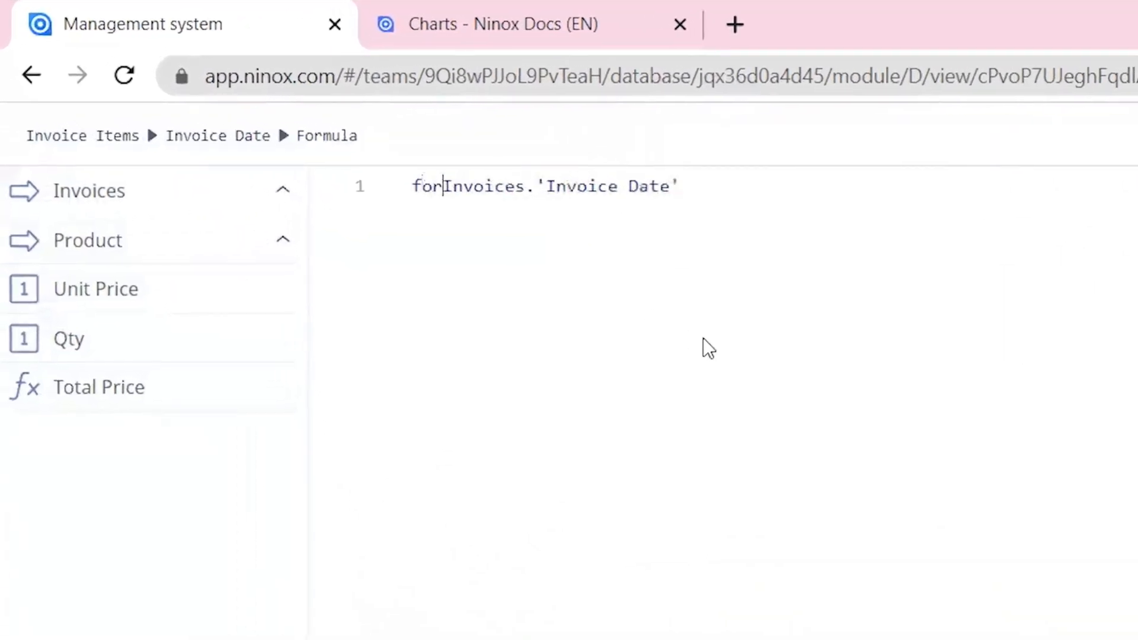
pyautogui.write('mat(')
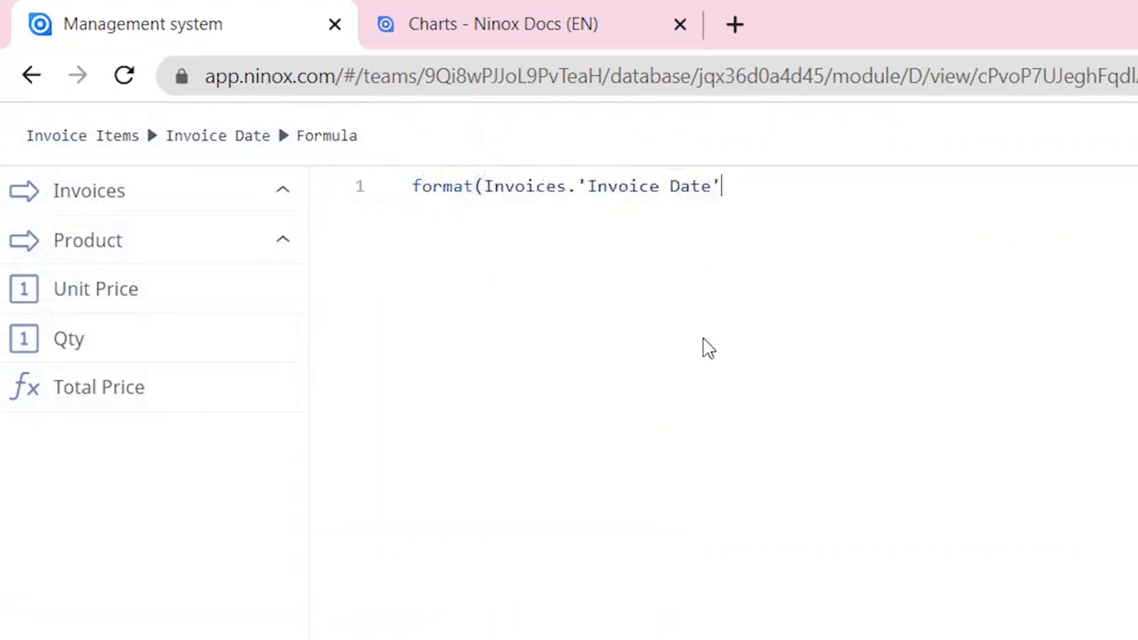
pyautogui.write(',"YY-MM")')
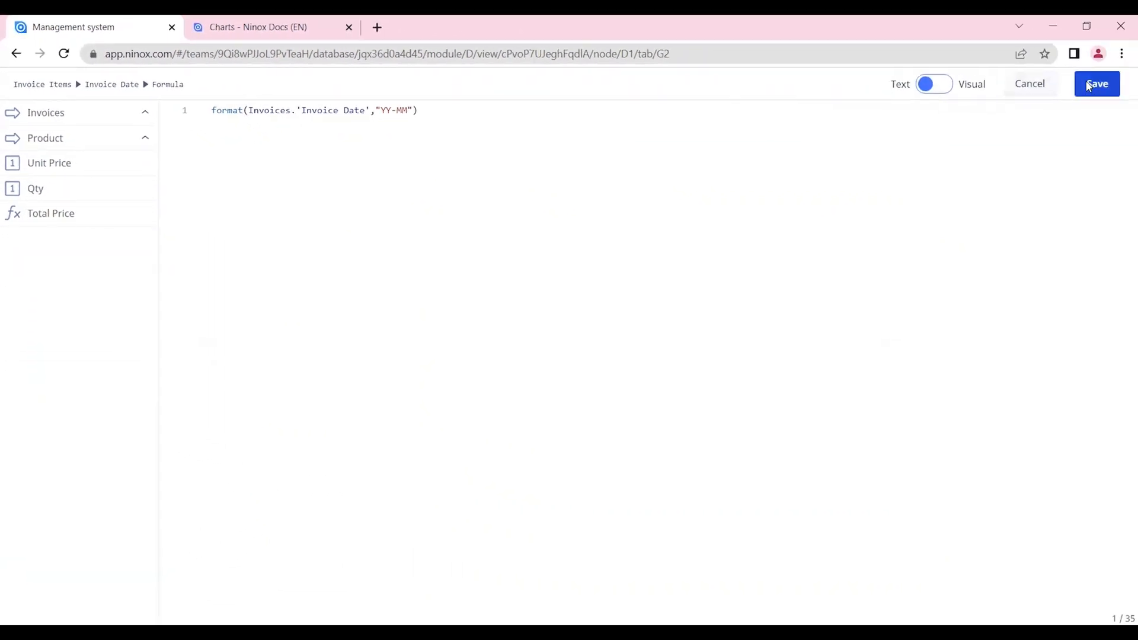
pyautogui.click(1097, 83)
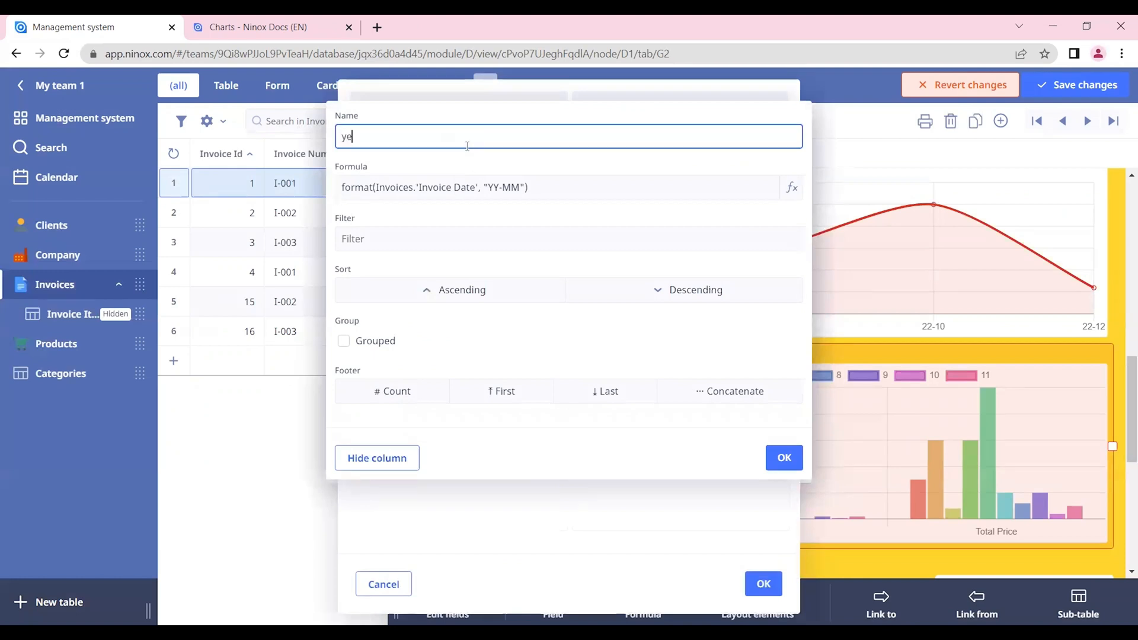
# Step: Rename the column to year-month, mark it Grouped and confirm
pyautogui.write('ar-month')
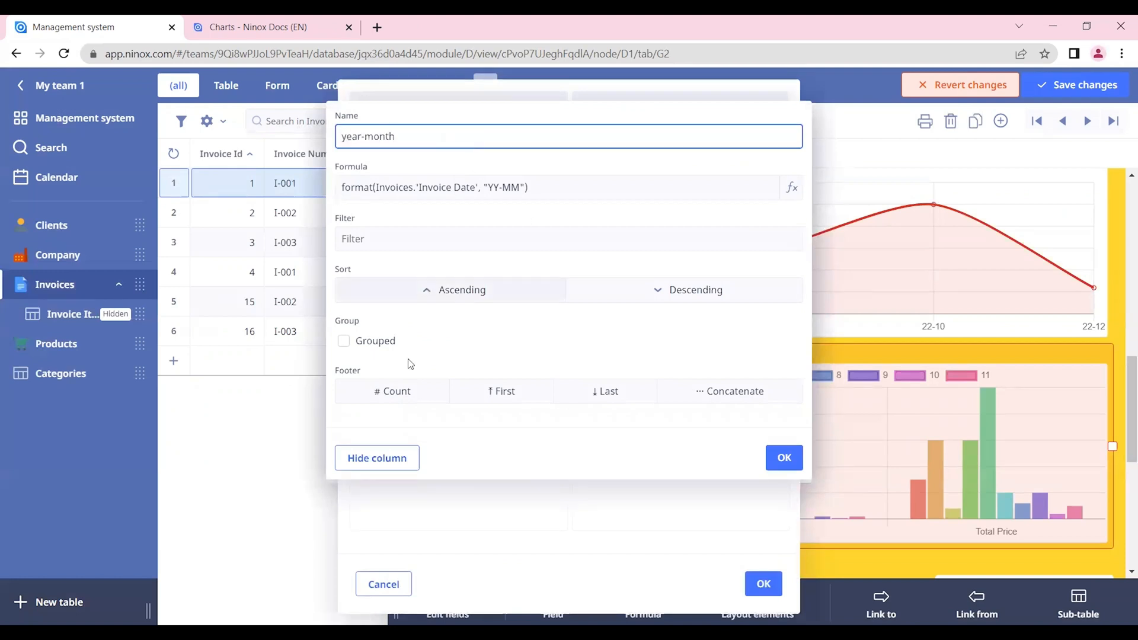
pyautogui.click(344, 340)
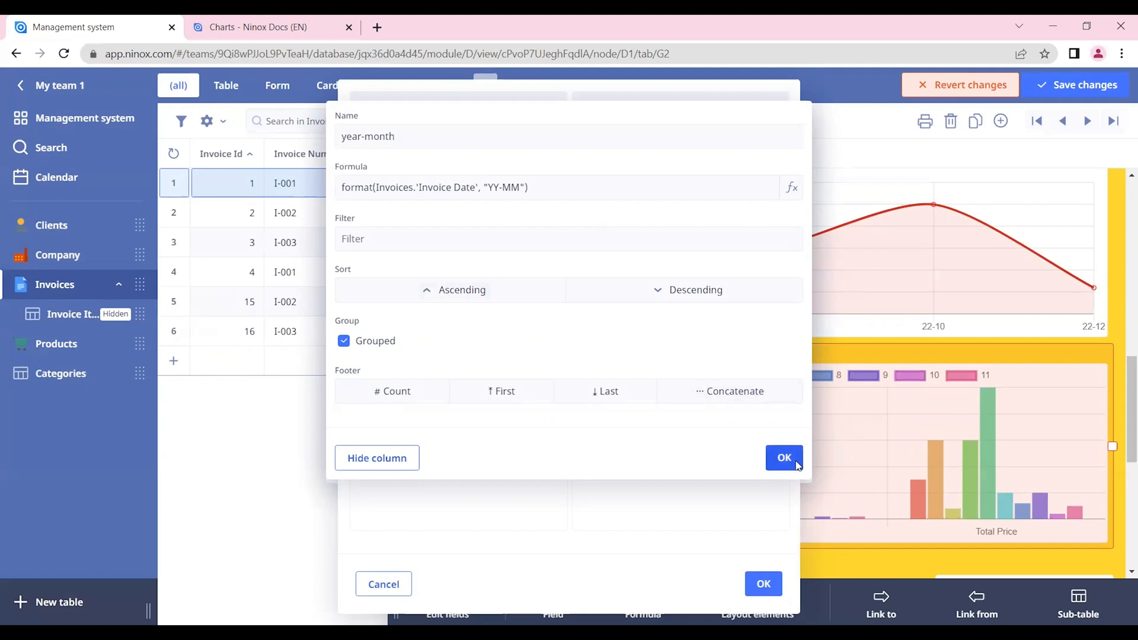
pyautogui.click(783, 458)
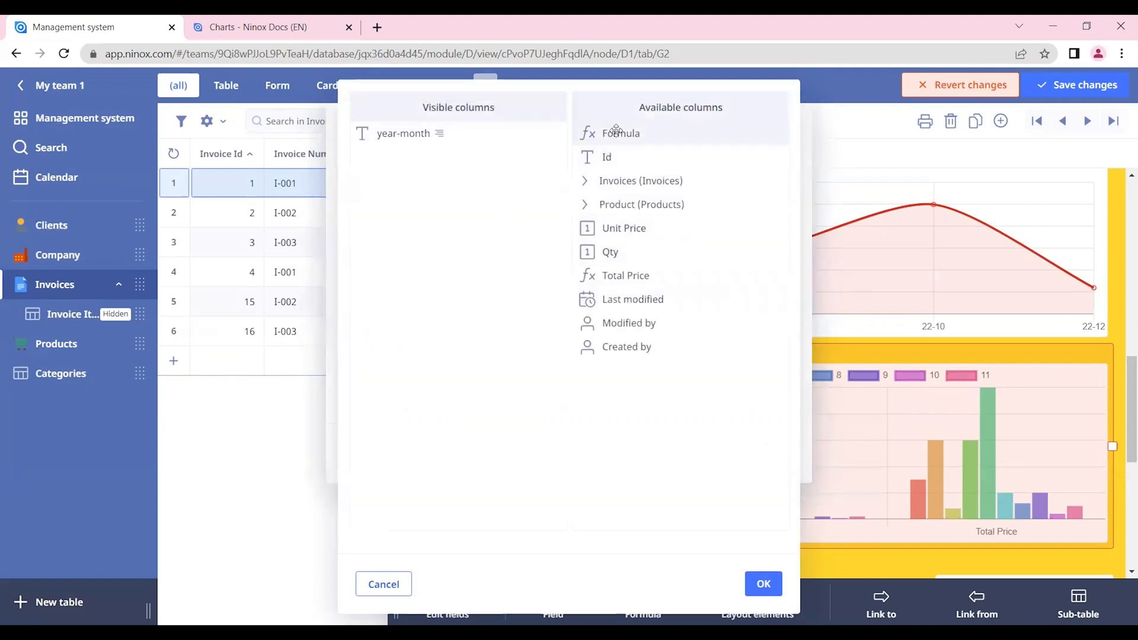
pyautogui.moveTo(619, 212)
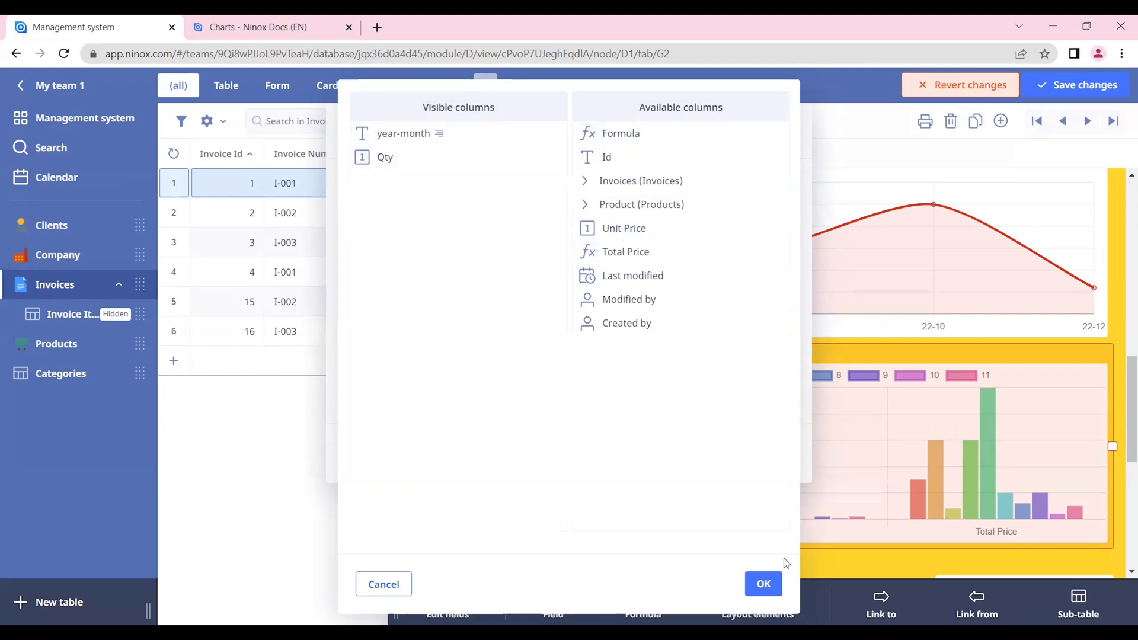
# Step: Add Qty with a Σ Sum footer and plot the data series by Columns
pyautogui.click(384, 156)
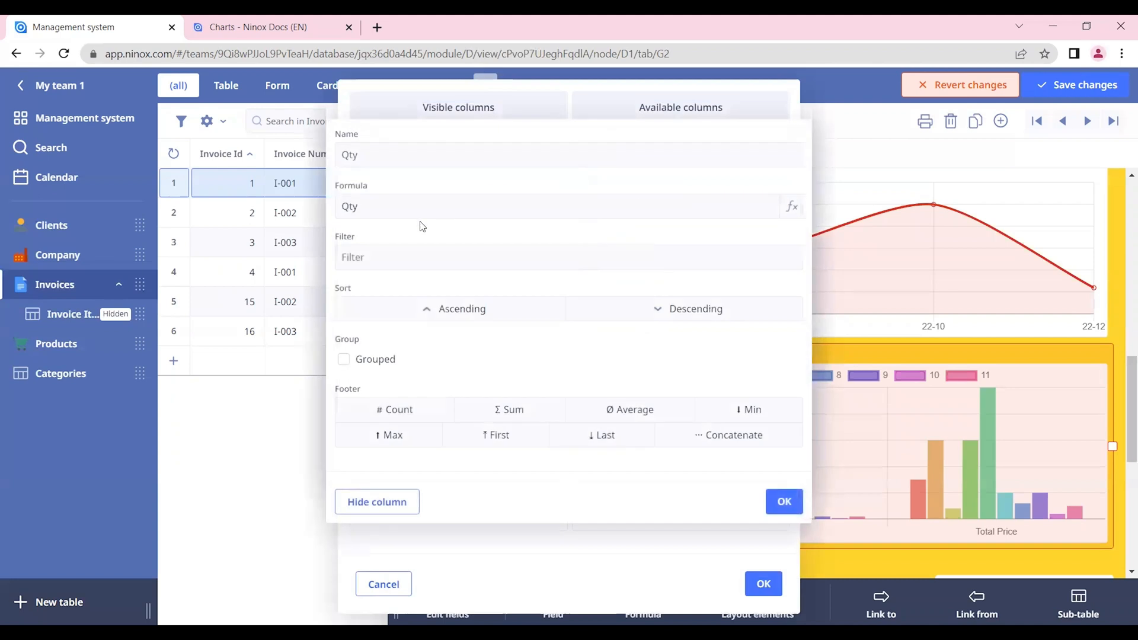
pyautogui.click(508, 409)
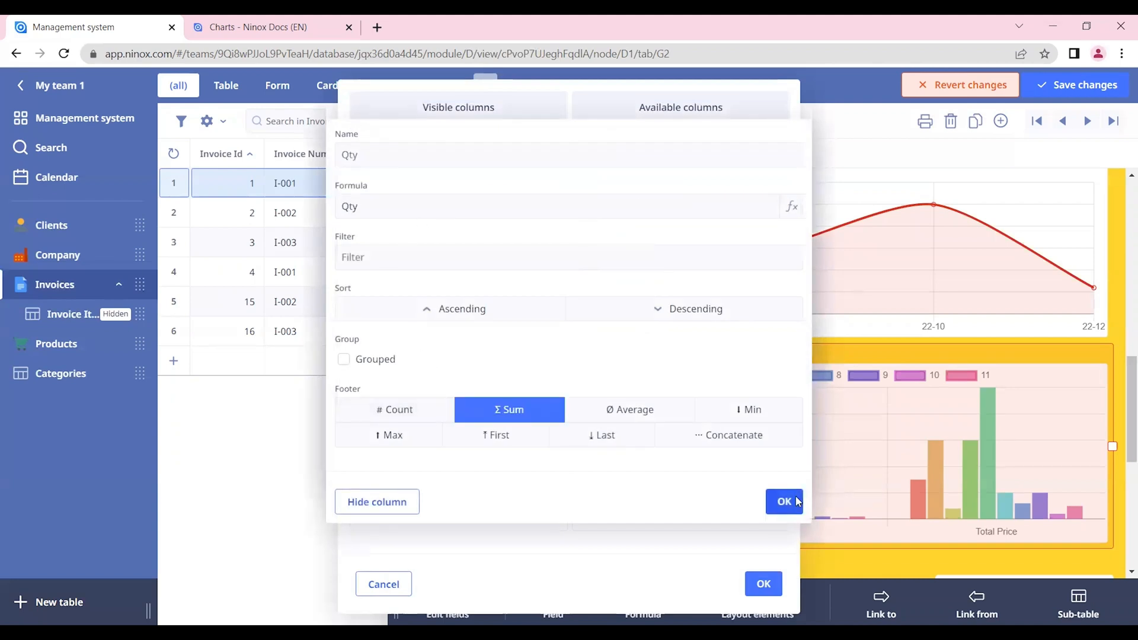
pyautogui.click(784, 500)
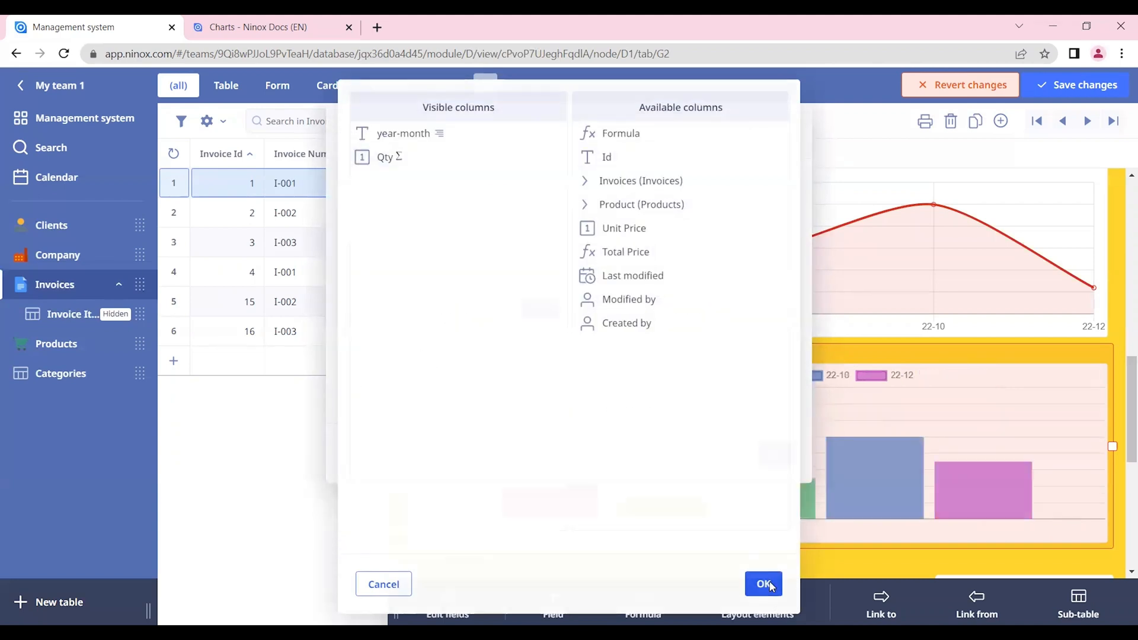
pyautogui.click(762, 583)
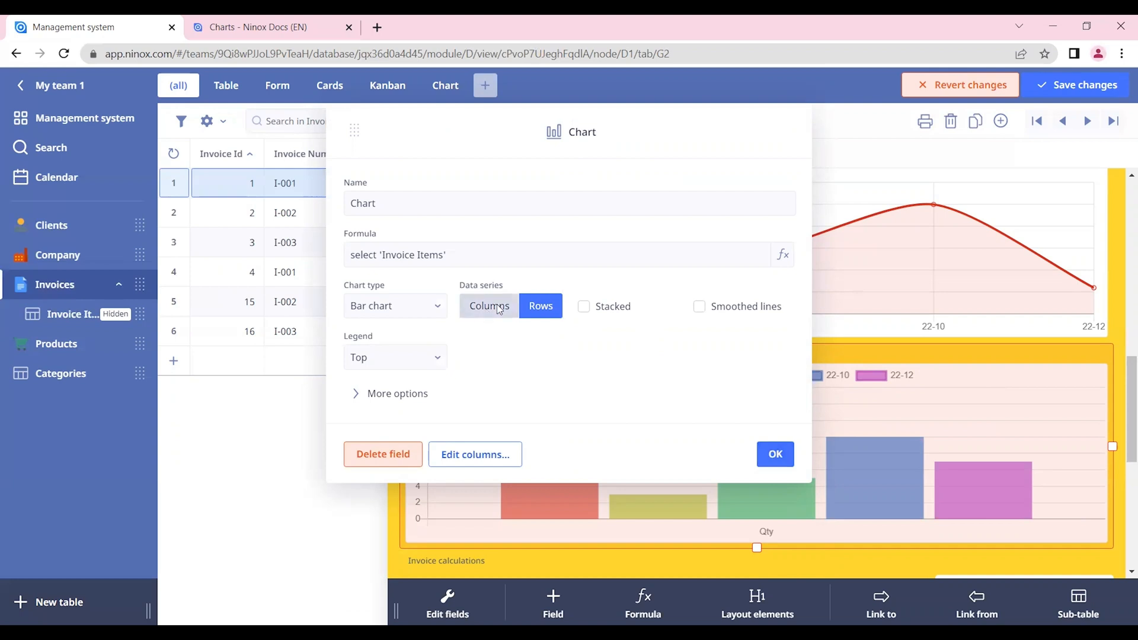
pyautogui.click(775, 454)
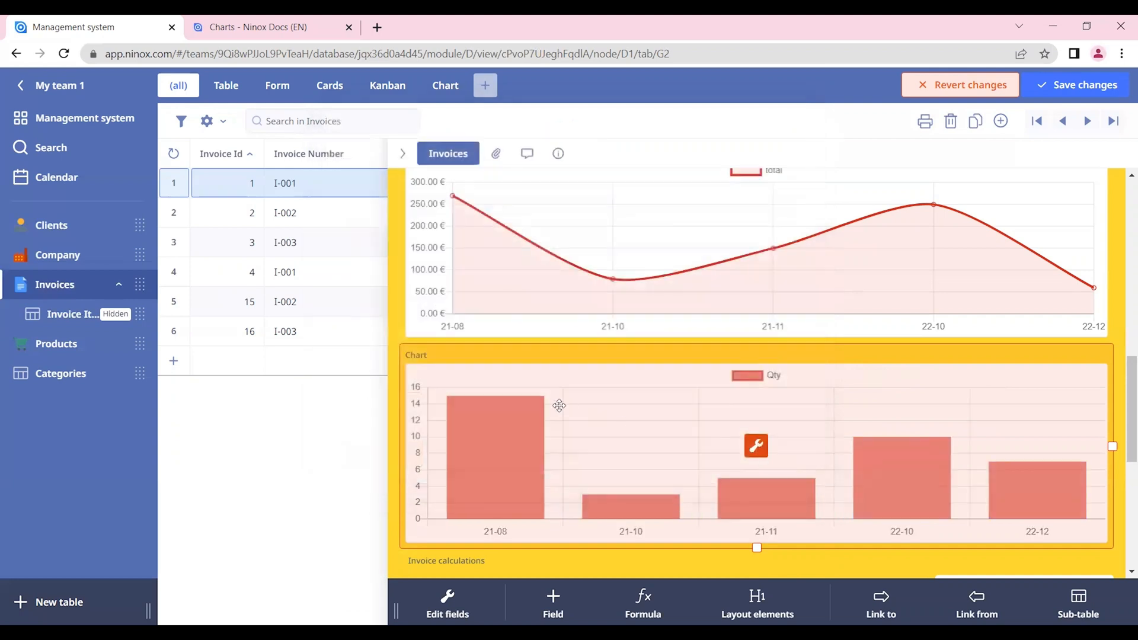
pyautogui.moveTo(976, 602)
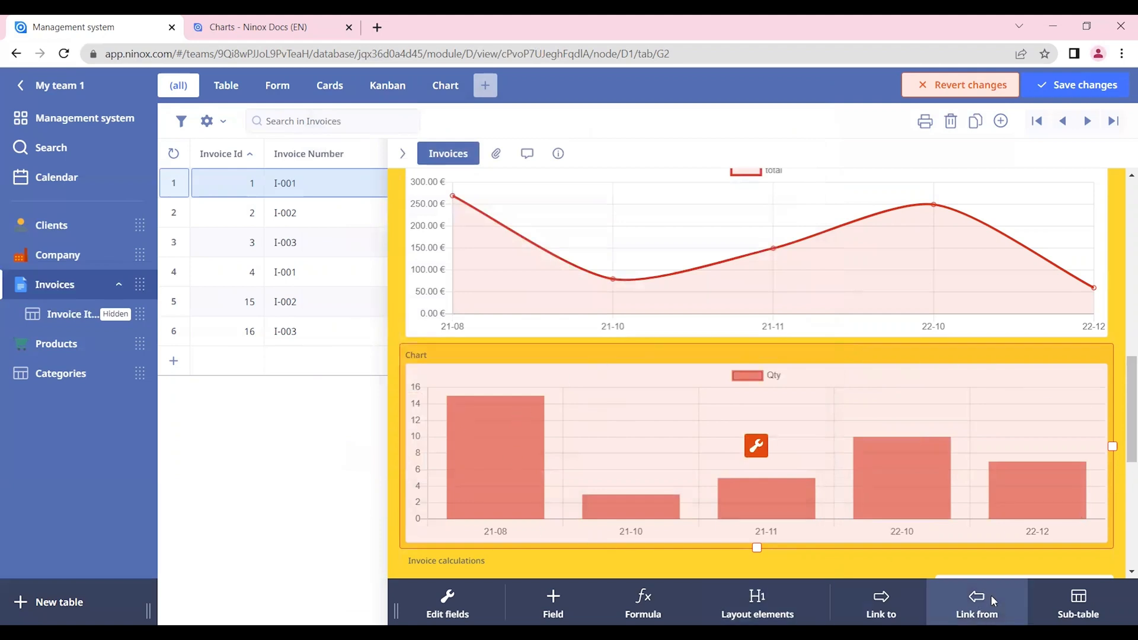
pyautogui.moveTo(1122, 506)
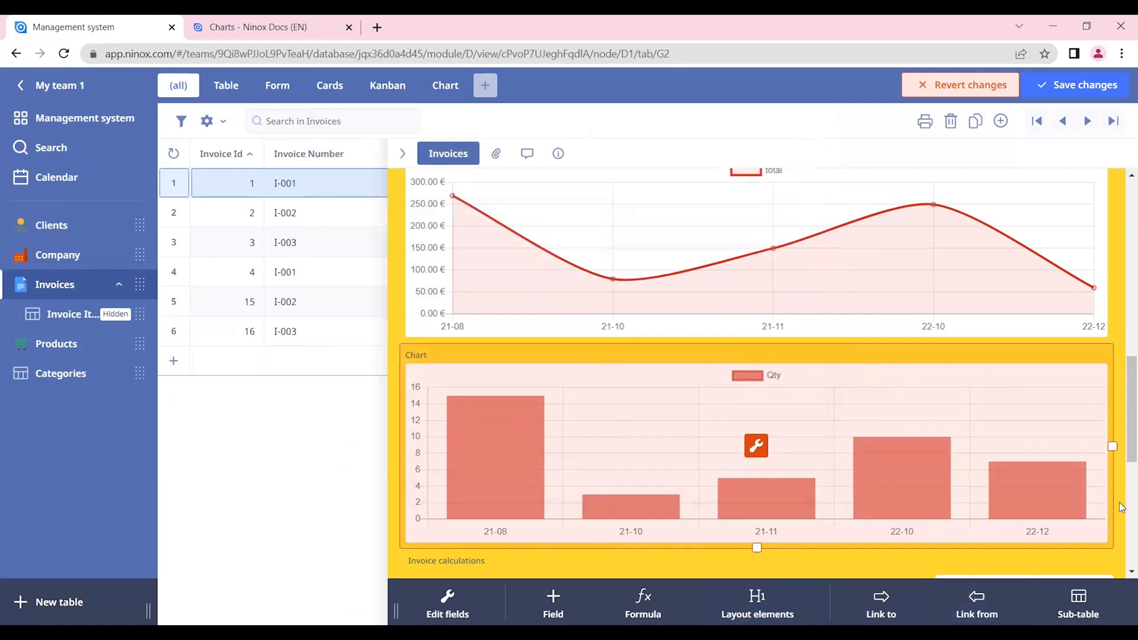
pyautogui.moveTo(474, 404)
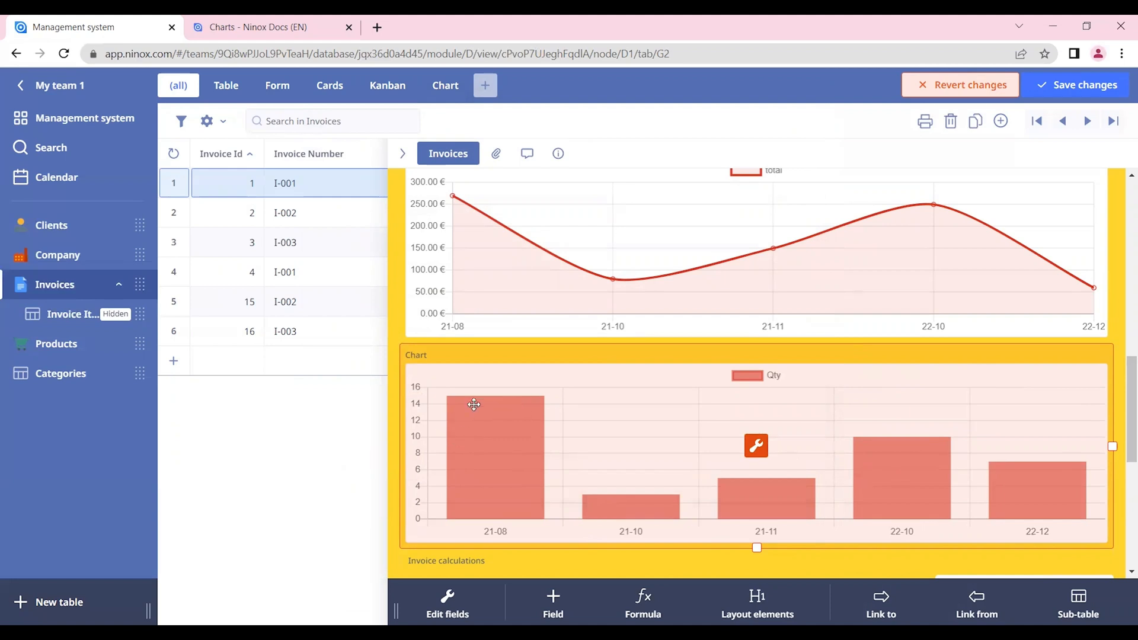
pyautogui.moveTo(482, 436)
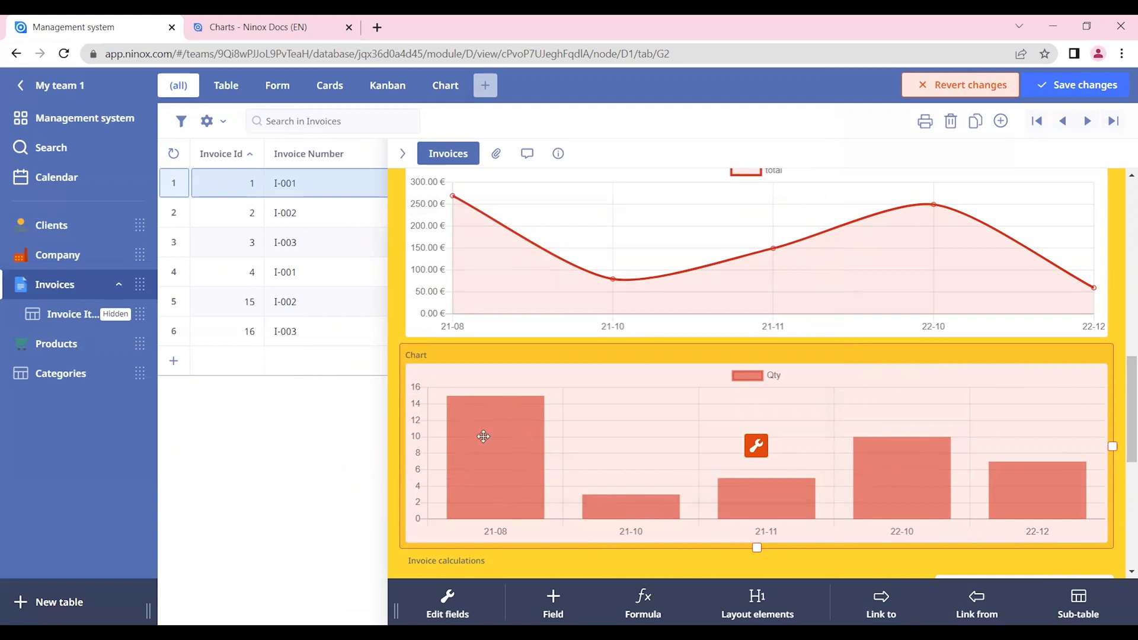
pyautogui.moveTo(757, 456)
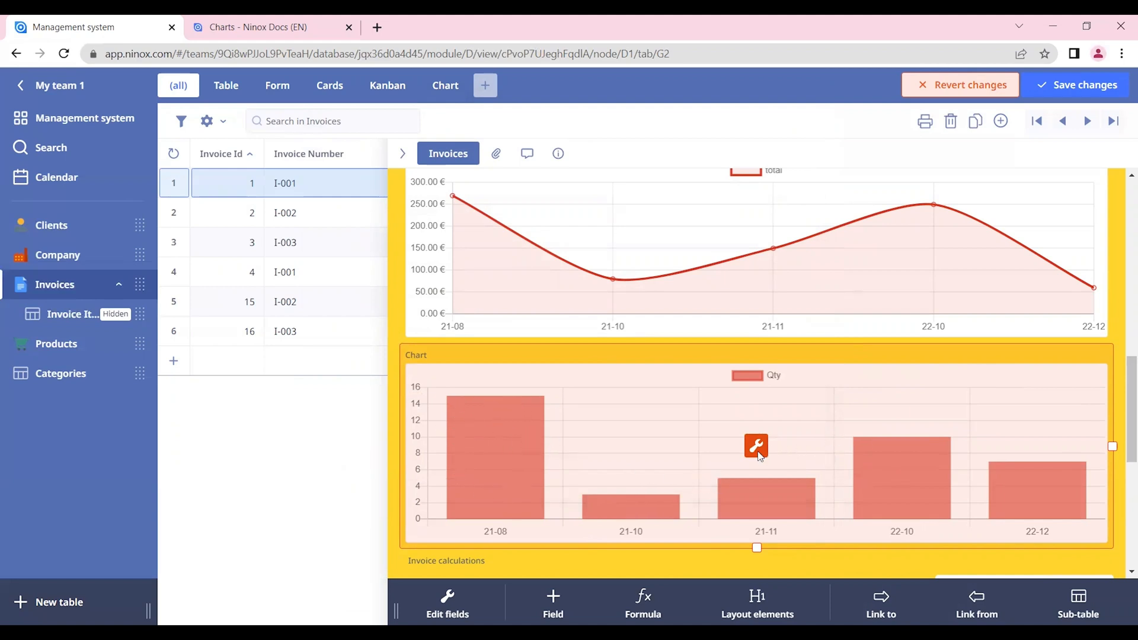
# Step: Change the Qty column formula to if Product.Type = 1 then Qty end and apply it
pyautogui.click(755, 445)
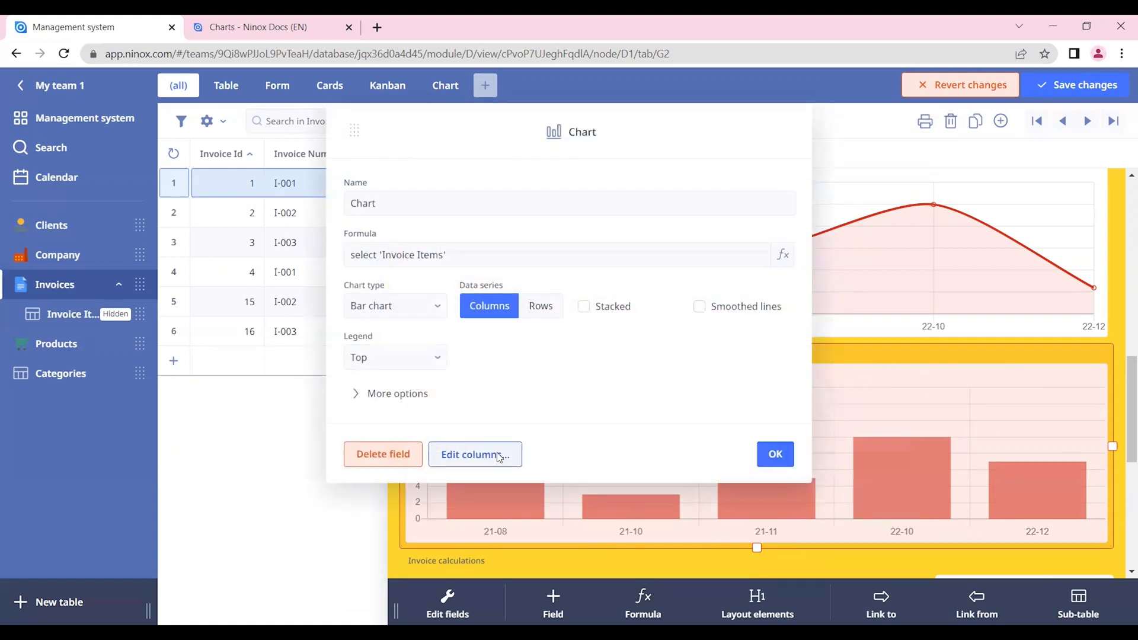
pyautogui.click(474, 454)
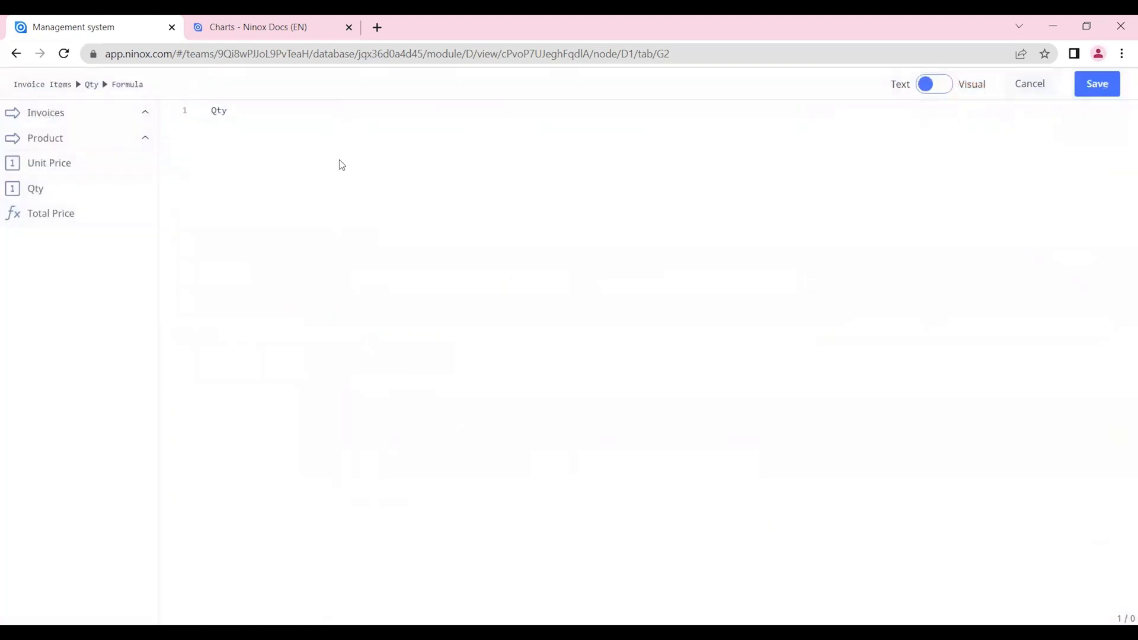
pyautogui.write('if Product.Type')
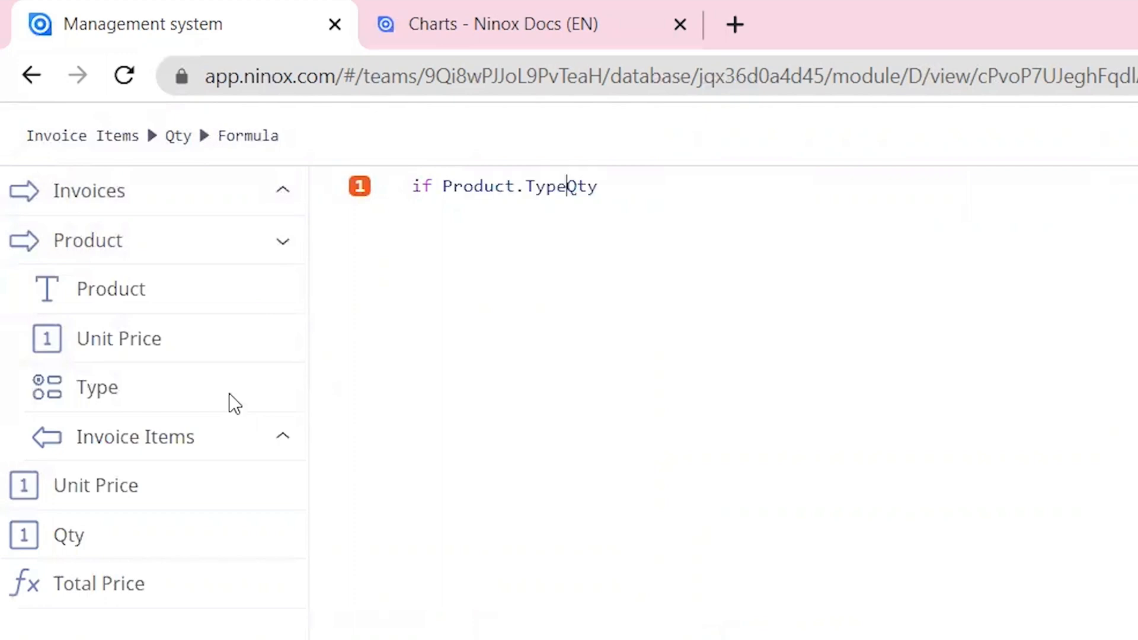
pyautogui.write('=1 then')
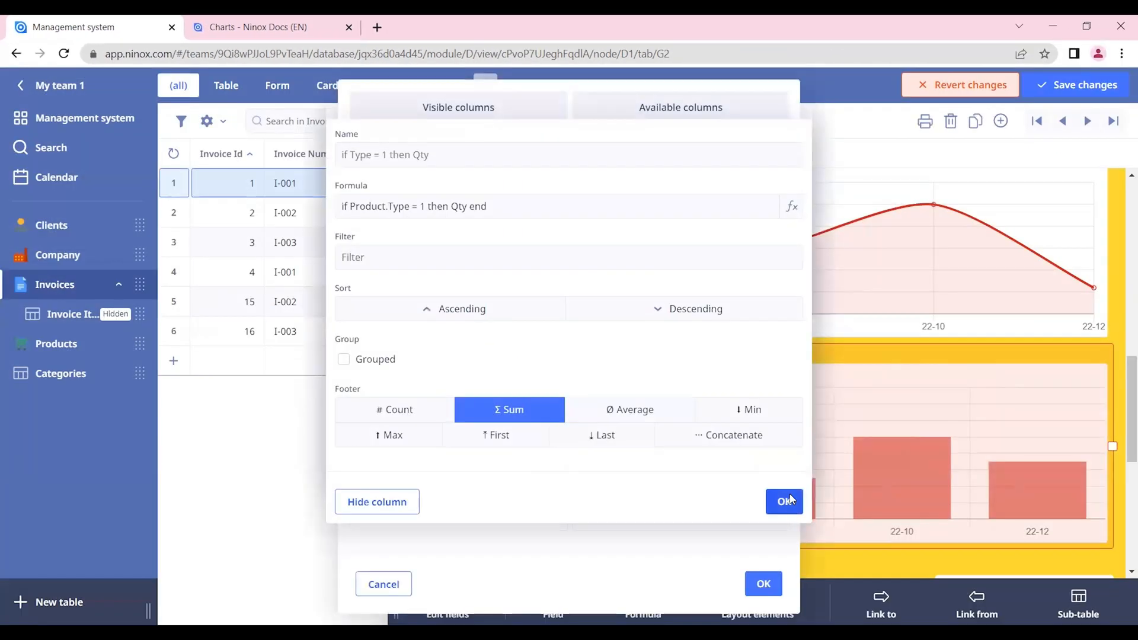
pyautogui.click(784, 501)
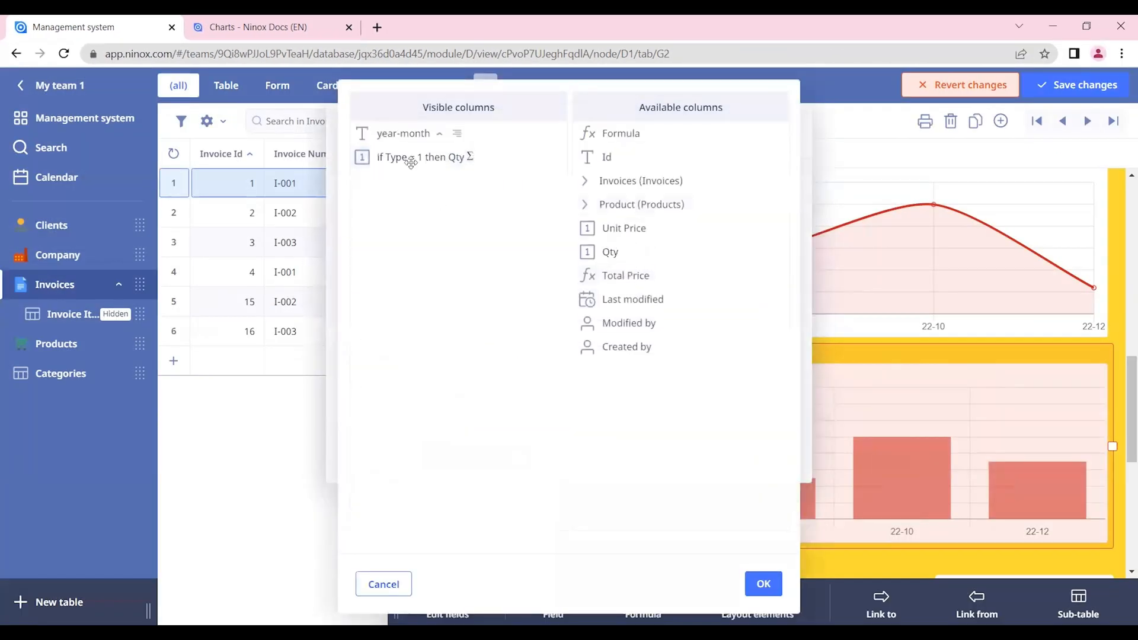
pyautogui.click(762, 583)
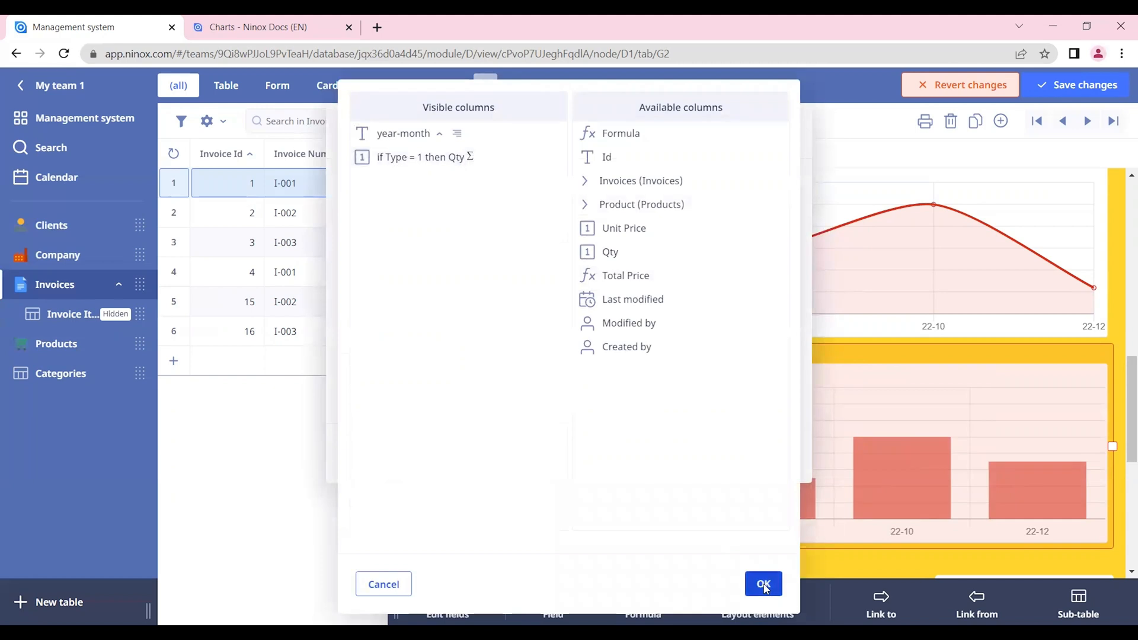
pyautogui.click(762, 583)
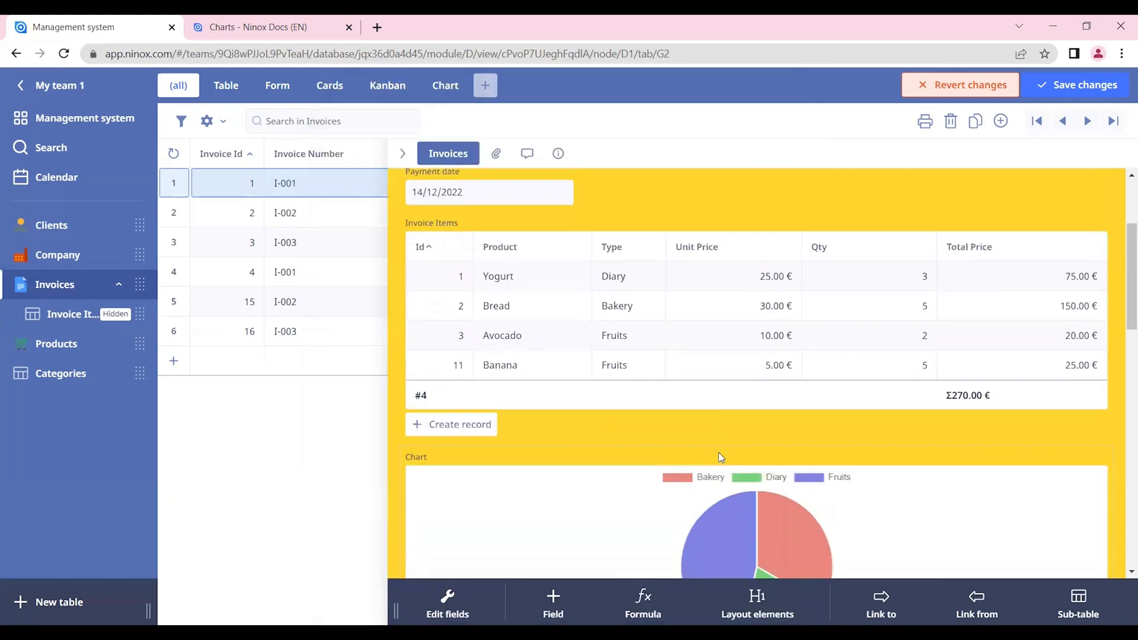
# Step: Save the form, check the Yogurt product's Type choices (Bakery = 1), then close the record
pyautogui.click(1077, 86)
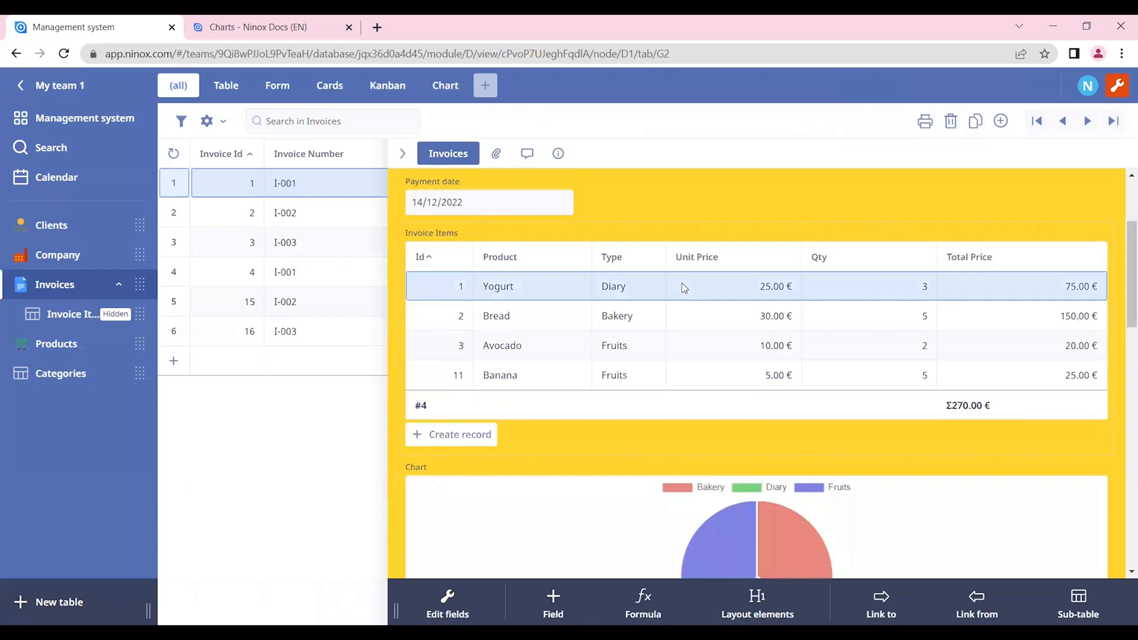
pyautogui.click(498, 286)
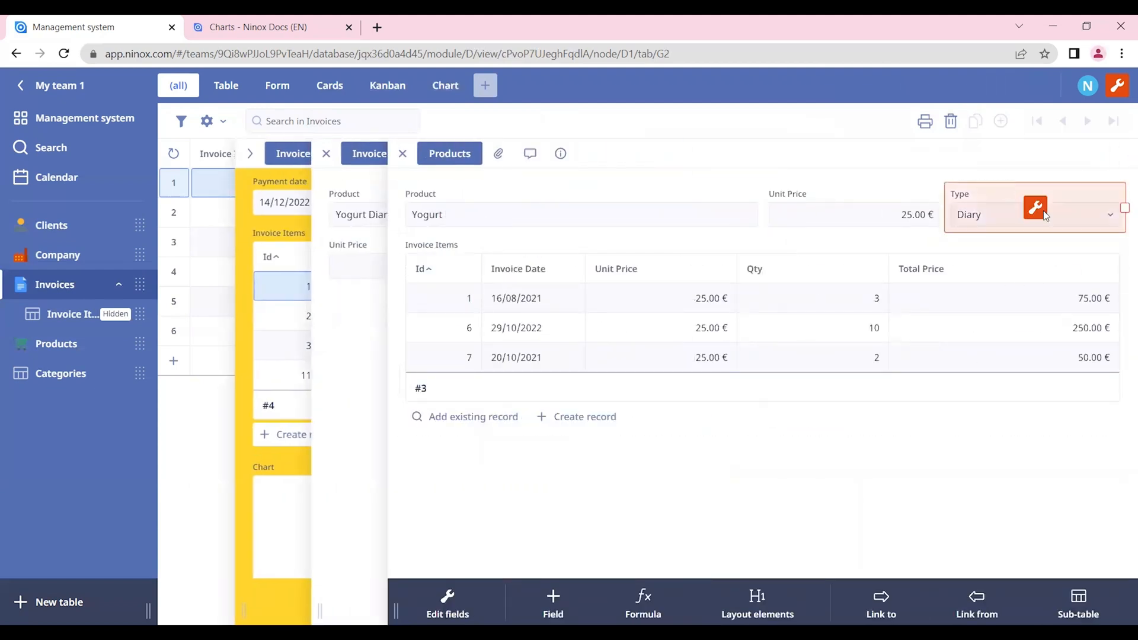
pyautogui.click(1036, 209)
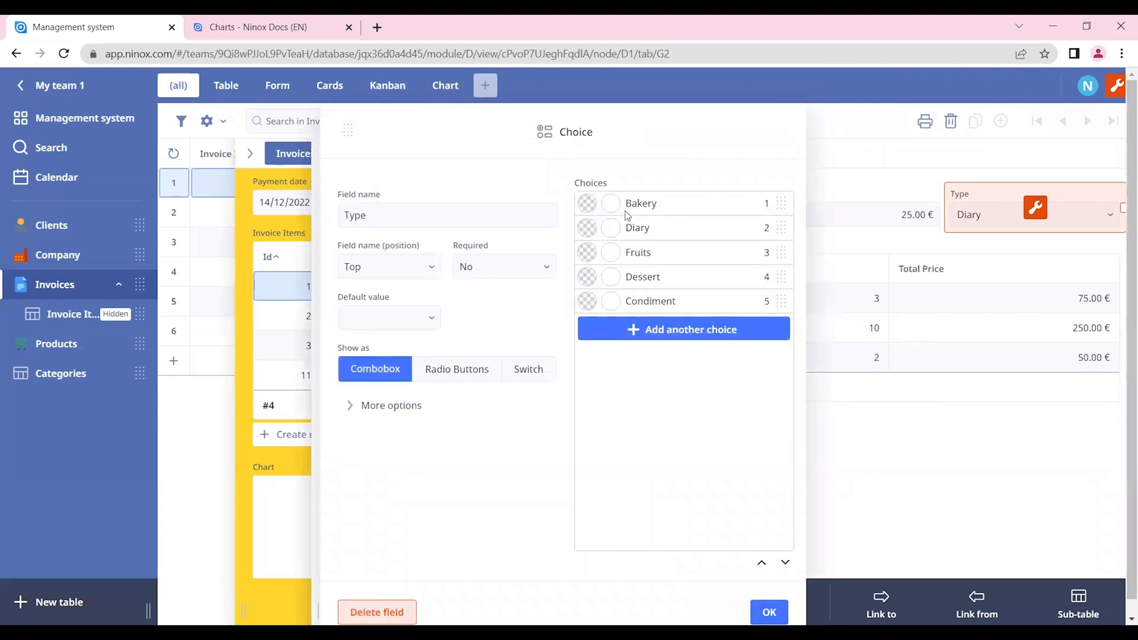
pyautogui.moveTo(765, 328)
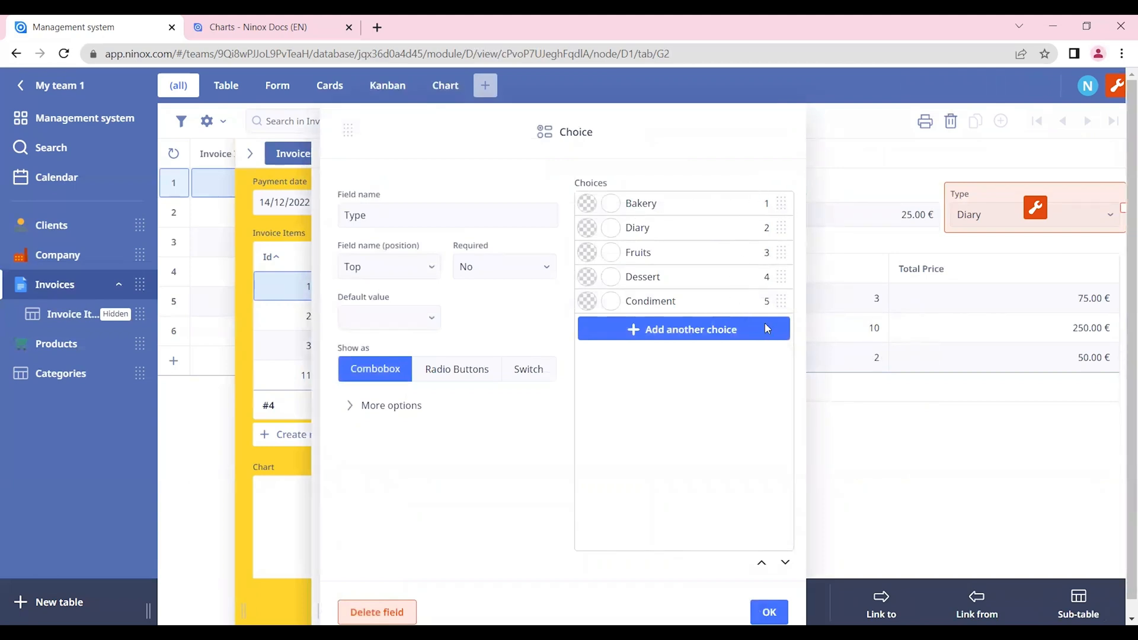
pyautogui.moveTo(692, 264)
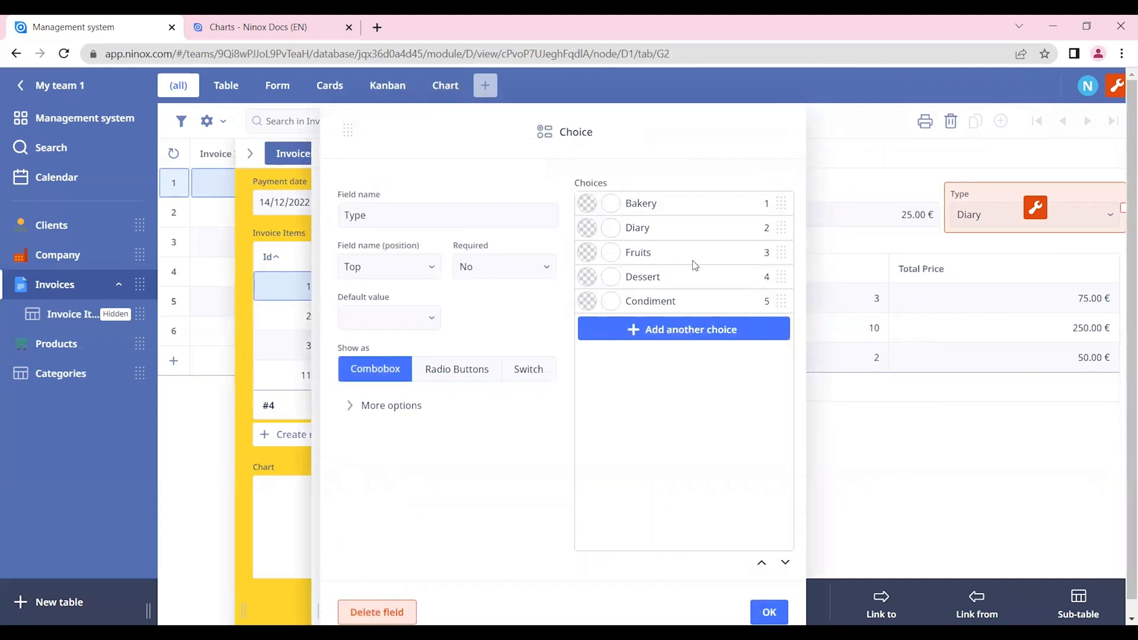
pyautogui.moveTo(774, 317)
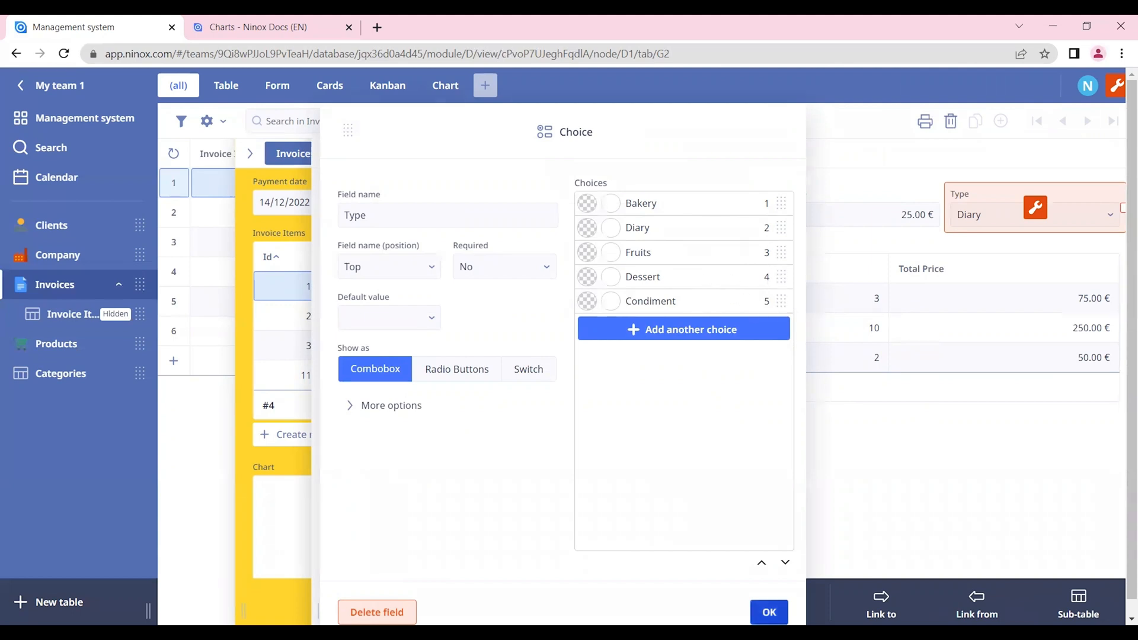
pyautogui.click(768, 612)
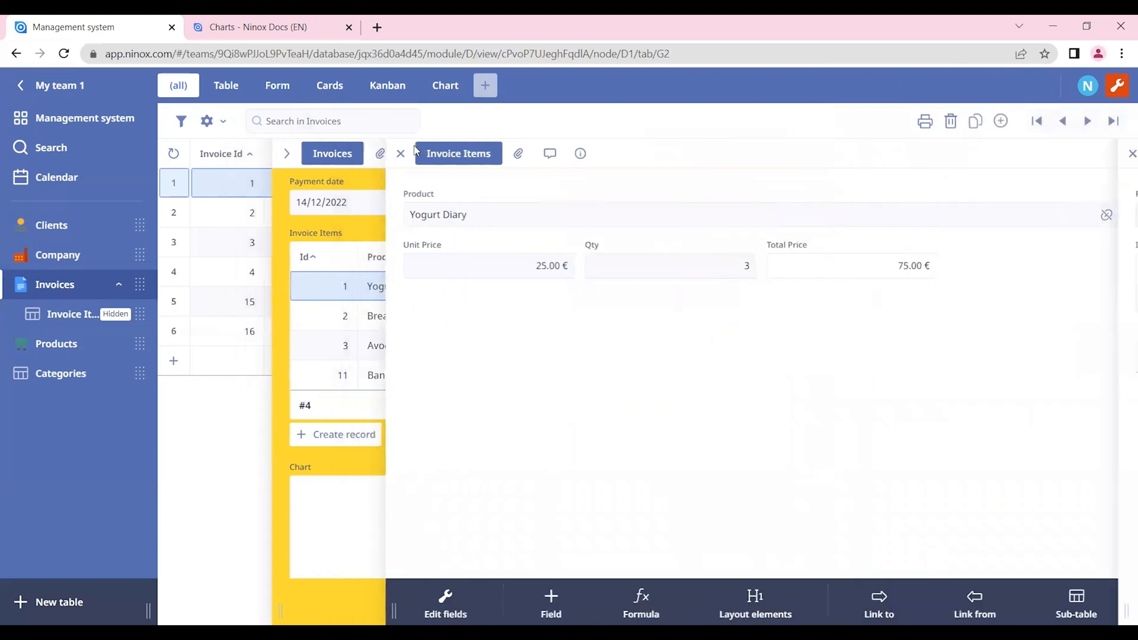
pyautogui.click(399, 153)
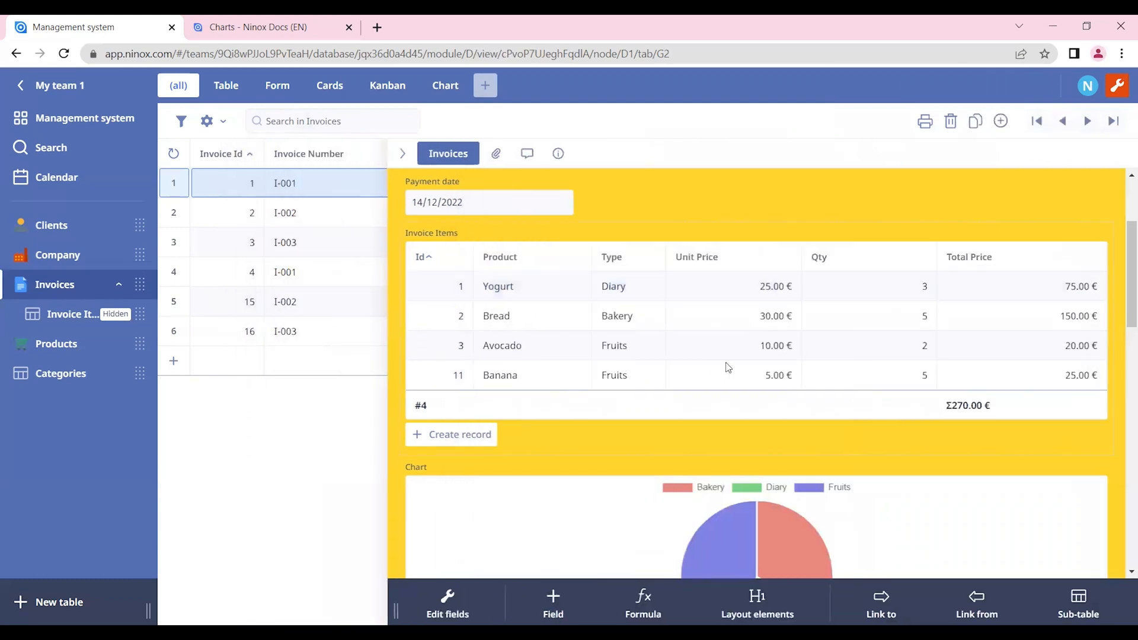
# Step: Rename the Type = 1 quantity column to Bakery
pyautogui.scroll(-3)
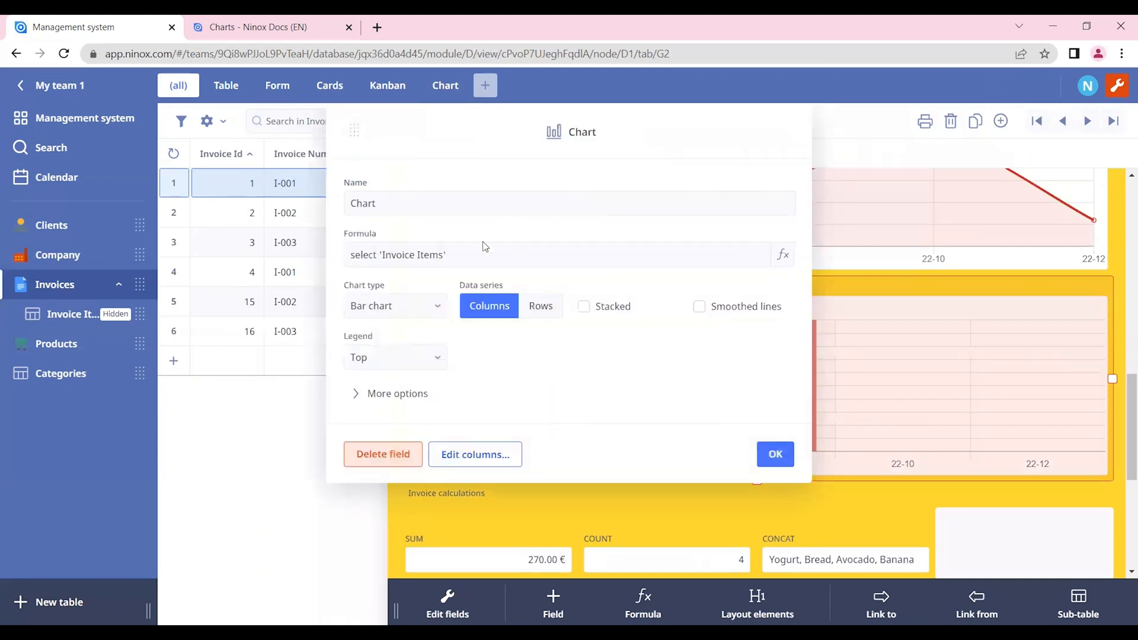
pyautogui.click(474, 454)
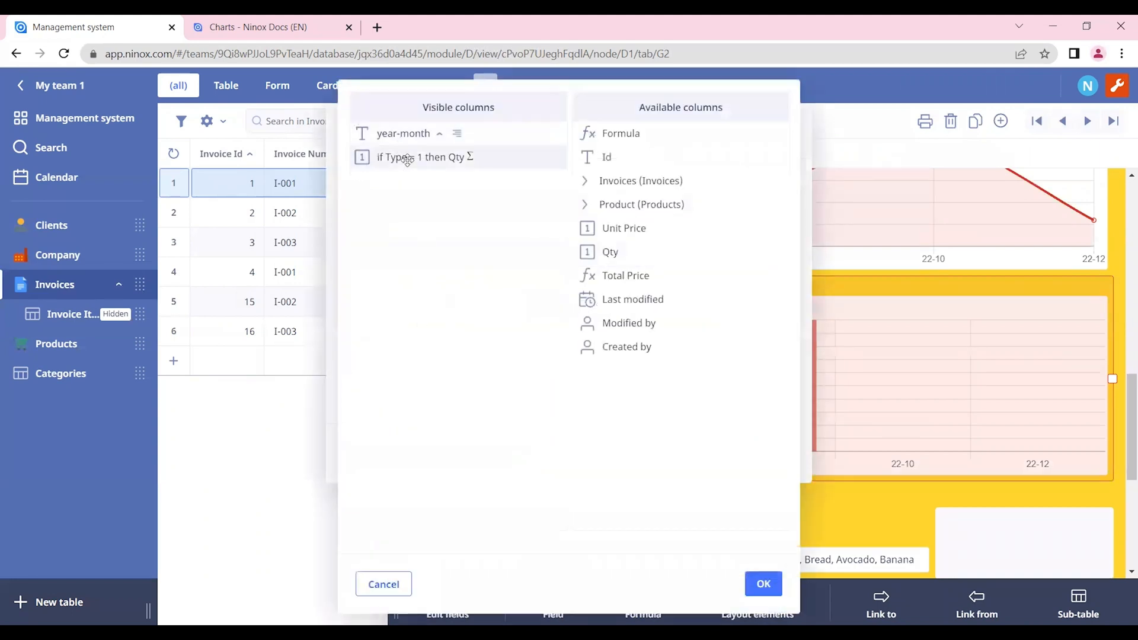
pyautogui.click(424, 156)
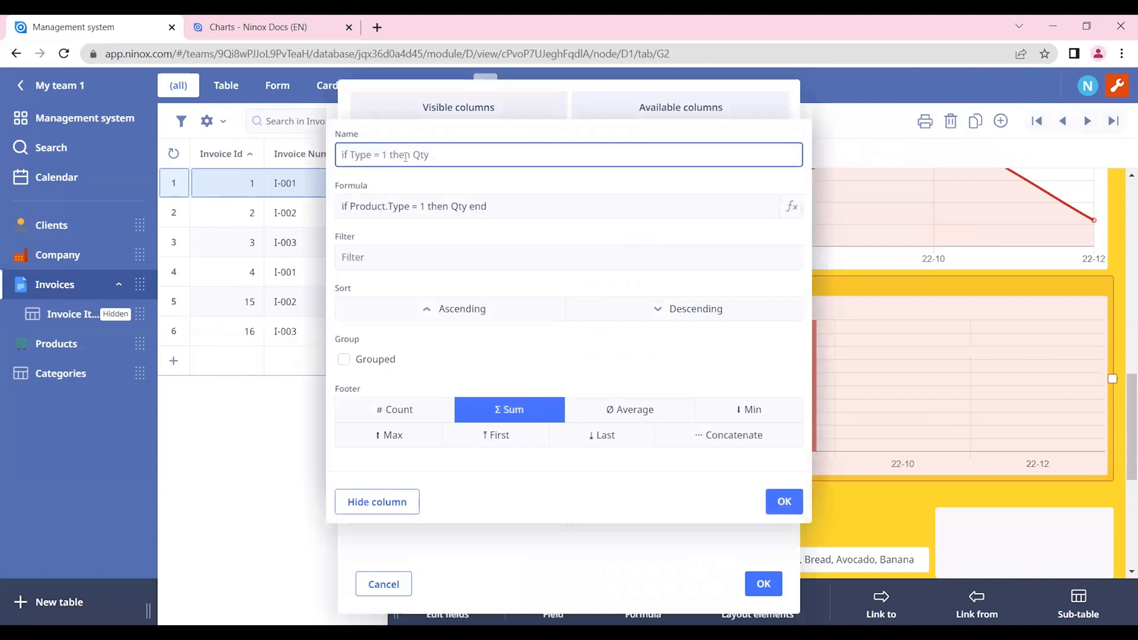
pyautogui.write('Bakery')
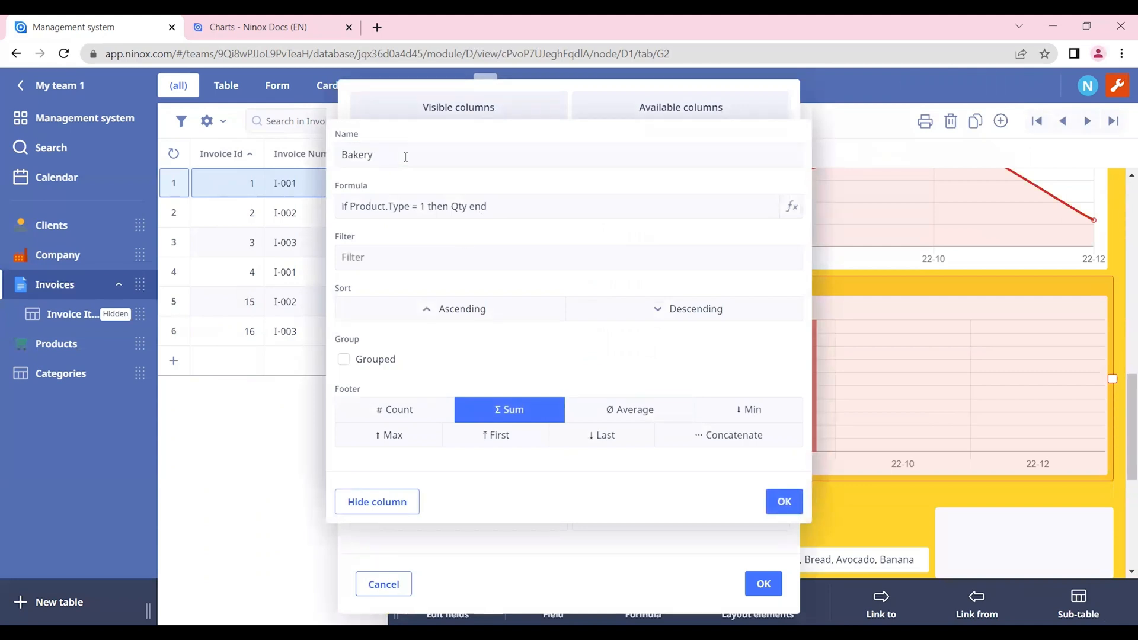
pyautogui.moveTo(491, 211)
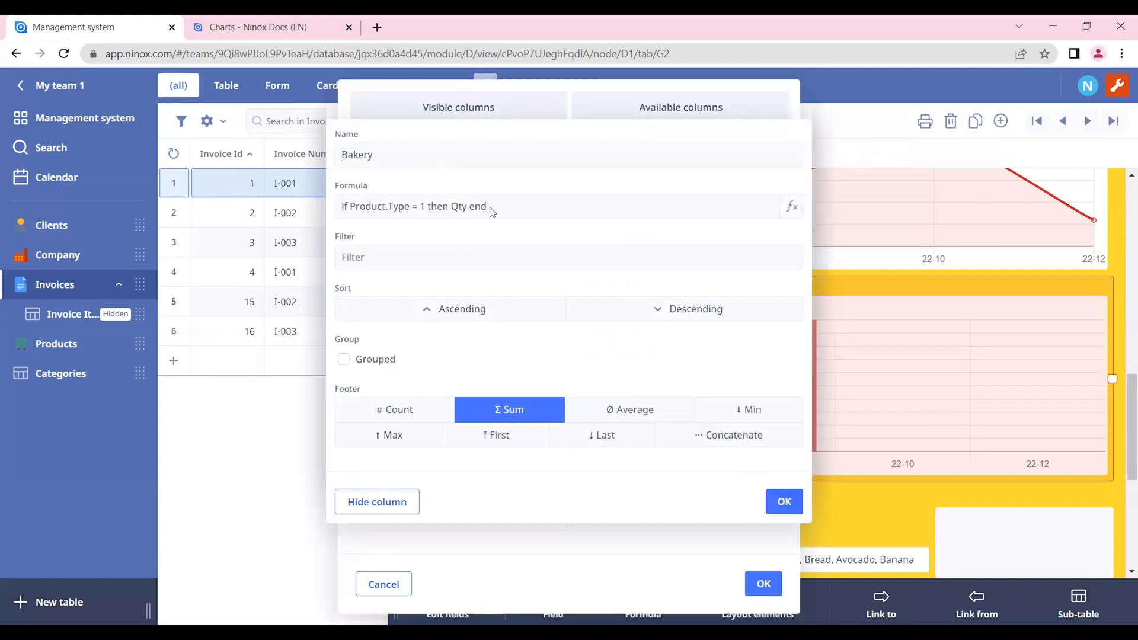
# Step: Add a Diary column summing Qty for Type = 2 and apply the chart changes
pyautogui.click(791, 206)
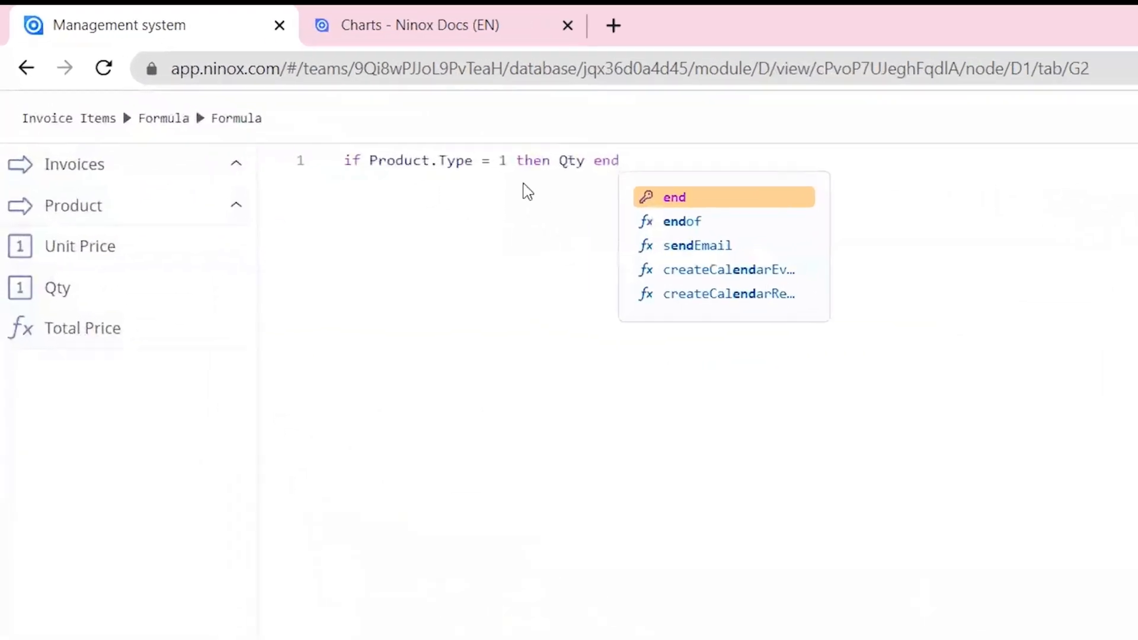
pyautogui.write('2')
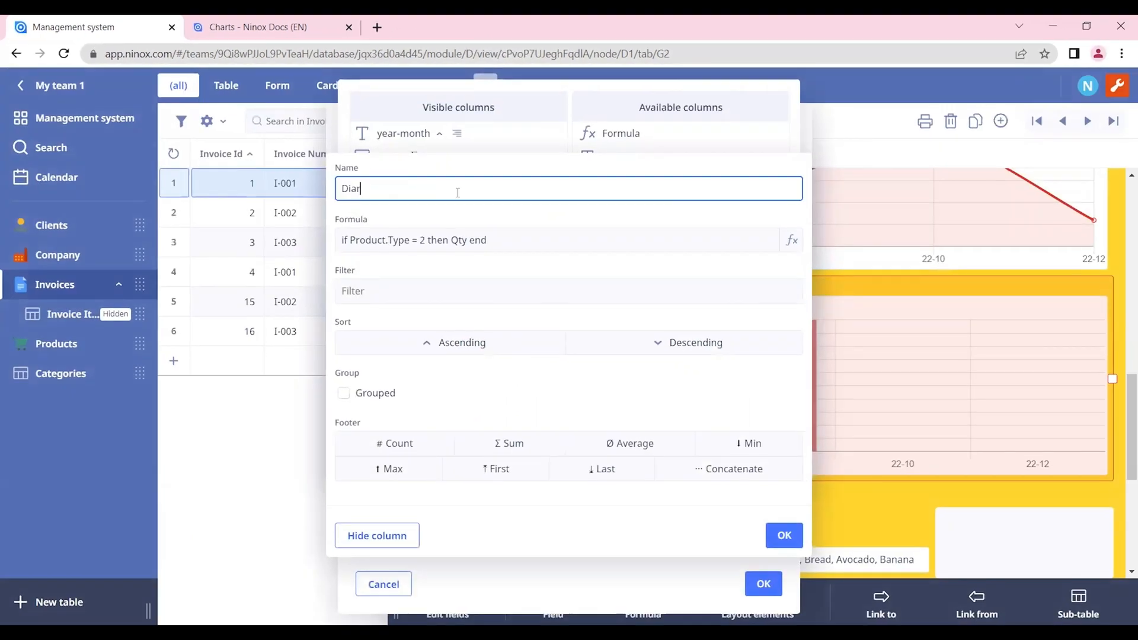
pyautogui.click(508, 443)
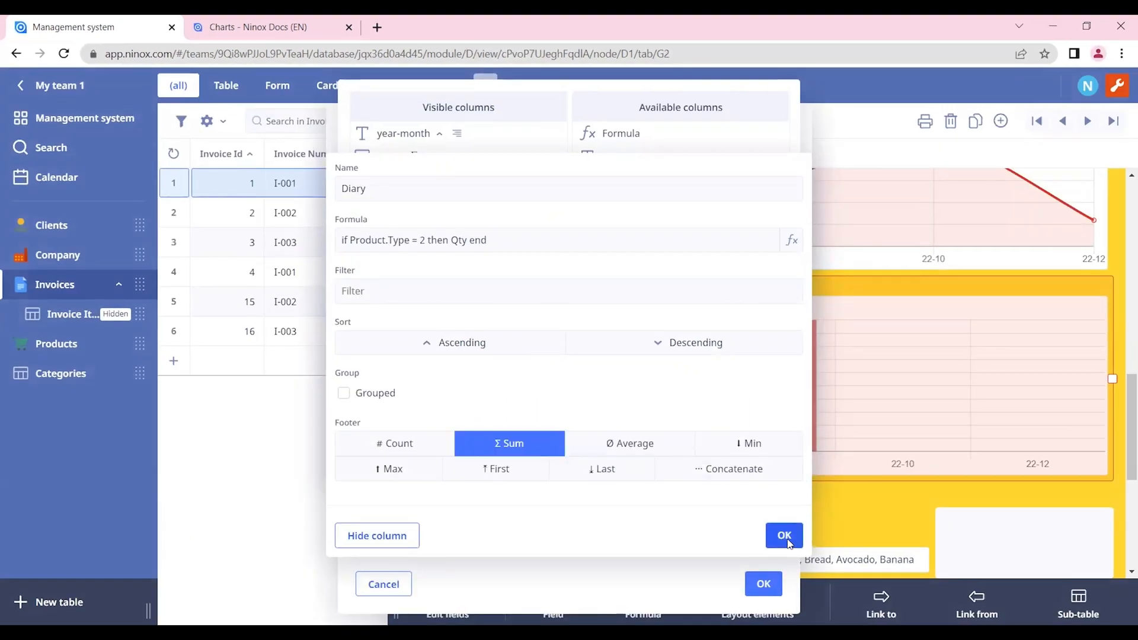
pyautogui.click(783, 535)
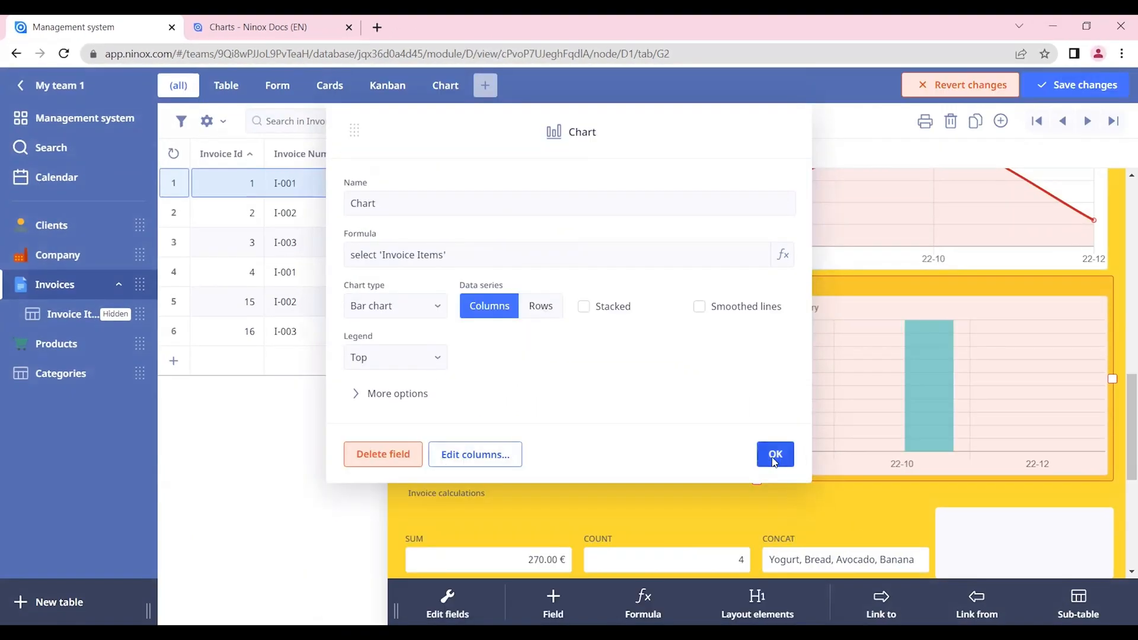
pyautogui.click(776, 454)
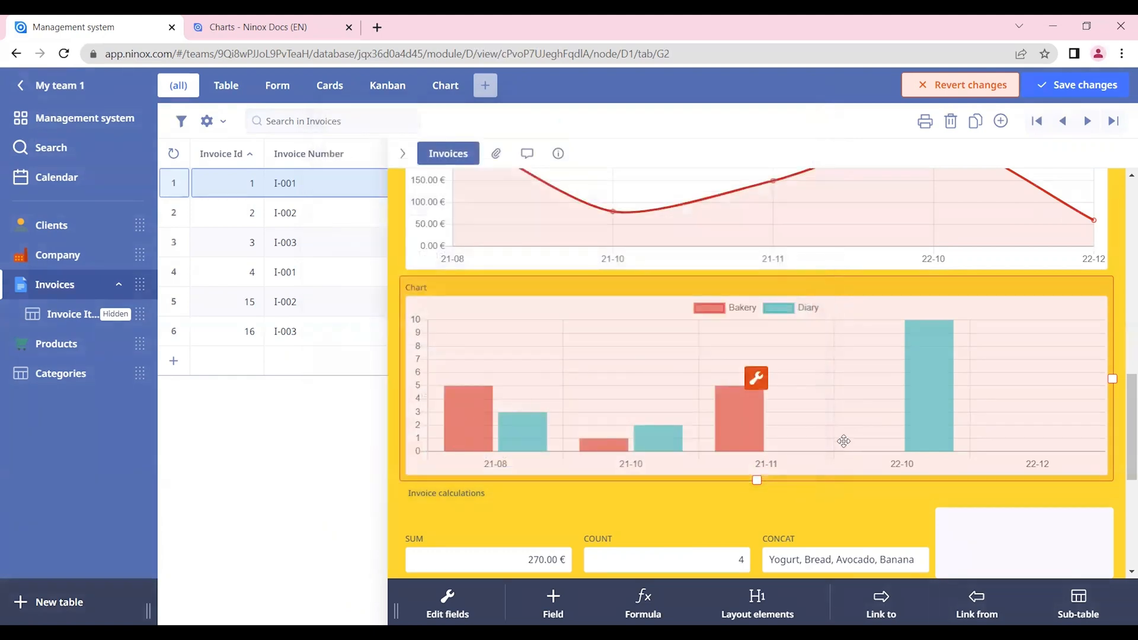
pyautogui.moveTo(625, 437)
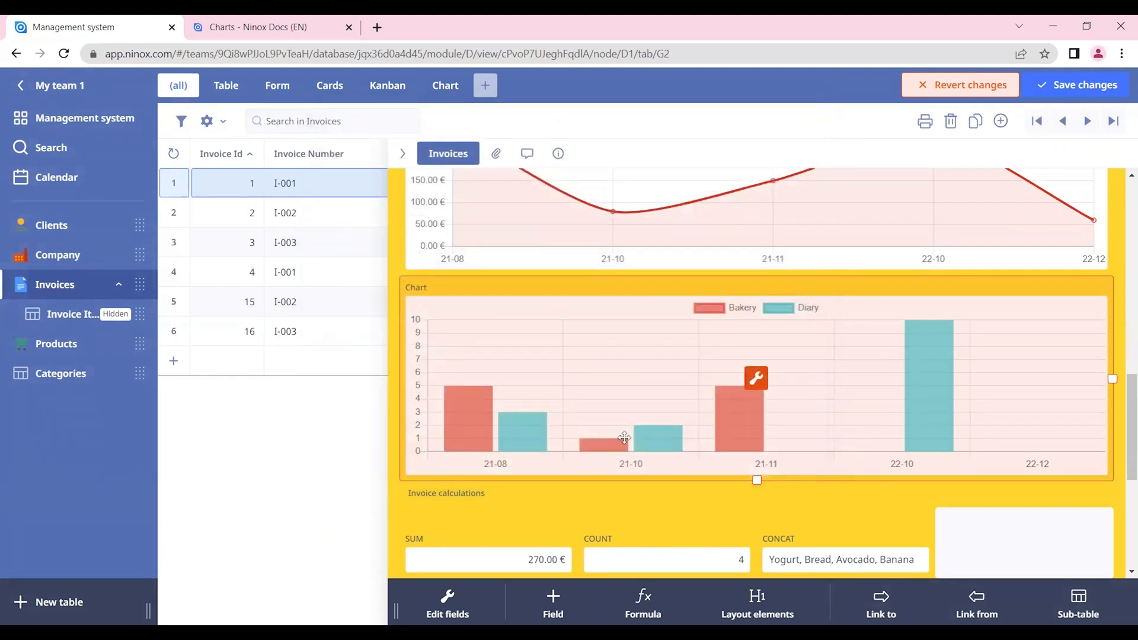
# Step: Add summed Fruits, Dessert and Condiment columns alongside Bakery and Dairy
pyautogui.click(755, 378)
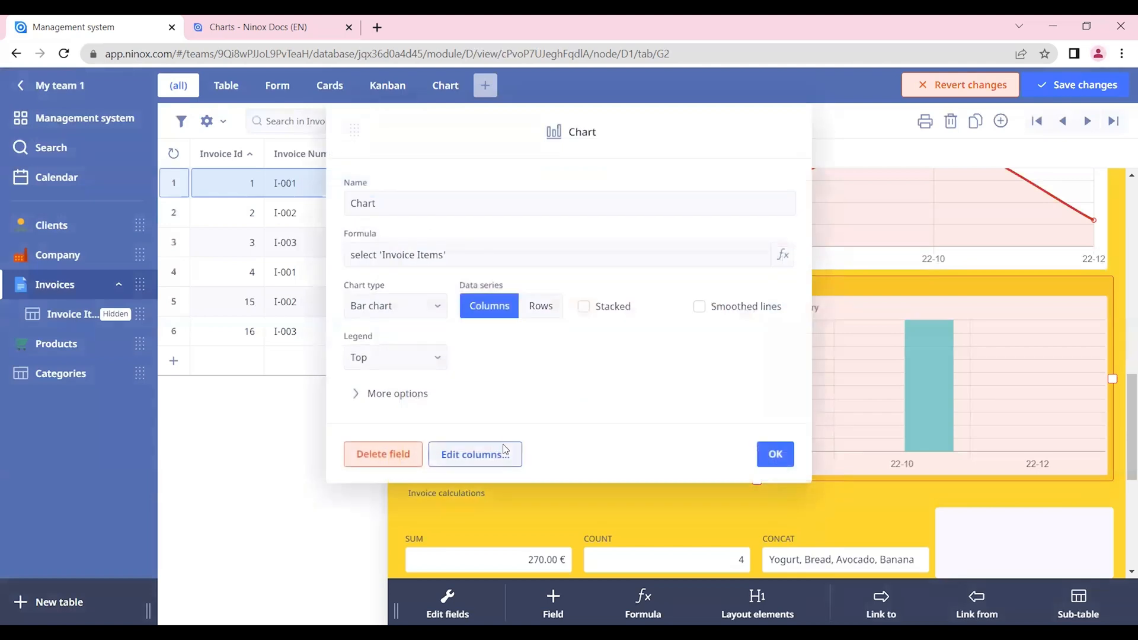
pyautogui.click(474, 454)
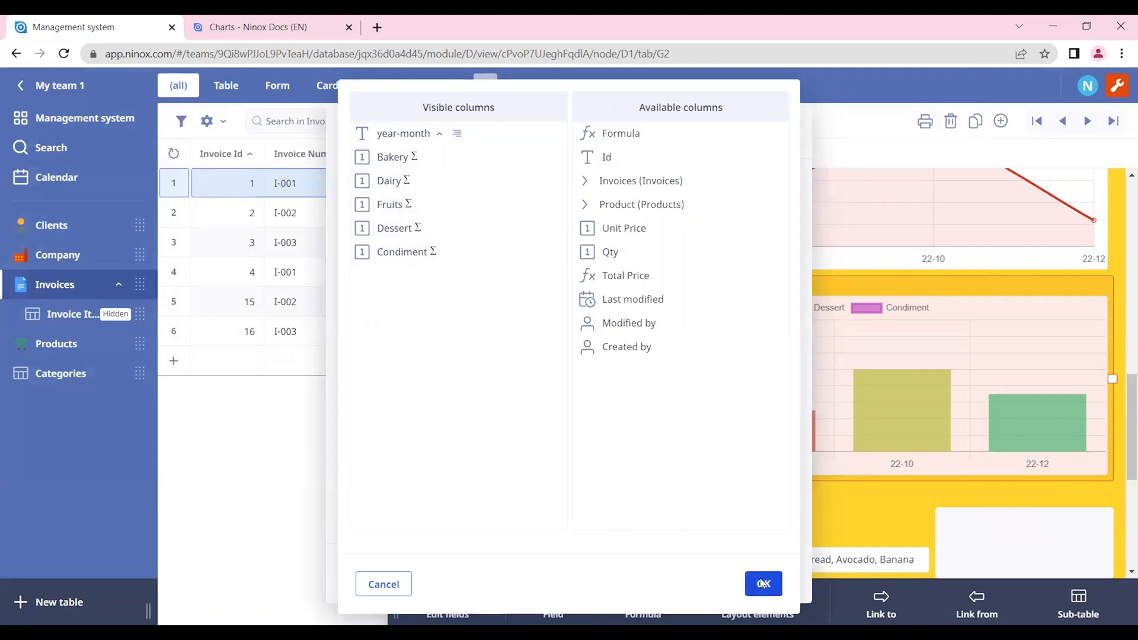
pyautogui.click(762, 583)
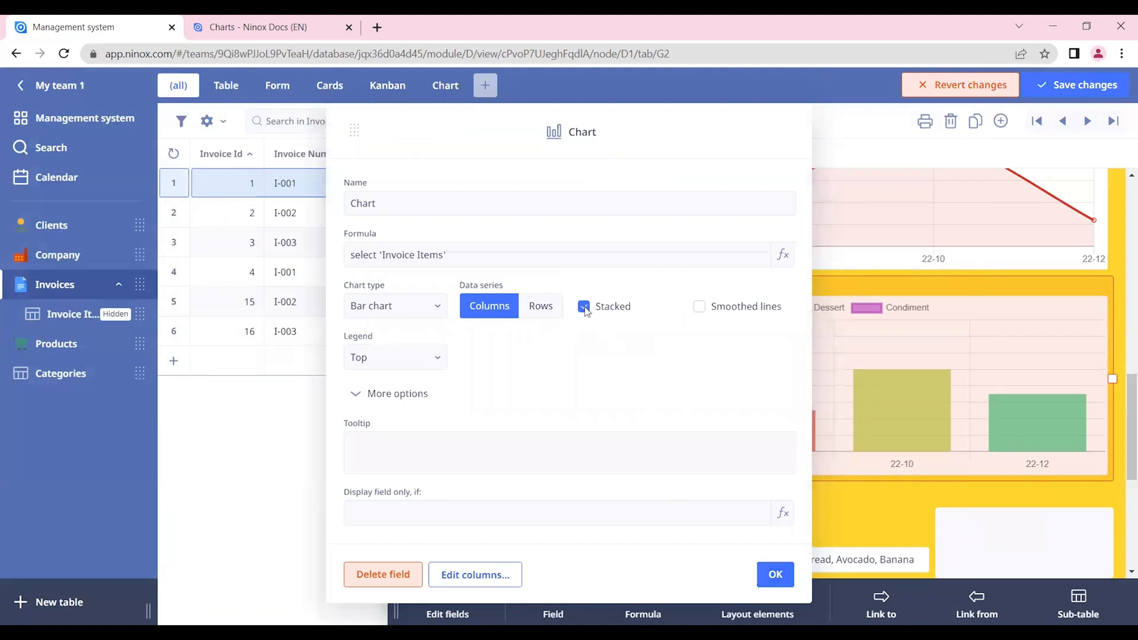
# Step: Toggle Stacked off, then back on, so each month shows one stacked bar
pyautogui.click(584, 306)
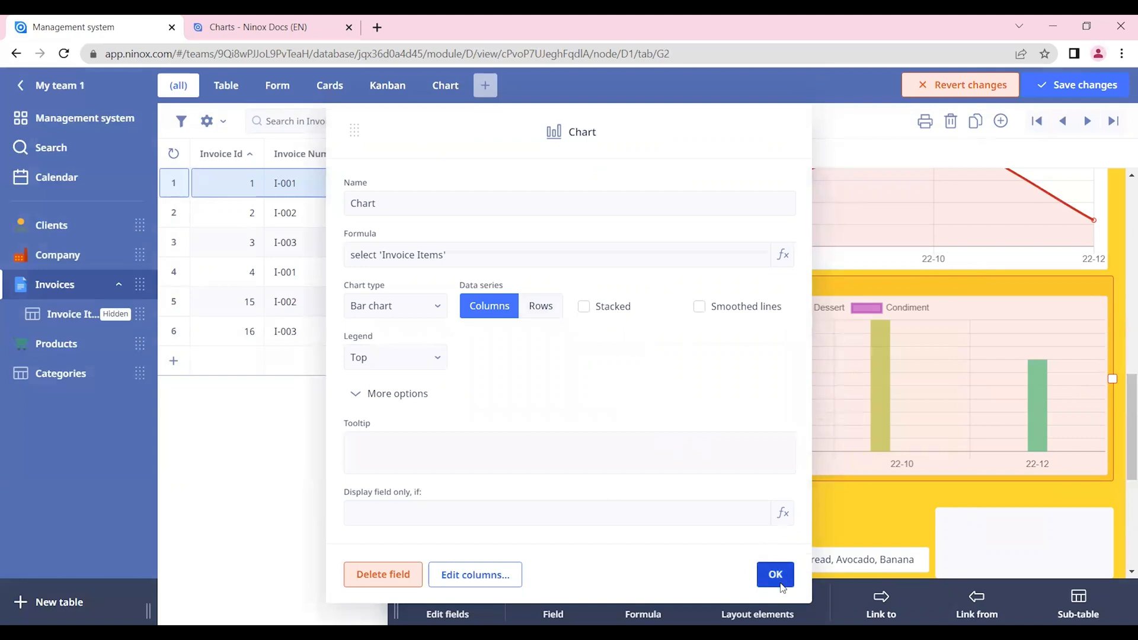
pyautogui.click(775, 573)
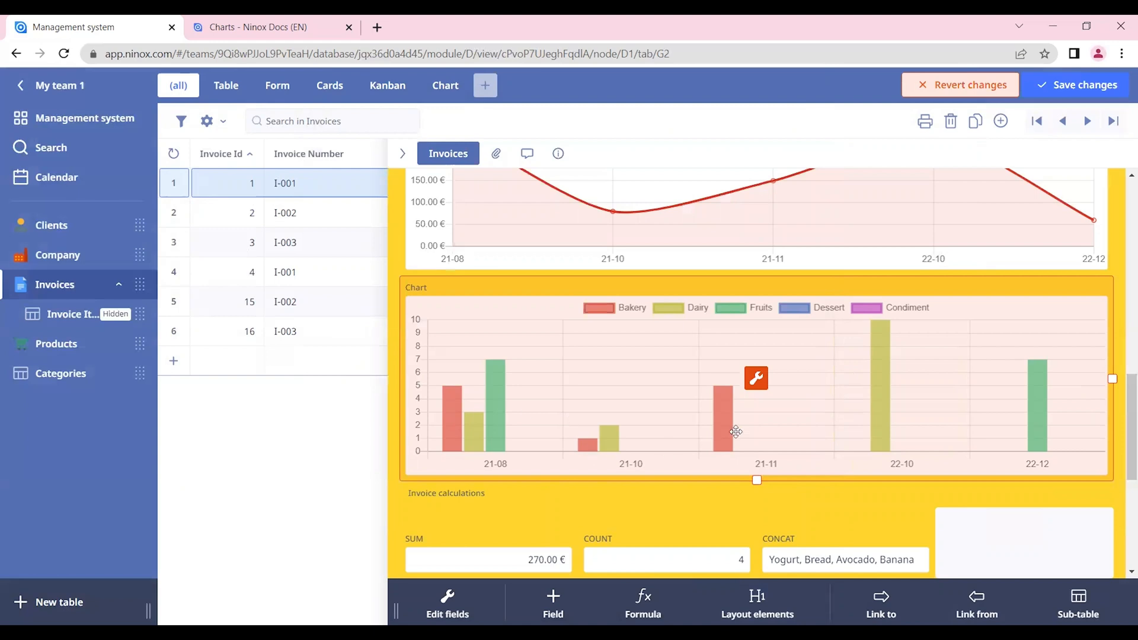
pyautogui.click(754, 377)
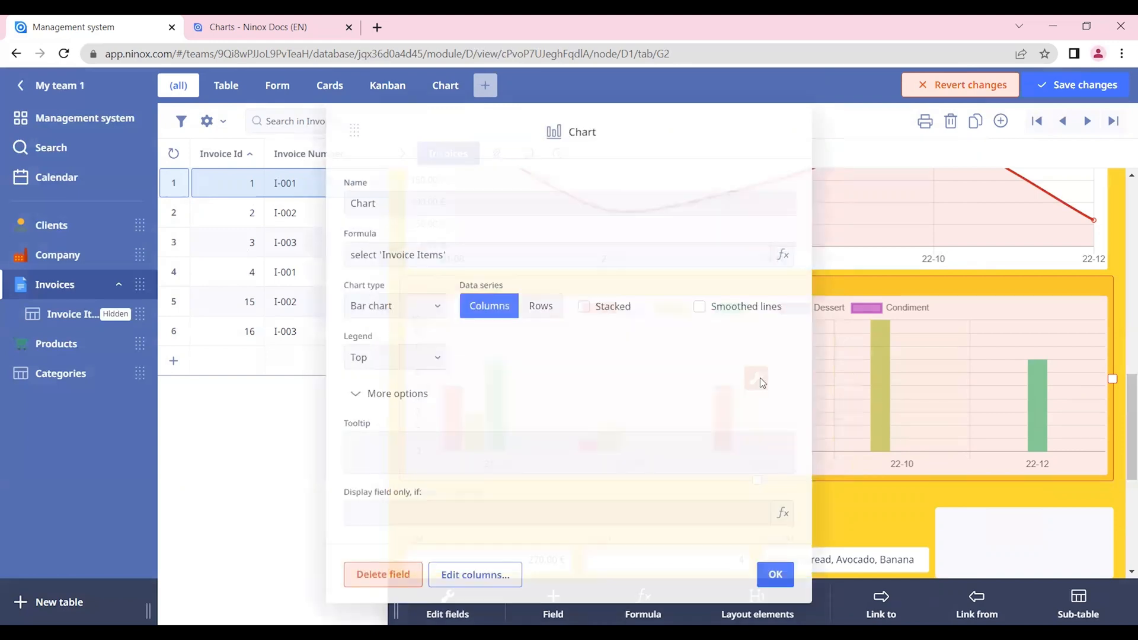
pyautogui.click(583, 306)
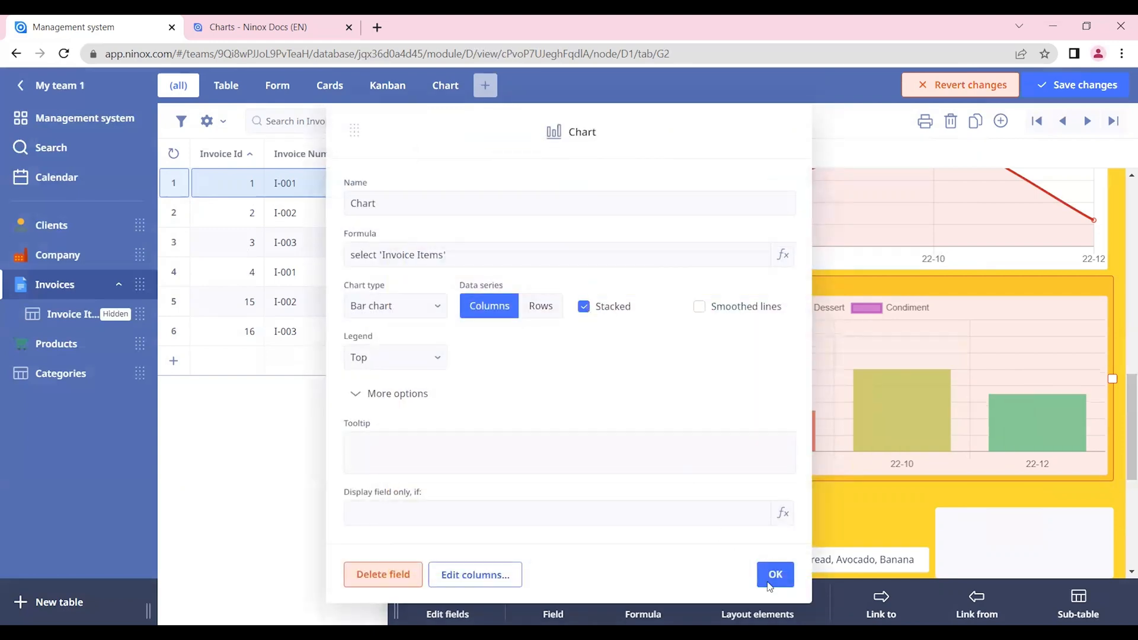
pyautogui.click(775, 573)
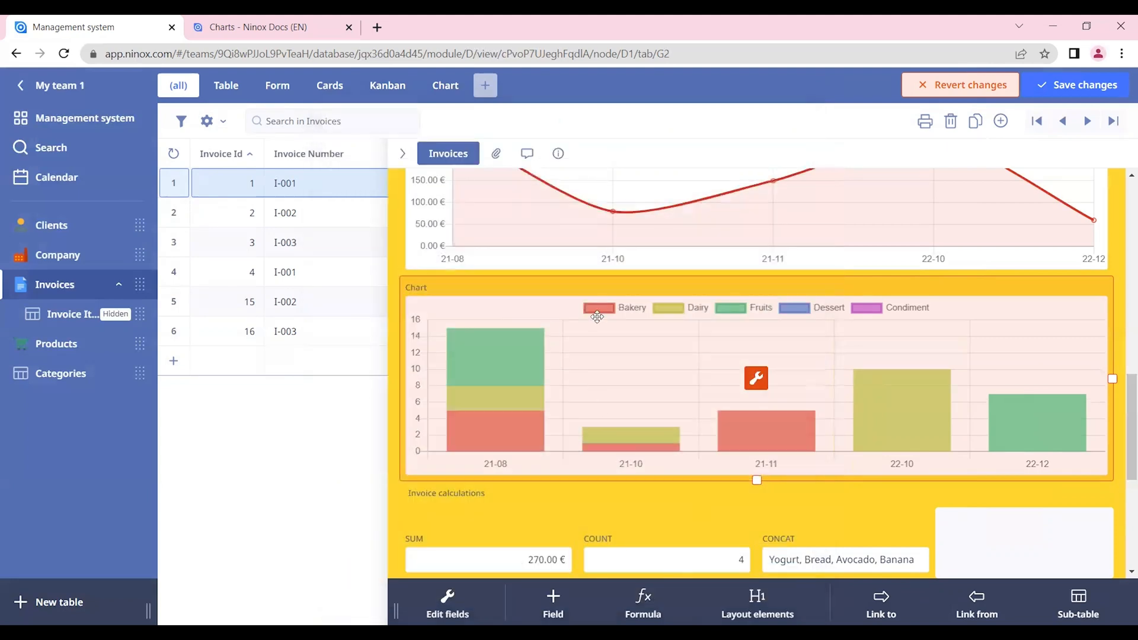
pyautogui.moveTo(500, 342)
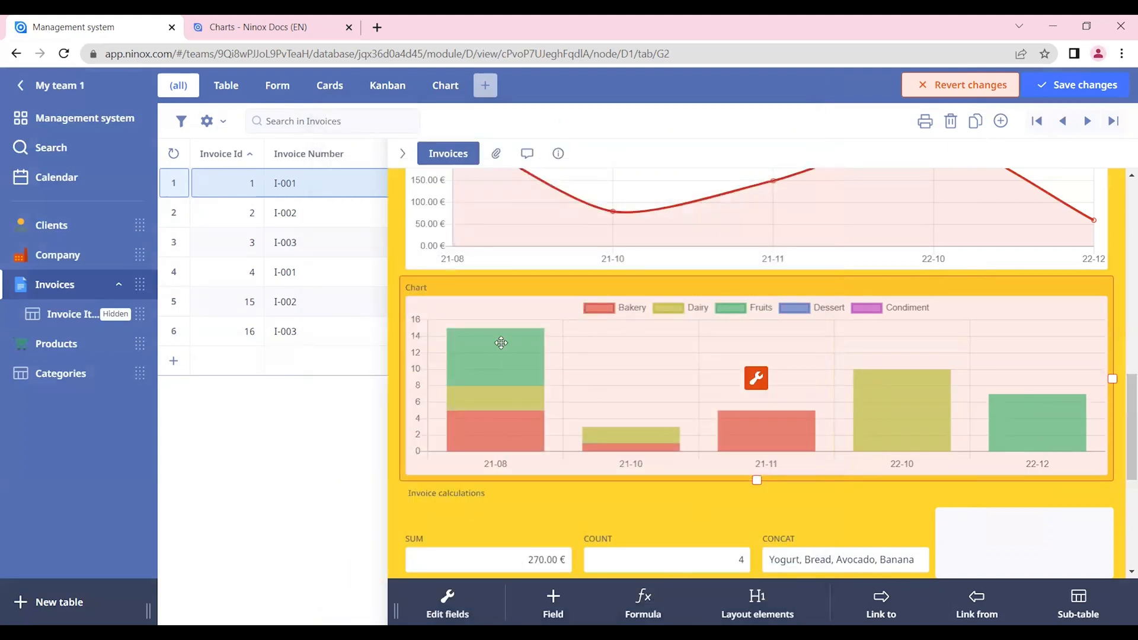
pyautogui.moveTo(703, 368)
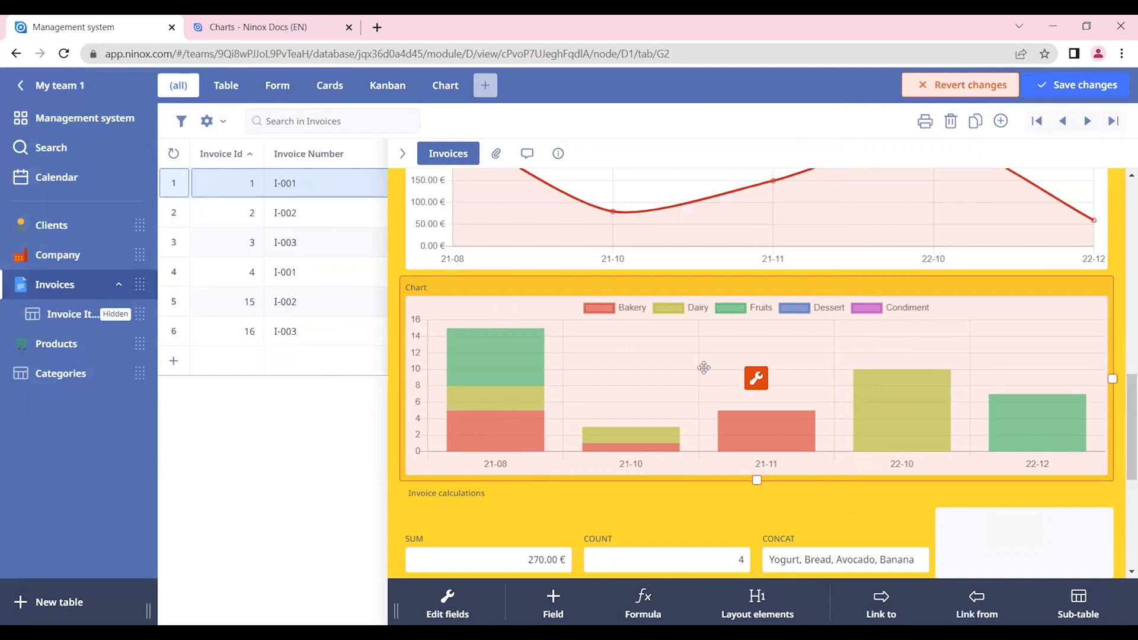
pyautogui.moveTo(713, 480)
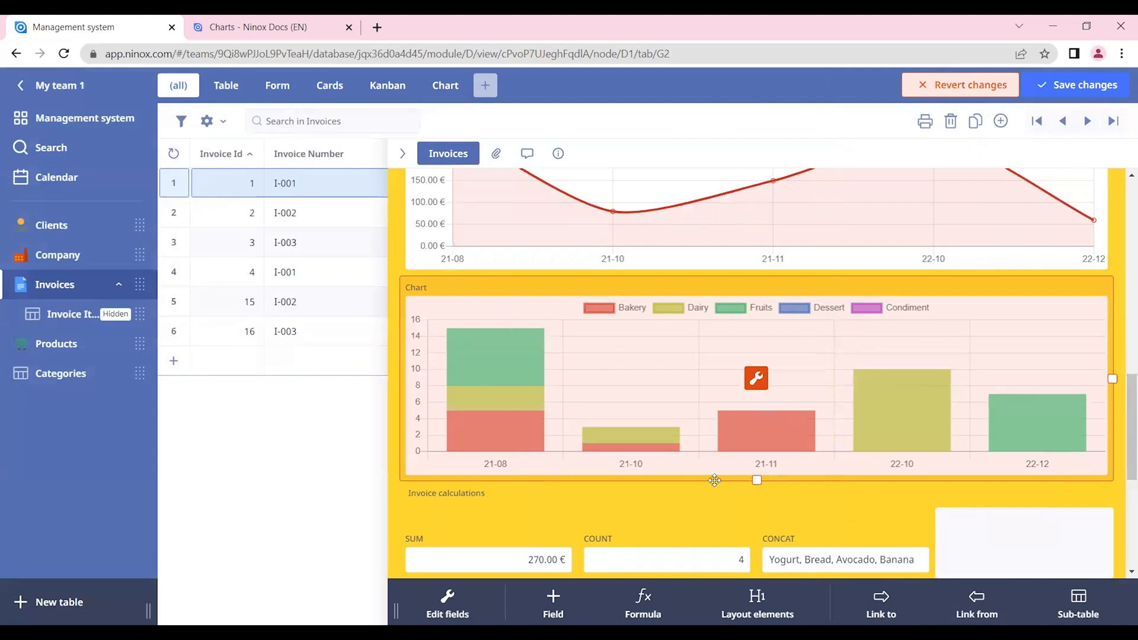
pyautogui.moveTo(458, 336)
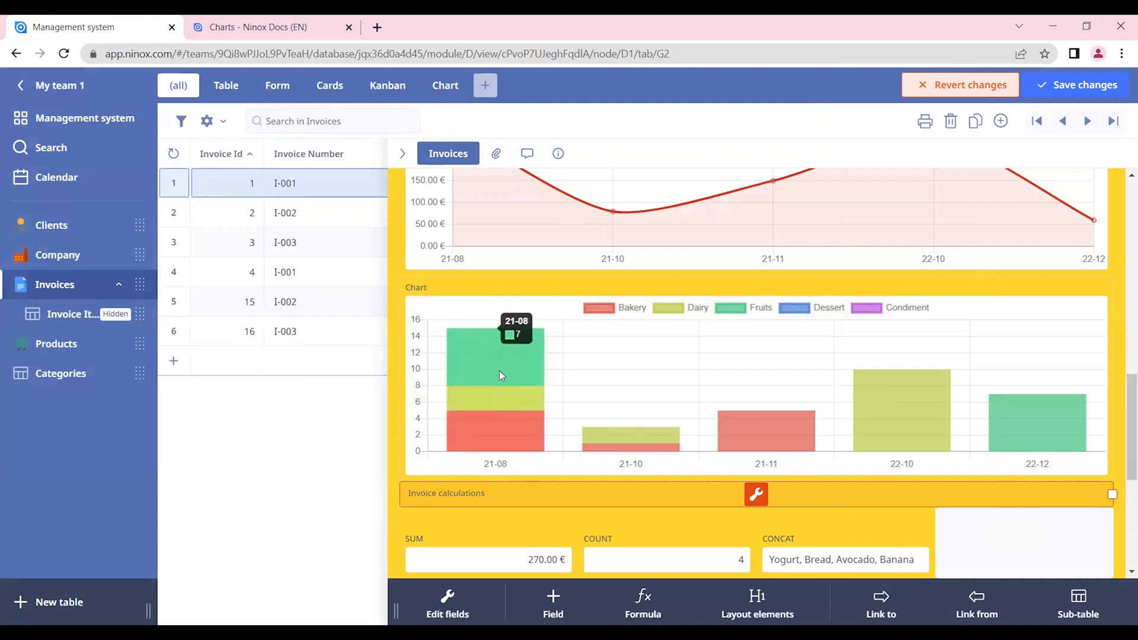
pyautogui.moveTo(775, 316)
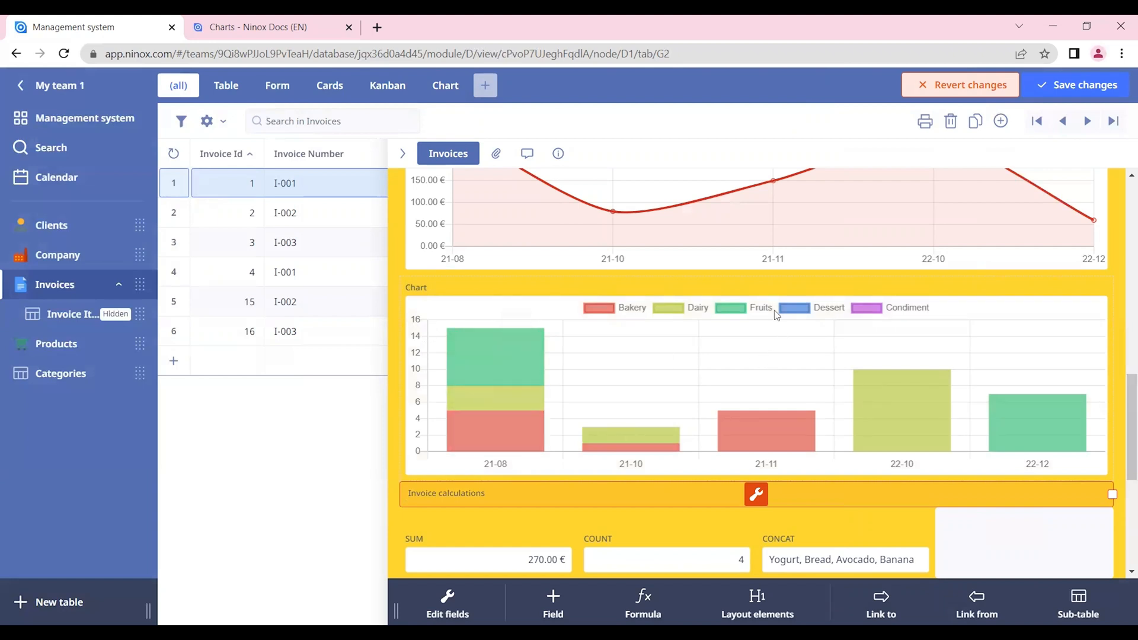
pyautogui.moveTo(516, 363)
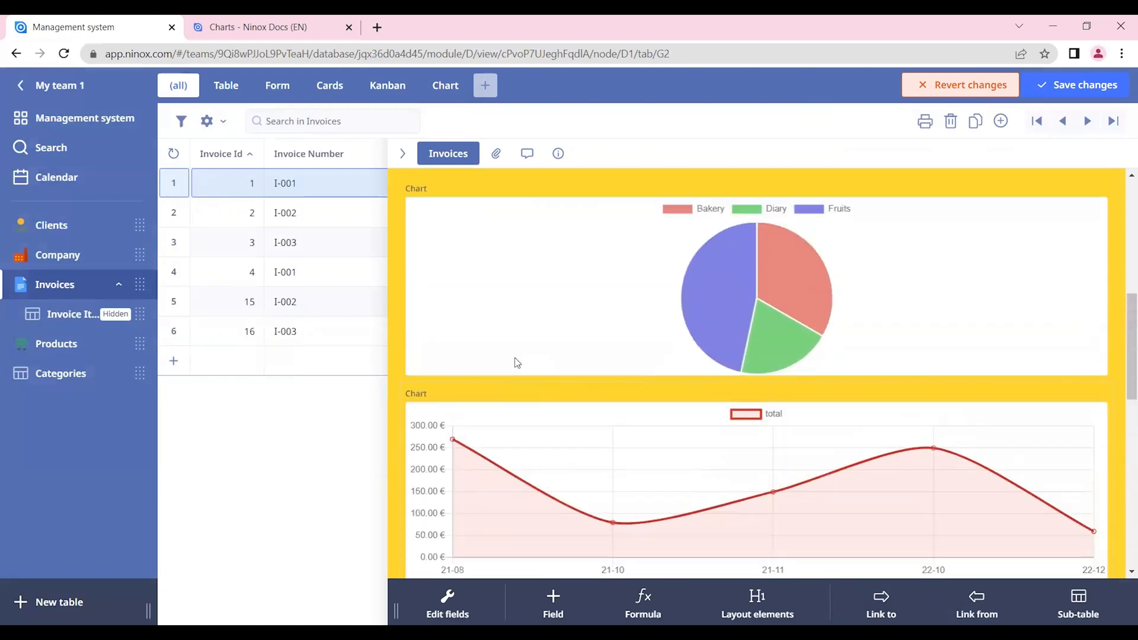
# Step: Review the charts and exit form editing mode
pyautogui.scroll(3)
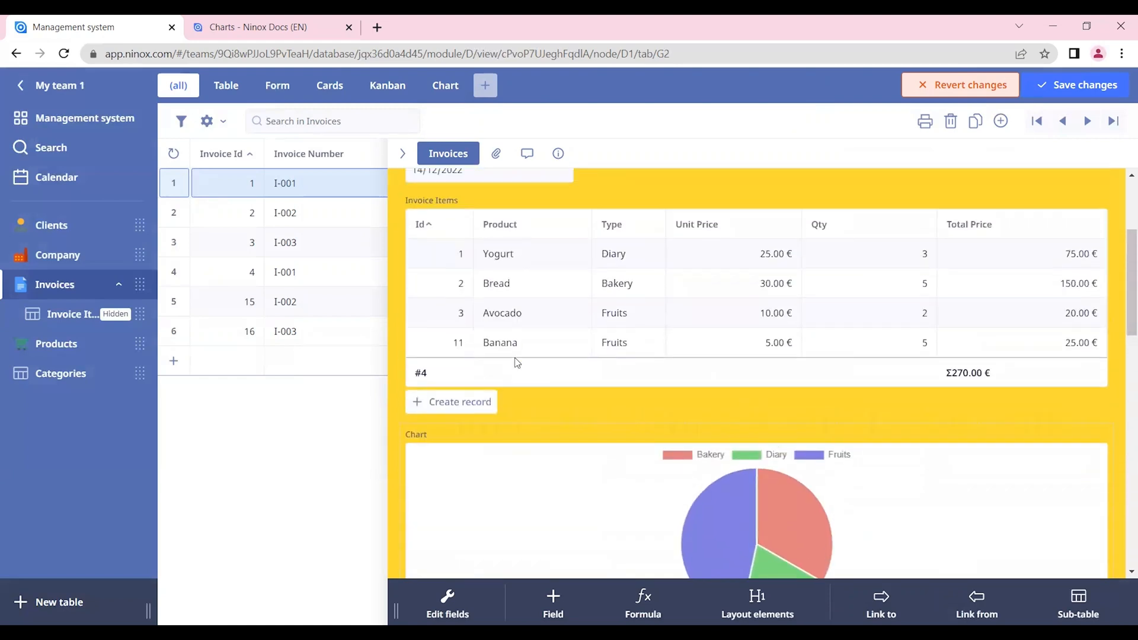
pyautogui.scroll(-3)
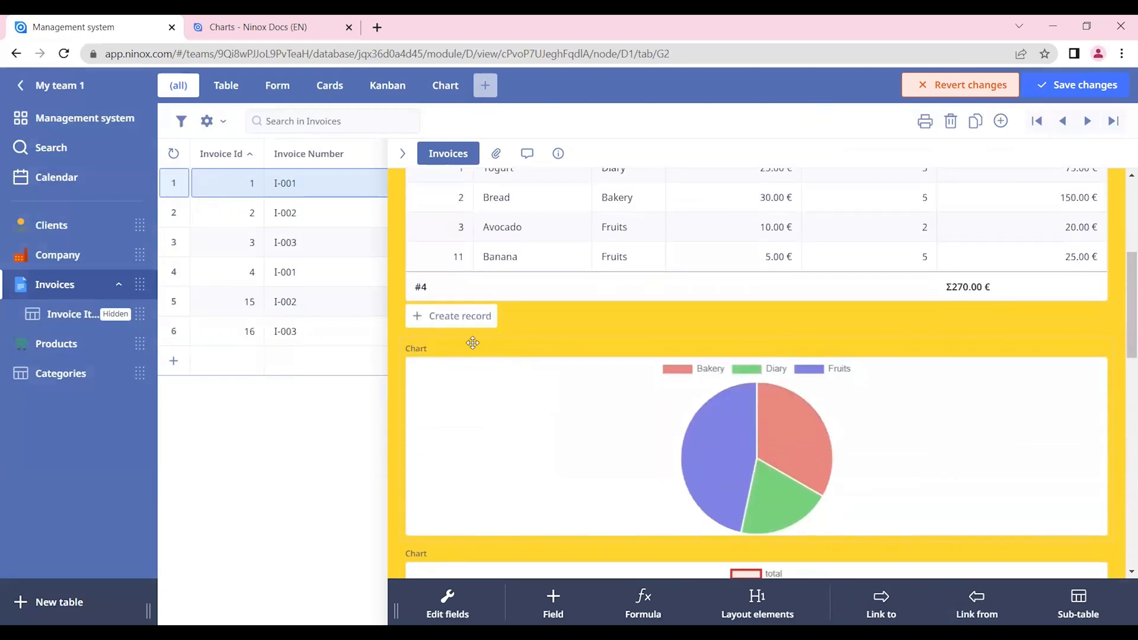
pyautogui.scroll(3)
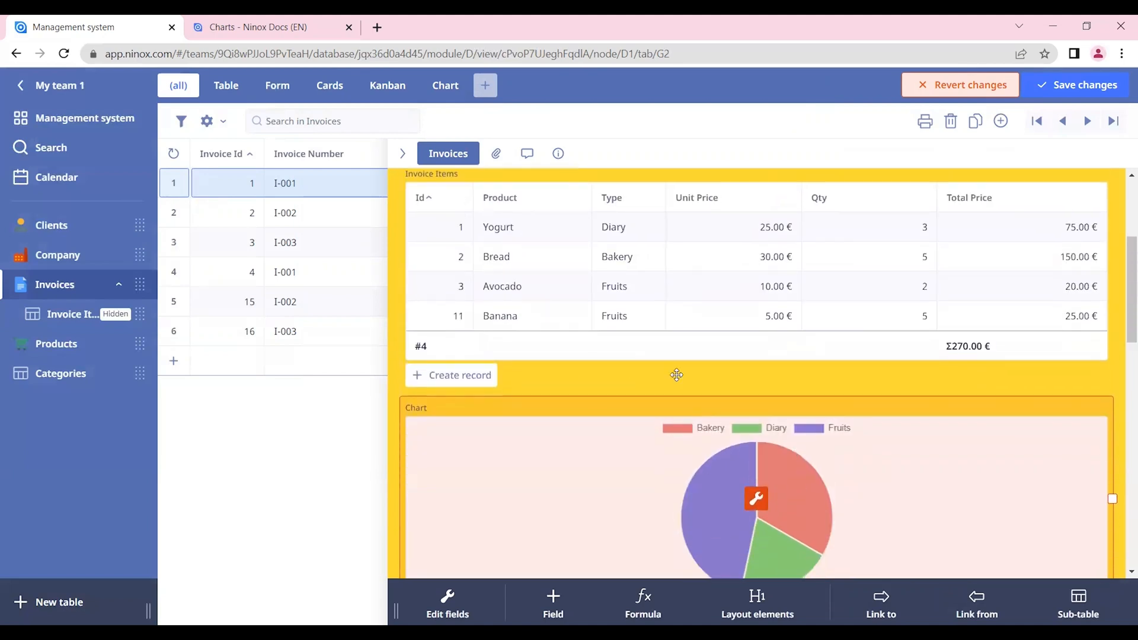
pyautogui.click(1083, 85)
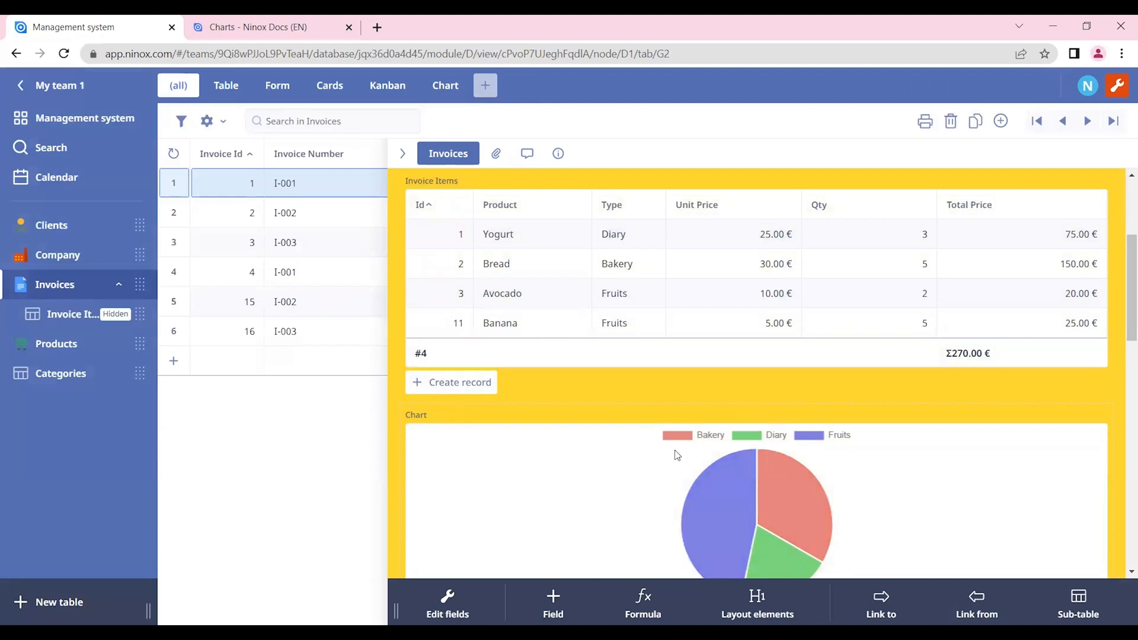
# Step: Browse invoices I-002 and I-003 (Id 16) to see their own charts
pyautogui.click(251, 212)
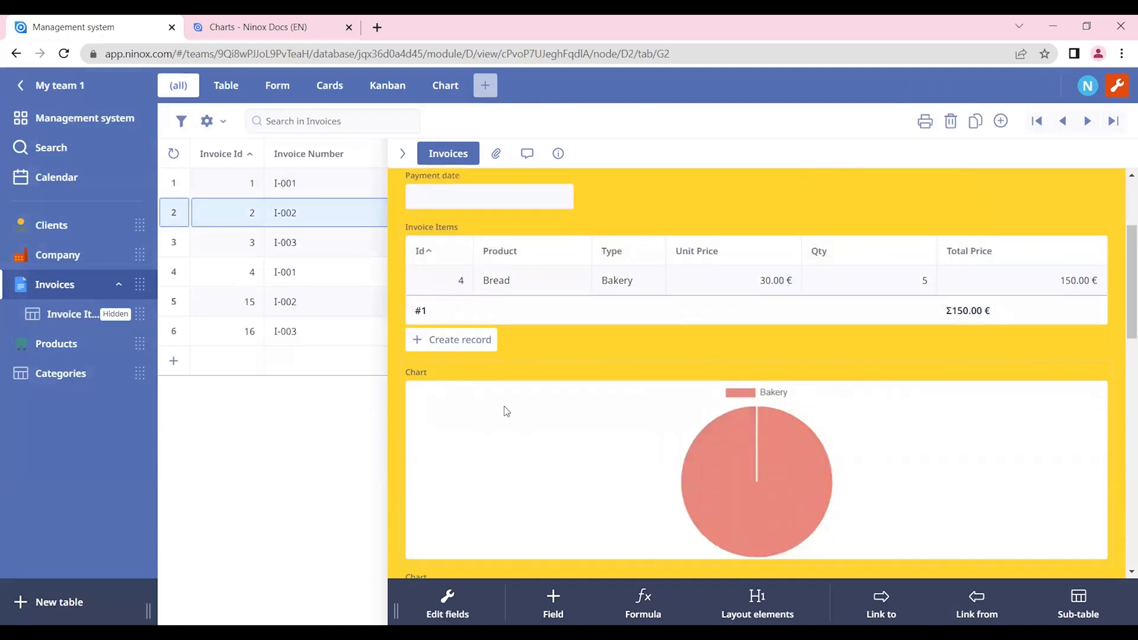
pyautogui.click(251, 271)
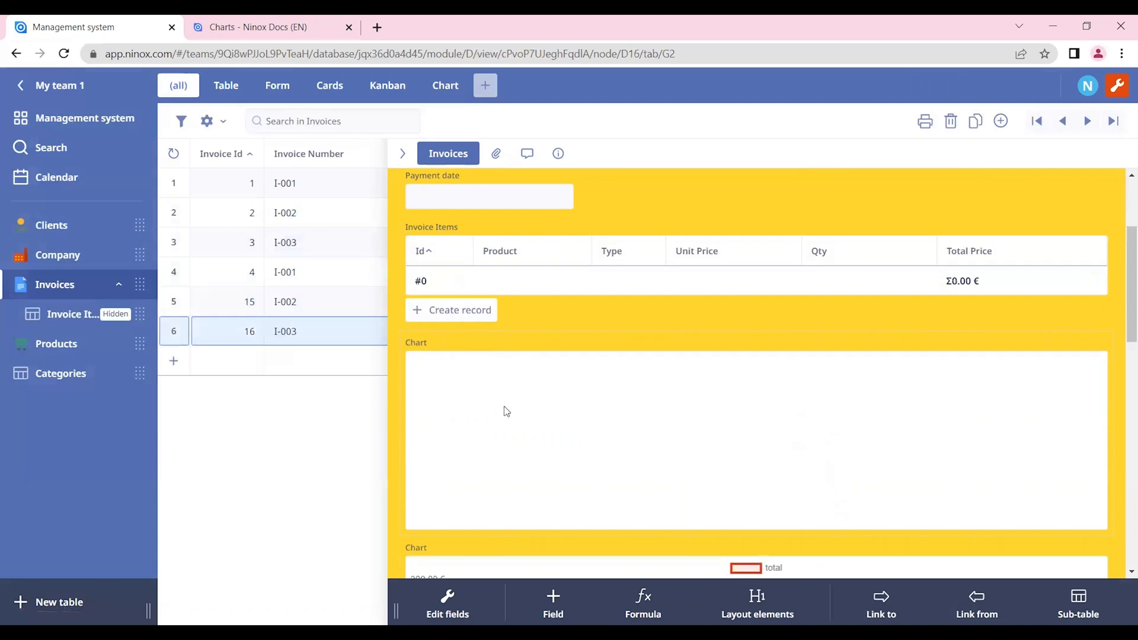
pyautogui.click(248, 301)
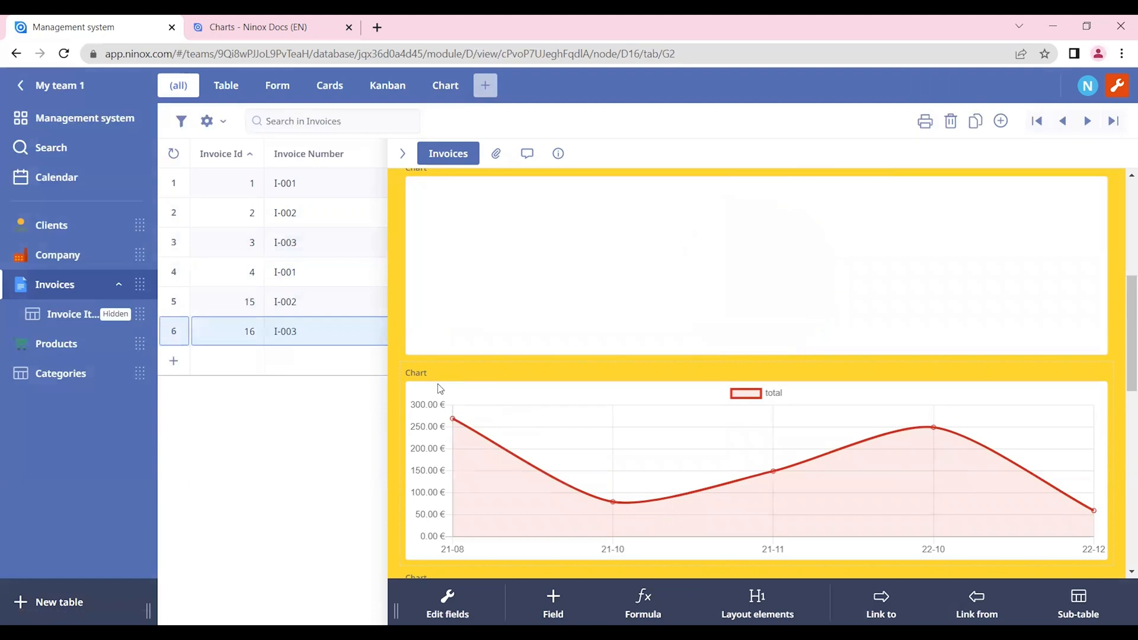
pyautogui.moveTo(486, 340)
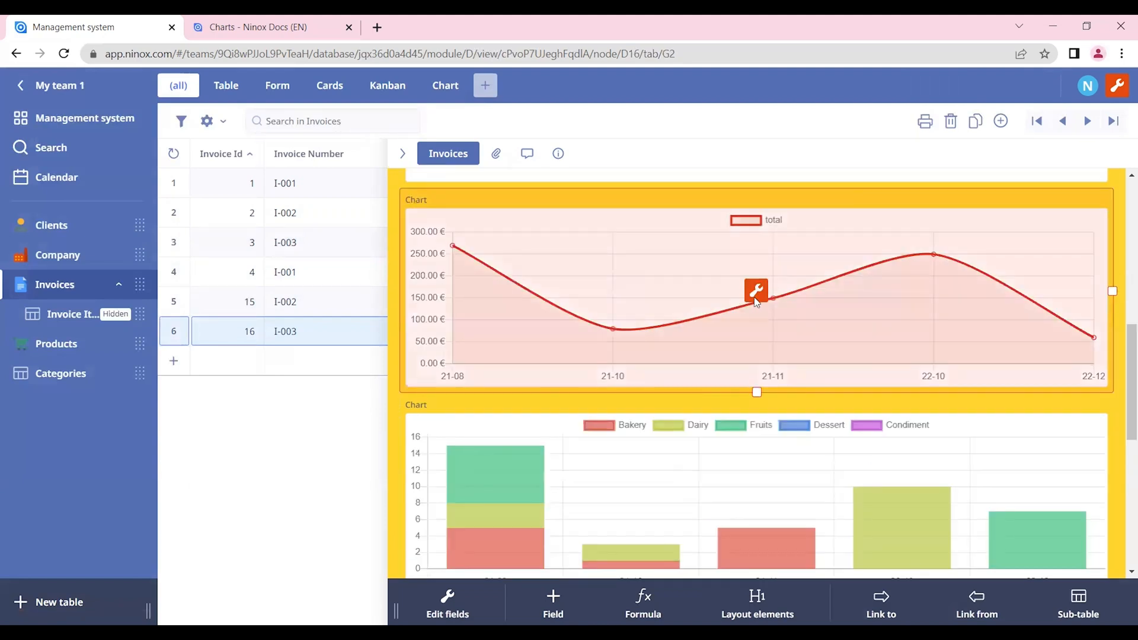
pyautogui.click(755, 292)
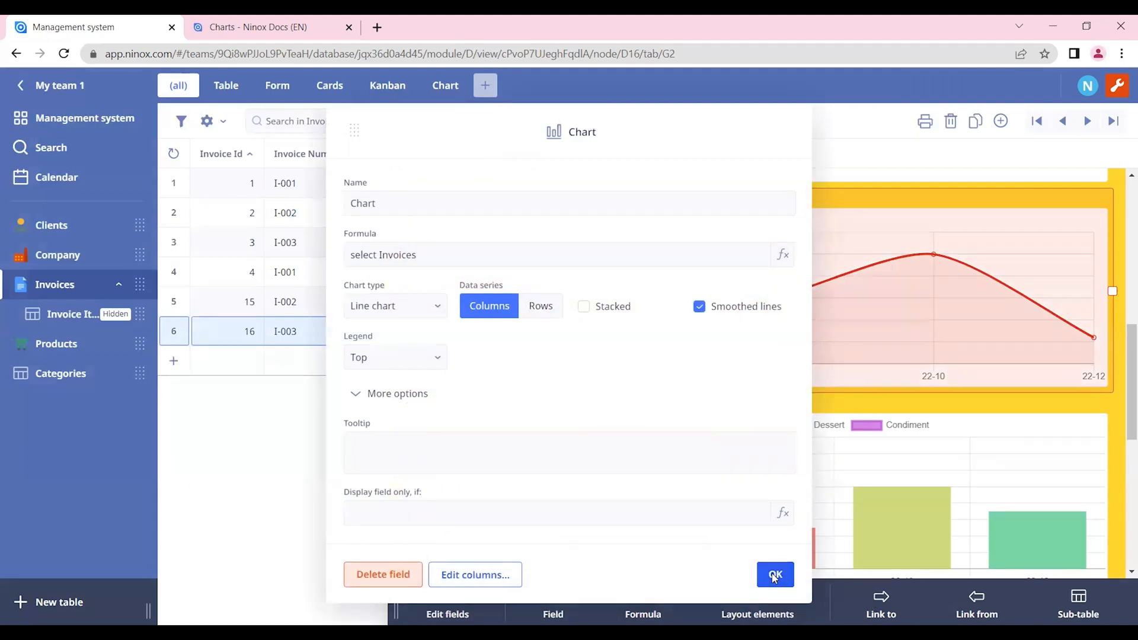
pyautogui.click(774, 573)
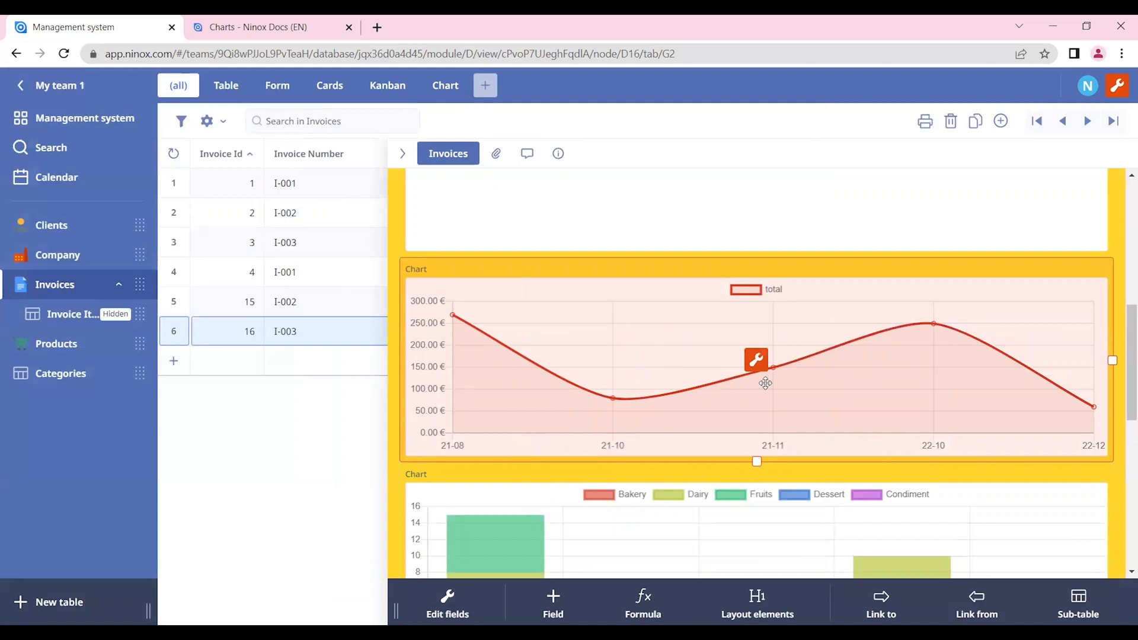
pyautogui.click(755, 360)
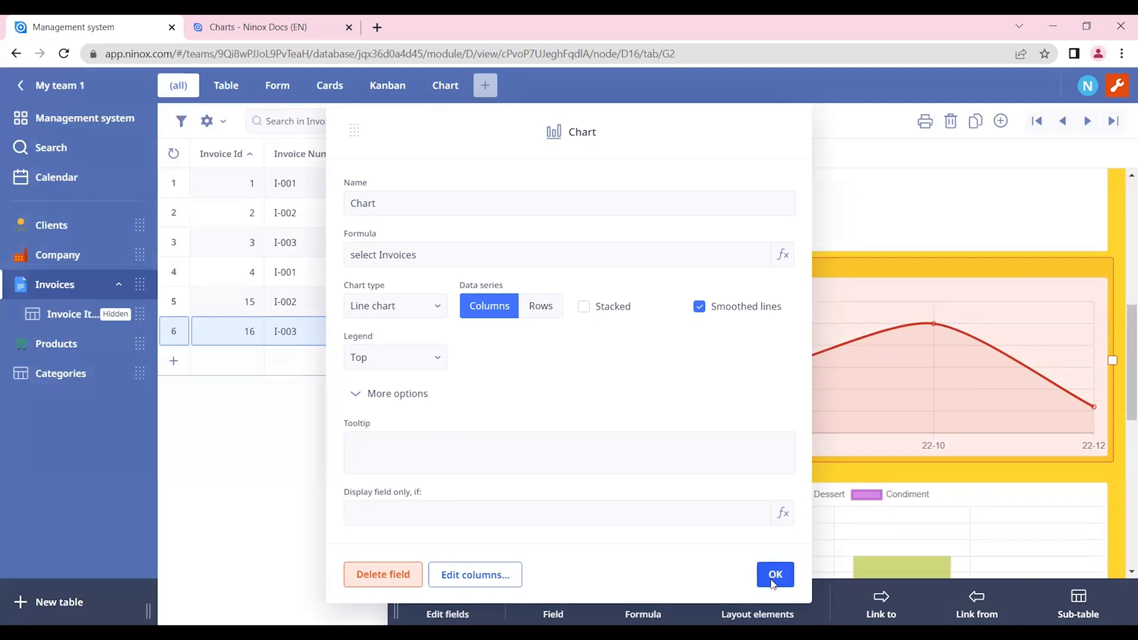
pyautogui.click(773, 574)
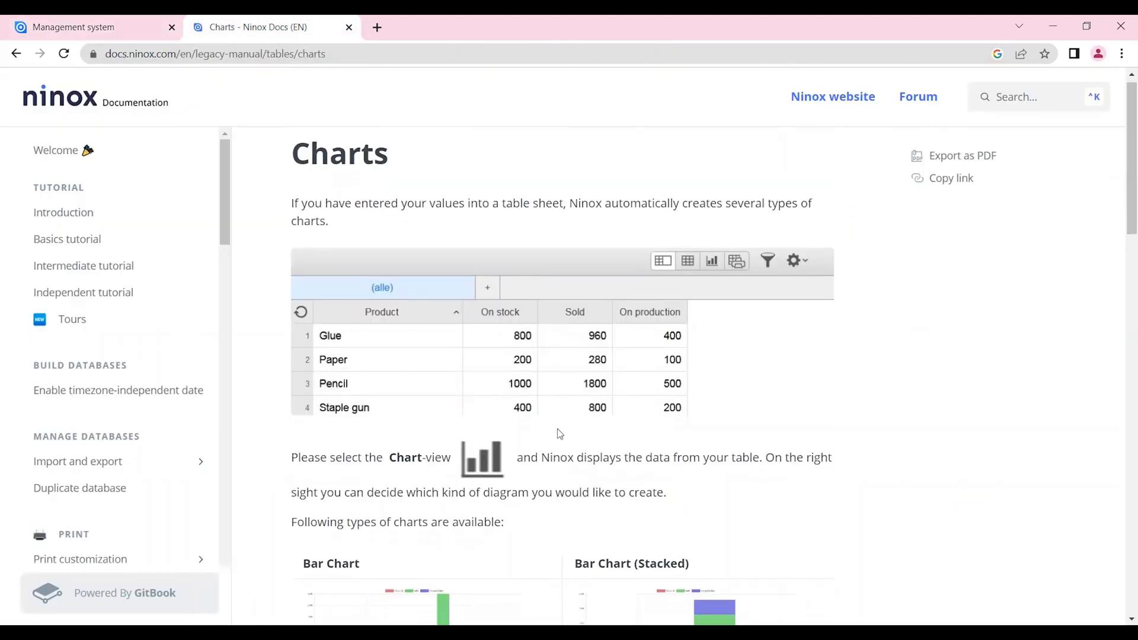
# Step: Scroll through the Charts docs examples down to radar and bubble, then return to the database
pyautogui.scroll(-3)
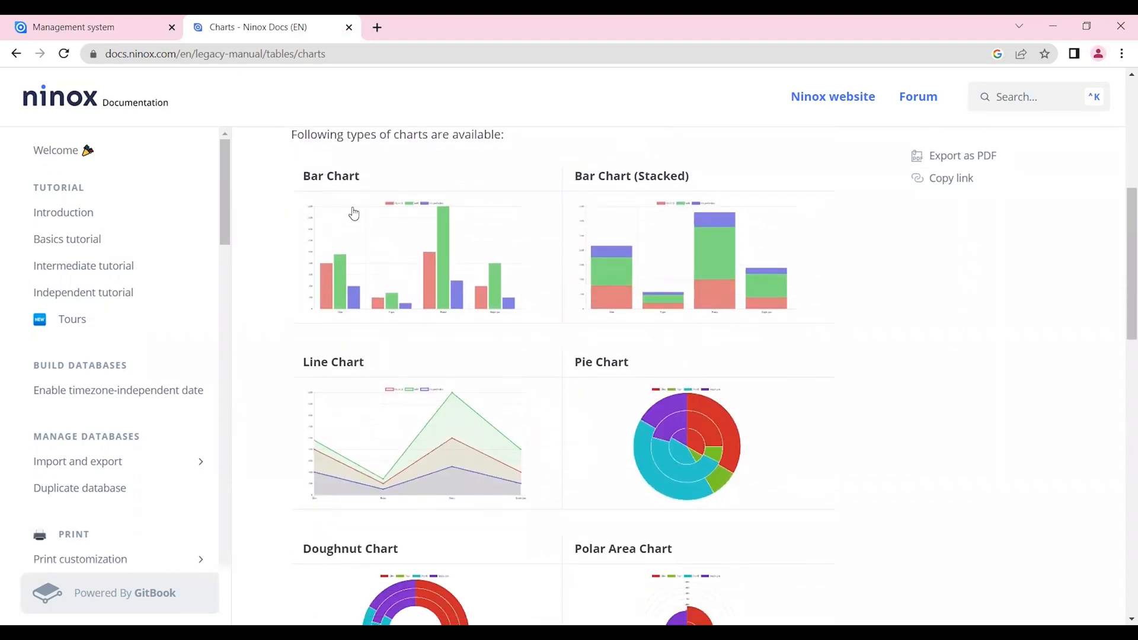
pyautogui.moveTo(322, 174)
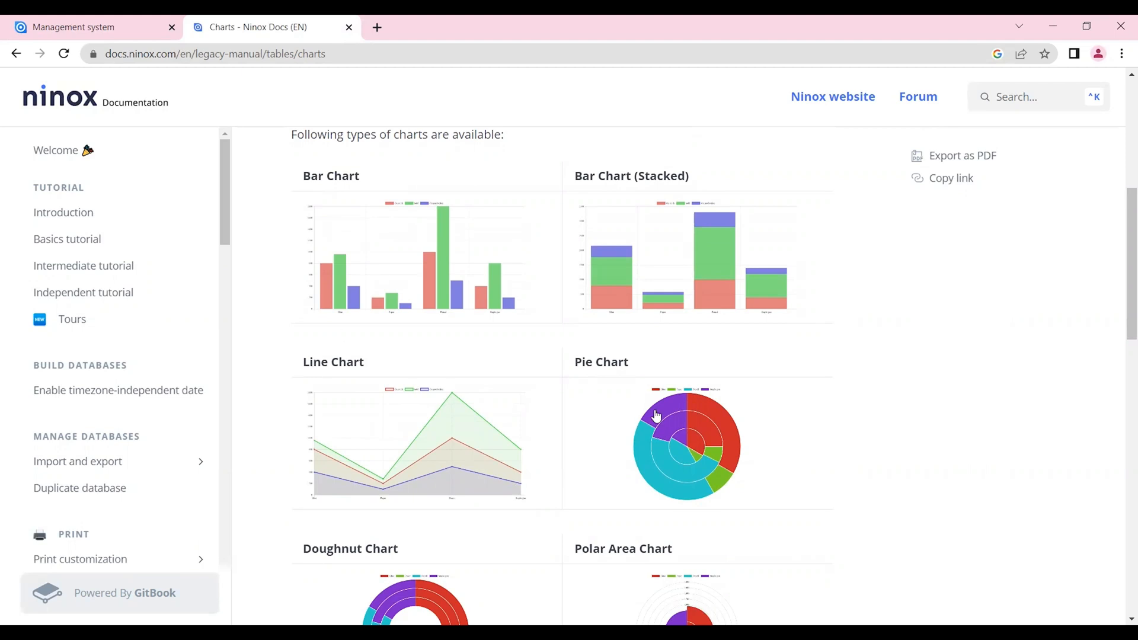
pyautogui.scroll(-3)
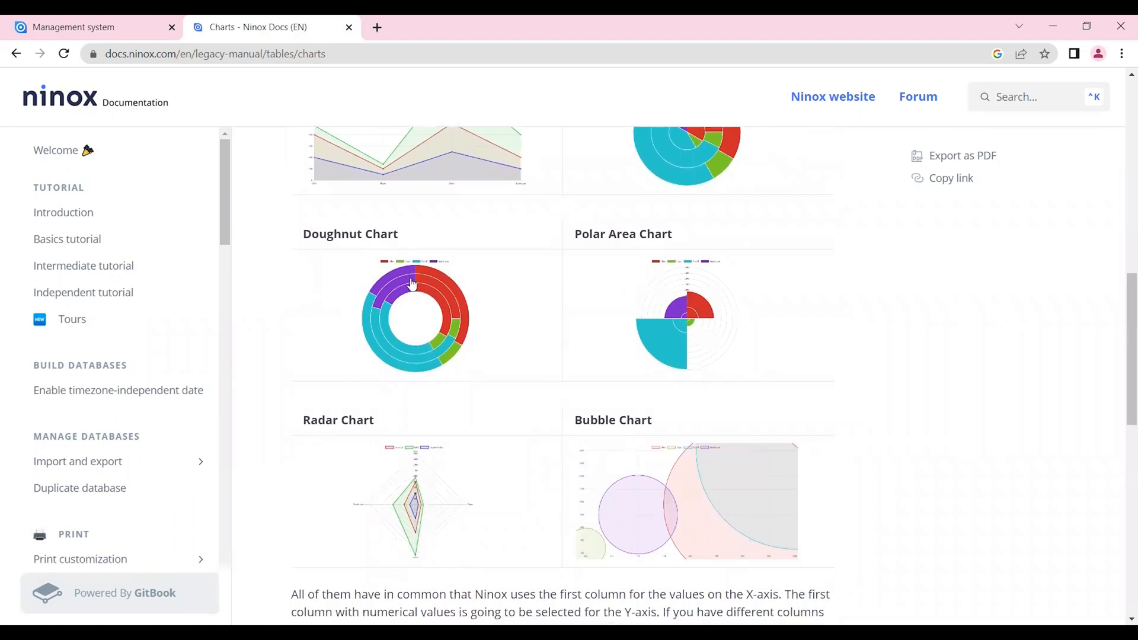
pyautogui.click(69, 27)
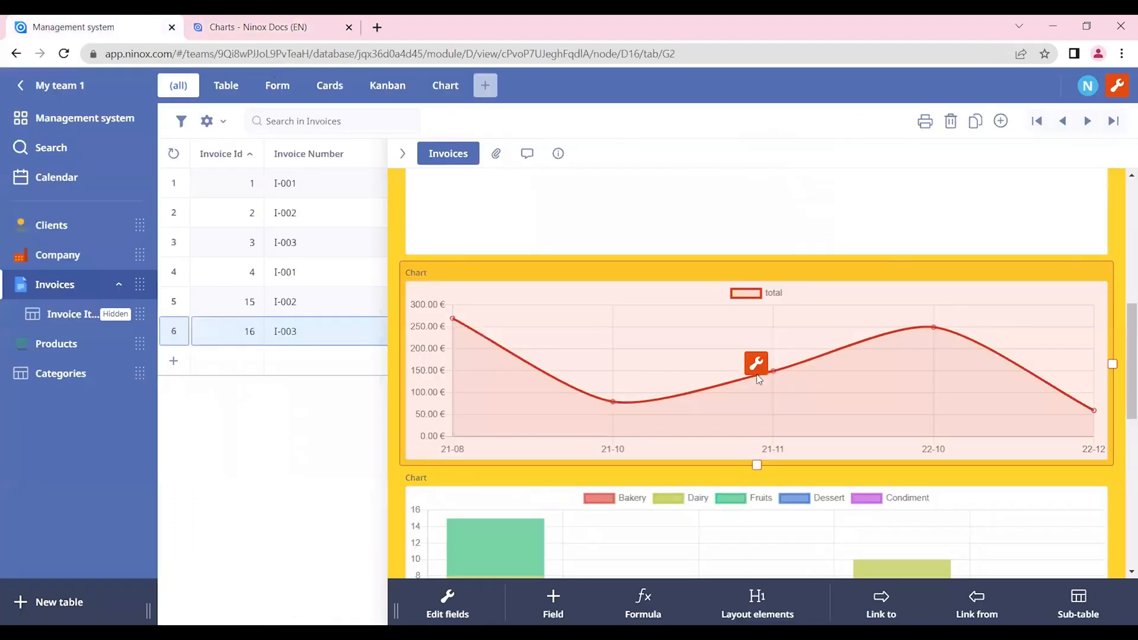
pyautogui.click(755, 364)
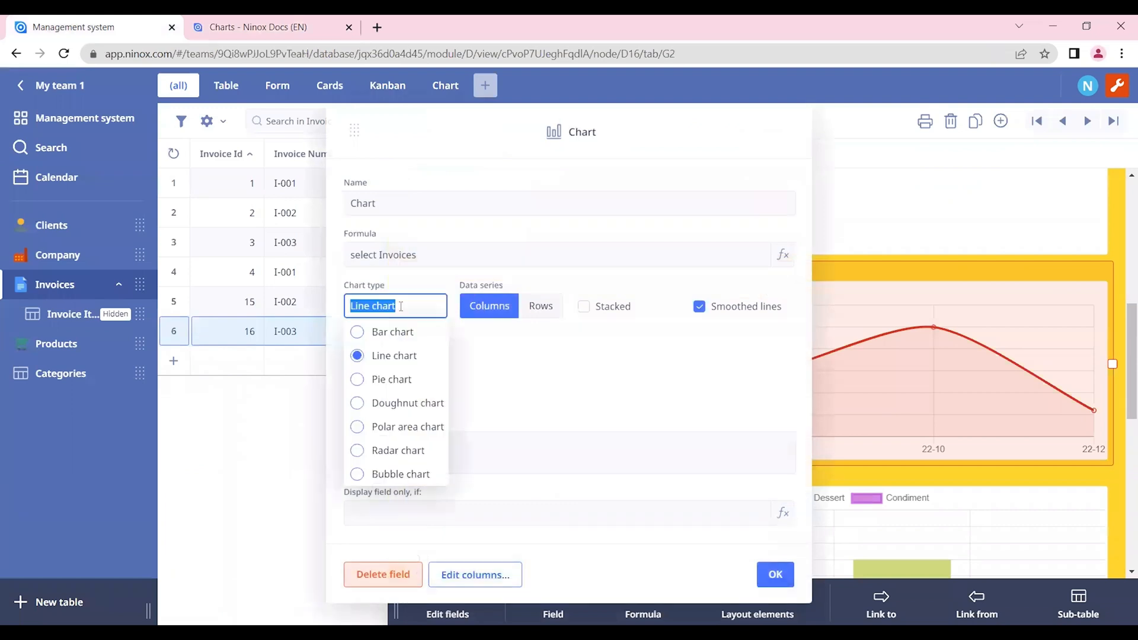
pyautogui.moveTo(337, 304)
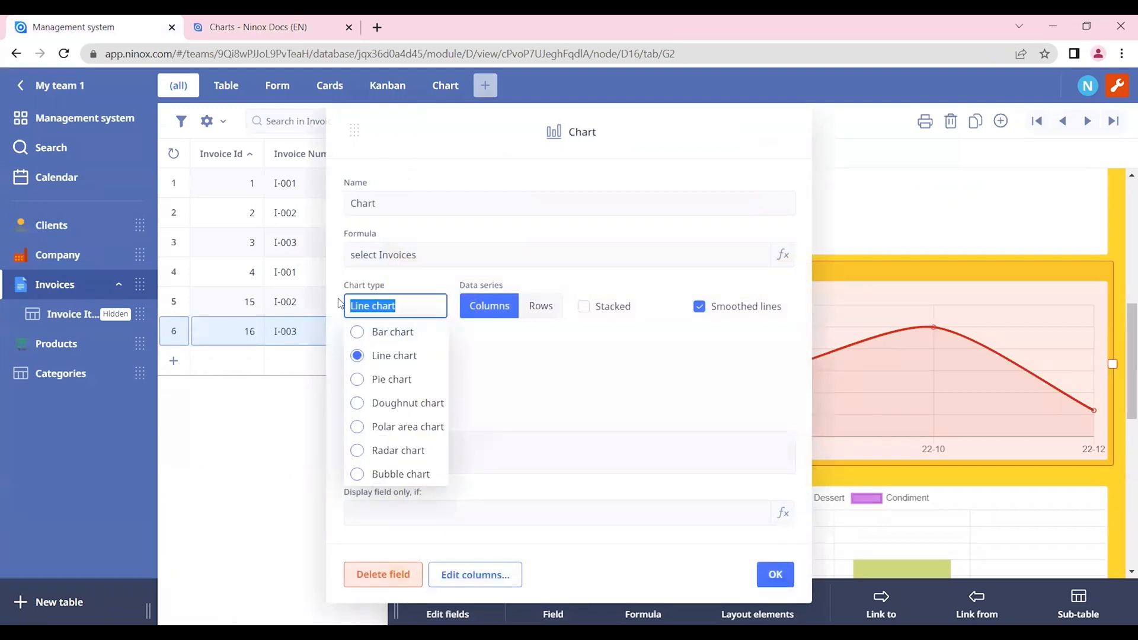
pyautogui.moveTo(465, 341)
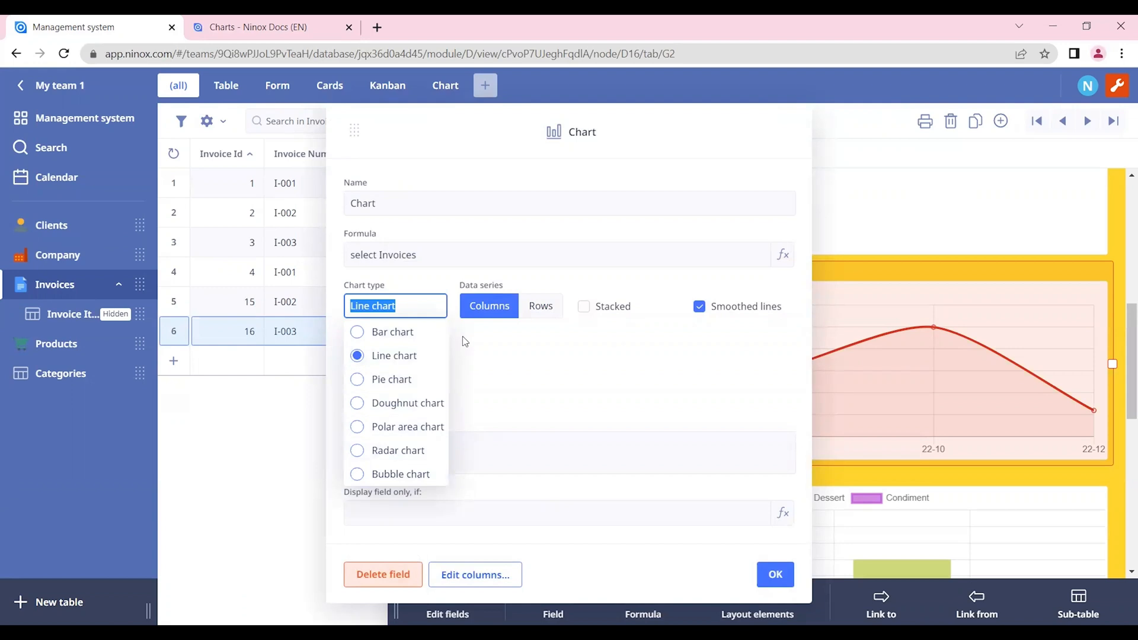
pyautogui.moveTo(383, 451)
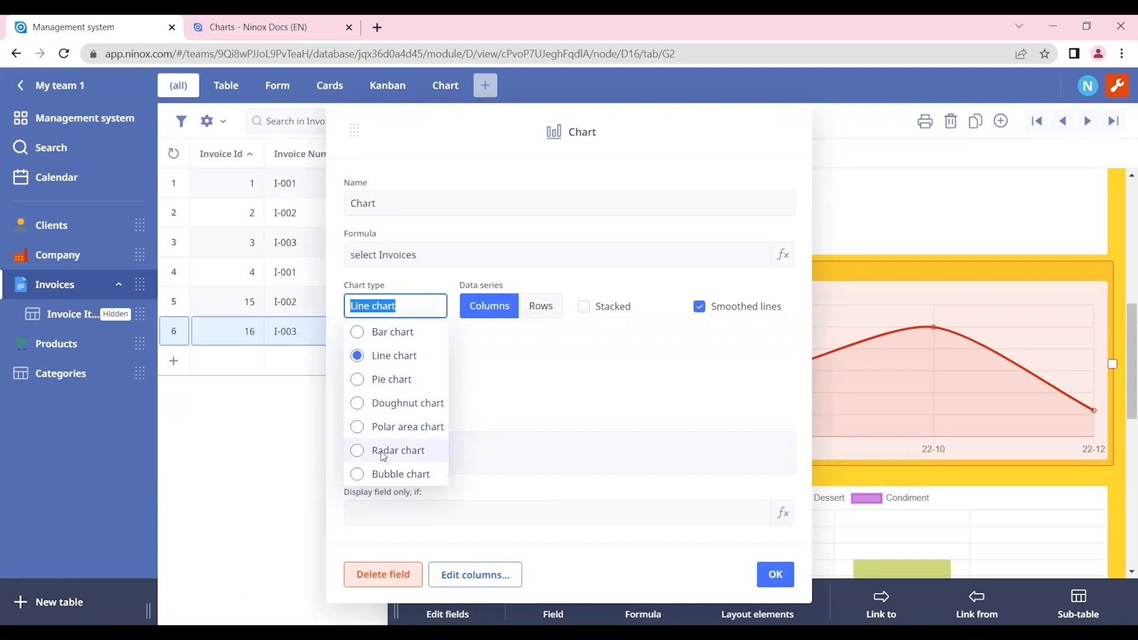
pyautogui.moveTo(469, 530)
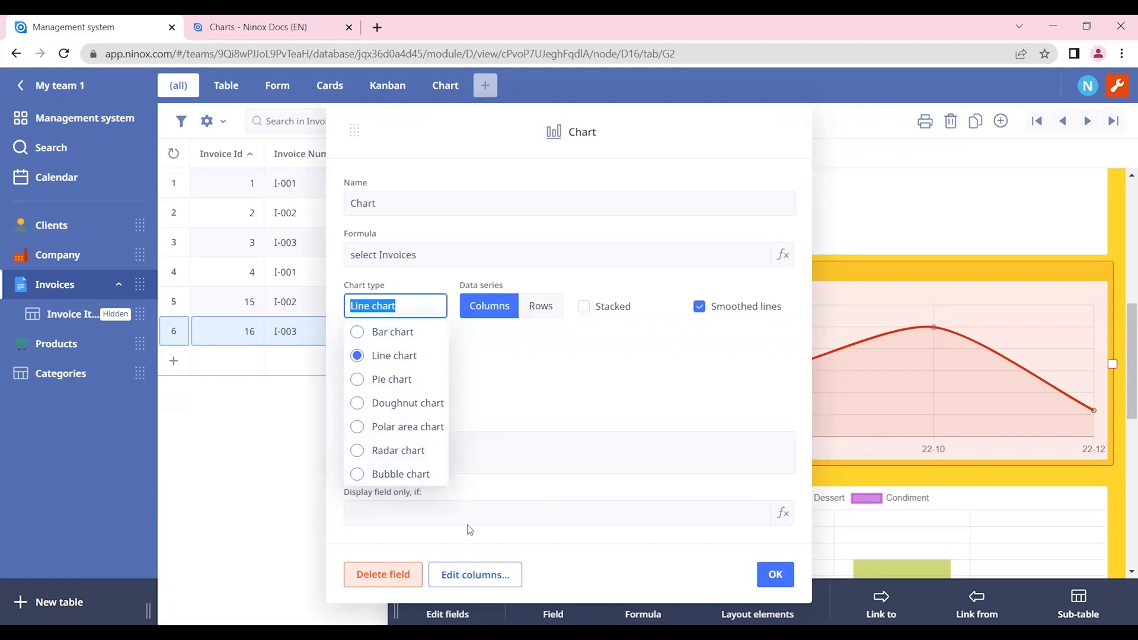
pyautogui.moveTo(399, 450)
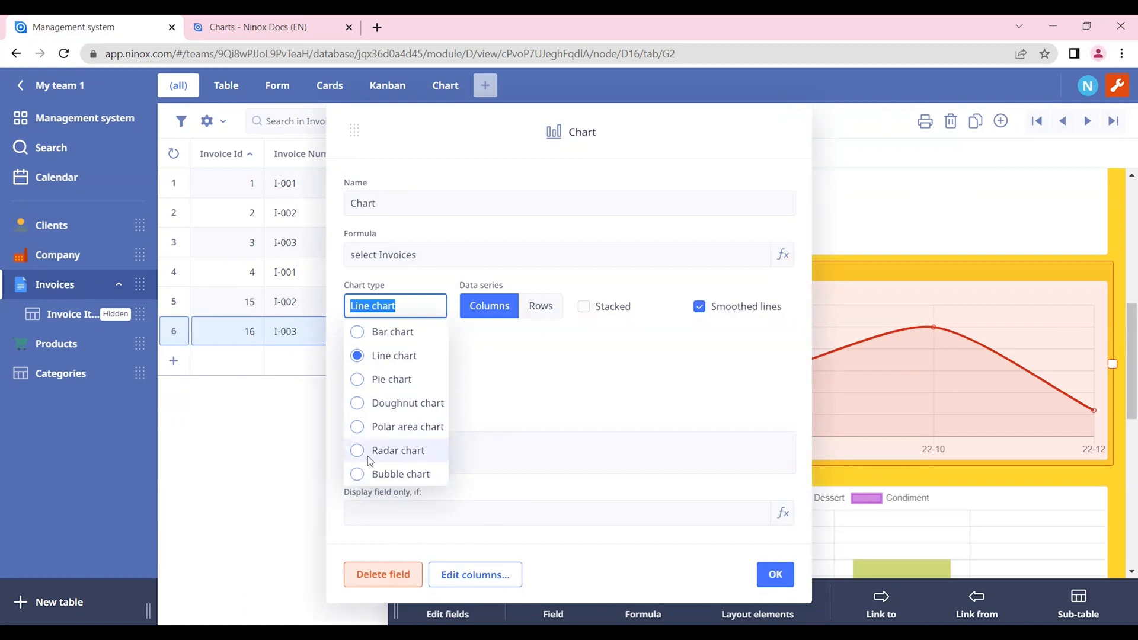
pyautogui.moveTo(556, 412)
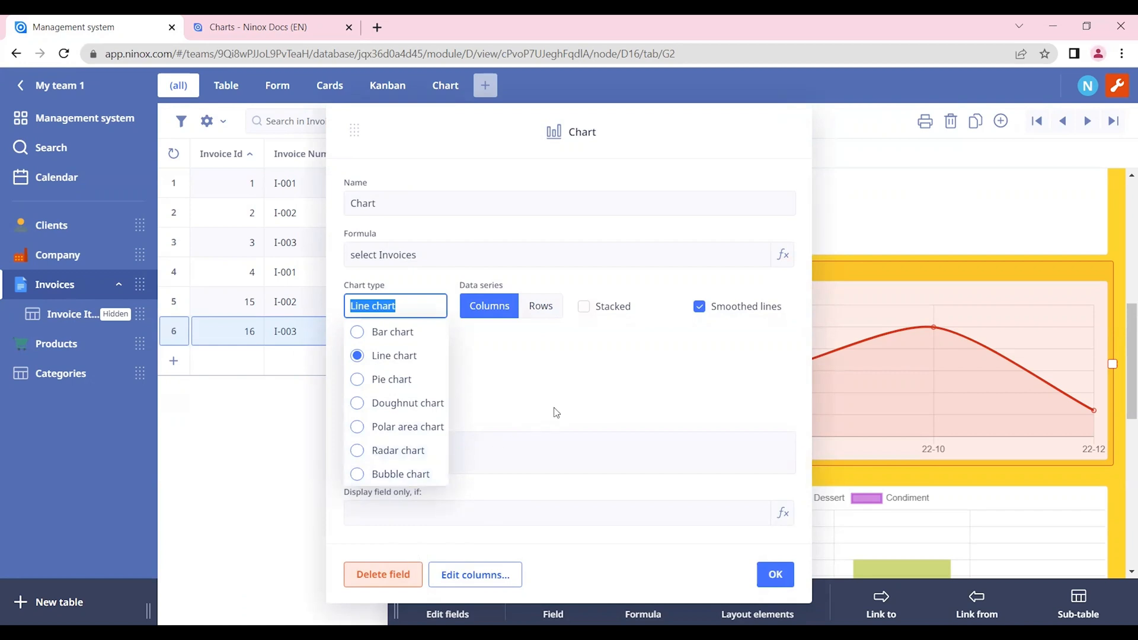
pyautogui.click(393, 355)
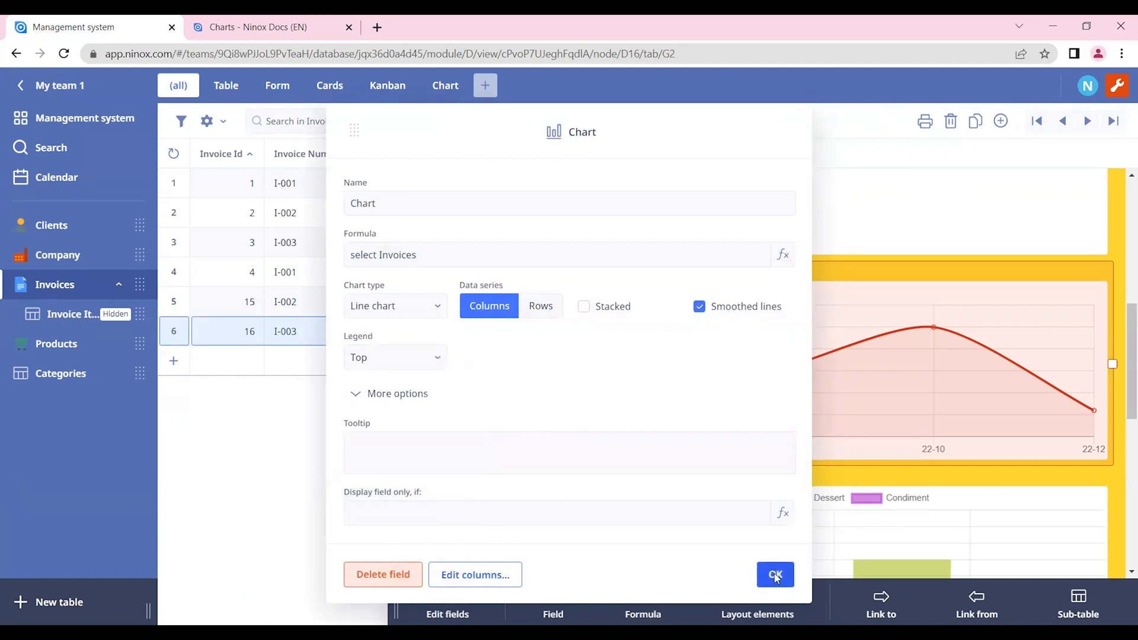
pyautogui.click(774, 574)
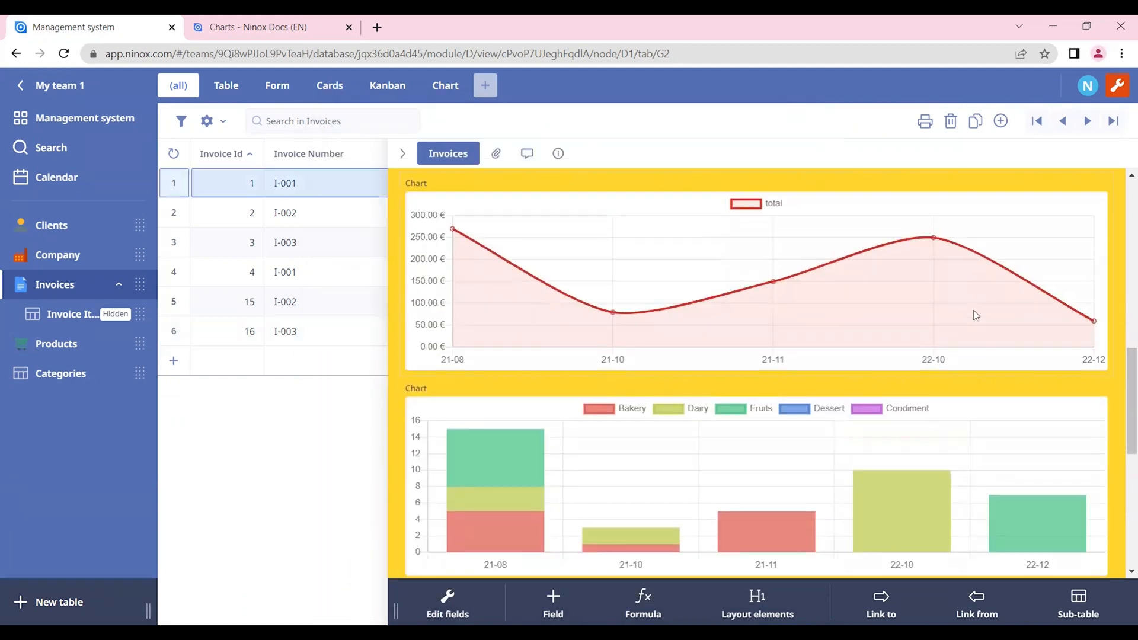
# Step: Review the form's charts, then show the Invoices table's Chart view of monthly totals (21-08 to 22-12)
pyautogui.scroll(3)
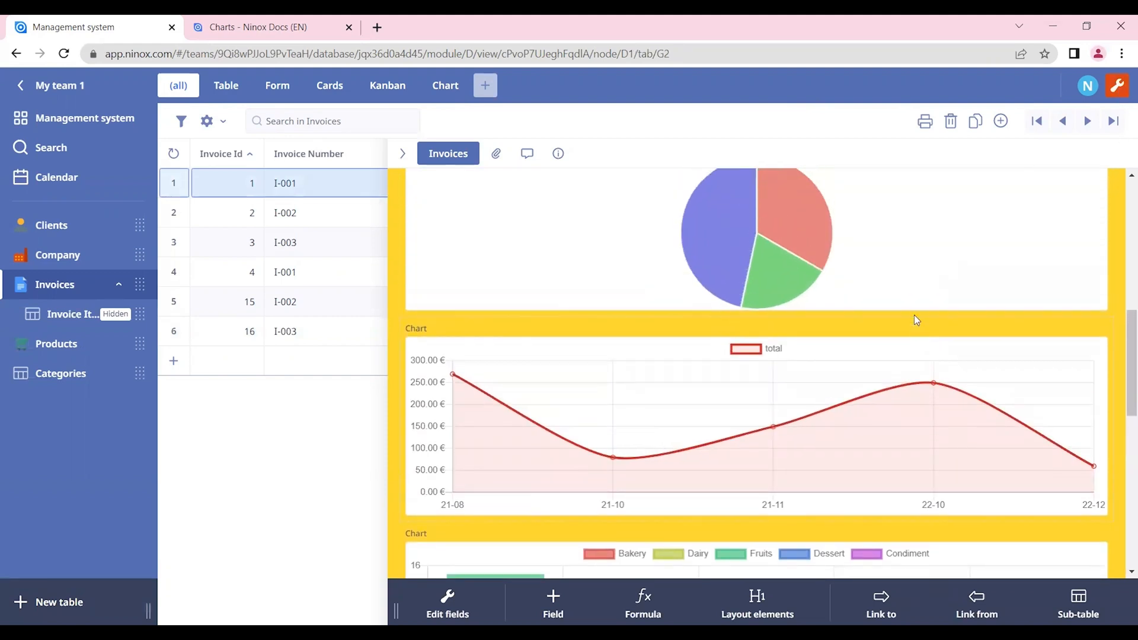
pyautogui.scroll(3)
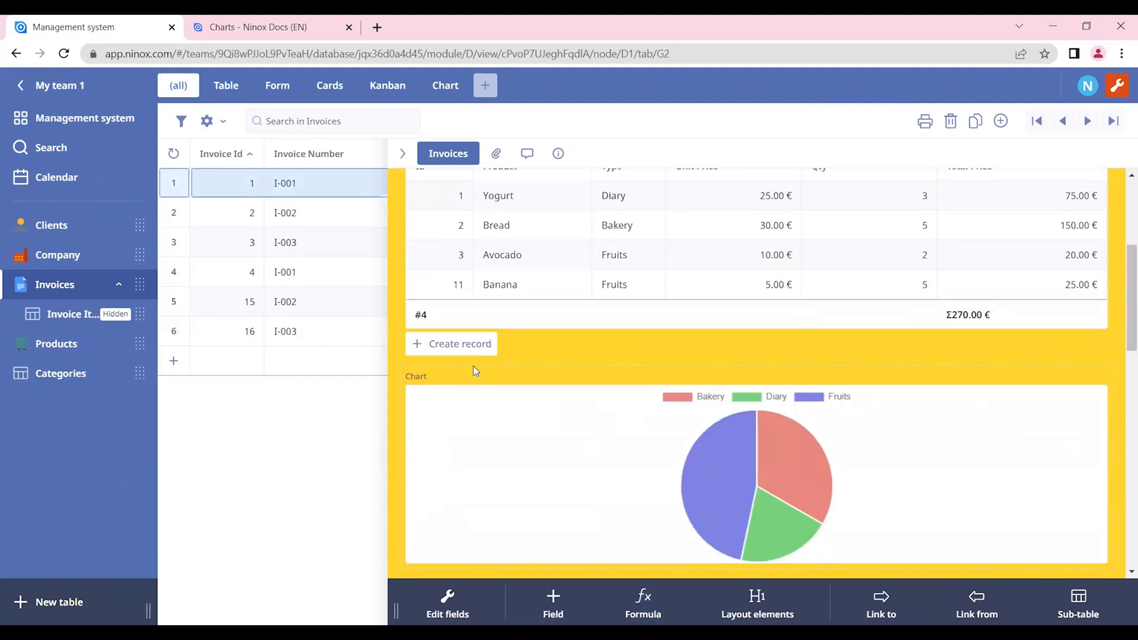
pyautogui.scroll(3)
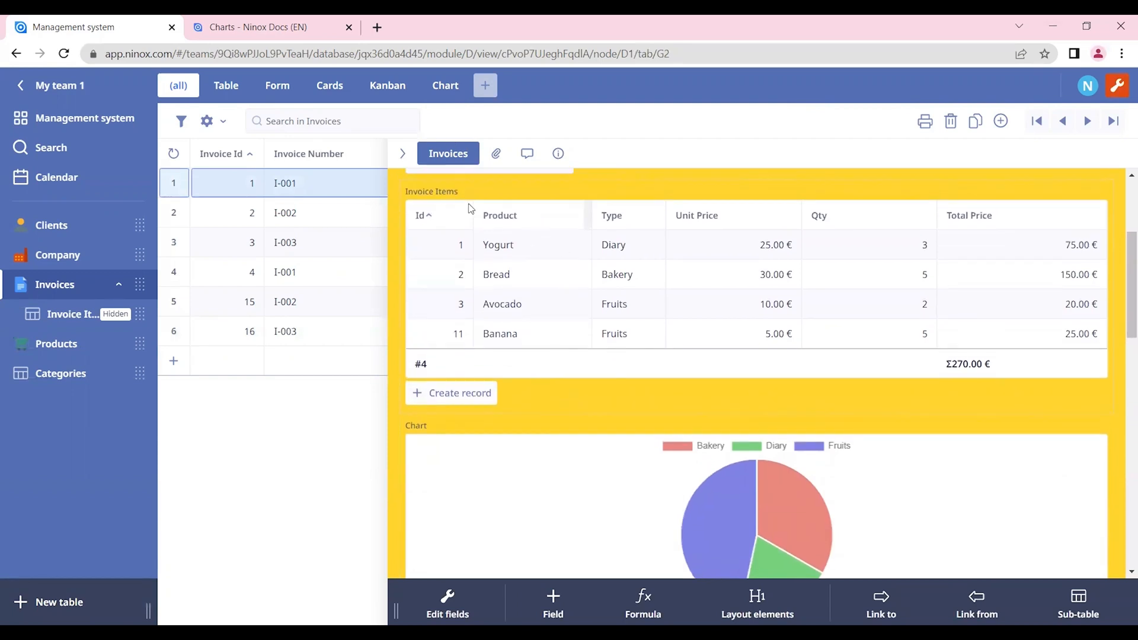
pyautogui.scroll(-3)
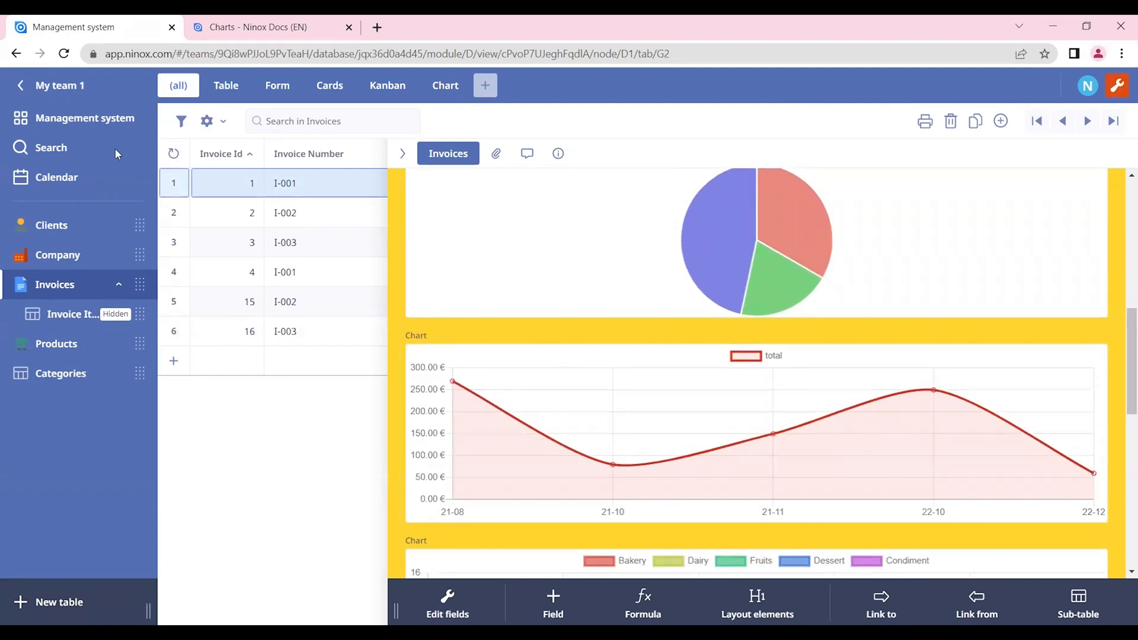
pyautogui.scroll(-3)
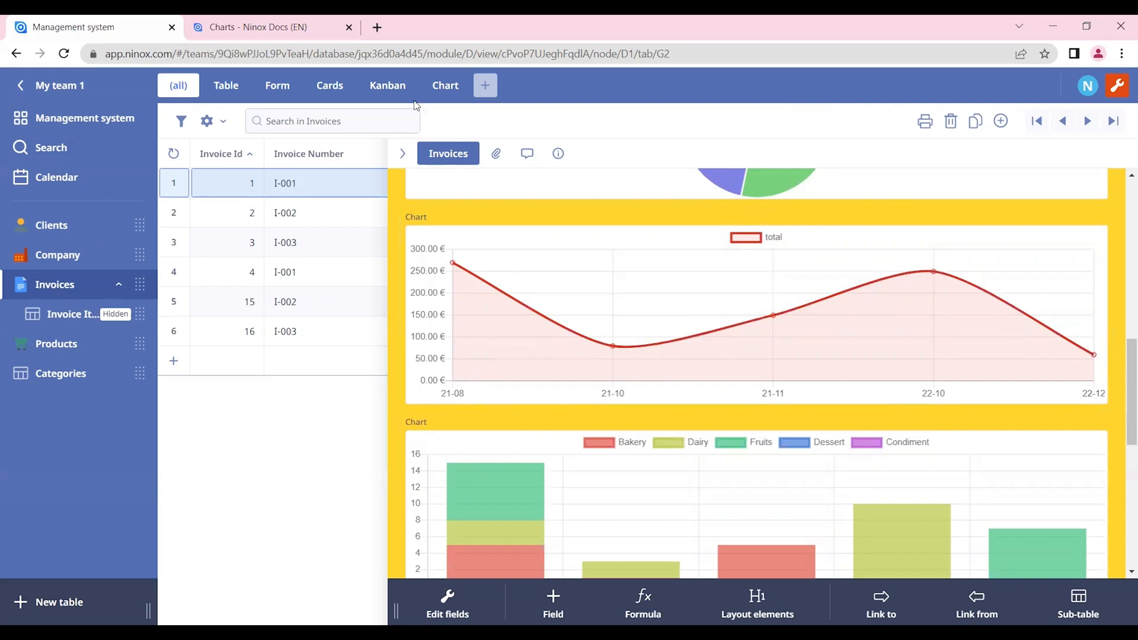
pyautogui.click(444, 86)
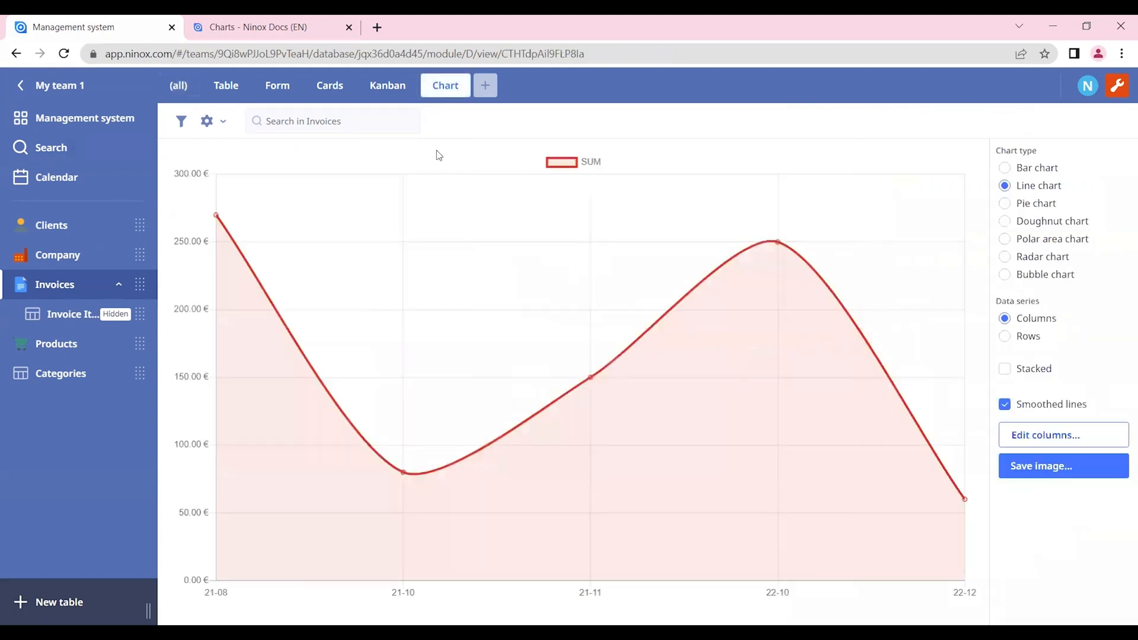
pyautogui.moveTo(1046, 483)
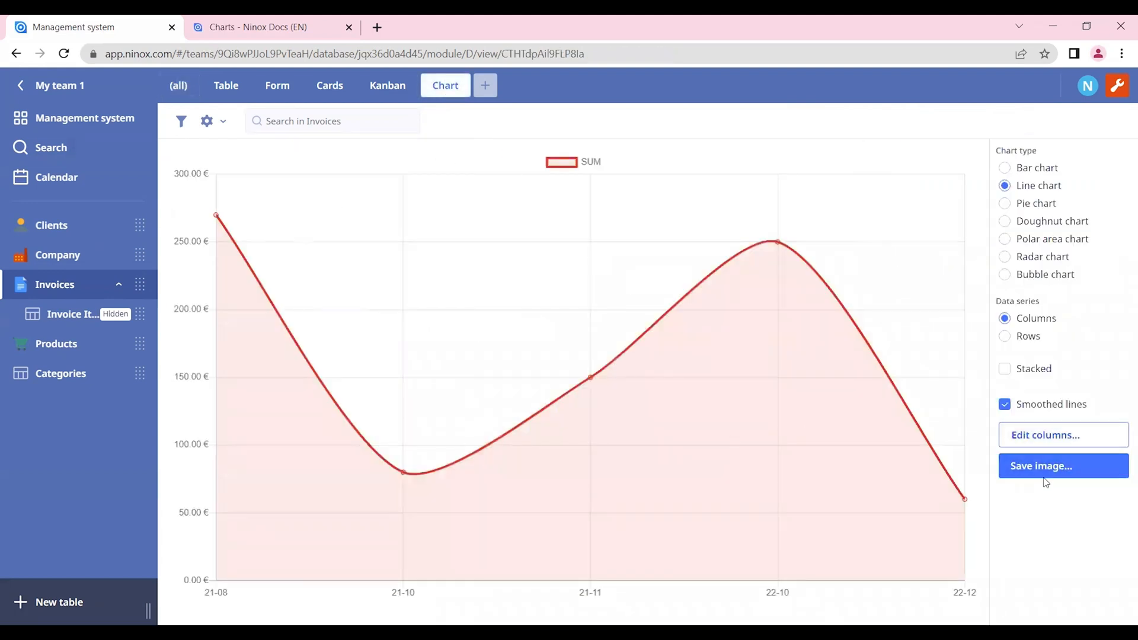